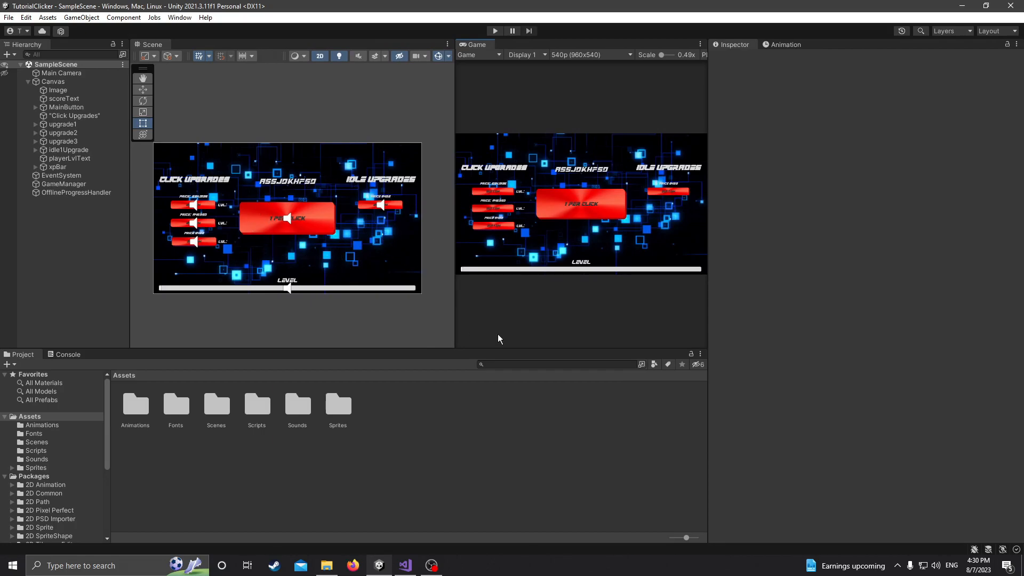
{"action": "mouse_move", "coordinate": [514, 301]}
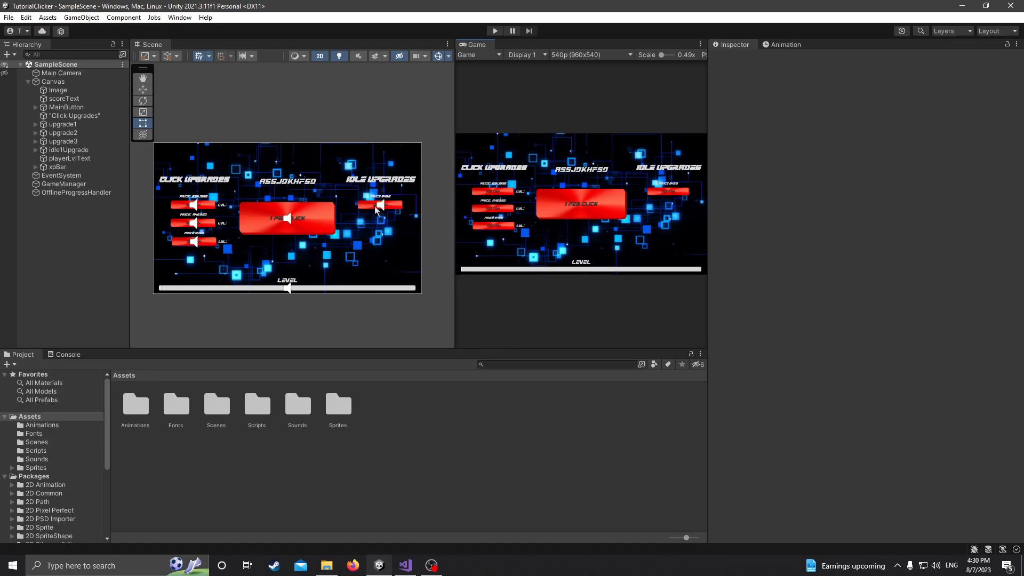
{"action": "mouse_move", "coordinate": [503, 314]}
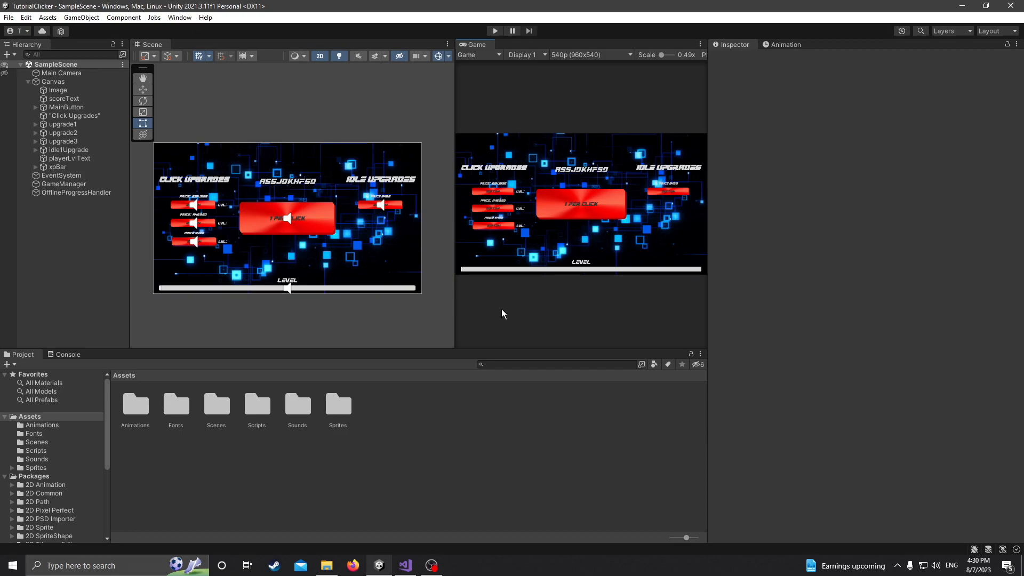
{"action": "mouse_move", "coordinate": [199, 251]}
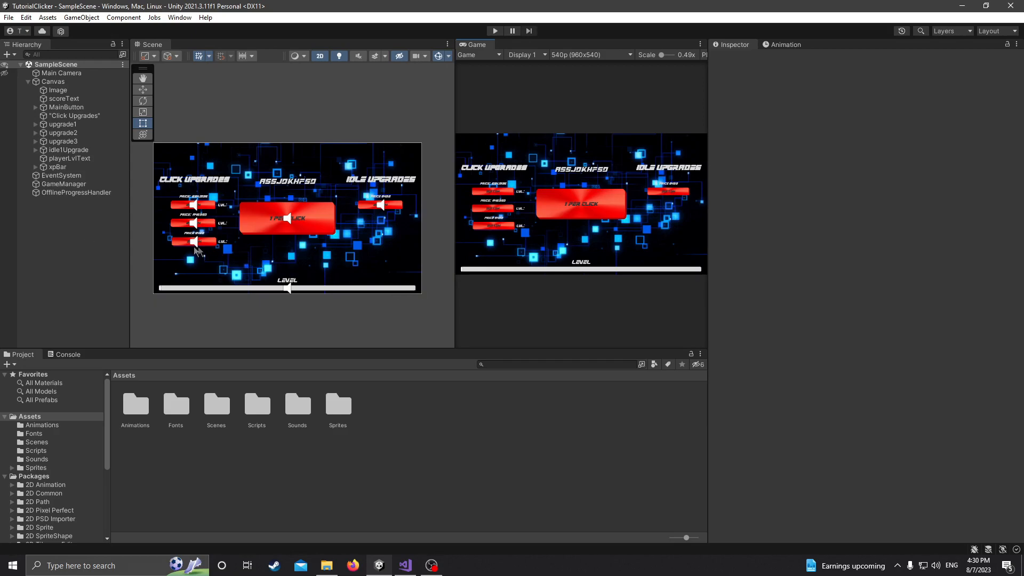
{"action": "mouse_move", "coordinate": [75, 256]}
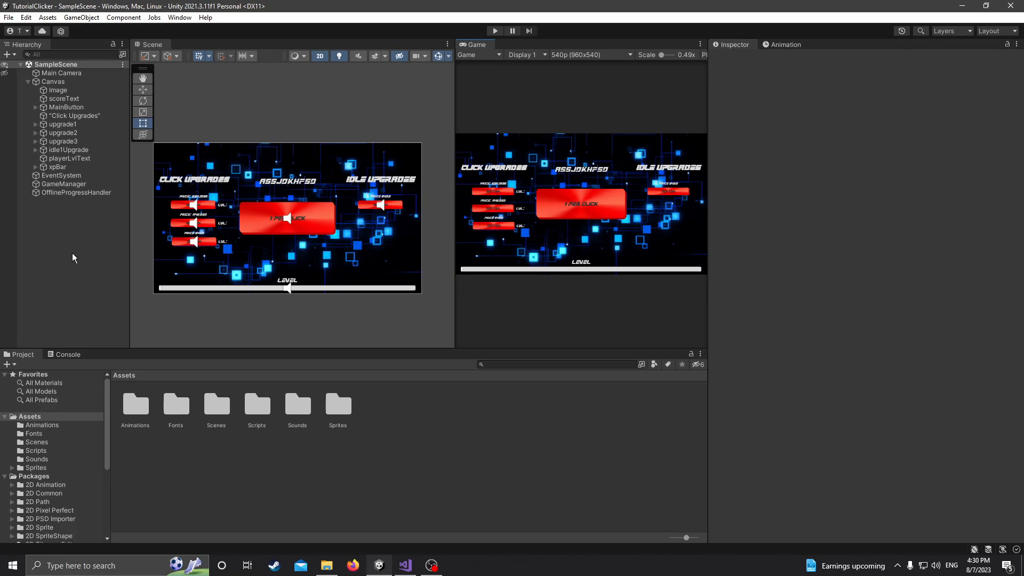
{"action": "mouse_move", "coordinate": [74, 226]}
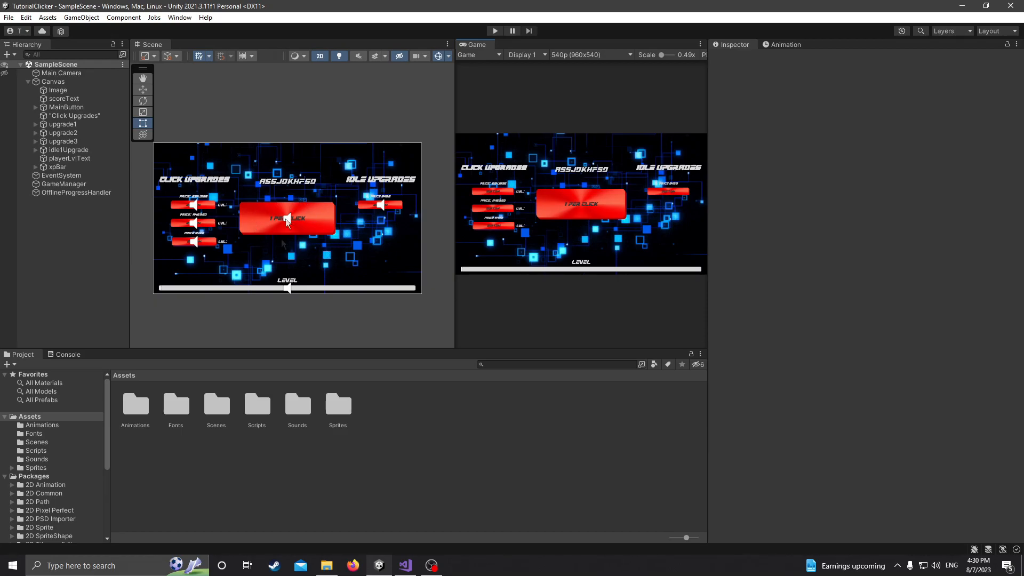
{"action": "mouse_move", "coordinate": [278, 240]}
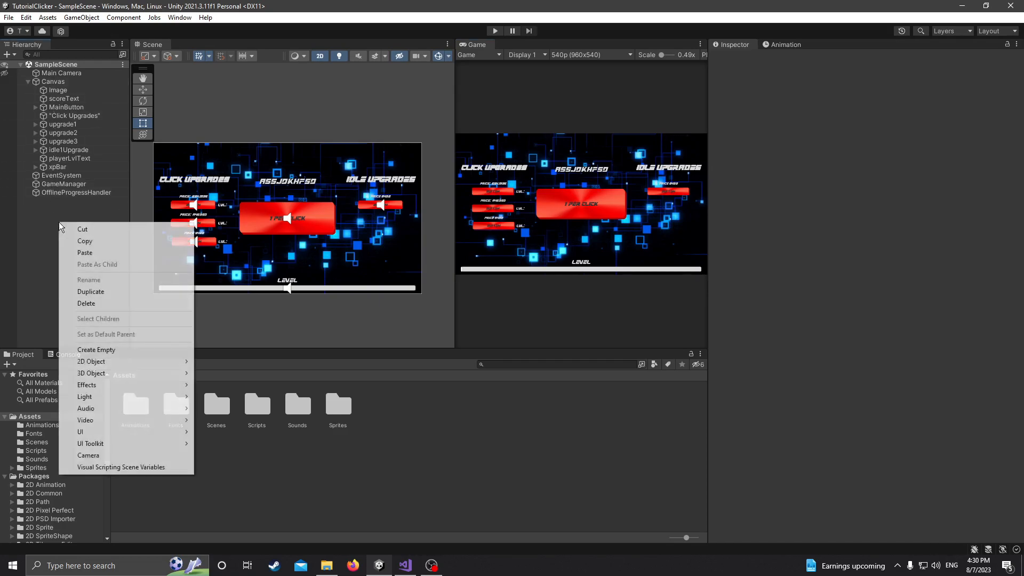
{"action": "mouse_move", "coordinate": [80, 432]}
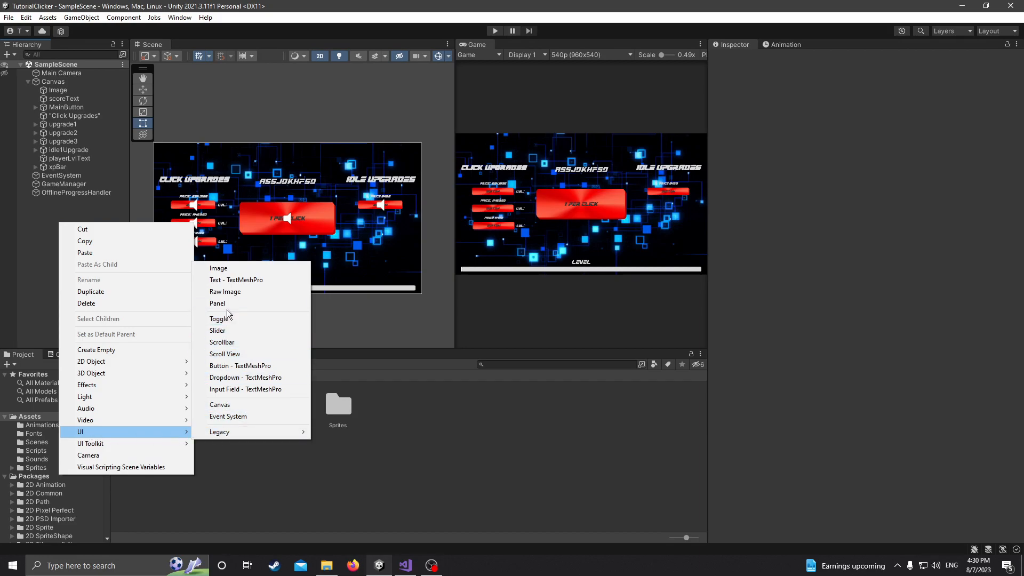
- Add a light blue UI Panel named OfflineEarningsPanel under the Canvas covering the screen centre
{"action": "left_click", "coordinate": [217, 303]}
{"action": "type", "text": "OfflineEarningsPanel"}
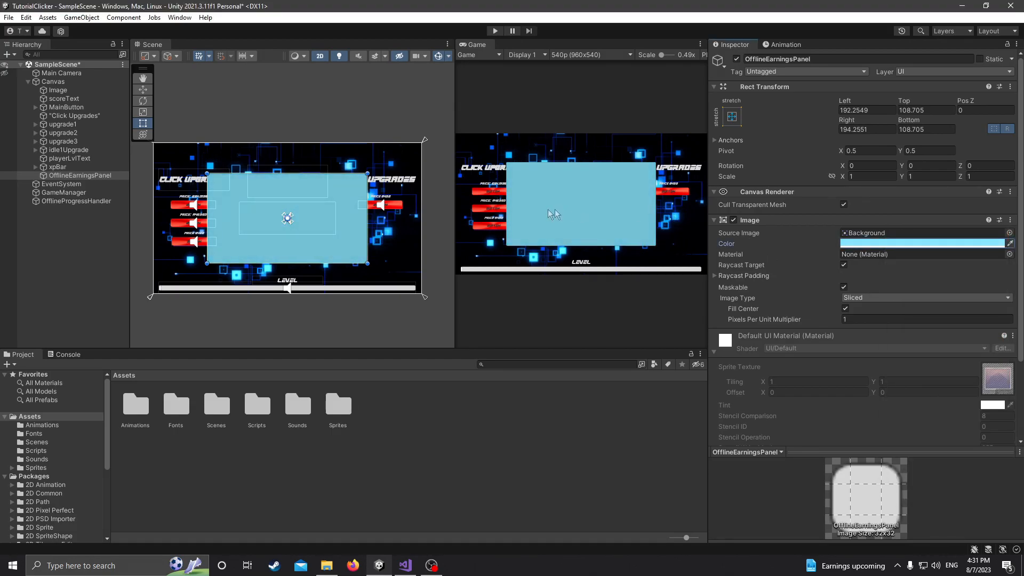
{"action": "right_click", "coordinate": [80, 175]}
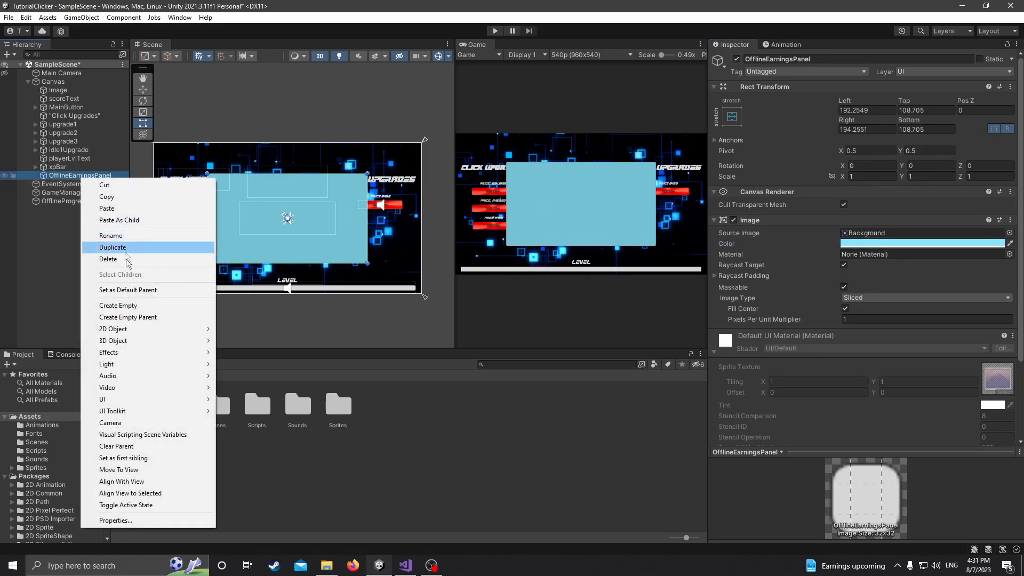
{"action": "mouse_move", "coordinate": [102, 399]}
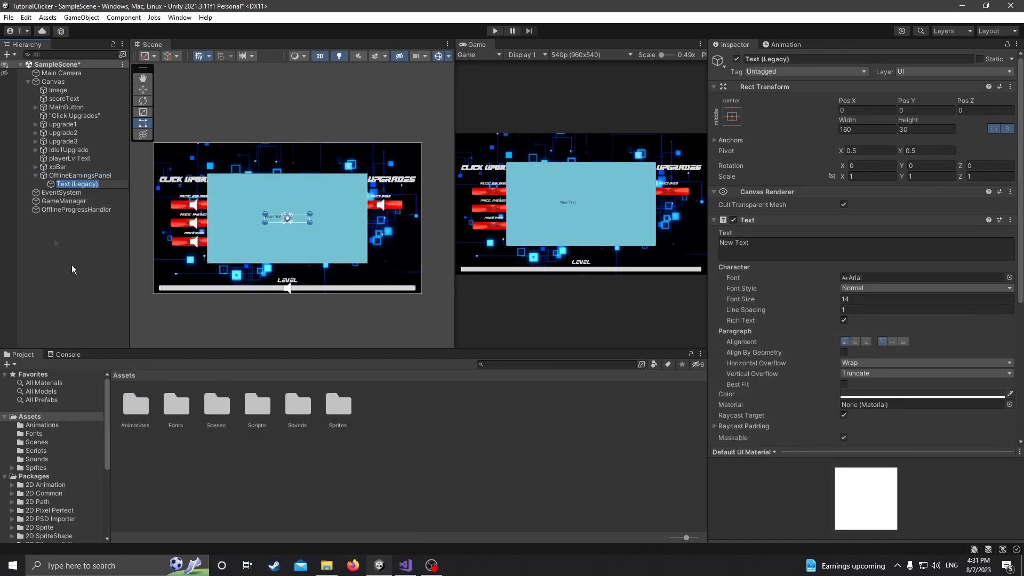
{"action": "mouse_move", "coordinate": [99, 310]}
{"action": "type", "text": "Welcome Back"}
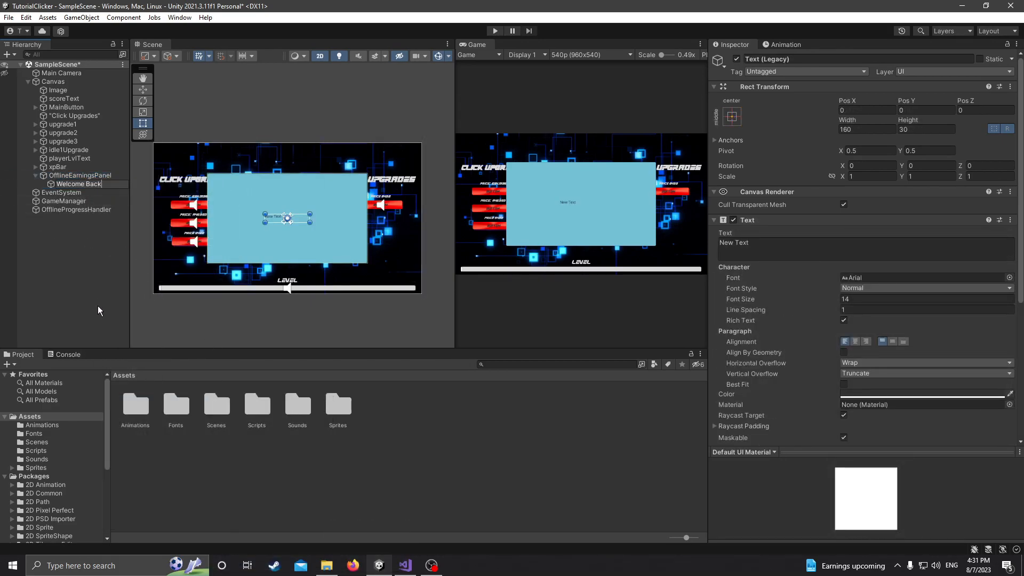
- Set the heading text to 'Welcome Back' with font size 40
{"action": "left_click", "coordinate": [735, 242]}
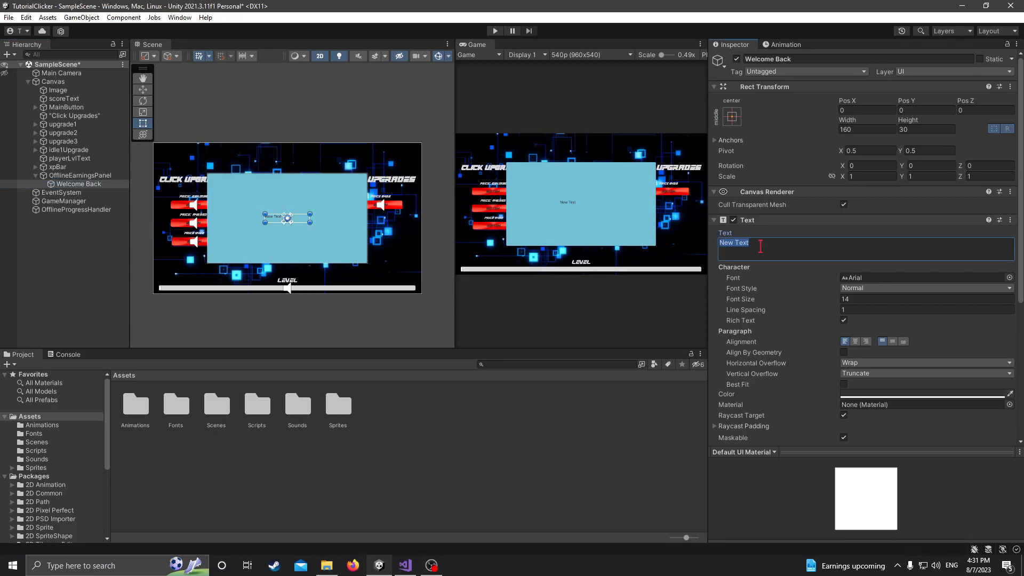
{"action": "type", "text": "Welcome Back"}
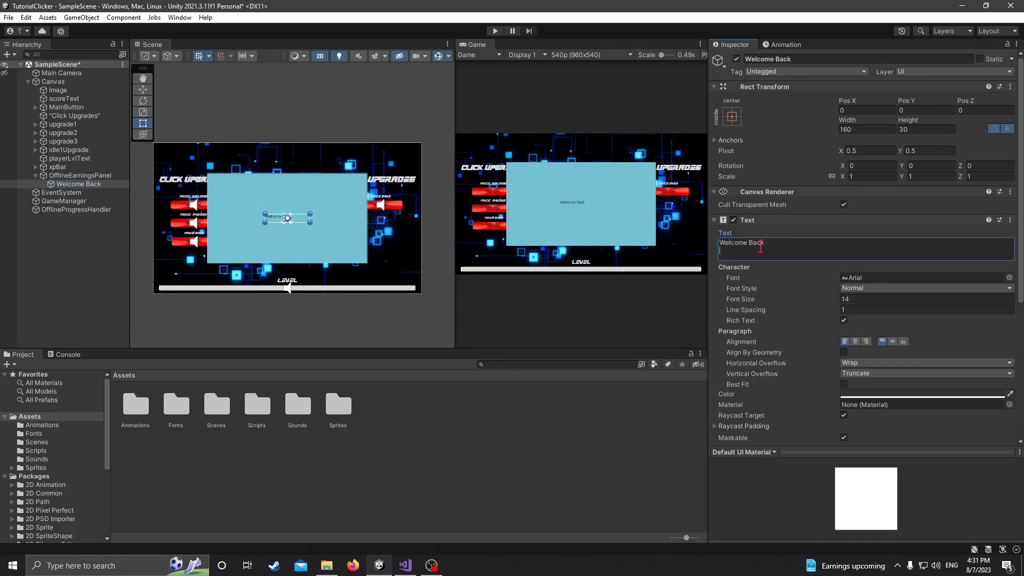
{"action": "left_click", "coordinate": [914, 298]}
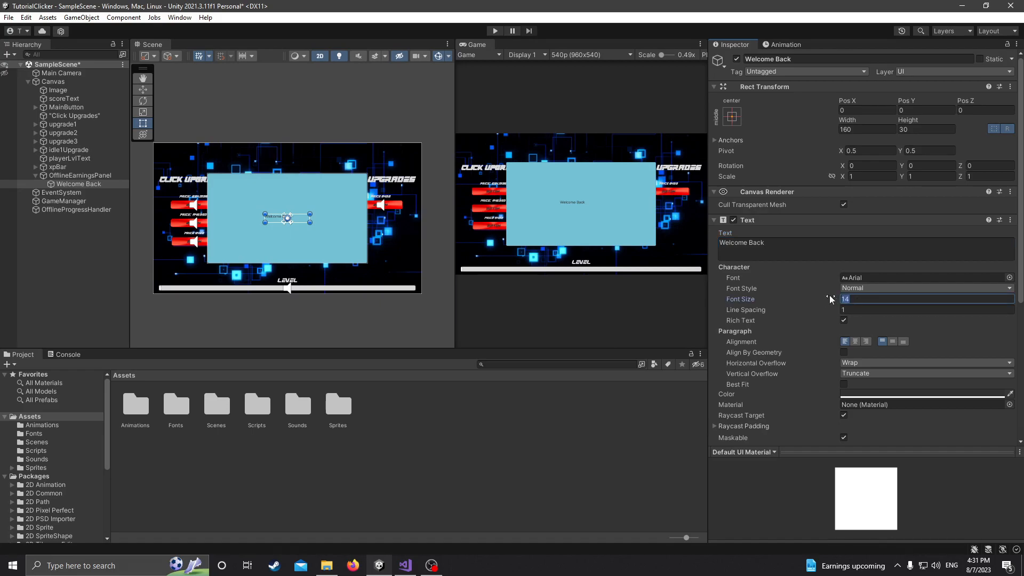
{"action": "type", "text": "40"}
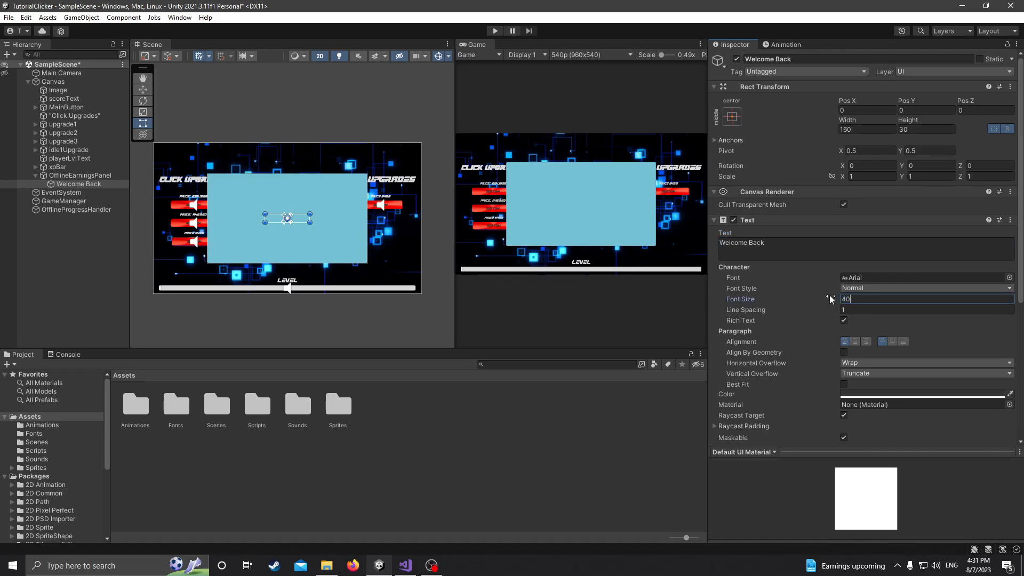
- Move the Welcome Back heading to the panel top and reduce its font size to 34
{"action": "left_click", "coordinate": [53, 81]}
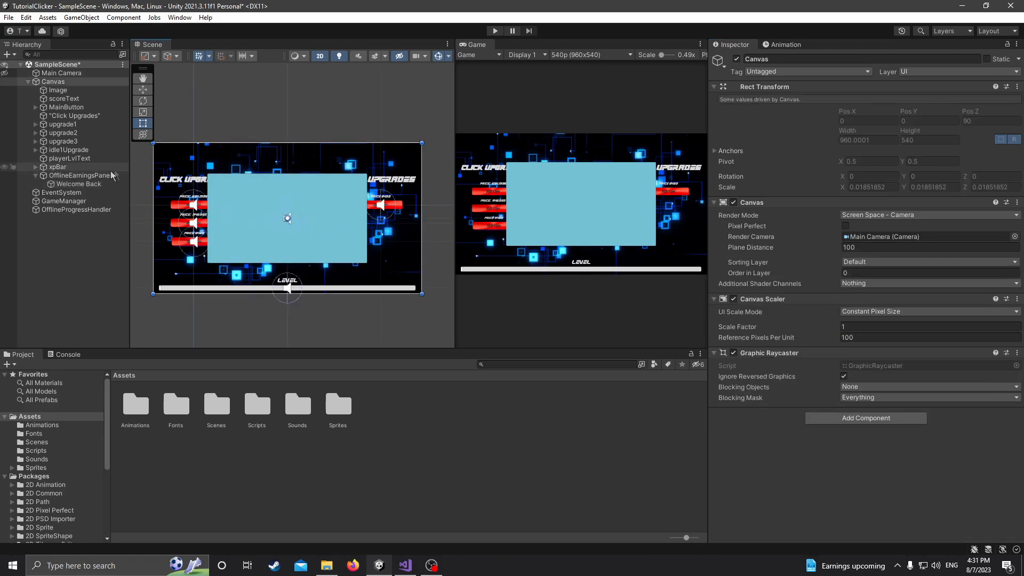
{"action": "left_click", "coordinate": [78, 184]}
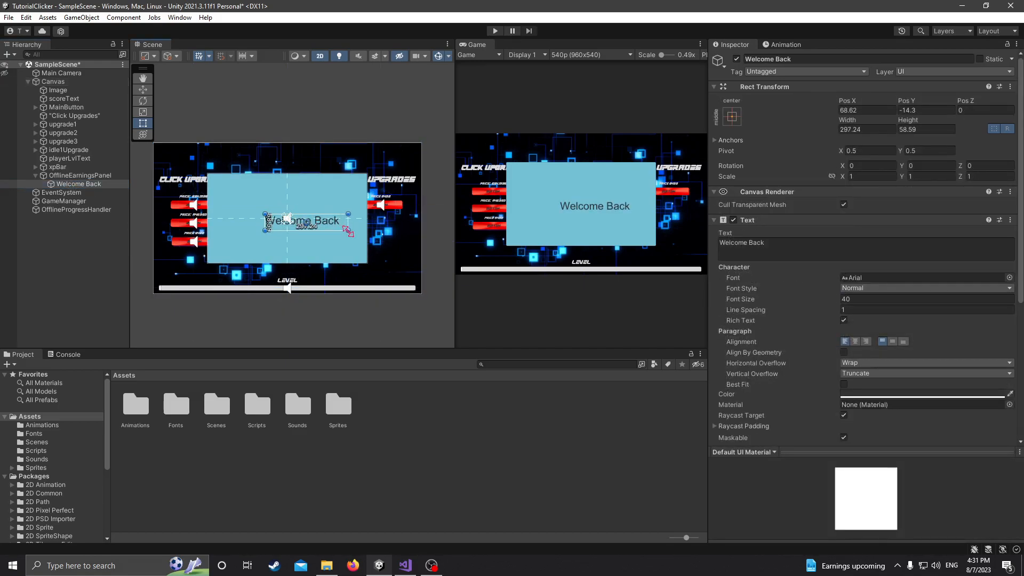
{"action": "left_click_drag", "start_coordinate": [303, 220], "coordinate": [283, 178]}
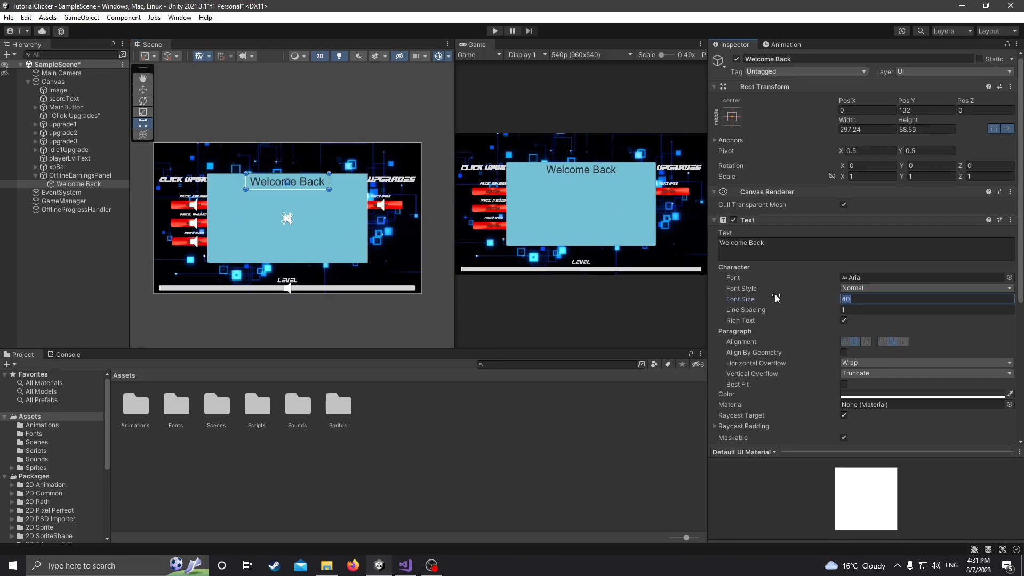
{"action": "type", "text": "34"}
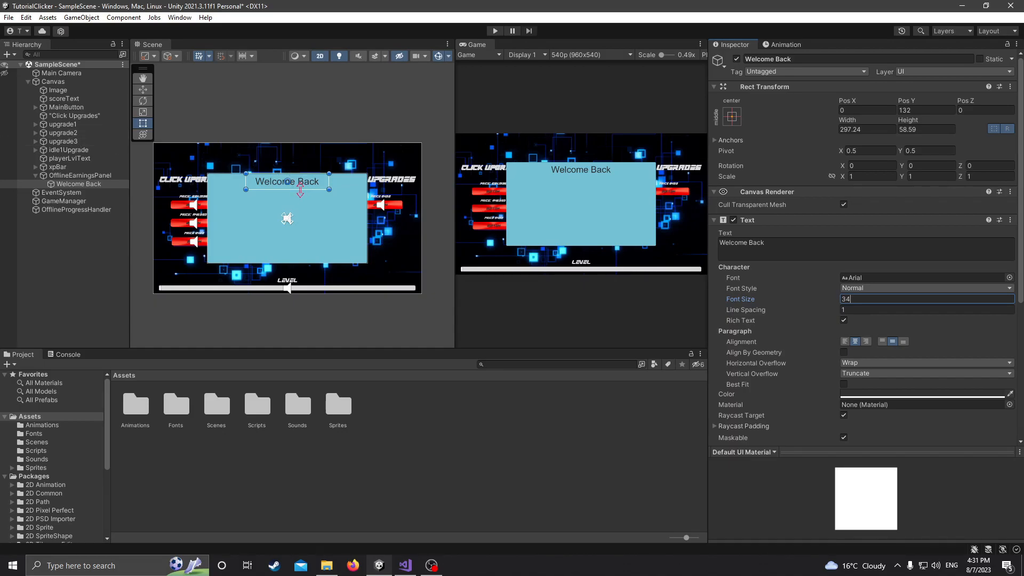
{"action": "type", "text": "GetFloat"}
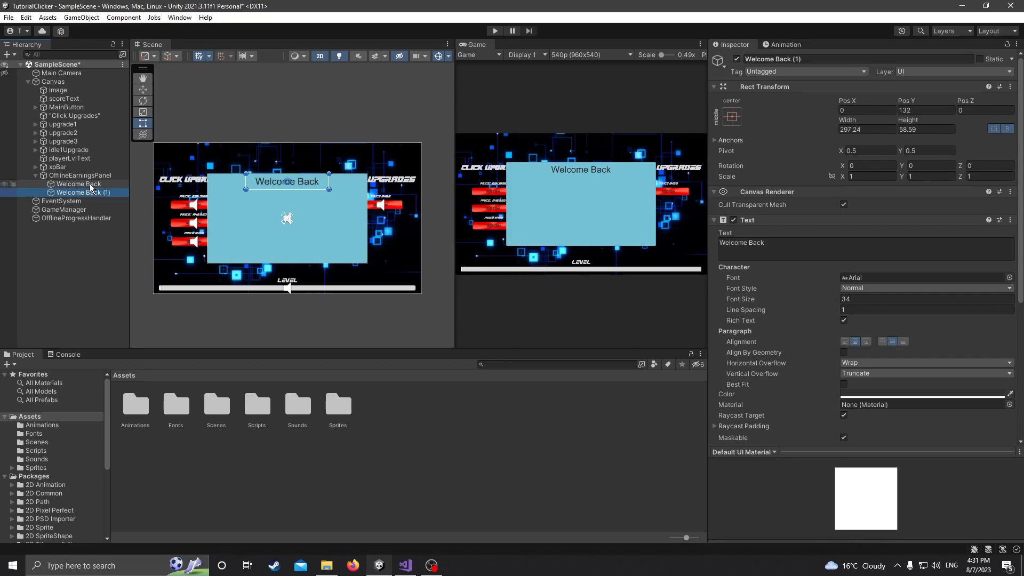
- Rename the duplicated heading and set its text to 'You were away for:'
{"action": "left_click", "coordinate": [82, 192]}
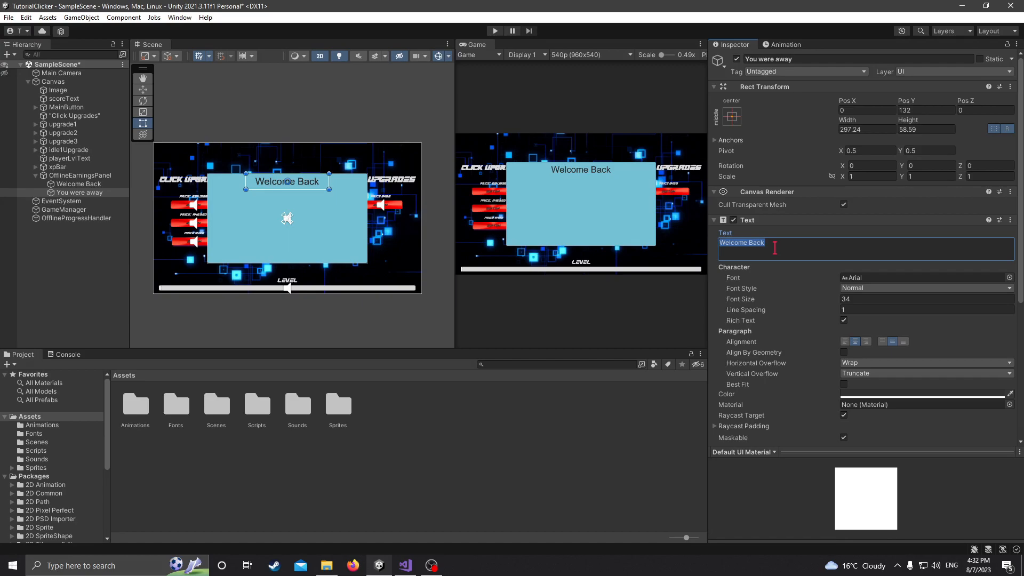
{"action": "type", "text": "You were away"}
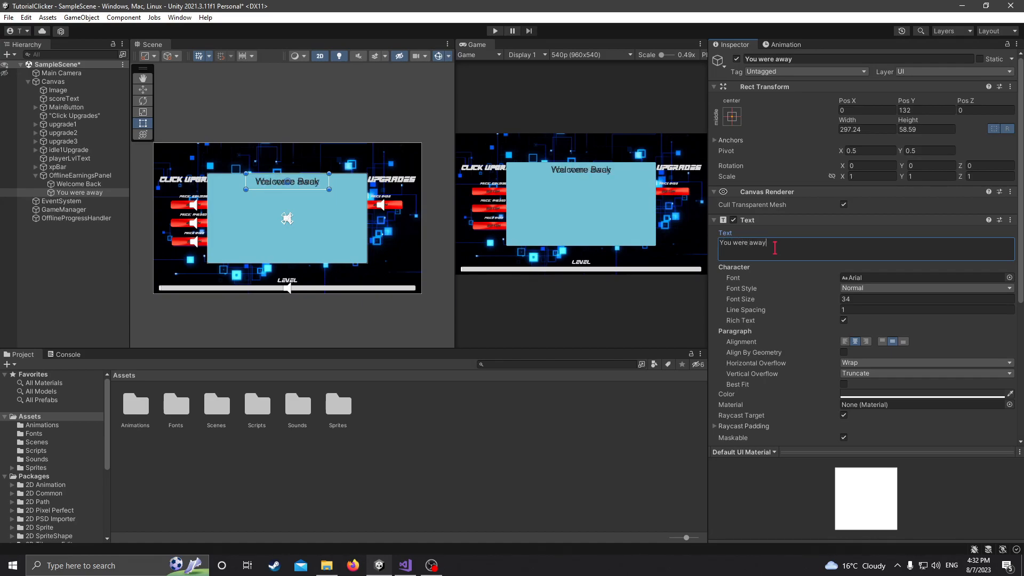
{"action": "type", "text": "for:"}
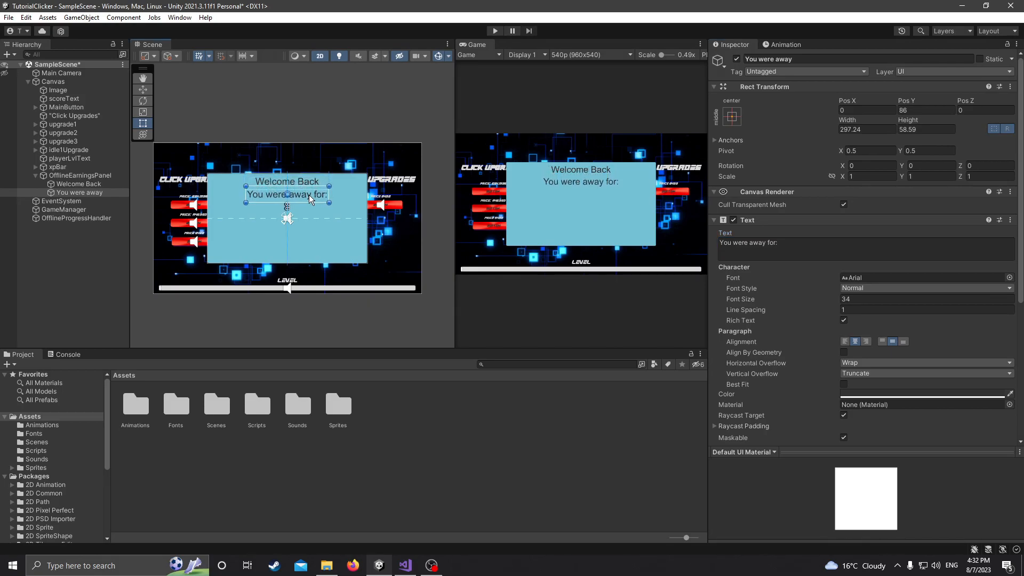
- Give the away line font size 20 and shrink its box to fit below the heading
{"action": "left_click", "coordinate": [926, 299]}
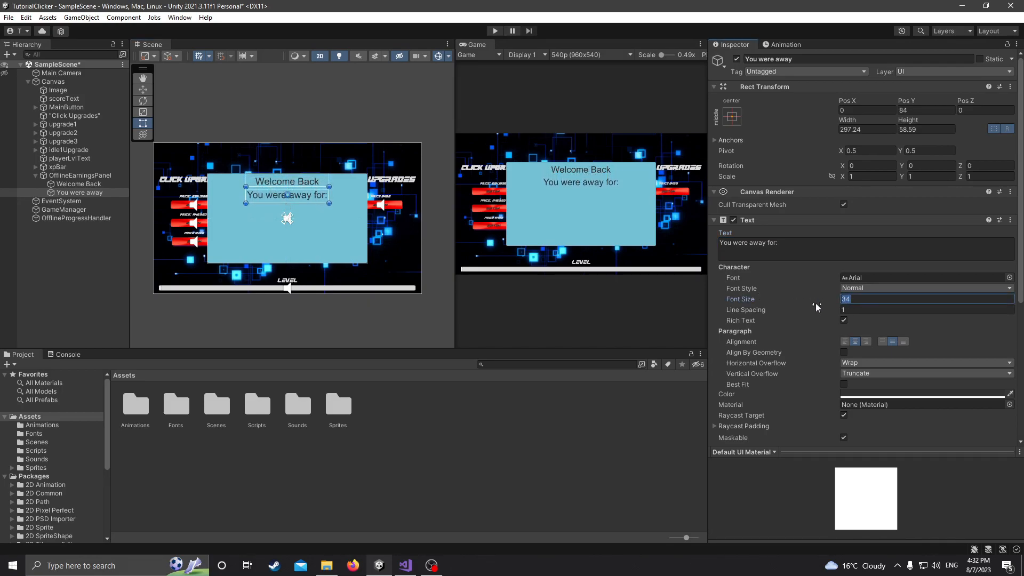
{"action": "type", "text": "20"}
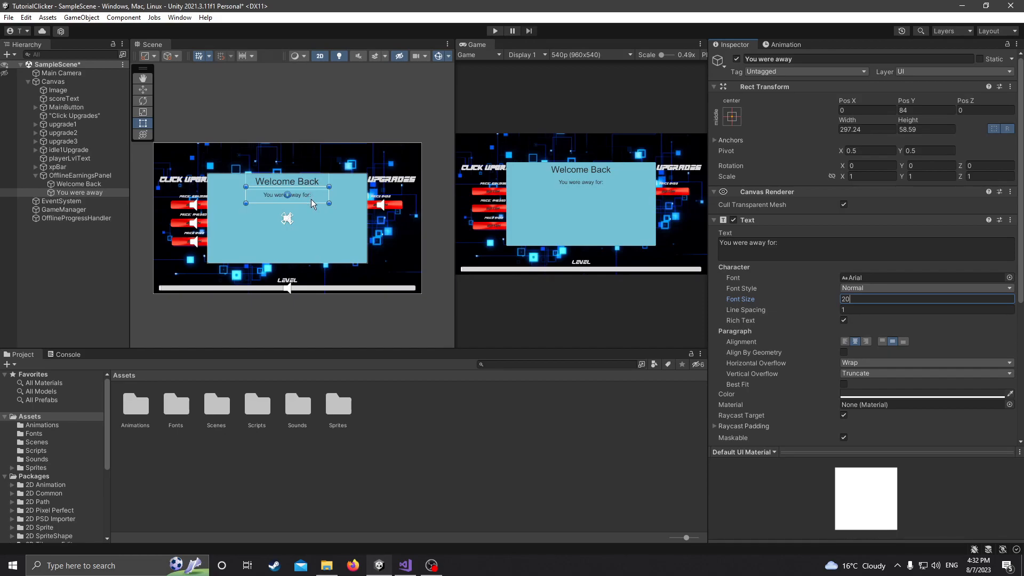
{"action": "left_click_drag", "start_coordinate": [287, 209], "coordinate": [287, 202]}
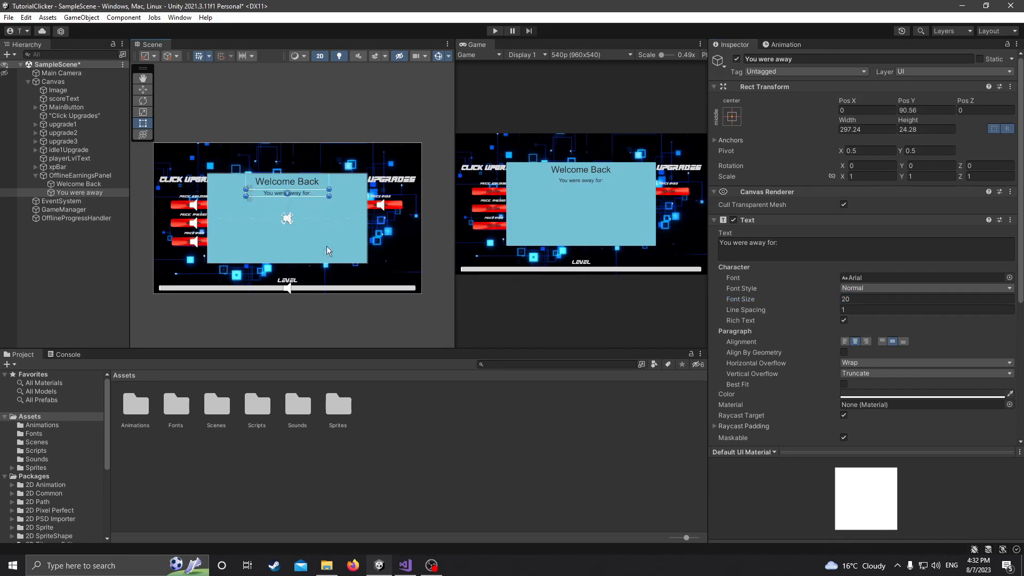
{"action": "left_click", "coordinate": [53, 82]}
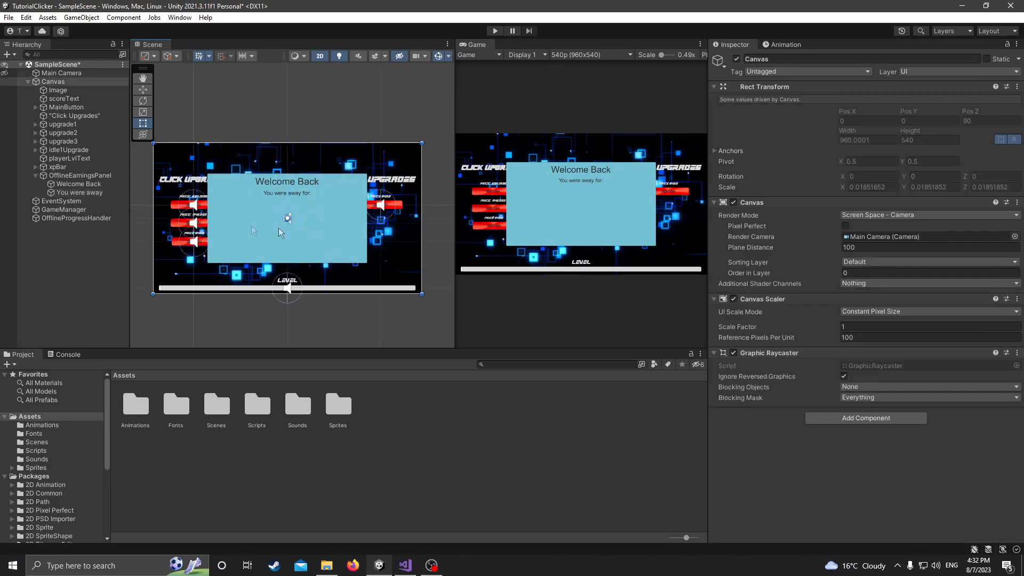
{"action": "left_click", "coordinate": [79, 192]}
{"action": "type", "text": "timeO"}
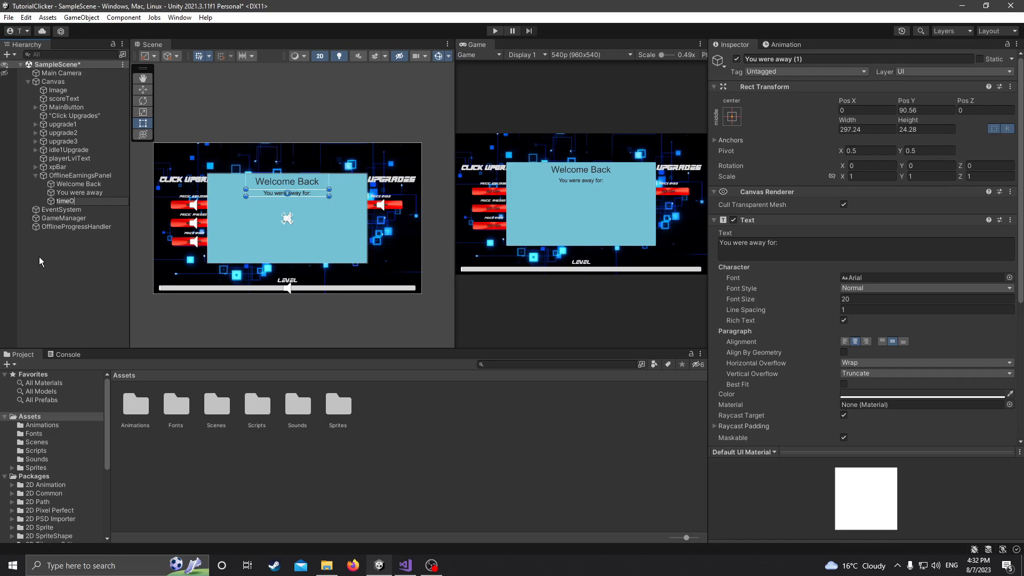
- Name the copy timeOffline and place it, widened, beneath the 'You were away for:' label
{"action": "left_click", "coordinate": [73, 201]}
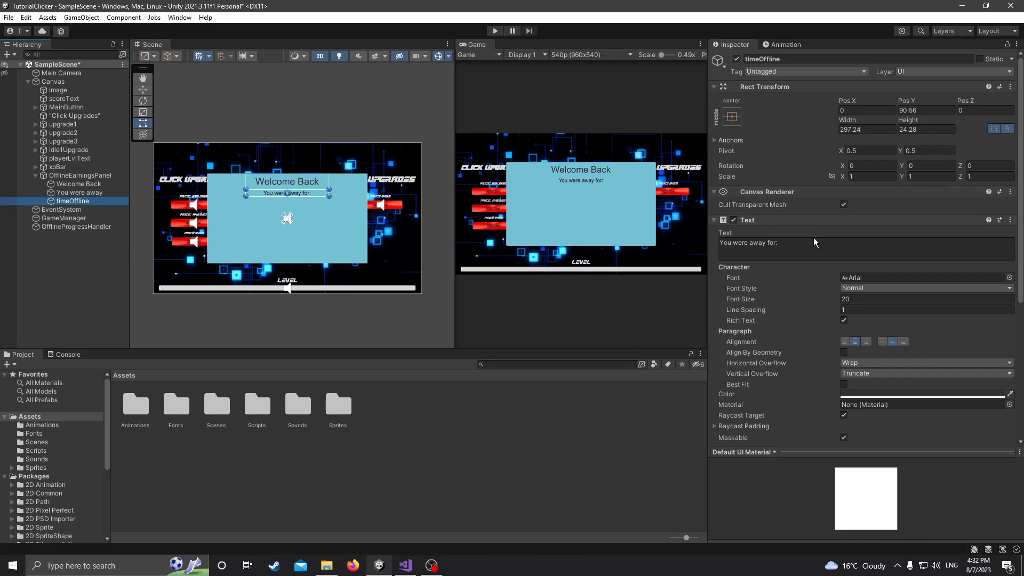
{"action": "type", "text": "time"}
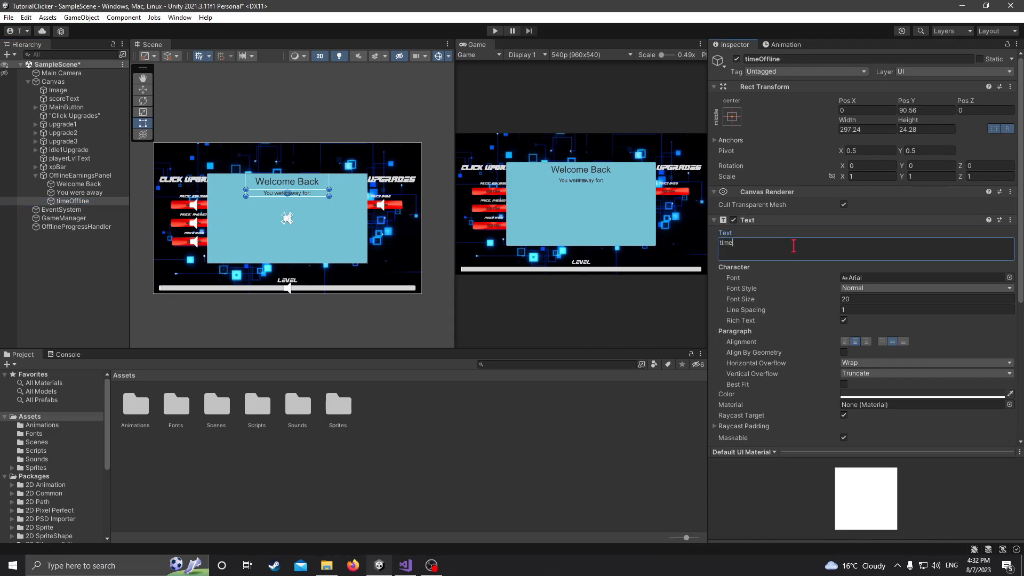
{"action": "type", "text": "Offline"}
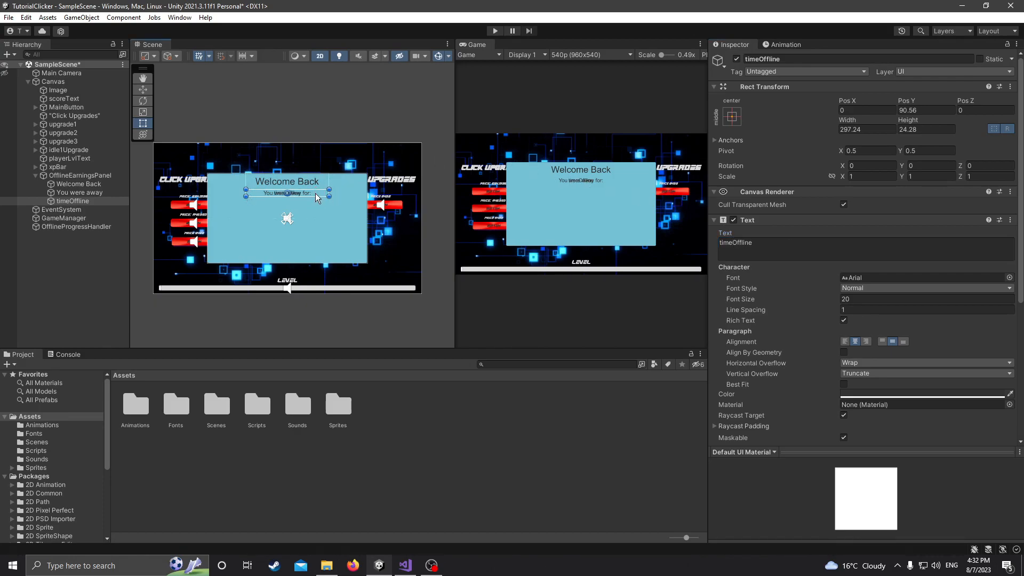
{"action": "left_click_drag", "start_coordinate": [286, 193], "coordinate": [286, 201]}
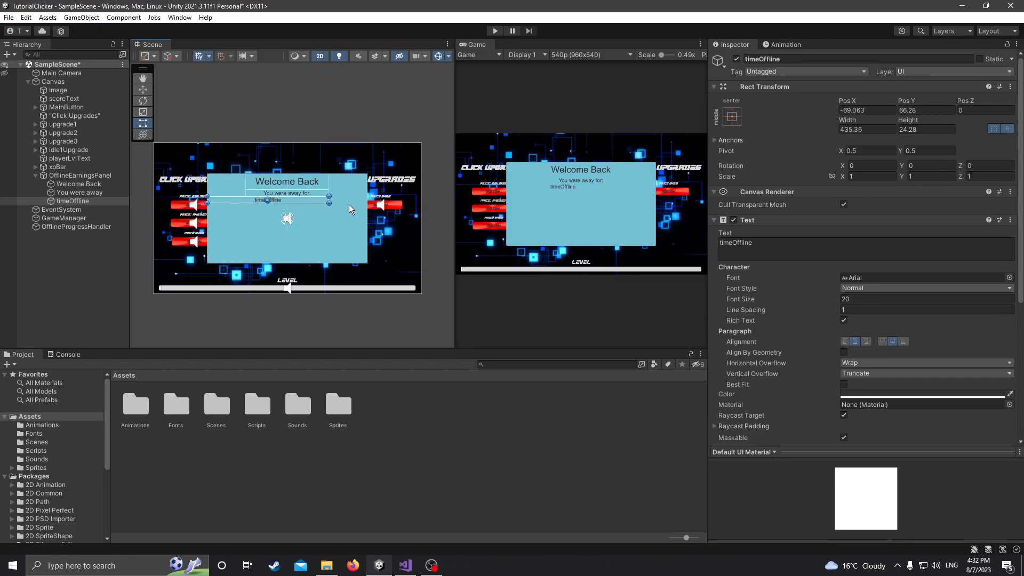
{"action": "left_click_drag", "start_coordinate": [330, 196], "coordinate": [368, 196]}
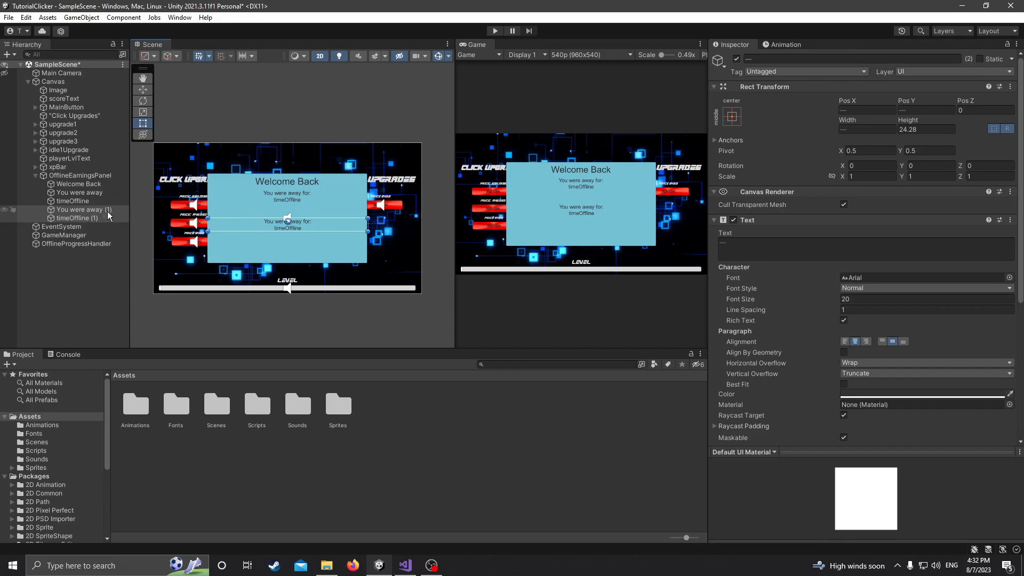
- Change the copied label line to read 'While offline you earned'
{"action": "left_click", "coordinate": [85, 209]}
{"action": "type", "text": "you earned"}
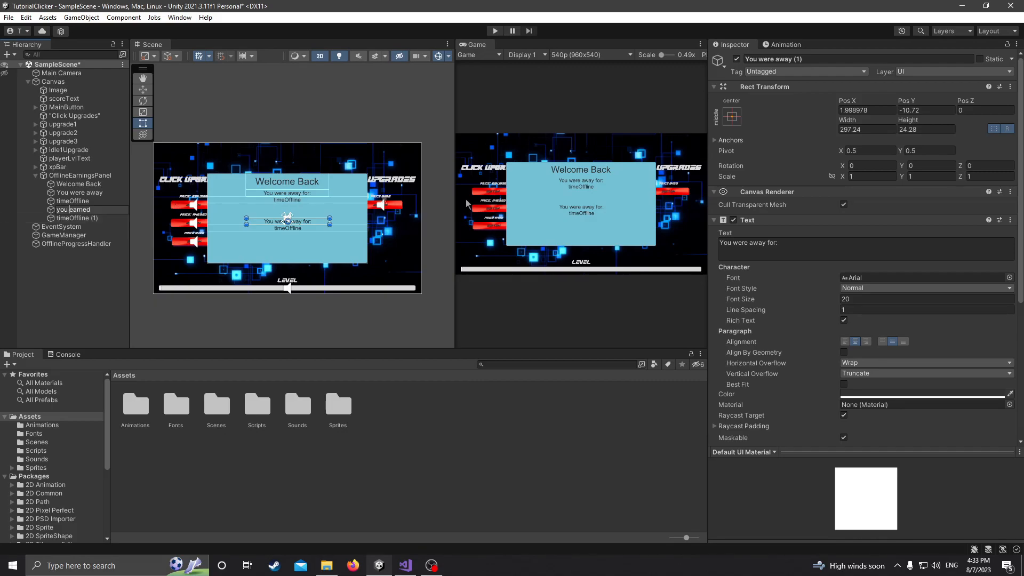
{"action": "left_click", "coordinate": [74, 210]}
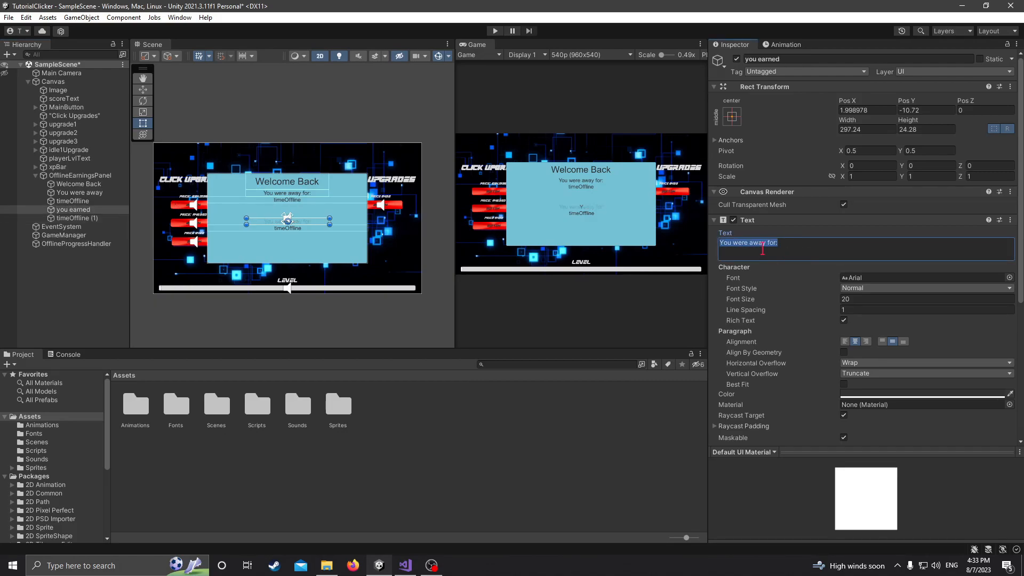
{"action": "type", "text": "While offline you earned:"}
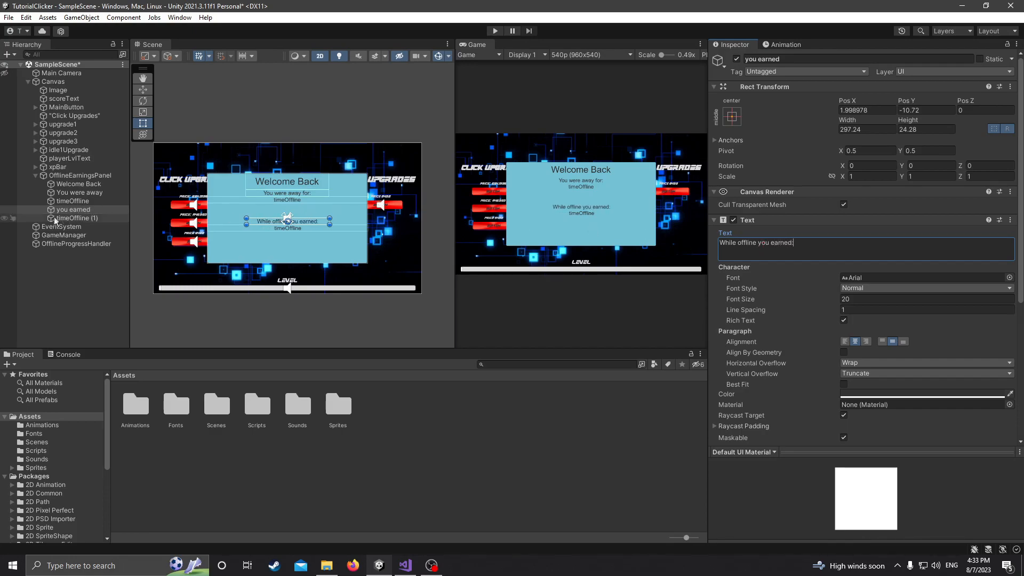
- Rename the copied value text to offlinePoints with matching placeholder text
{"action": "left_click", "coordinate": [76, 218]}
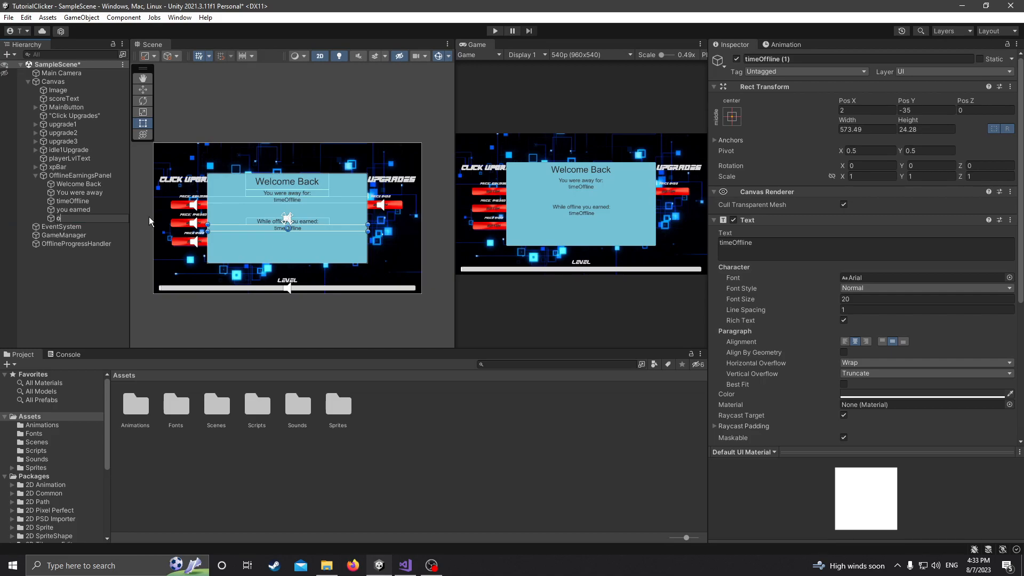
{"action": "left_click", "coordinate": [73, 218]}
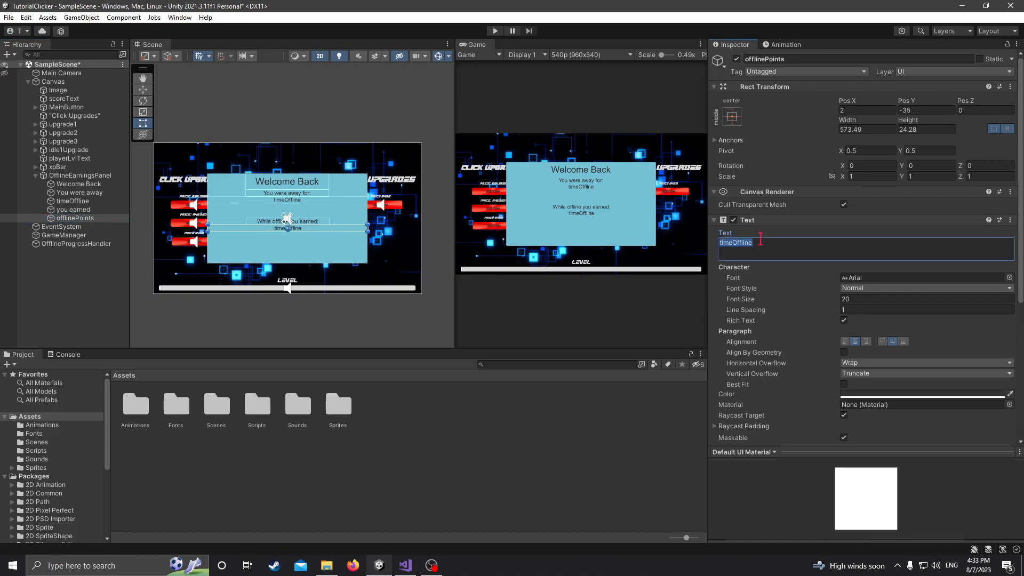
{"action": "type", "text": "offlinePoints"}
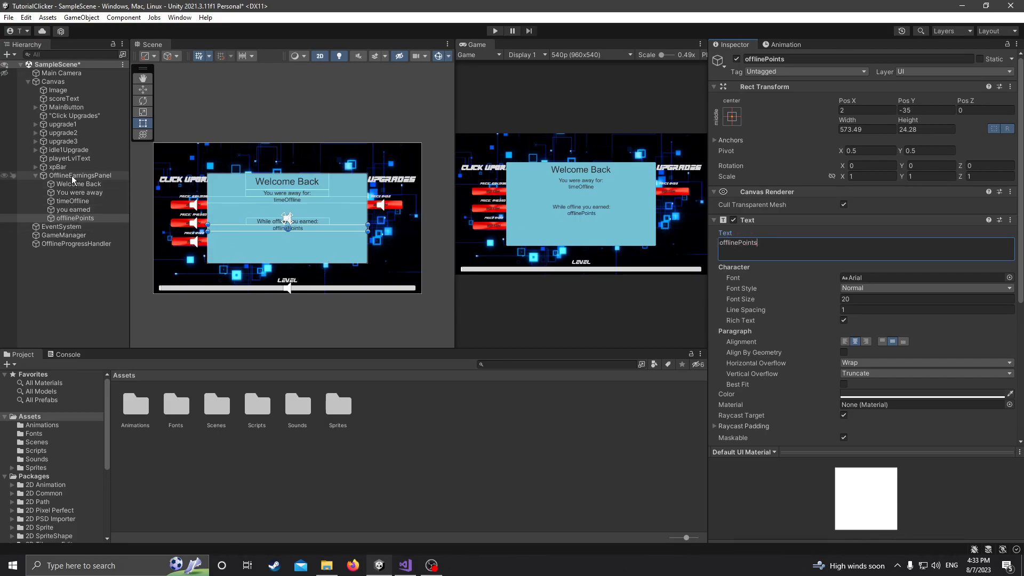
- Add a Legacy Button below the offlinePoints line and enlarge it
{"action": "right_click", "coordinate": [81, 174]}
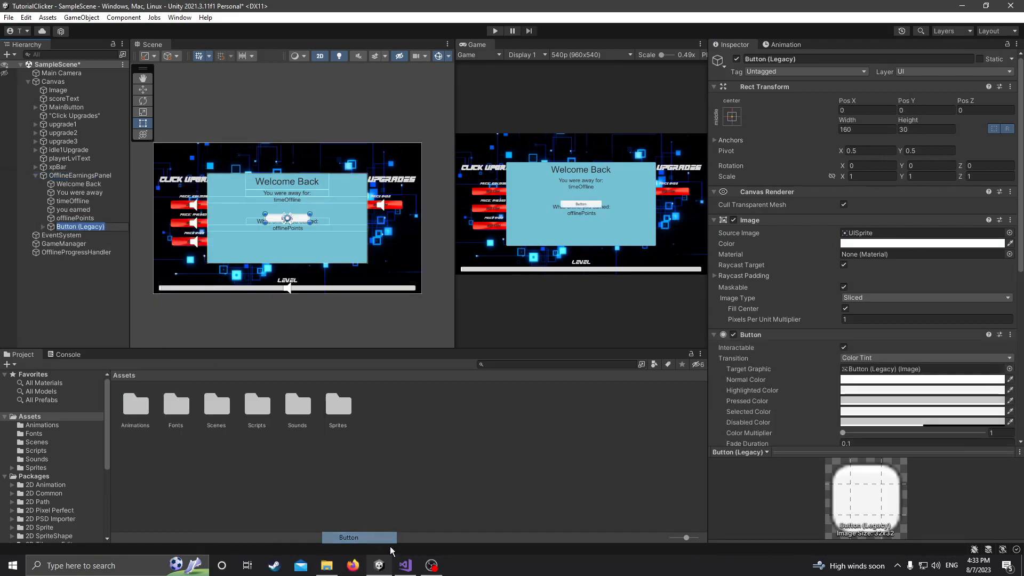
{"action": "left_click_drag", "start_coordinate": [287, 218], "coordinate": [287, 228]}
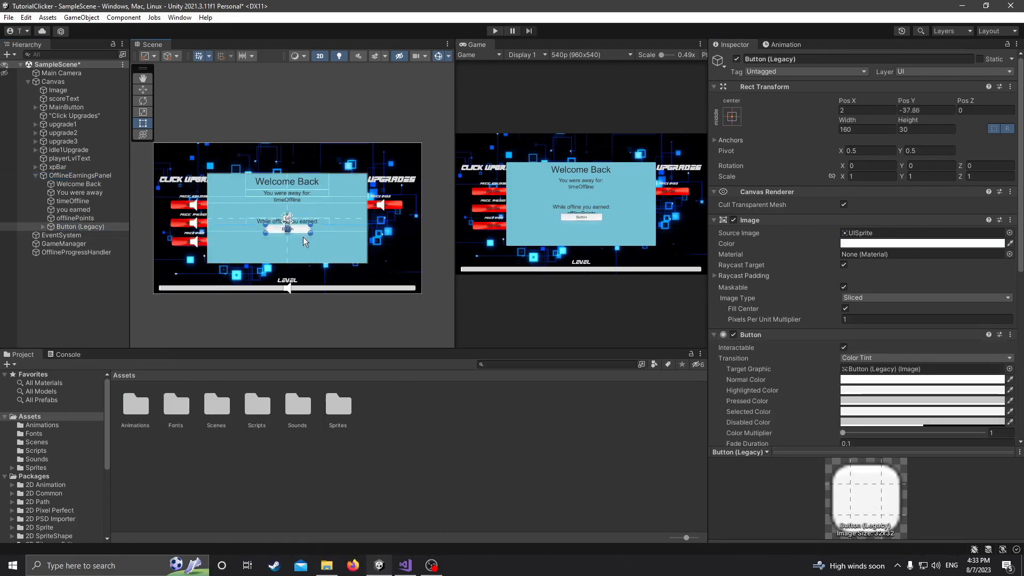
{"action": "left_click_drag", "start_coordinate": [268, 249], "coordinate": [320, 258]}
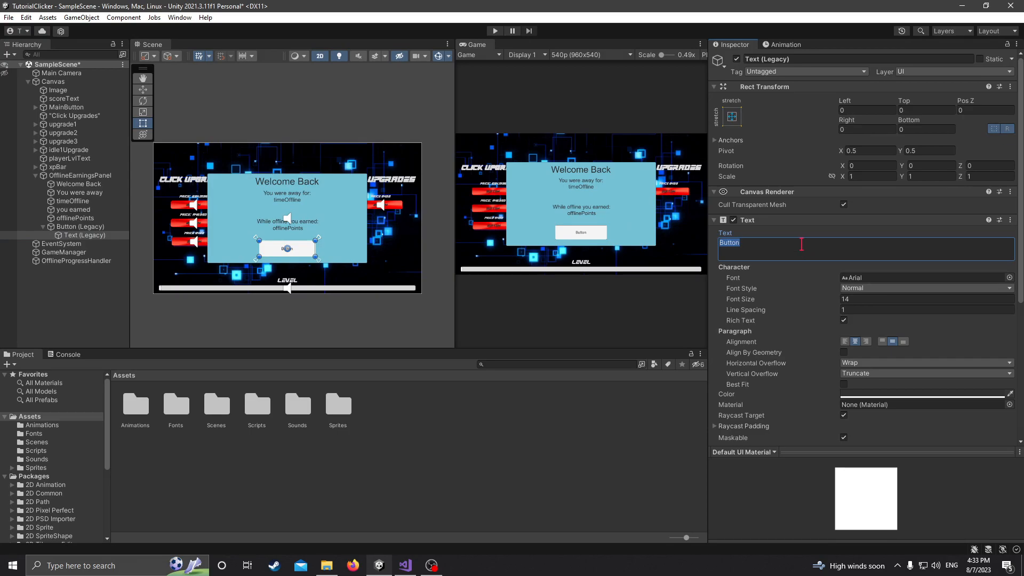
- Label the button 'Claim' with font size 24
{"action": "type", "text": "Claim"}
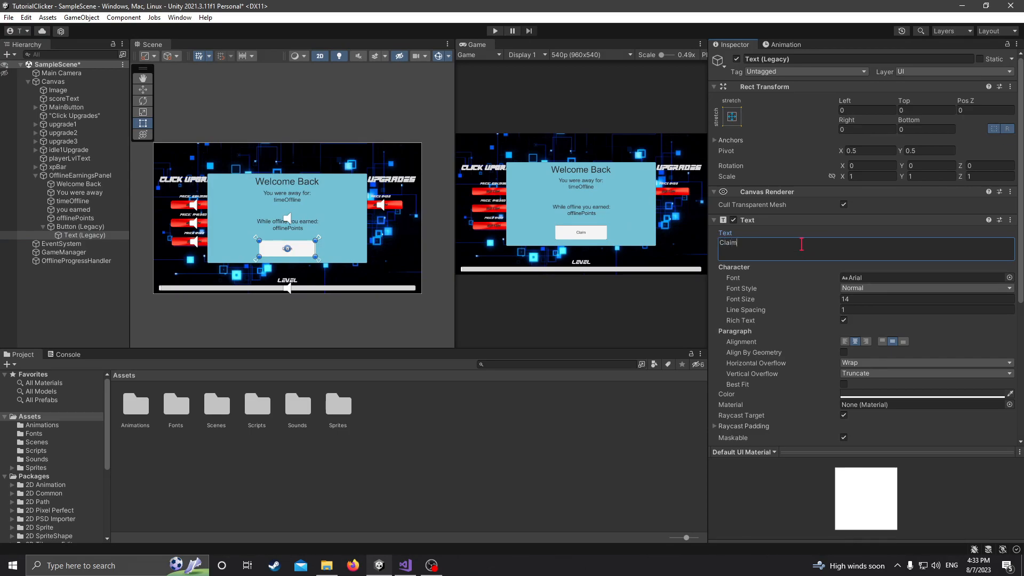
{"action": "left_click", "coordinate": [924, 298]}
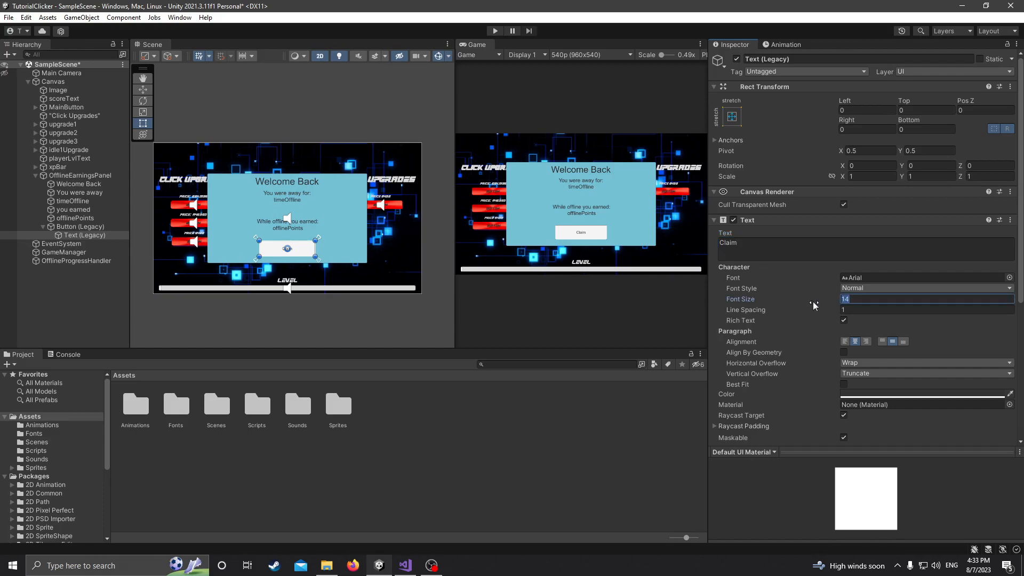
{"action": "type", "text": "24"}
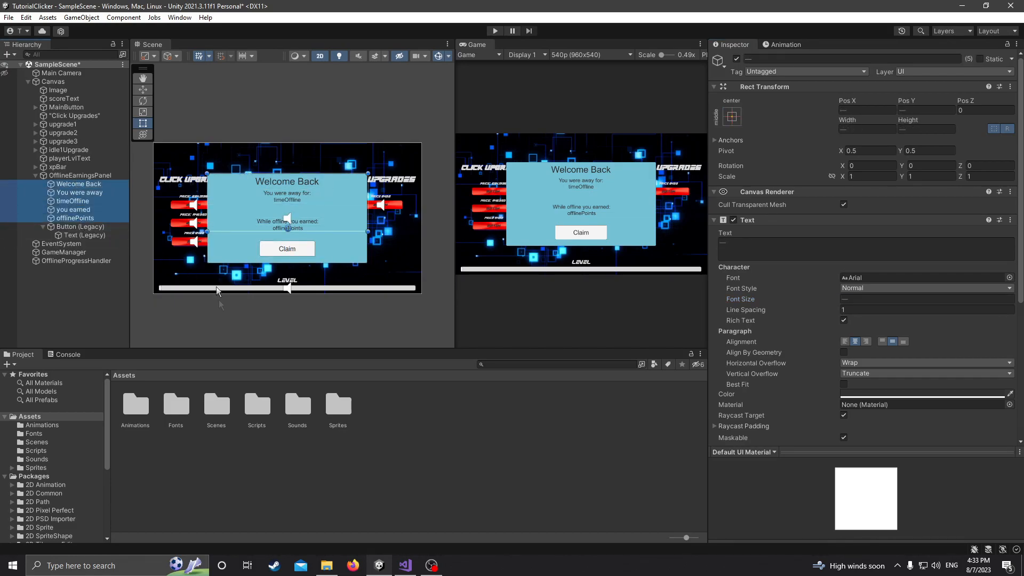
{"action": "mouse_move", "coordinate": [203, 409]}
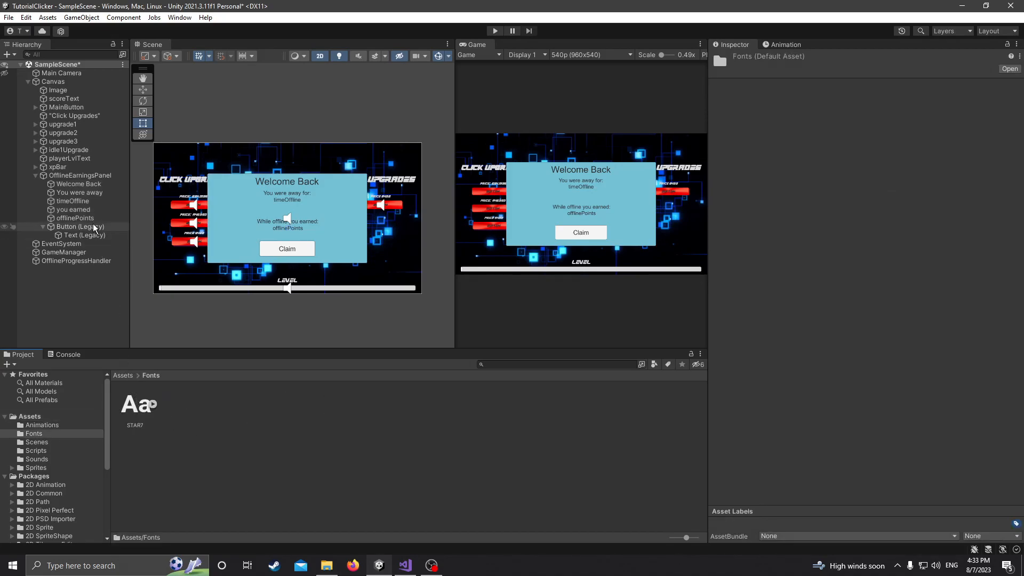
- Apply the STAR7 font to the title and both label lines and widen their boxes
{"action": "left_click", "coordinate": [85, 234]}
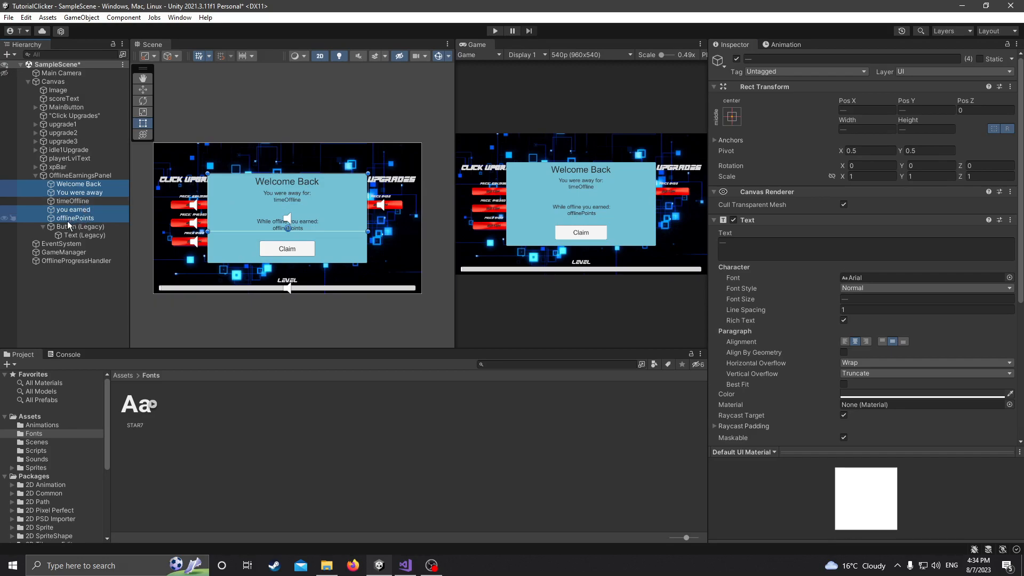
{"action": "left_click", "coordinate": [73, 209]}
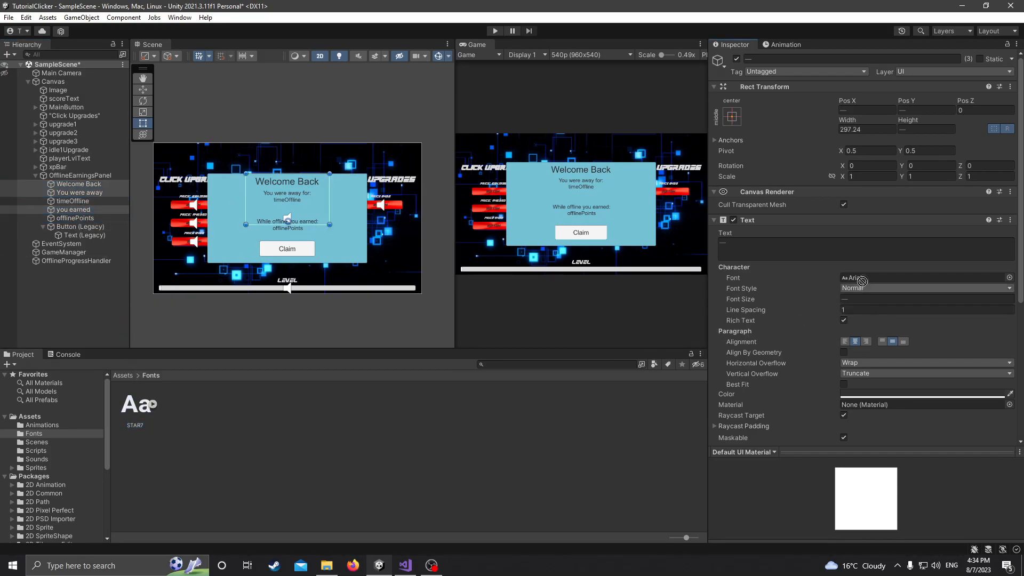
{"action": "left_click", "coordinate": [862, 277]}
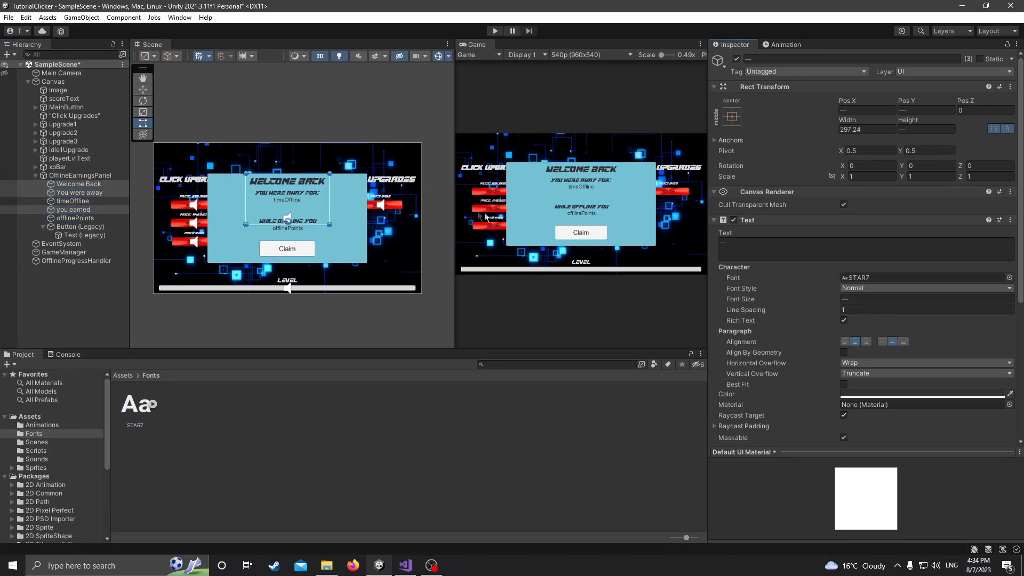
{"action": "left_click_drag", "start_coordinate": [330, 224], "coordinate": [358, 215]}
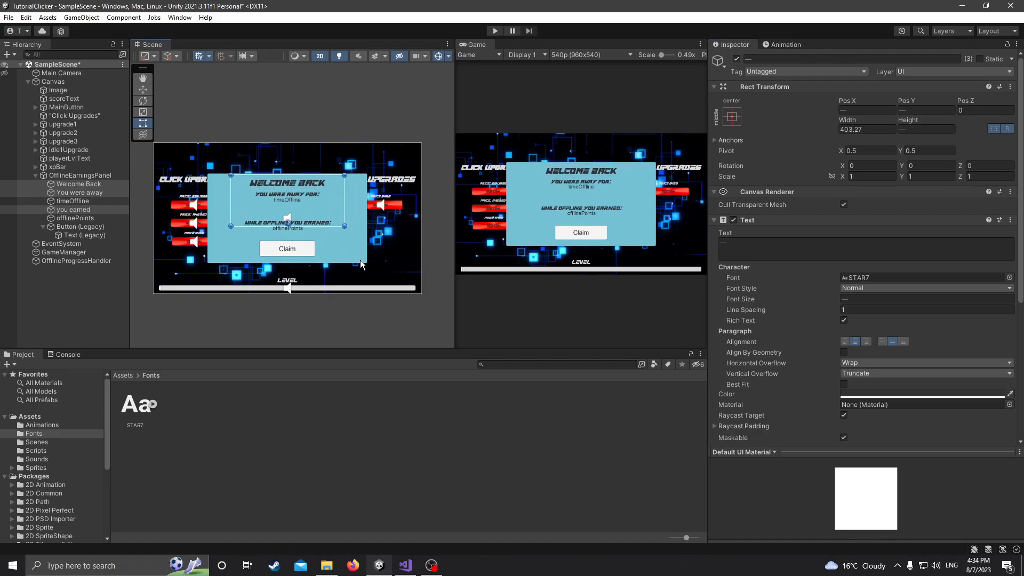
{"action": "left_click", "coordinate": [74, 217]}
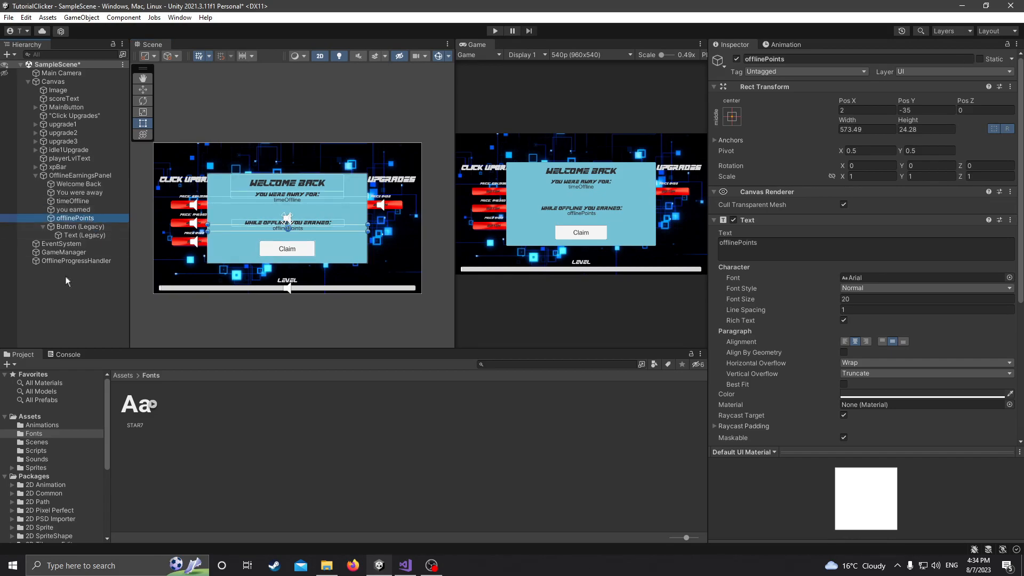
- Set the Claim label to STAR7 and the button's Source Image to the red button sprite
{"action": "left_click", "coordinate": [81, 227]}
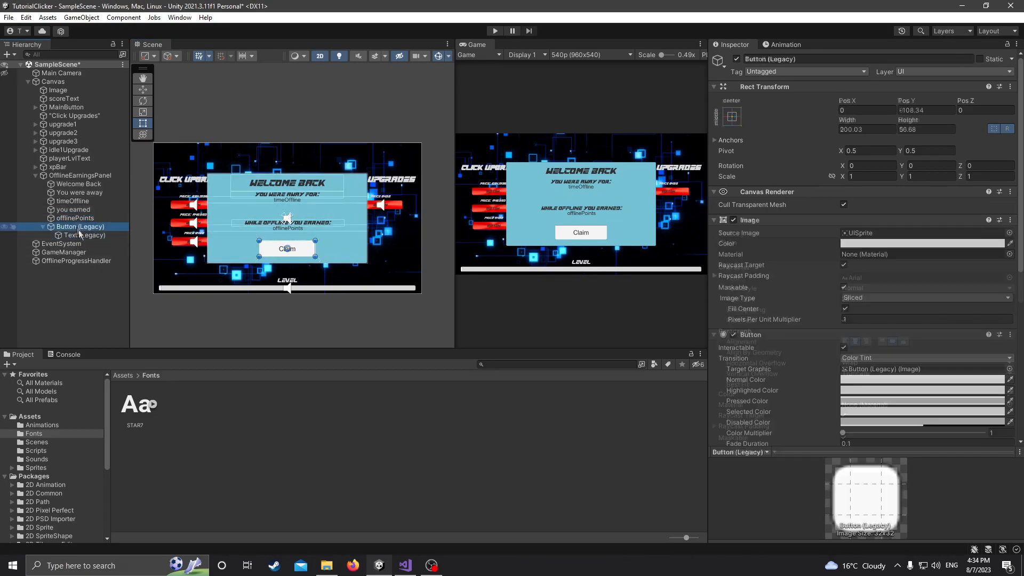
{"action": "left_click", "coordinate": [86, 235]}
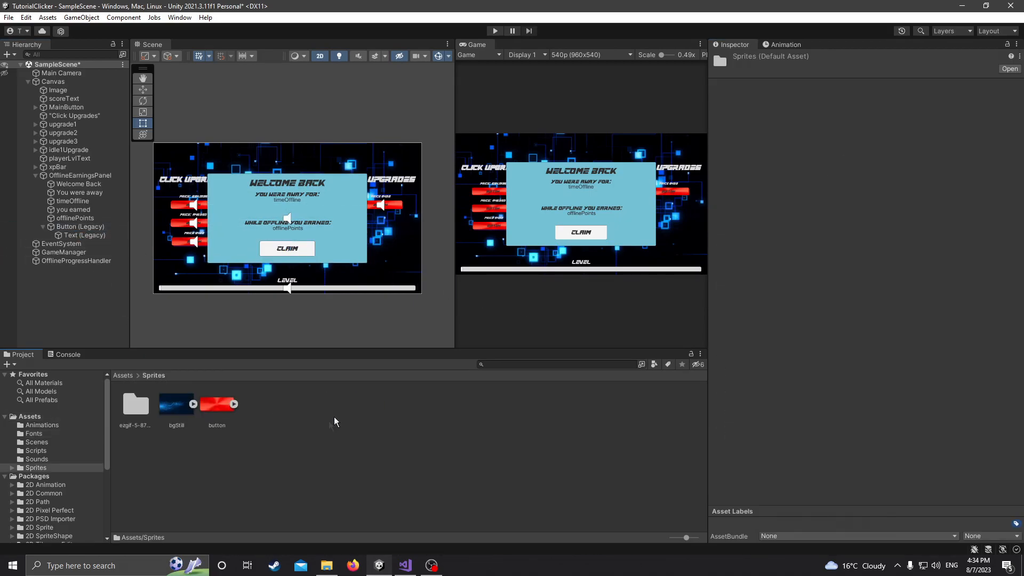
{"action": "left_click", "coordinate": [80, 226]}
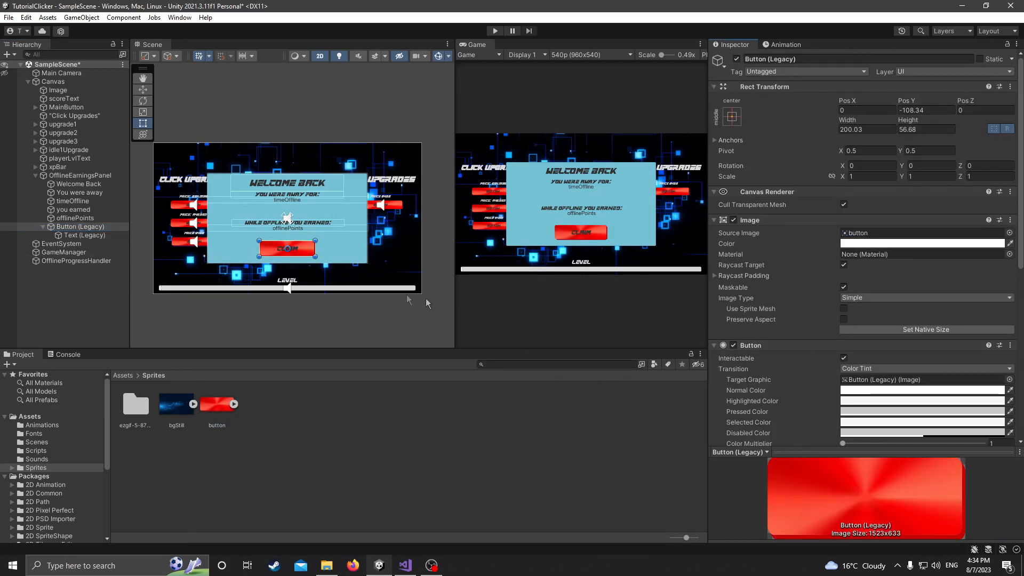
{"action": "mouse_move", "coordinate": [532, 220]}
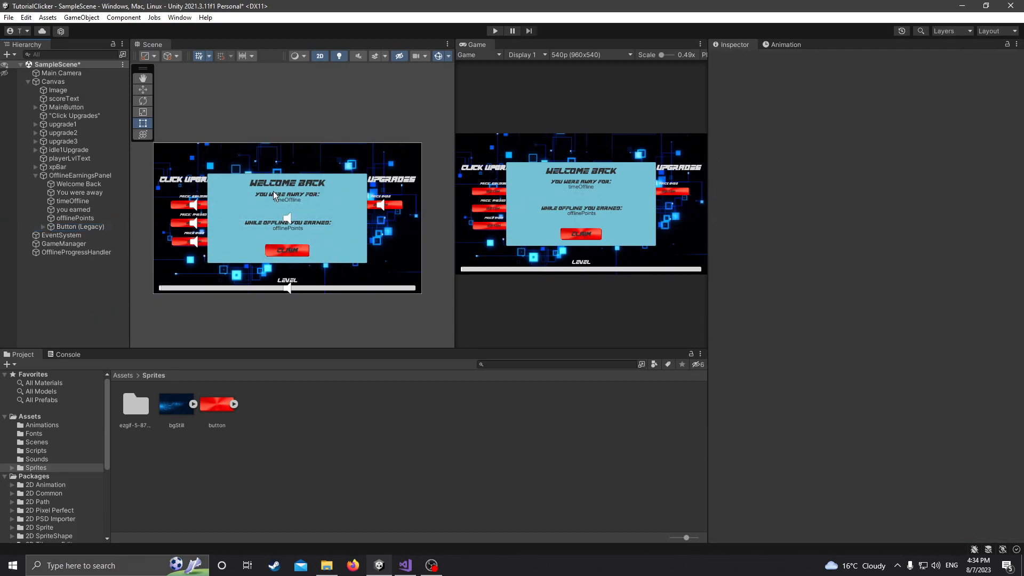
{"action": "mouse_move", "coordinate": [320, 548]}
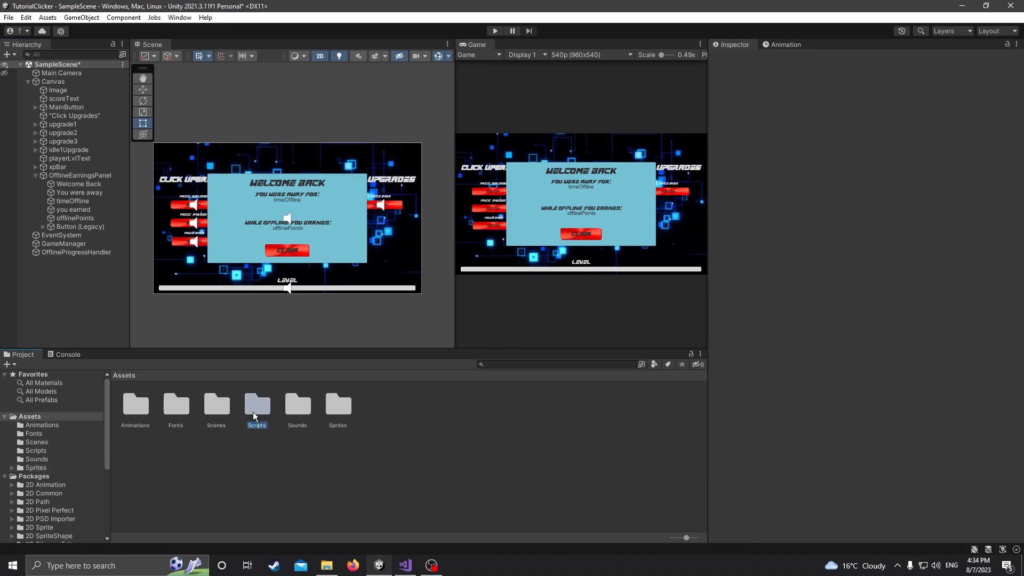
- Create an OfflineProgress C# script and an empty OfflineProgressHandler object carrying it
{"action": "right_click", "coordinate": [255, 412]}
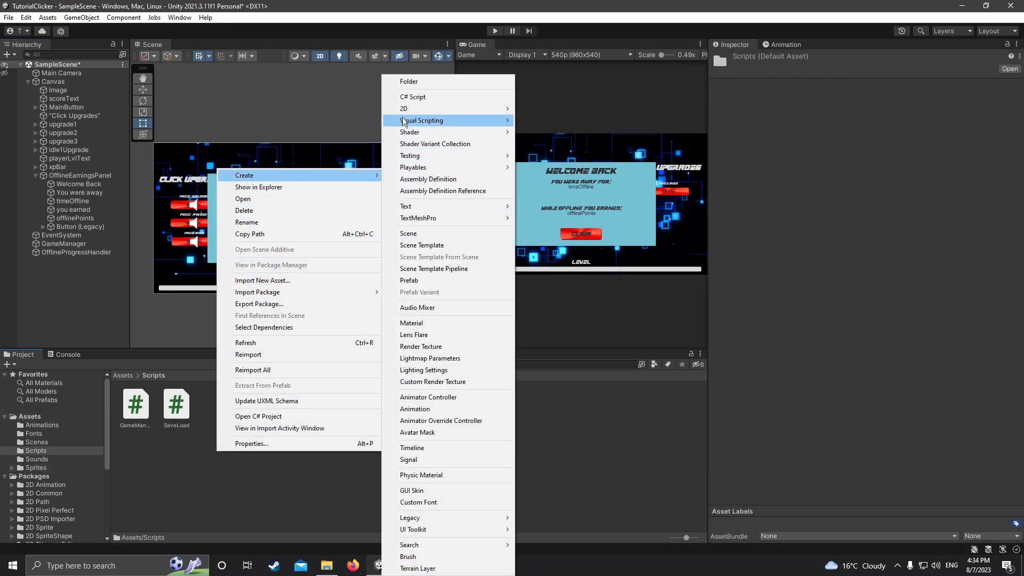
{"action": "left_click", "coordinate": [413, 97]}
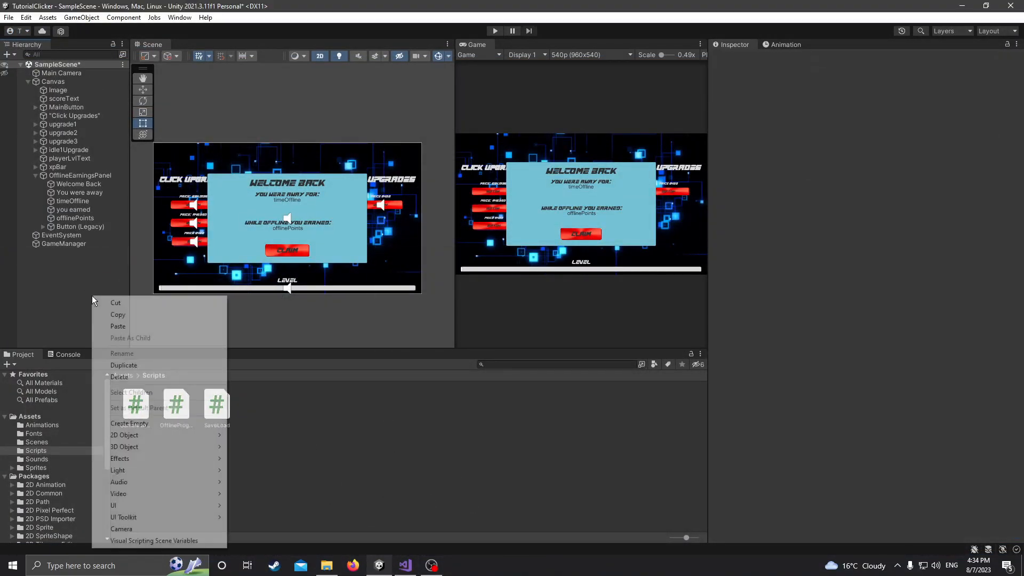
{"action": "left_click", "coordinate": [129, 423]}
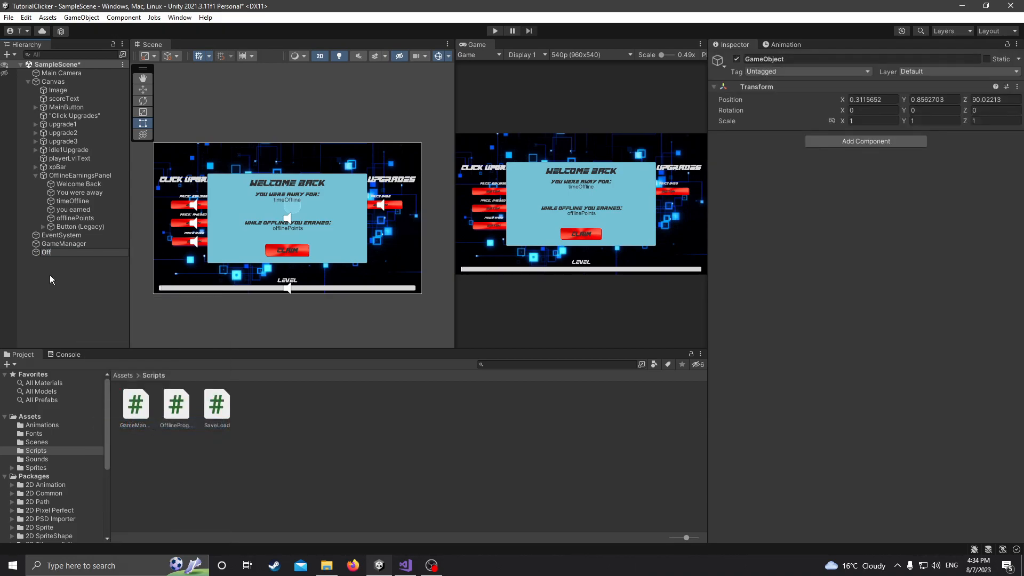
{"action": "type", "text": "OfflineProgressHandler"}
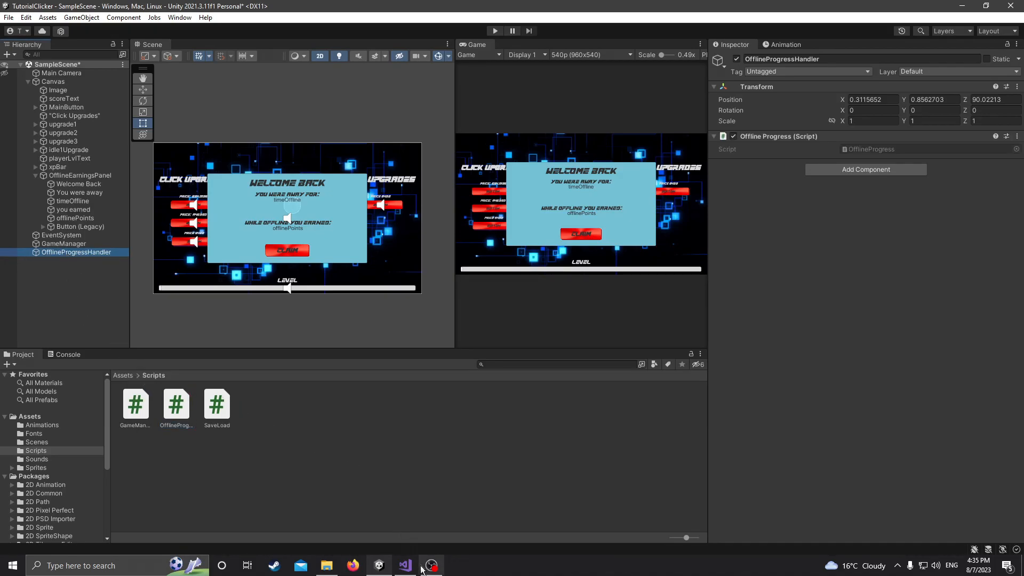
- Add 'using UnityEngine.UI;' and 'using System;' to the top of OfflineProgress.cs
{"action": "left_click", "coordinate": [404, 565]}
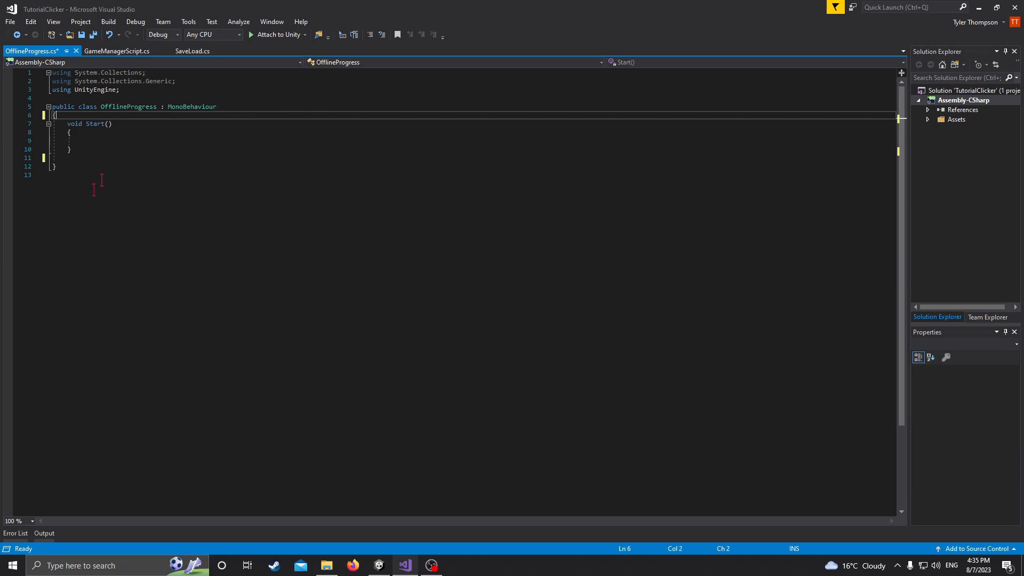
{"action": "left_click", "coordinate": [119, 89]}
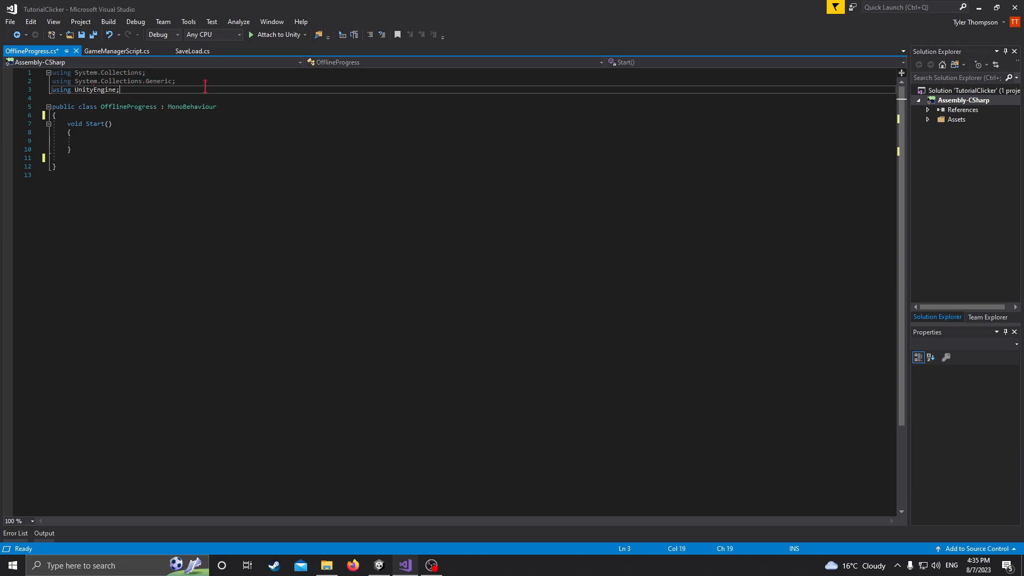
{"action": "type", "text": "using UnityEngine;"}
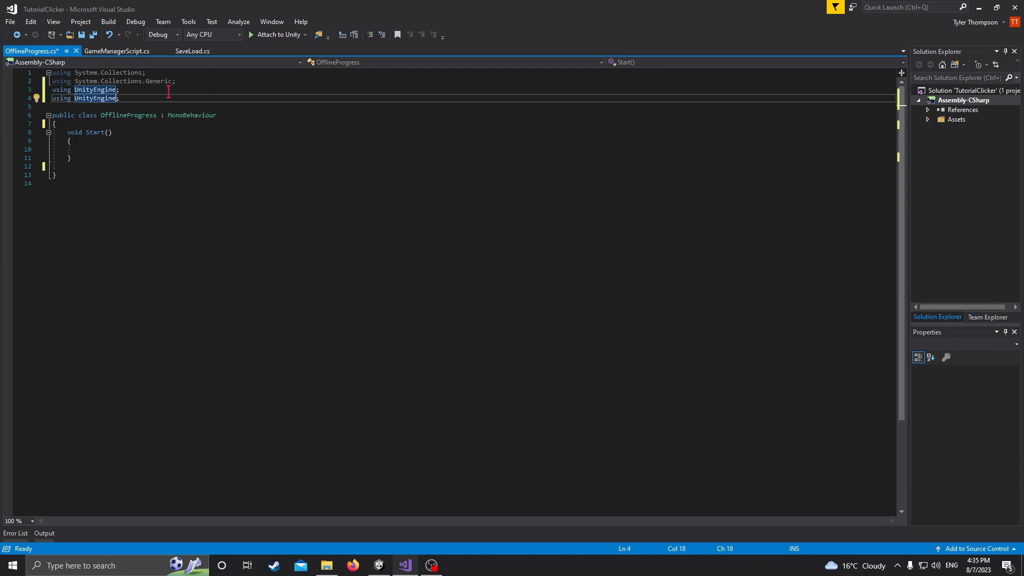
{"action": "type", "text": ".UI"}
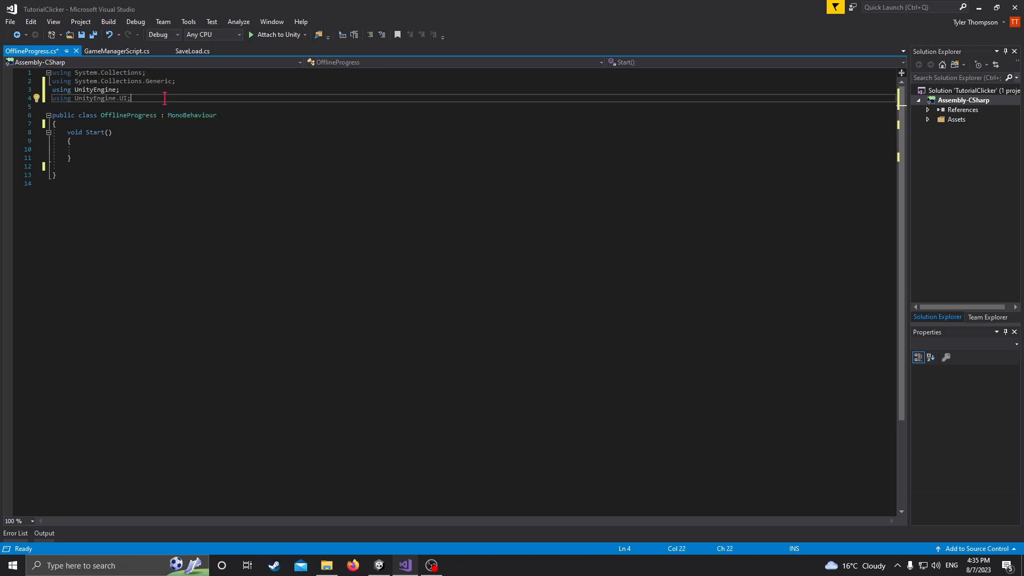
{"action": "type", "text": "using S"}
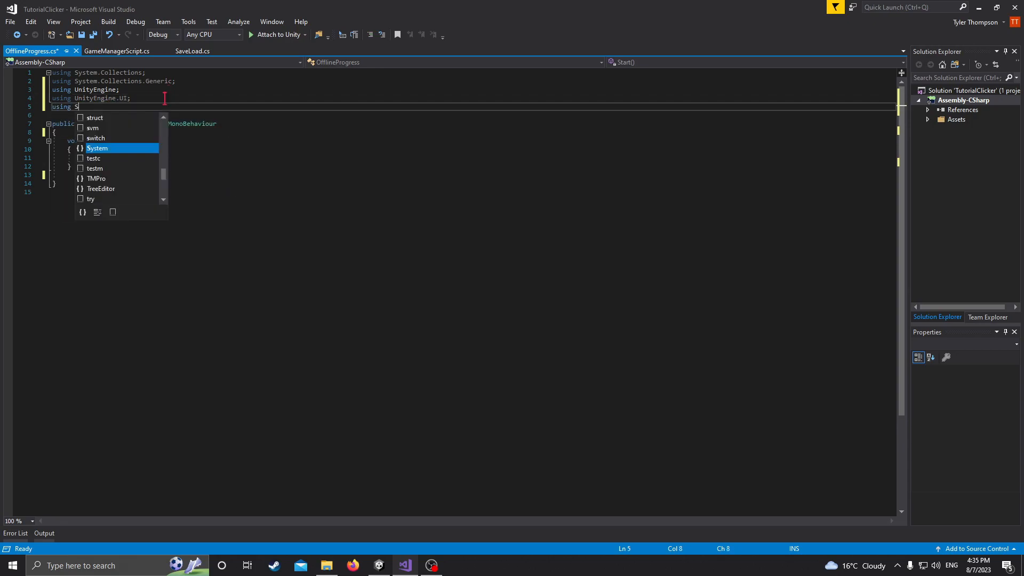
{"action": "type", "text": "ystem;"}
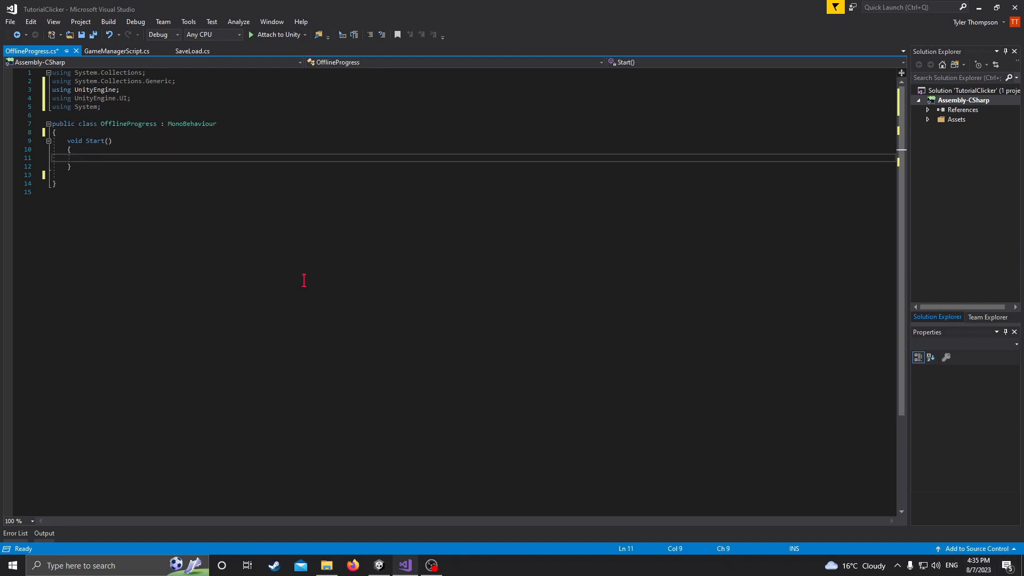
{"action": "mouse_move", "coordinate": [319, 287]}
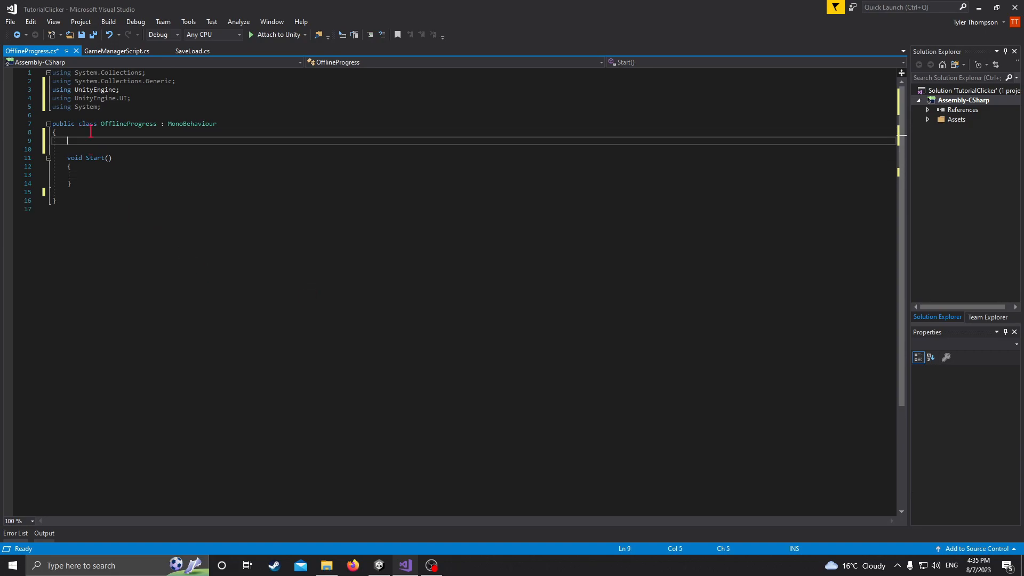
- Declare public Text fields offlineTimeText and pointsGainedText in the class
{"action": "type", "text": "public Text"}
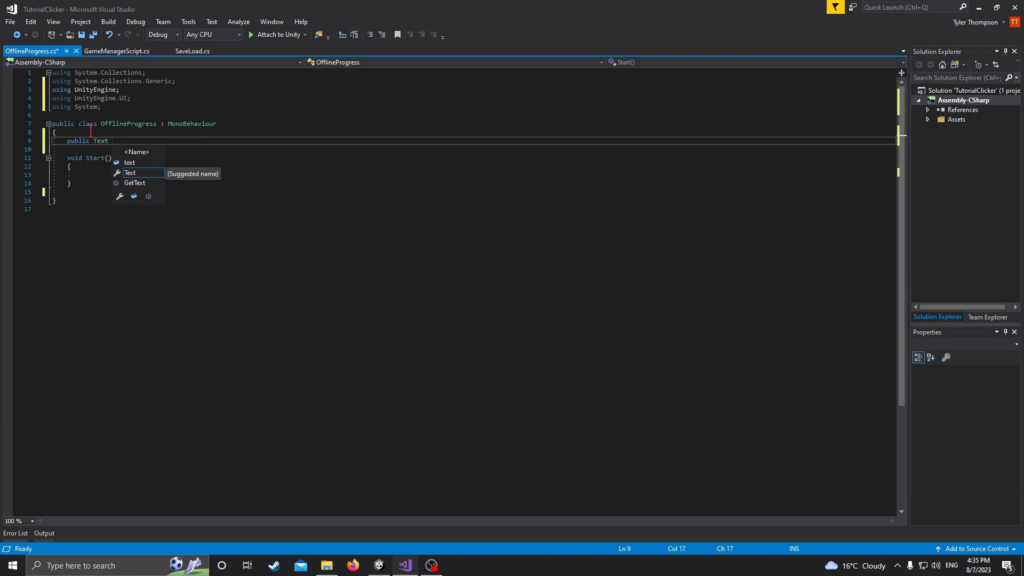
{"action": "type", "text": "offlineTimeT"}
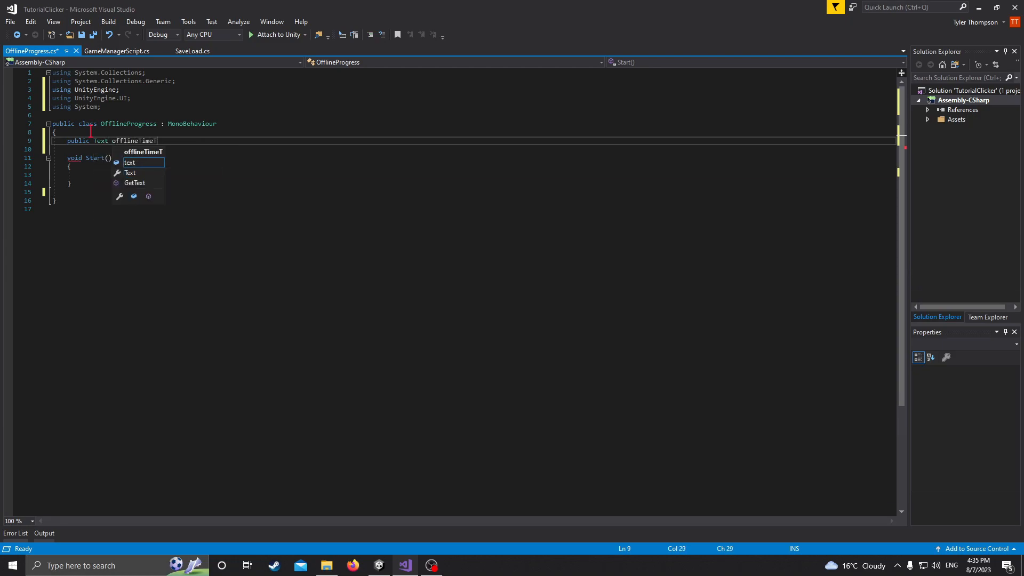
{"action": "type", "text": "ext;"}
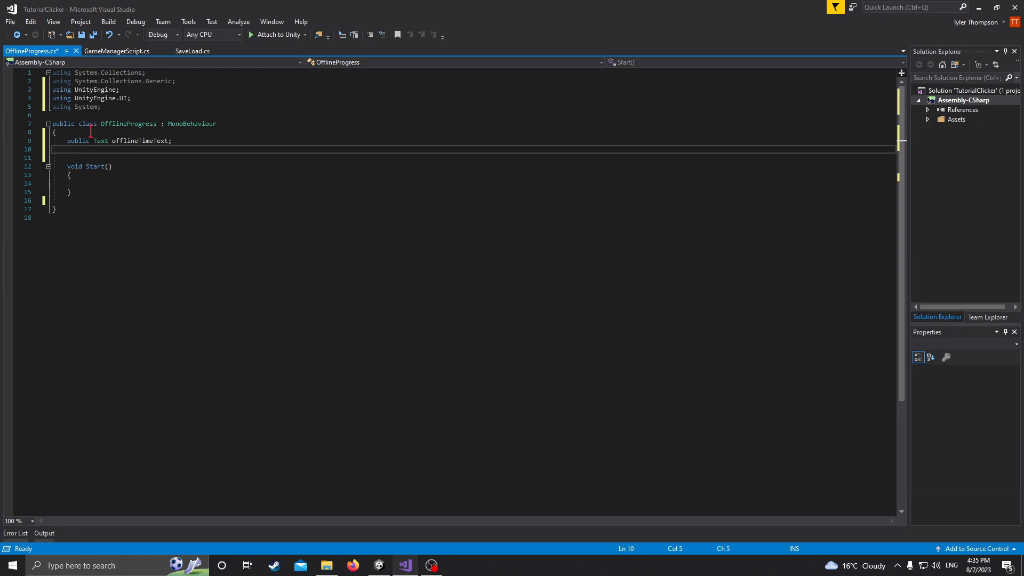
{"action": "type", "text": "p"}
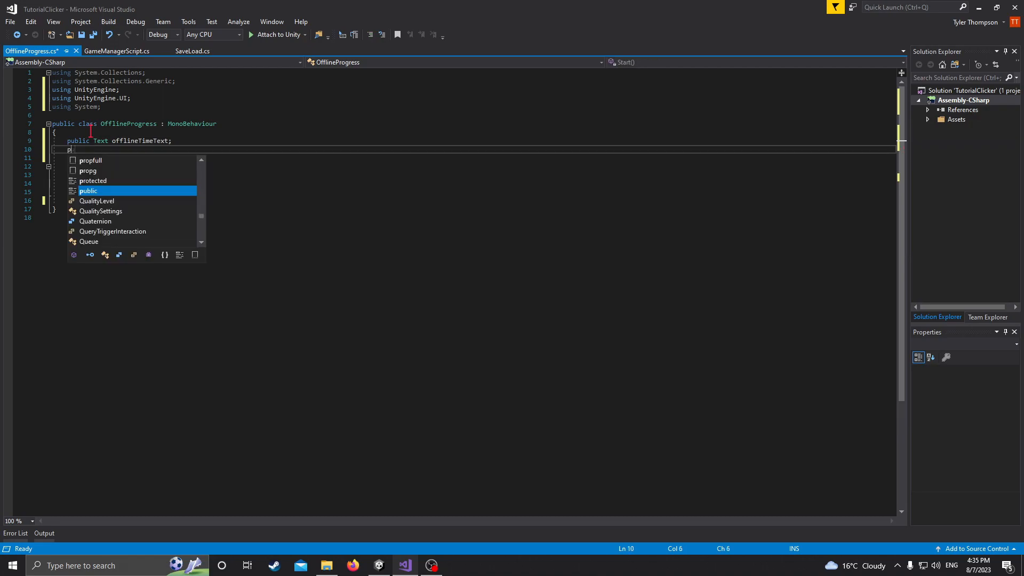
{"action": "type", "text": "ublic Text"}
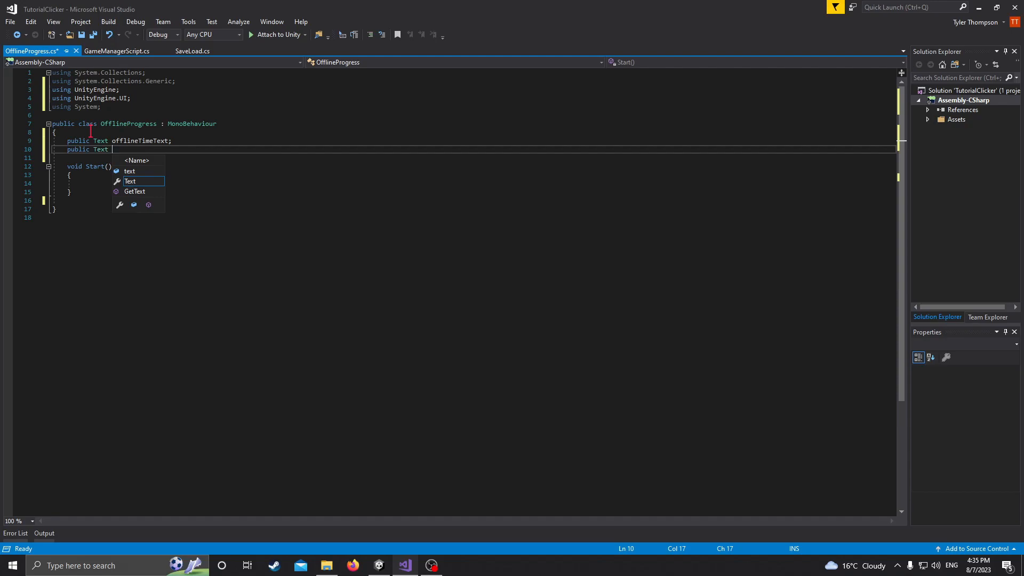
{"action": "type", "text": "pointsGainedTe;"}
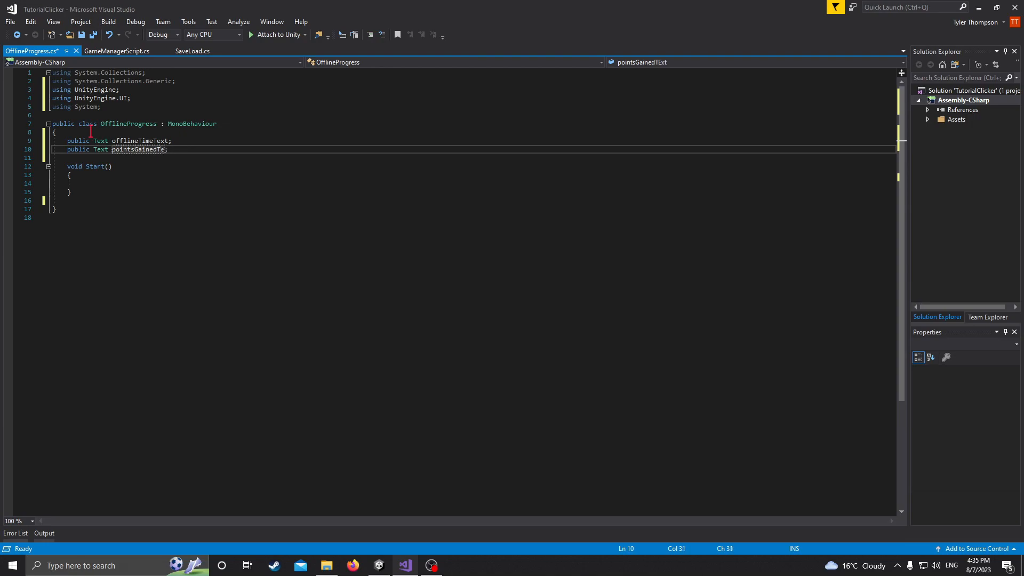
{"action": "type", "text": "xt"}
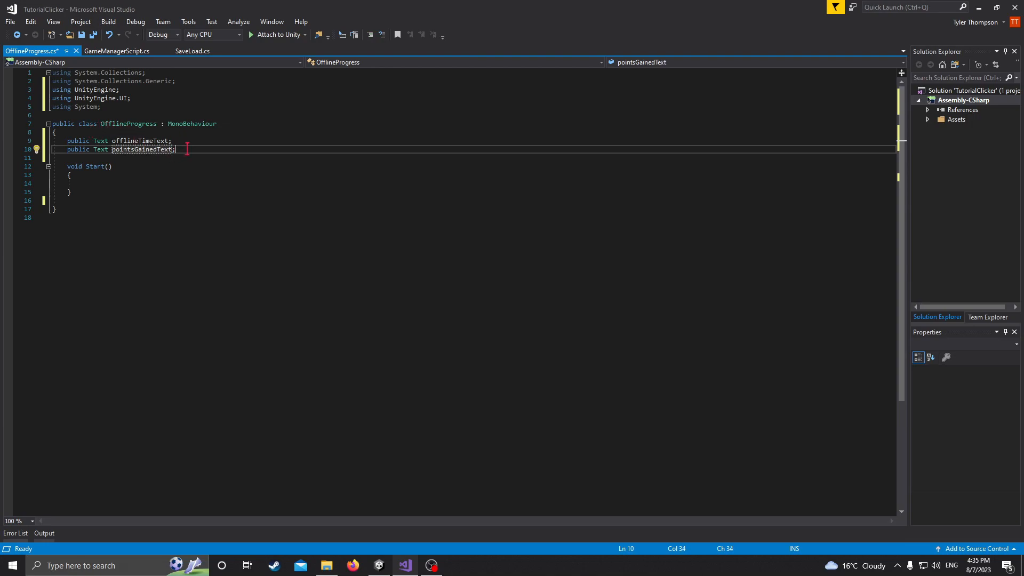
- Declare a public GameObject offlinePanel field below them
{"action": "key", "text": "enter"}
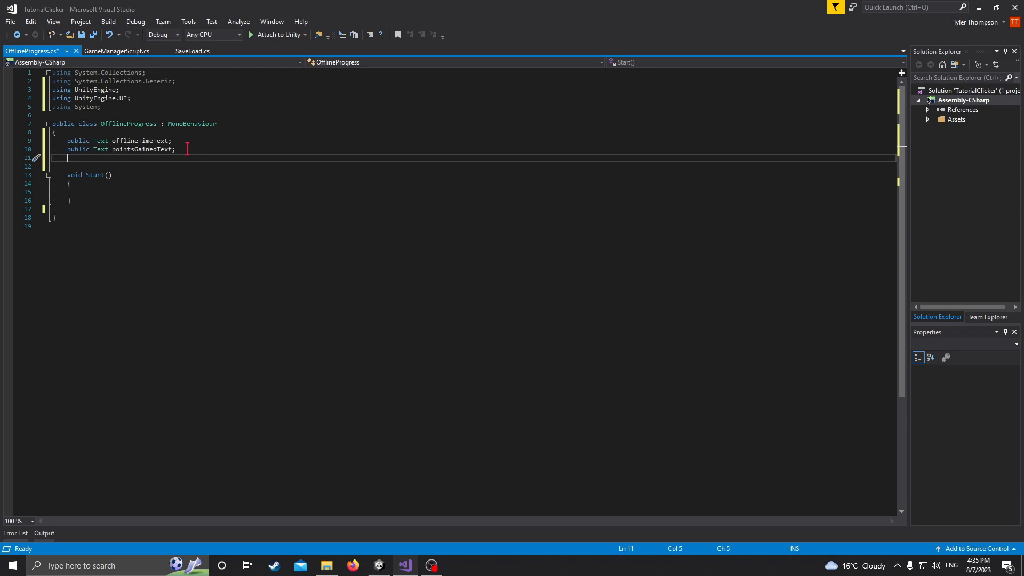
{"action": "type", "text": "Pub"}
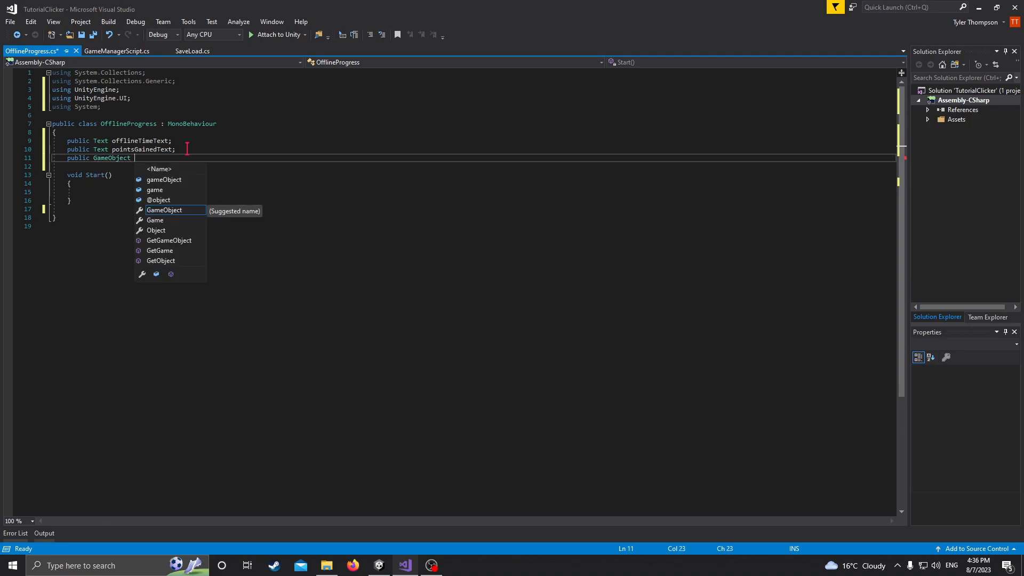
{"action": "type", "text": "offlinePanel;"}
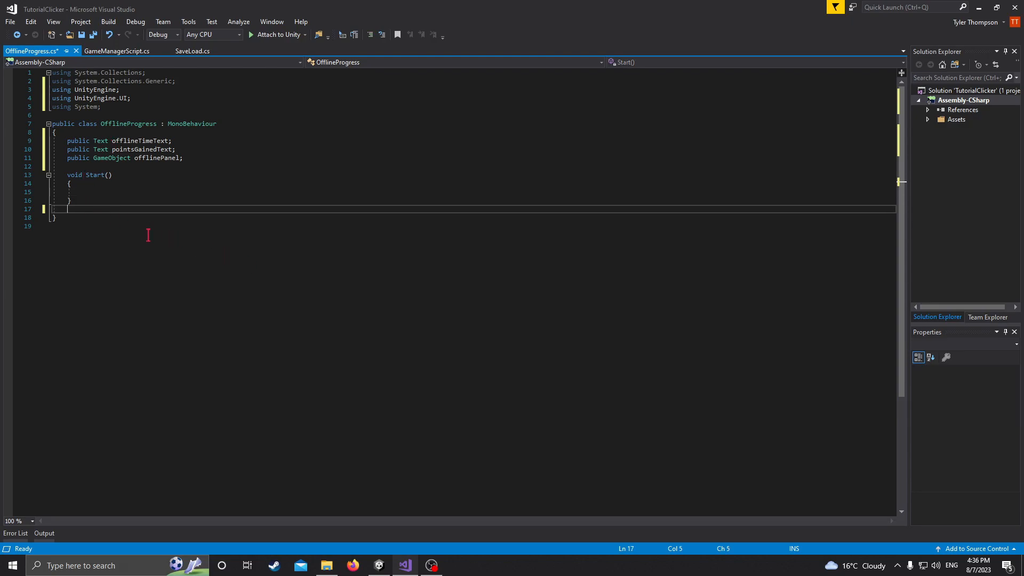
- Add a private OnApplicationQuit method calling PlayerPrefs.SetString
{"action": "key", "text": "enter"}
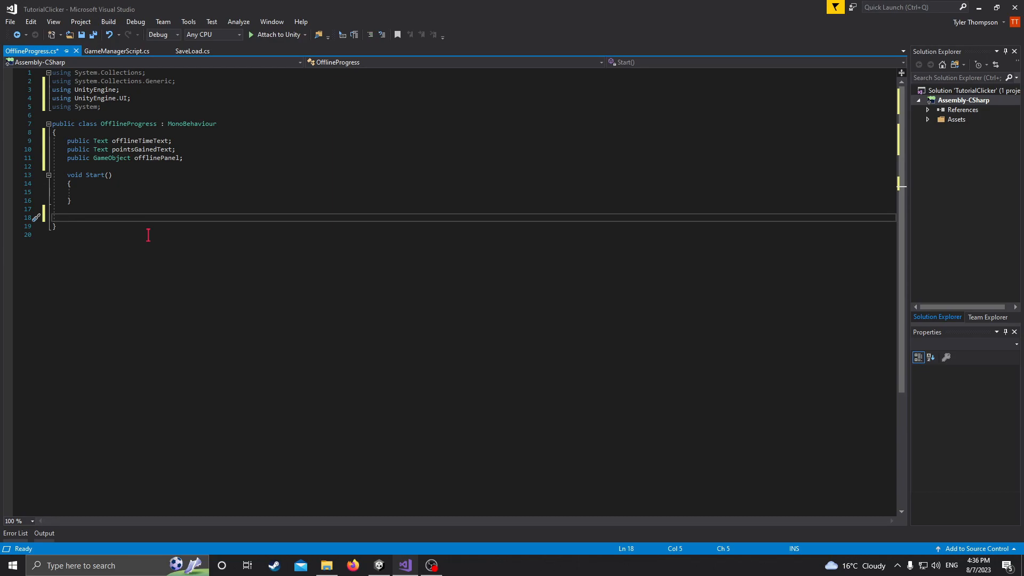
{"action": "type", "text": "onapp"}
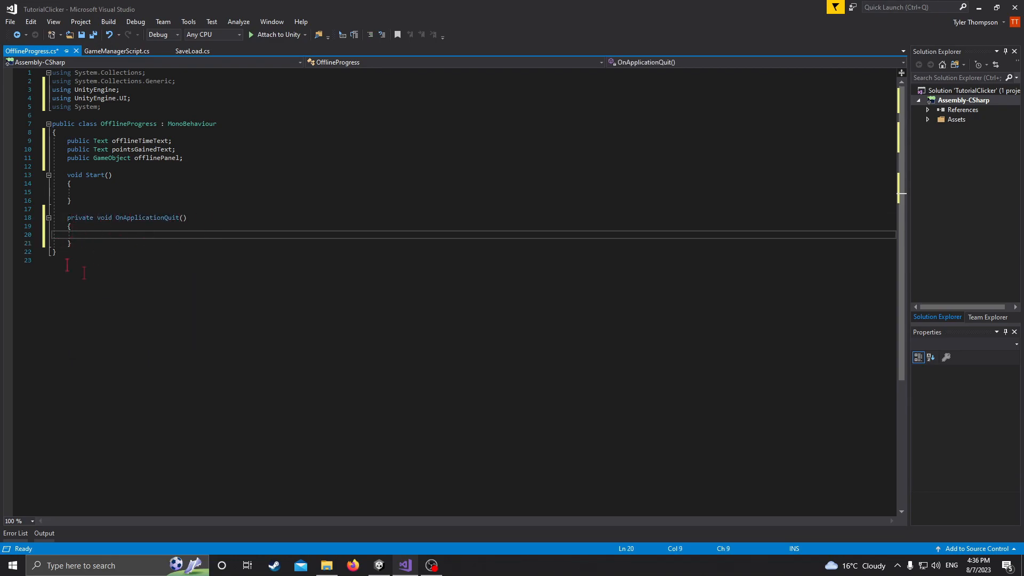
{"action": "mouse_move", "coordinate": [133, 275]}
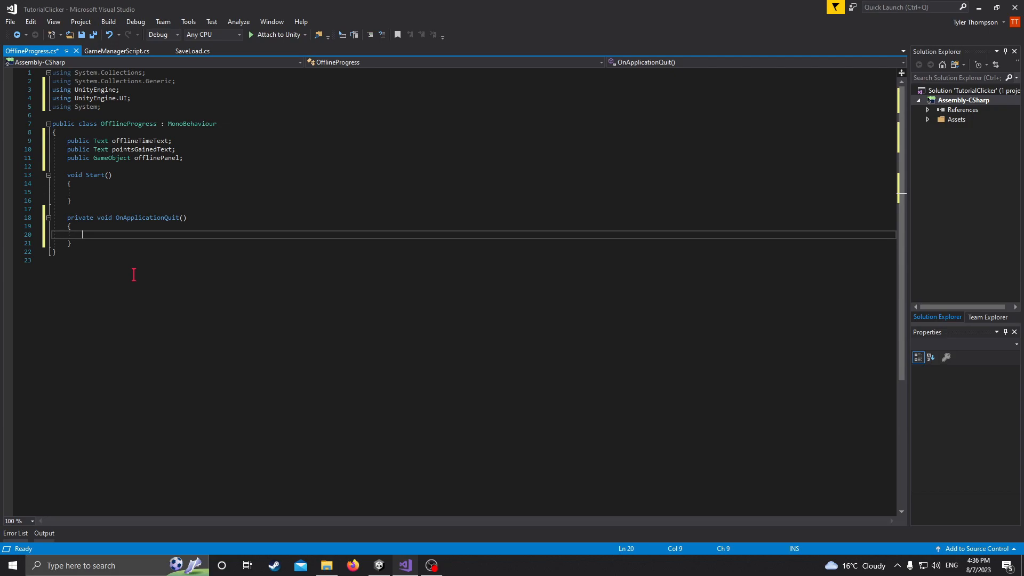
{"action": "type", "text": "PlayerPrefs."}
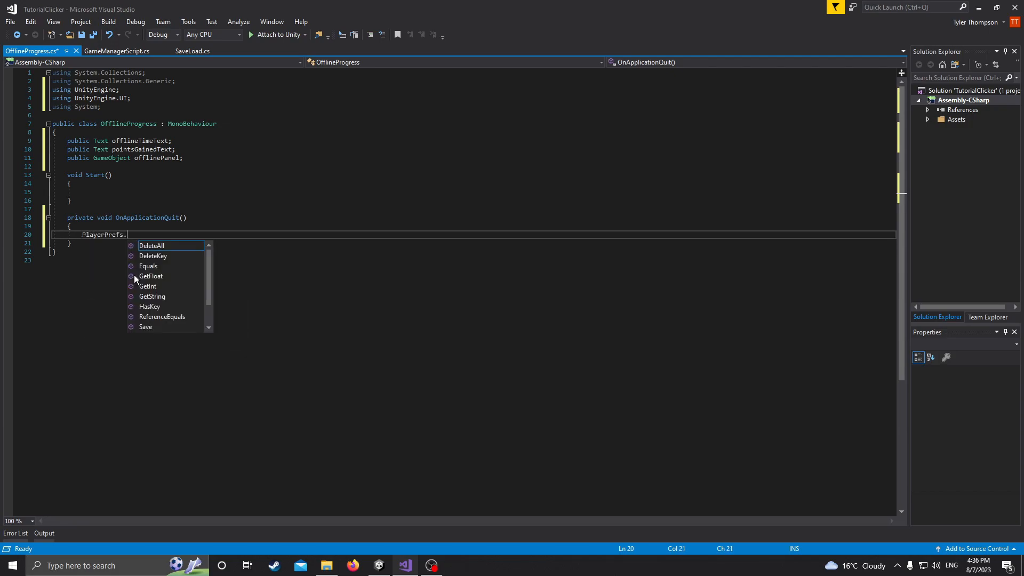
{"action": "type", "text": "SetString"}
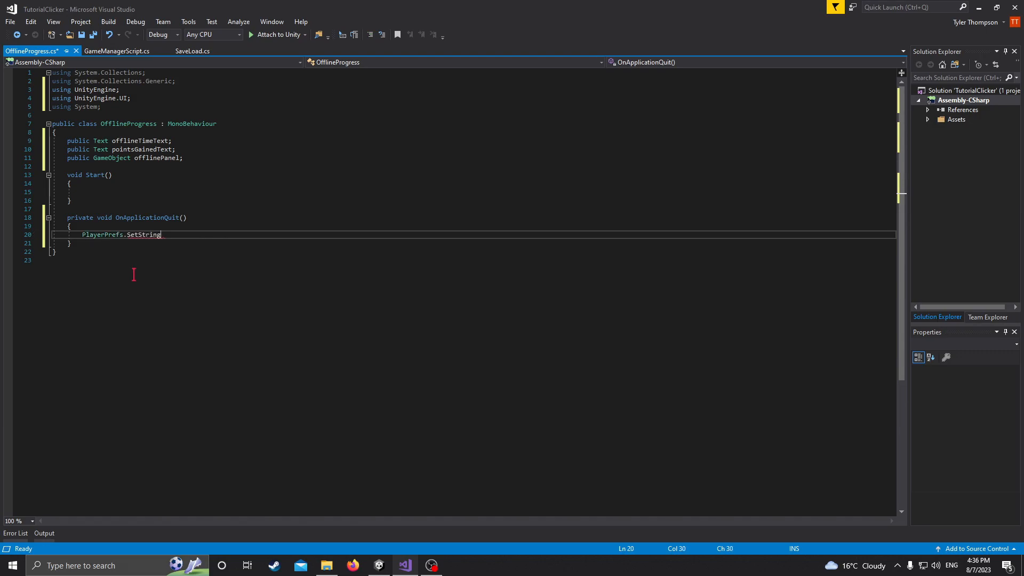
{"action": "type", "text": "()"}
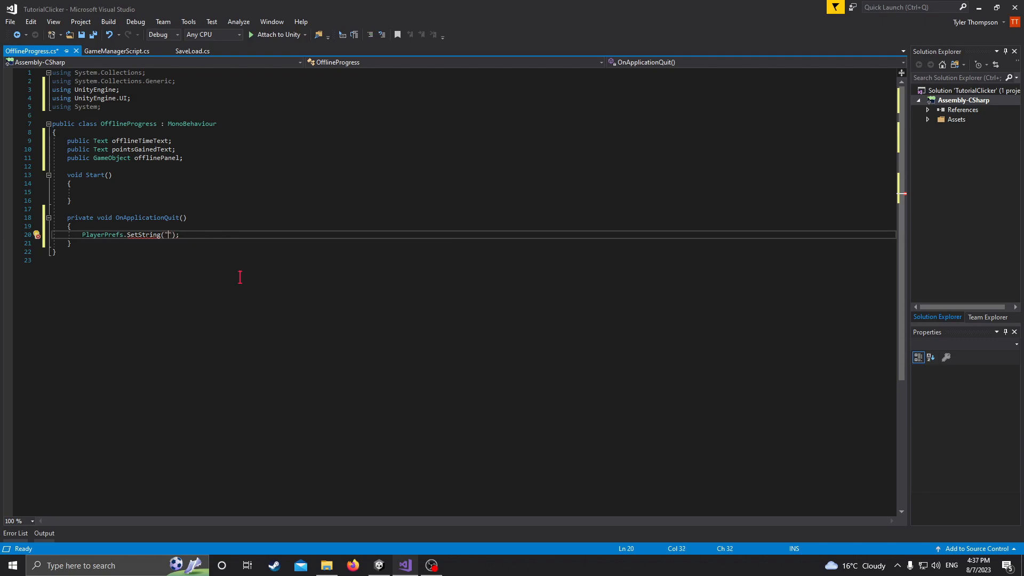
- Store DateTime.Now.ToString() under the "exitTime" key in that call
{"action": "type", "text": "exitTime"}
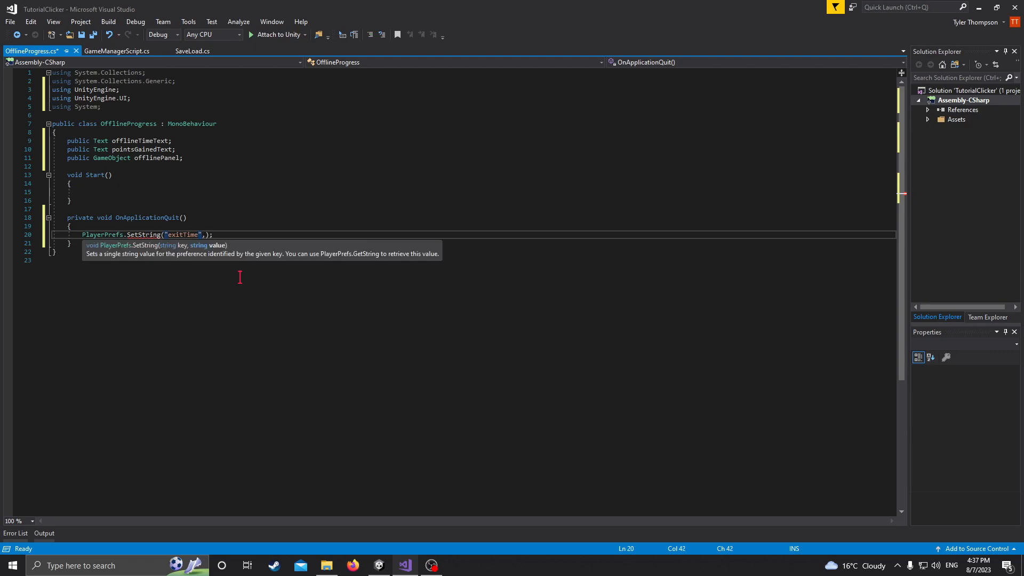
{"action": "type", "text": "DateTime.Now"}
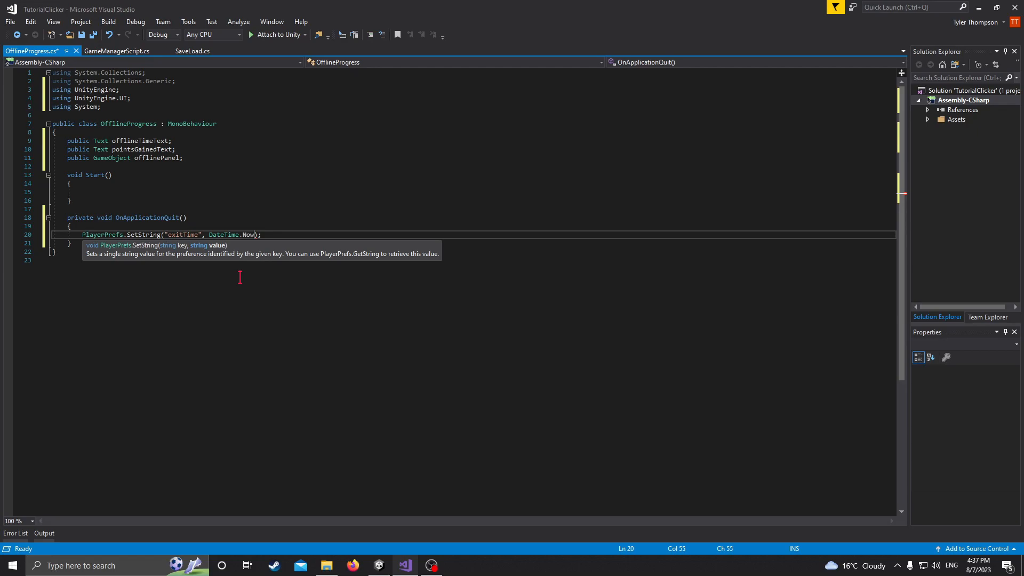
{"action": "type", "text": ".ToString"}
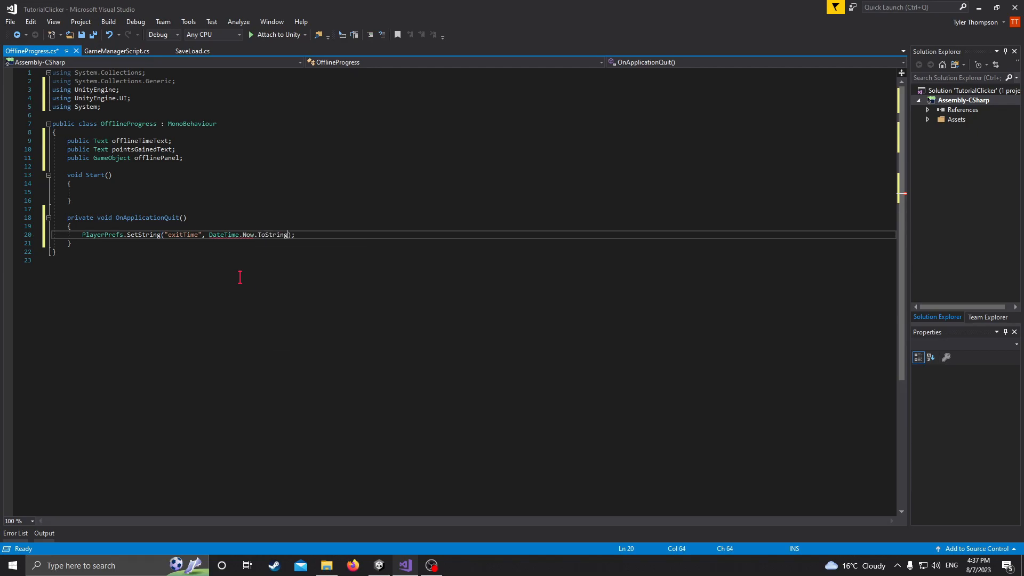
{"action": "type", "text": "()"}
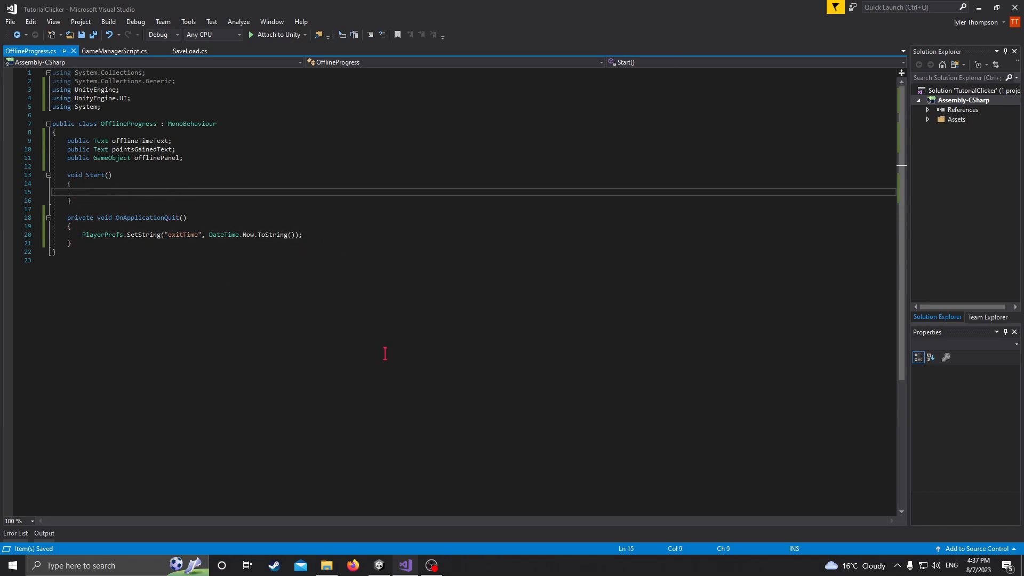
- Begin a DateTime lastTime assignment inside Start()
{"action": "type", "text": "DateTime"}
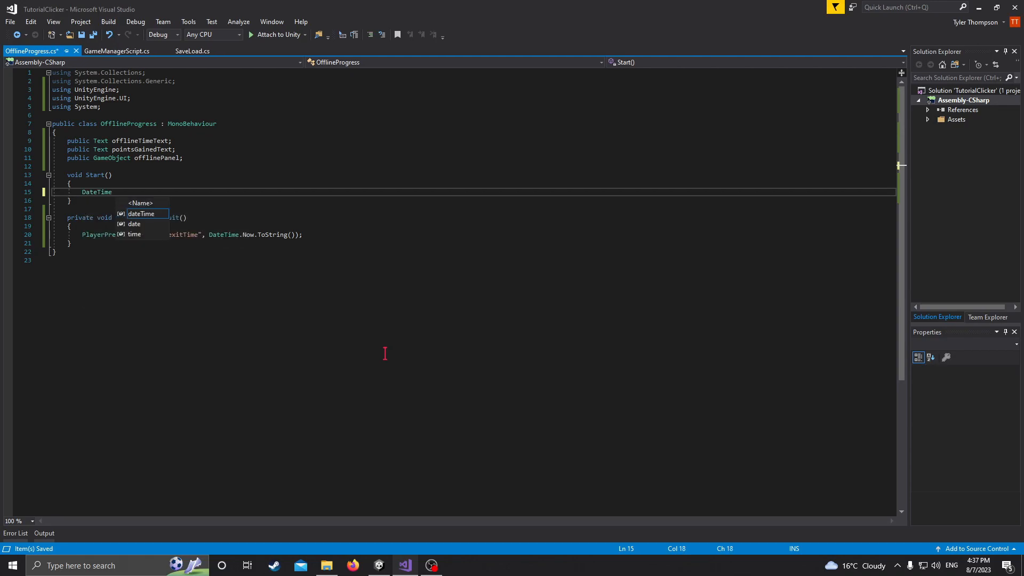
{"action": "type", "text": "lastTime"}
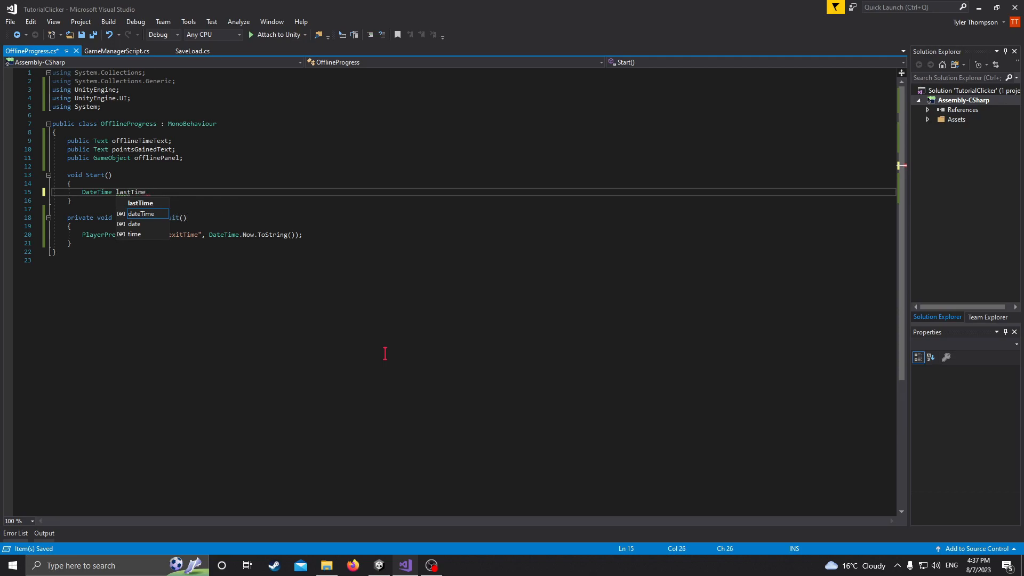
{"action": "type", "text": "="}
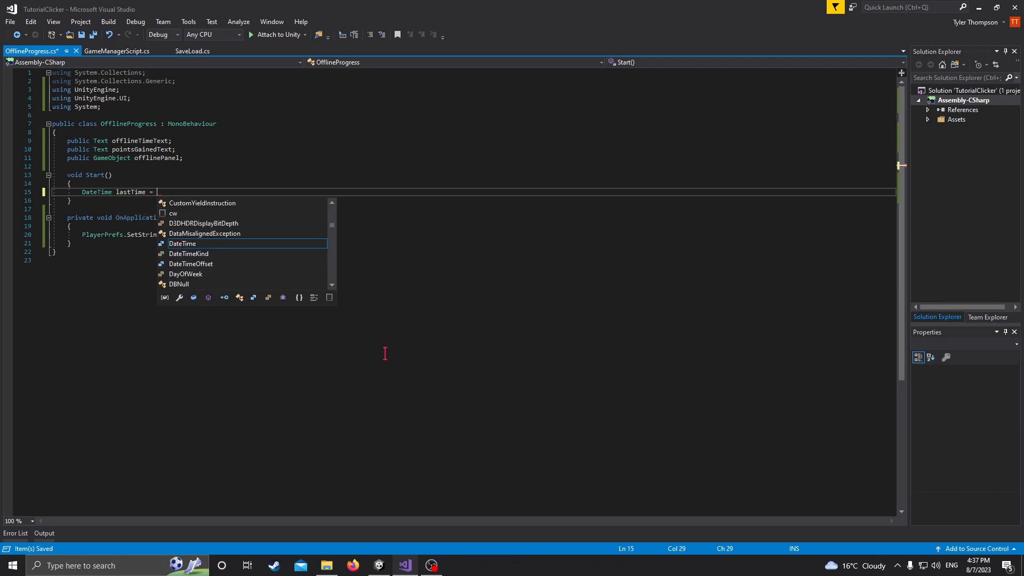
{"action": "mouse_move", "coordinate": [183, 243]}
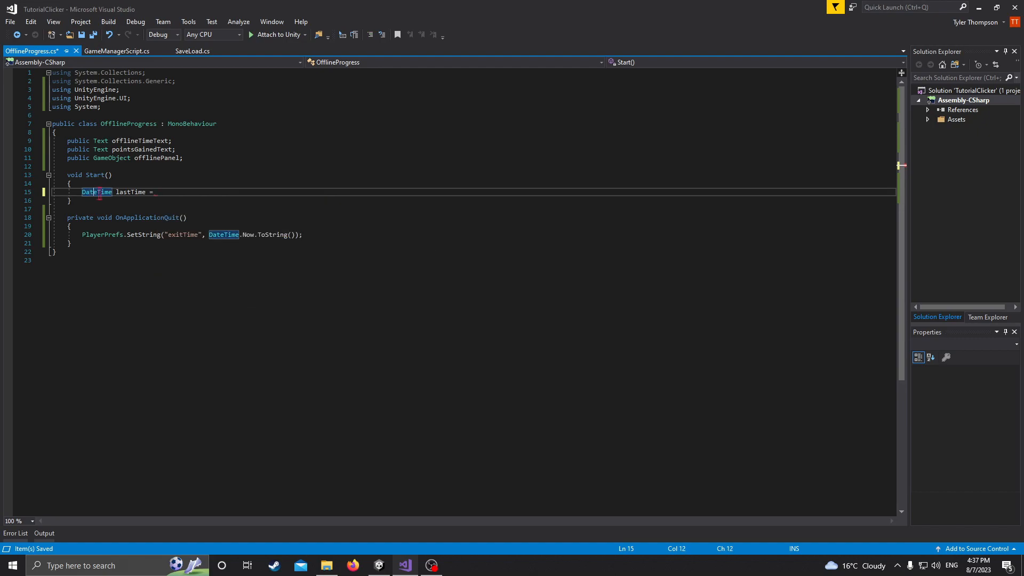
{"action": "mouse_move", "coordinate": [97, 191]}
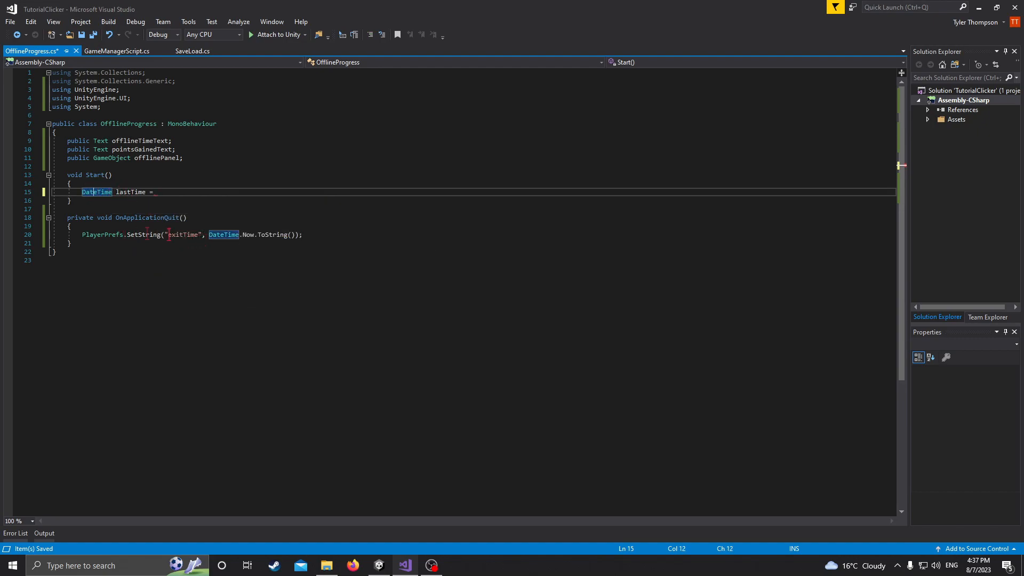
{"action": "left_click", "coordinate": [223, 235]}
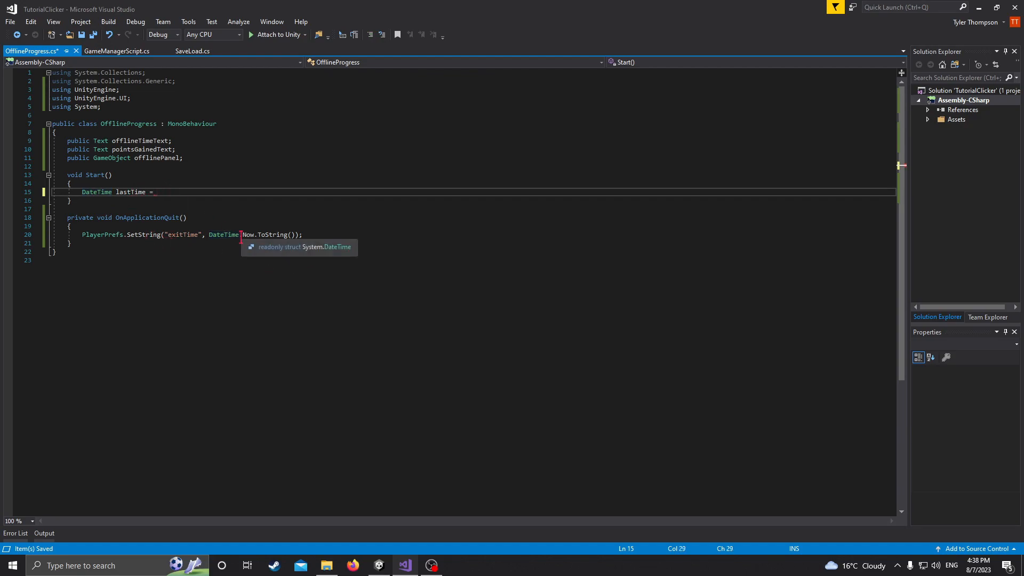
- Set lastTime to DateTime.Parse(PlayerPrefs.GetString("exitTime"))
{"action": "type", "text": "DateTime."}
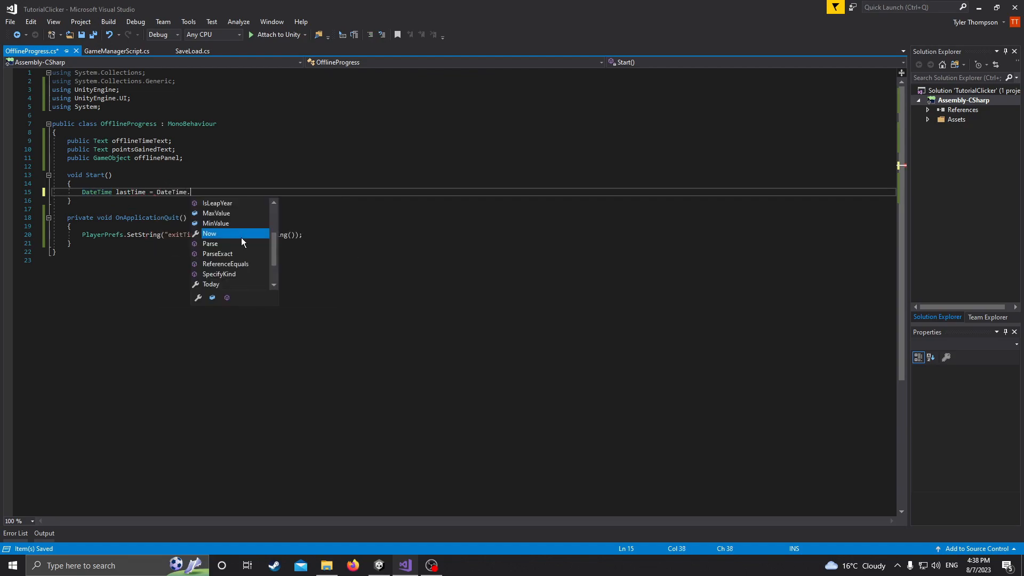
{"action": "type", "text": "Parse("}
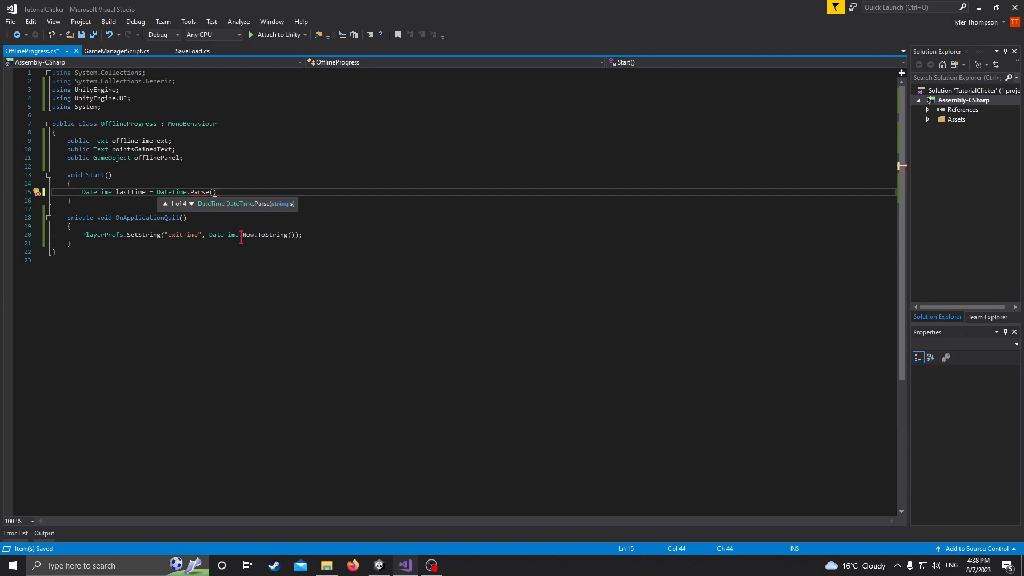
{"action": "type", "text": "pla"}
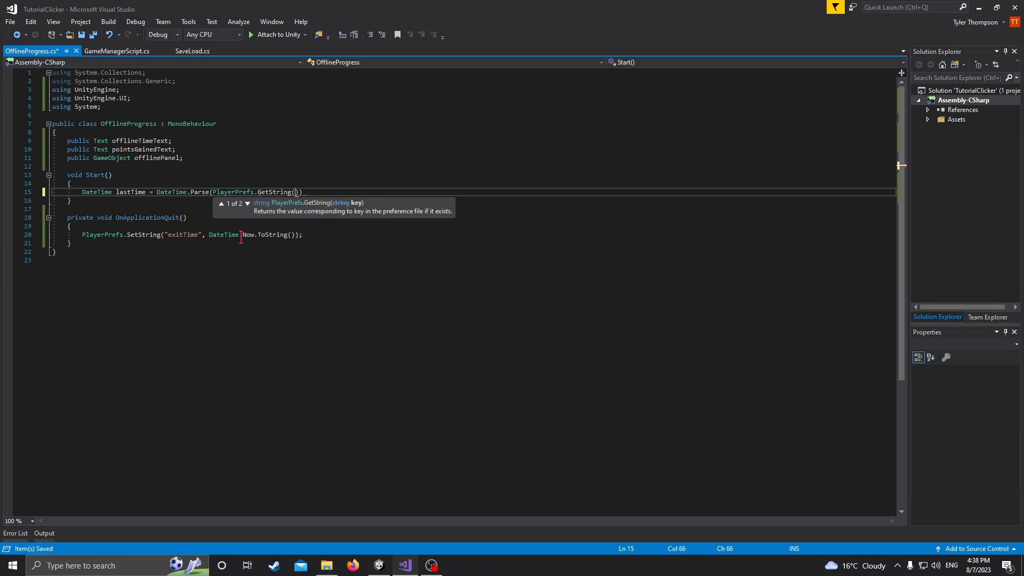
{"action": "type", "text": "\"exit\""}
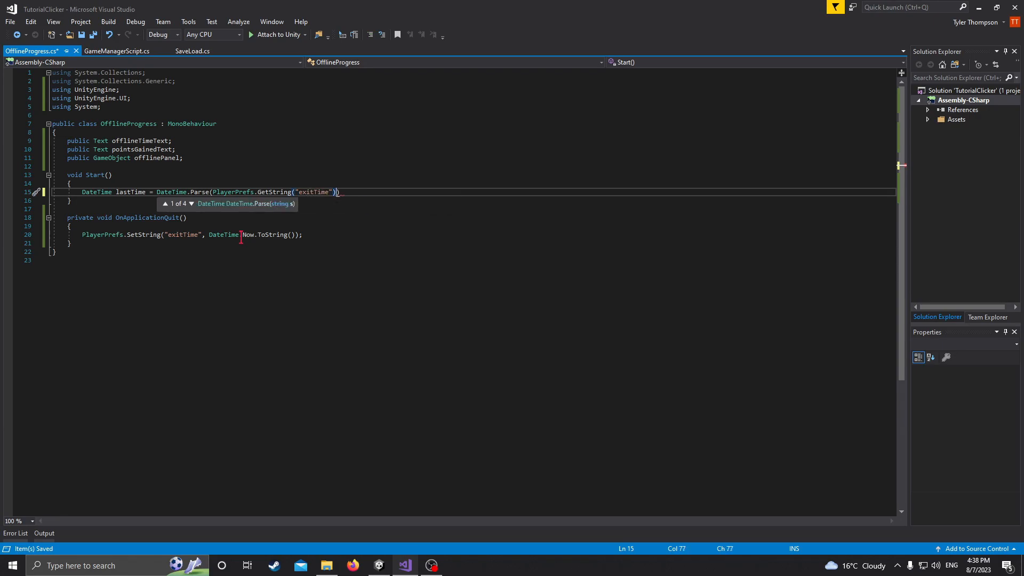
{"action": "type", "text": ";"}
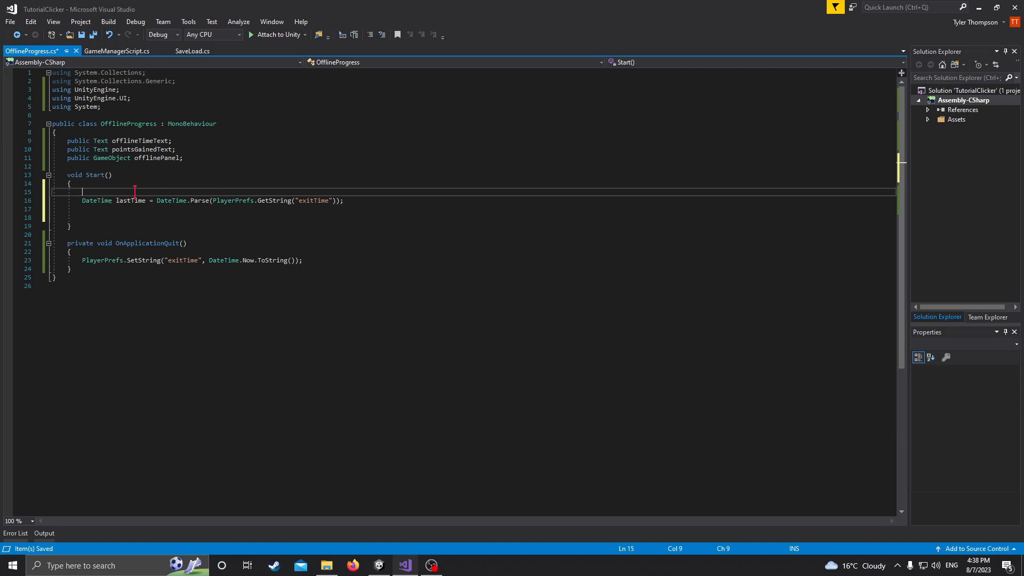
- Wrap the lastTime line in an if (PlayerPrefs.HasKey("exitTime")) check
{"action": "type", "text": "if ("}
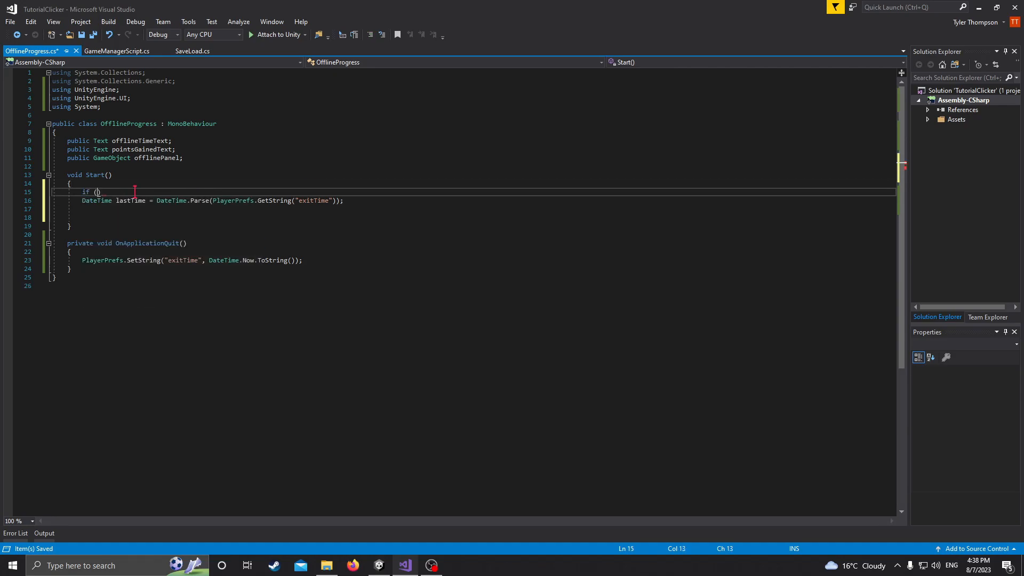
{"action": "type", "text": "PlayerPrefs."}
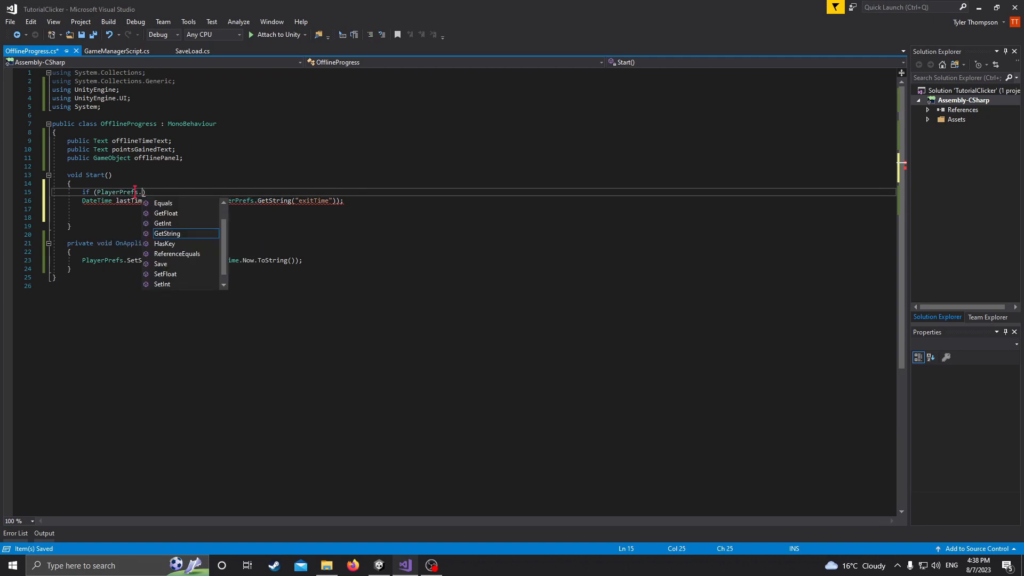
{"action": "type", "text": "HasKey"}
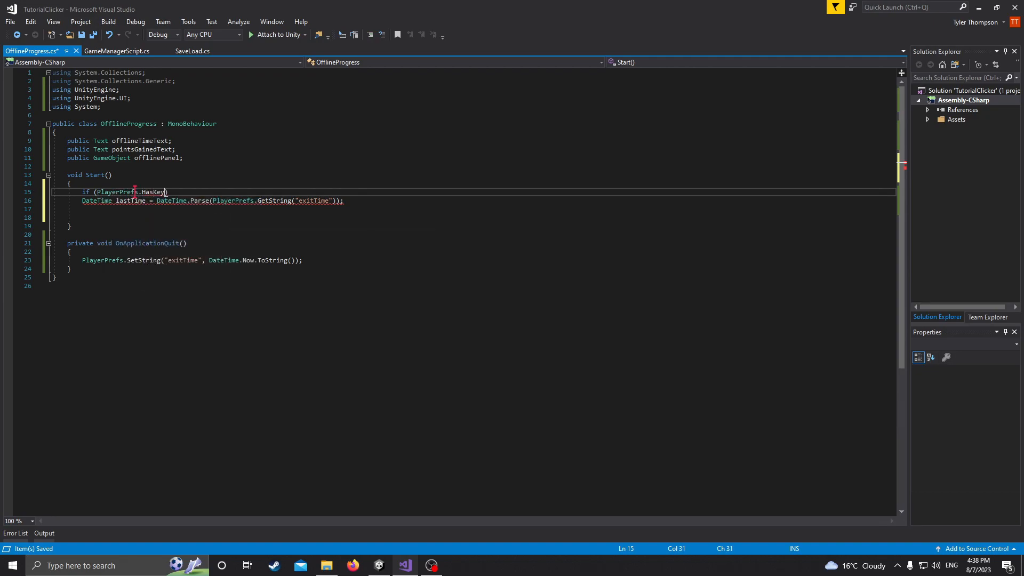
{"action": "type", "text": "\"exitTime\""}
{"action": "type", "text": "{"}
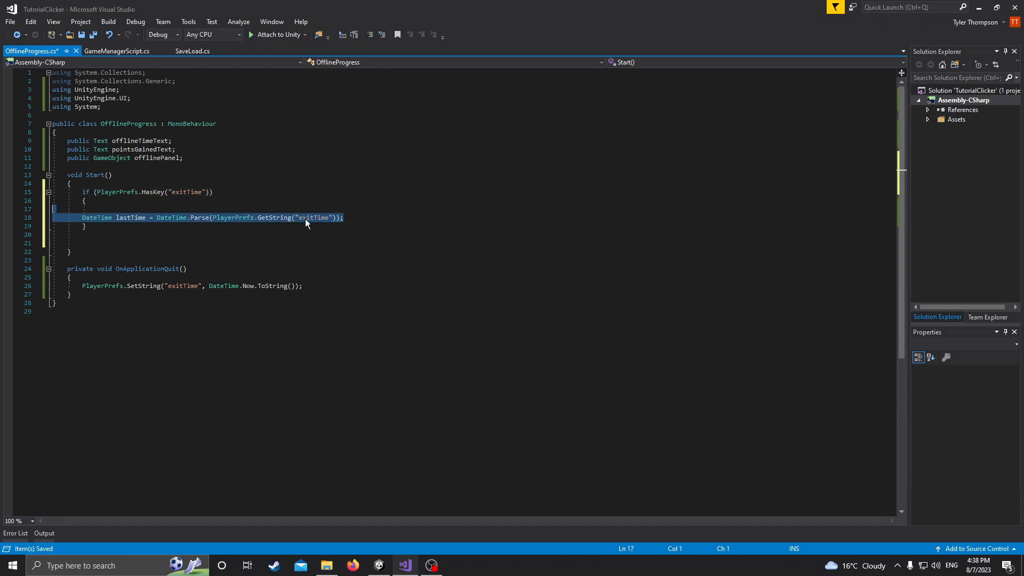
{"action": "mouse_move", "coordinate": [306, 223]}
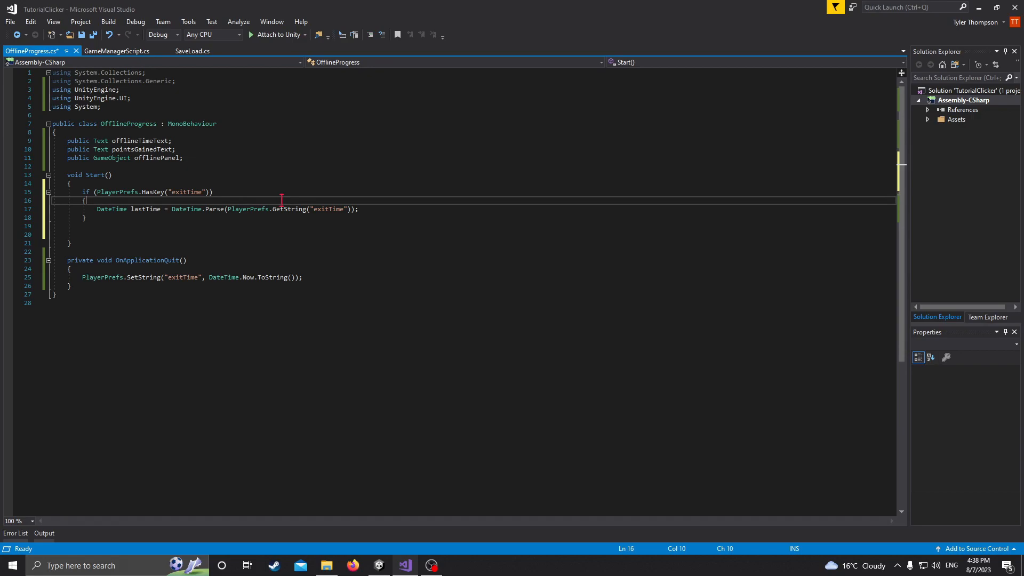
- Add an else block and make the if branch start with offlinePanel.SetActive(true)
{"action": "type", "text": "else"}
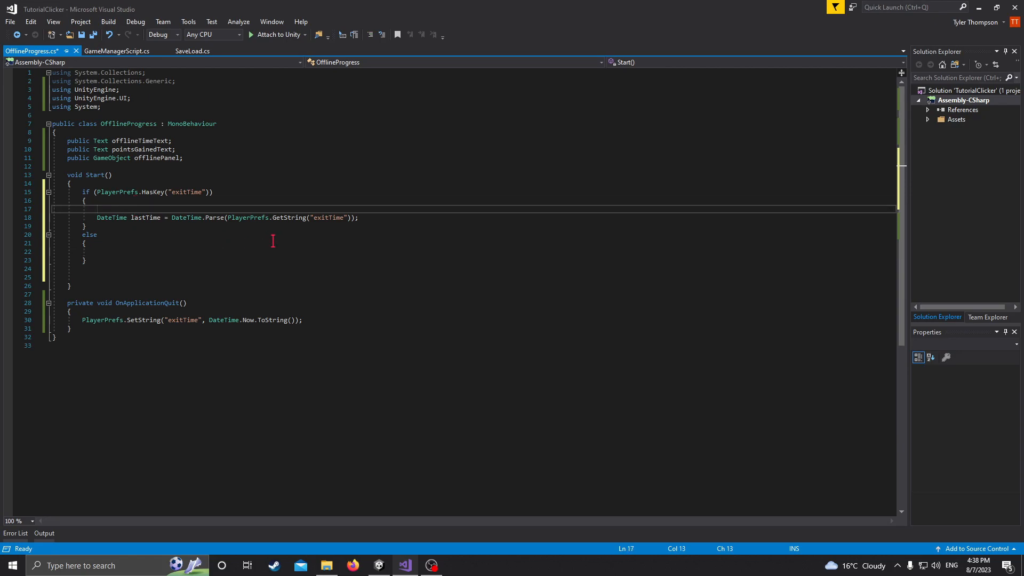
{"action": "type", "text": "offlinePanel."}
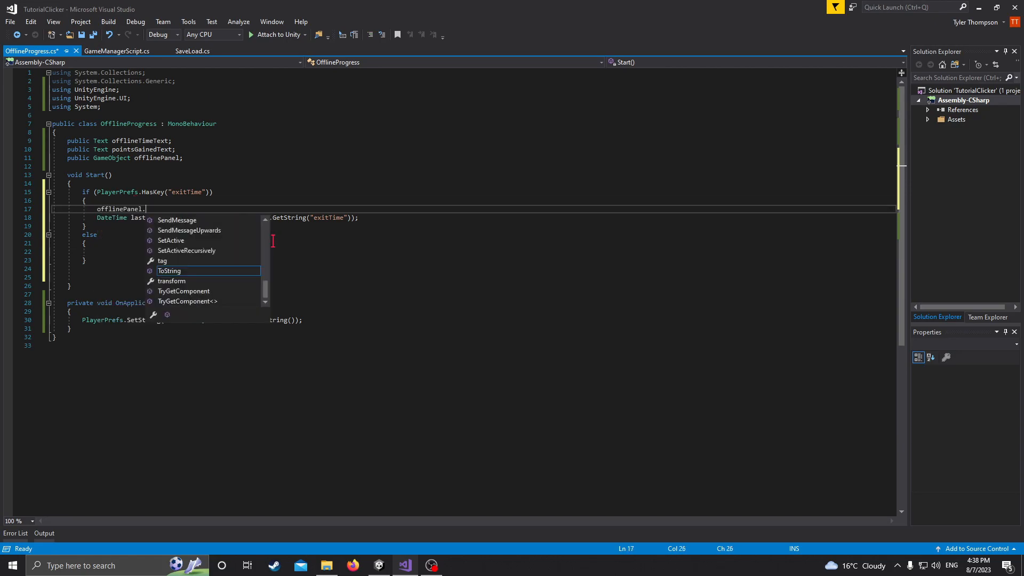
{"action": "type", "text": "SetActive"}
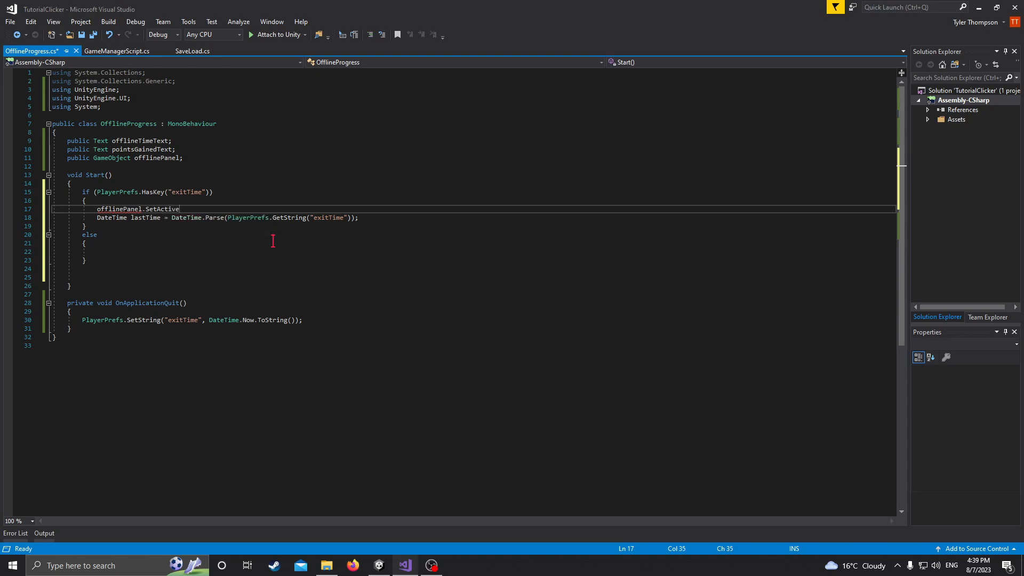
{"action": "type", "text": "(true);"}
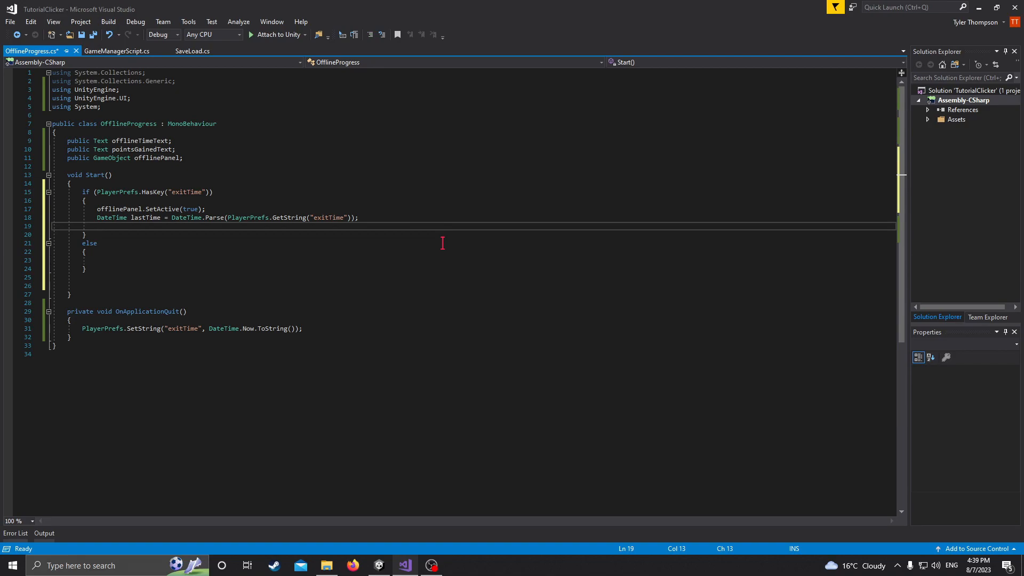
- Declare DateTime currentTime = DateTime.Now inside the if branch
{"action": "type", "text": "DateTime currentTime ="}
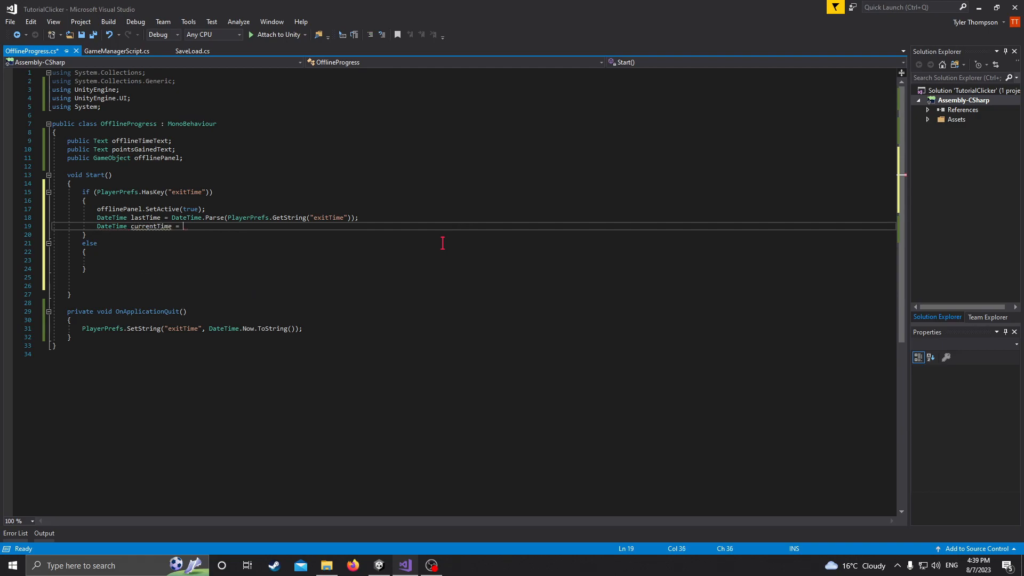
{"action": "type", "text": "DateTime.now;"}
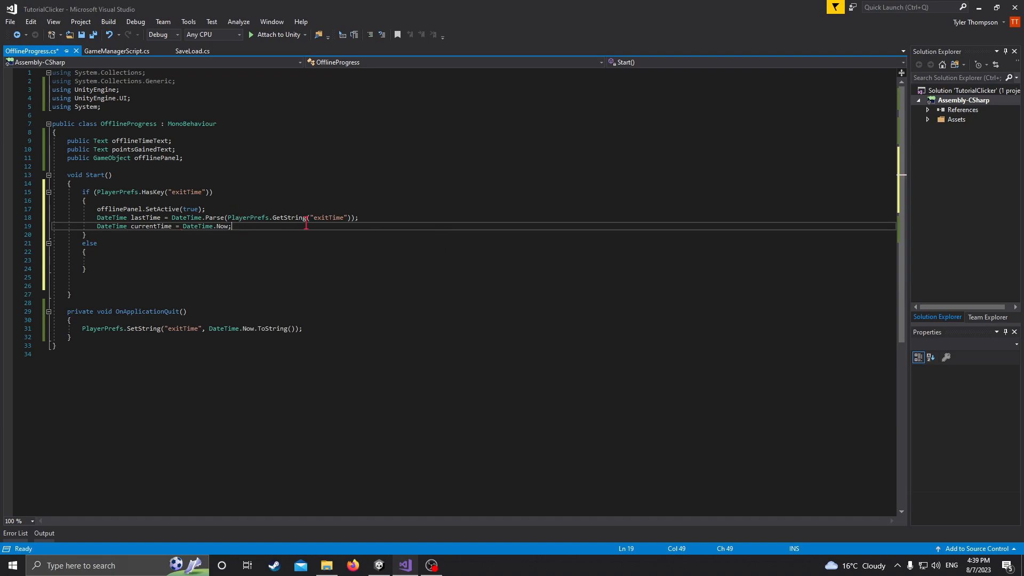
{"action": "key", "text": "enter"}
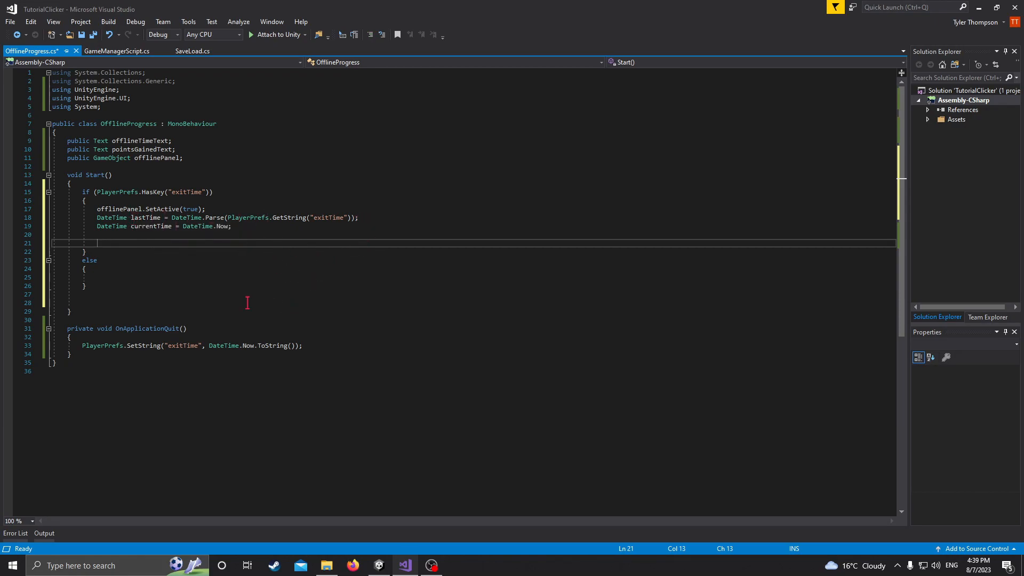
- Compute TimeSpan timeAway as currentTime minus lastTime
{"action": "type", "text": "TimeSpan"}
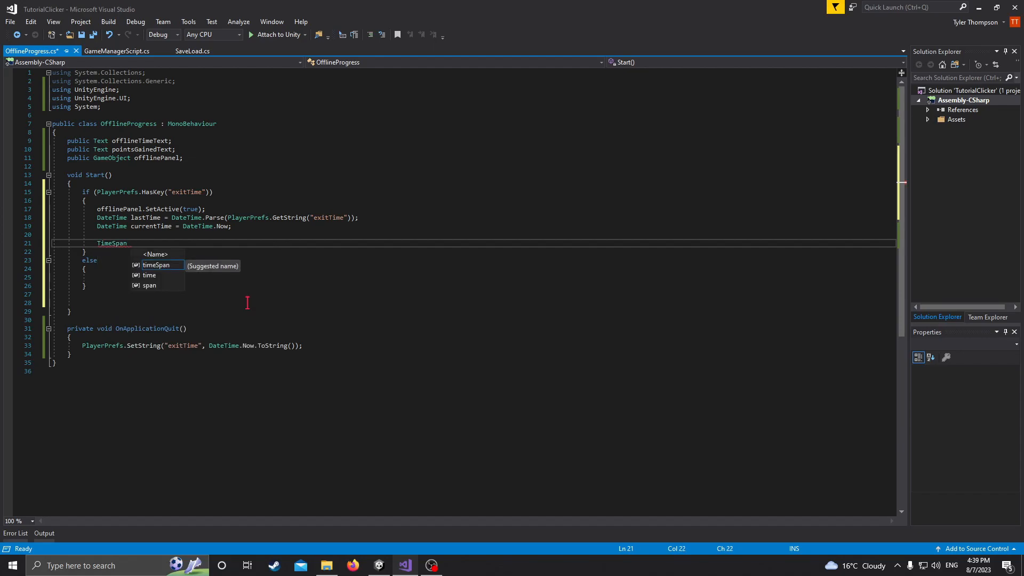
{"action": "type", "text": "timeA"}
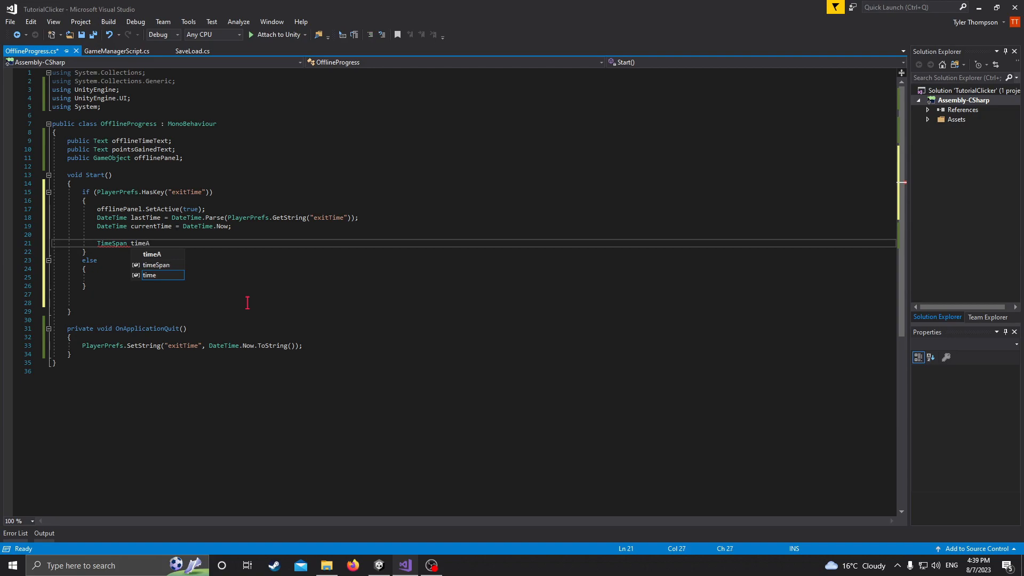
{"action": "type", "text": "way"}
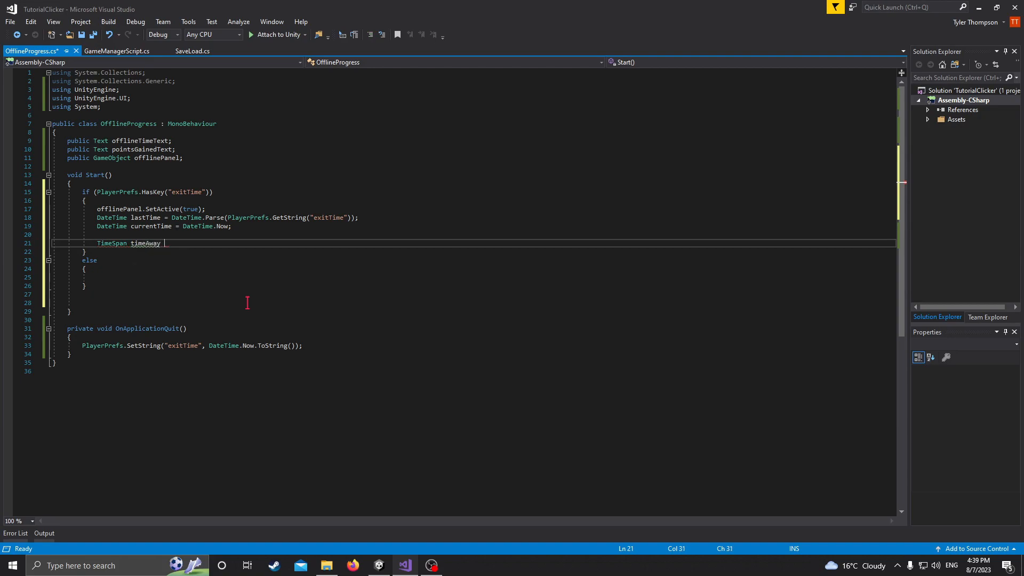
{"action": "type", "text": "= c"}
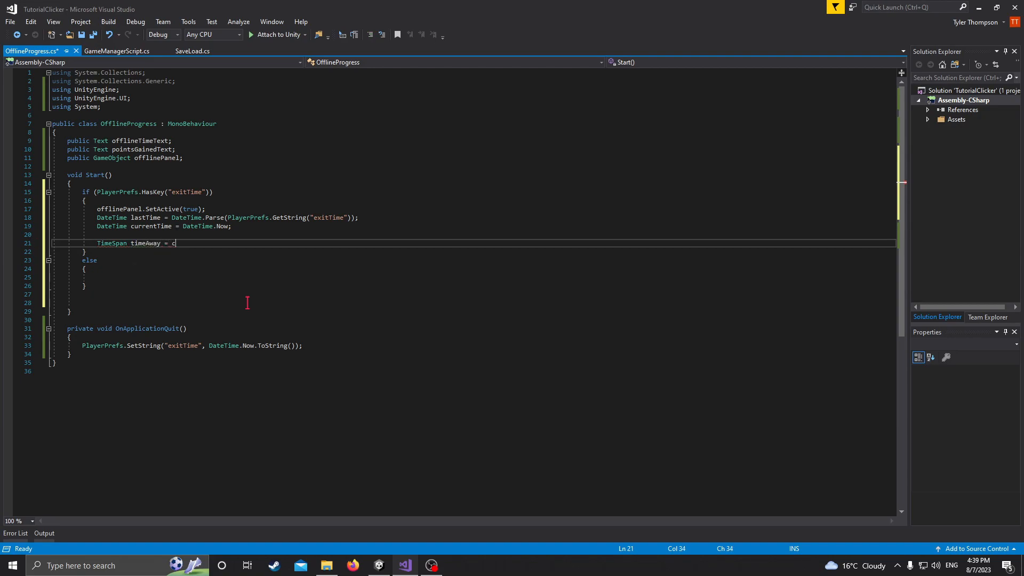
{"action": "type", "text": "urrentTime -"}
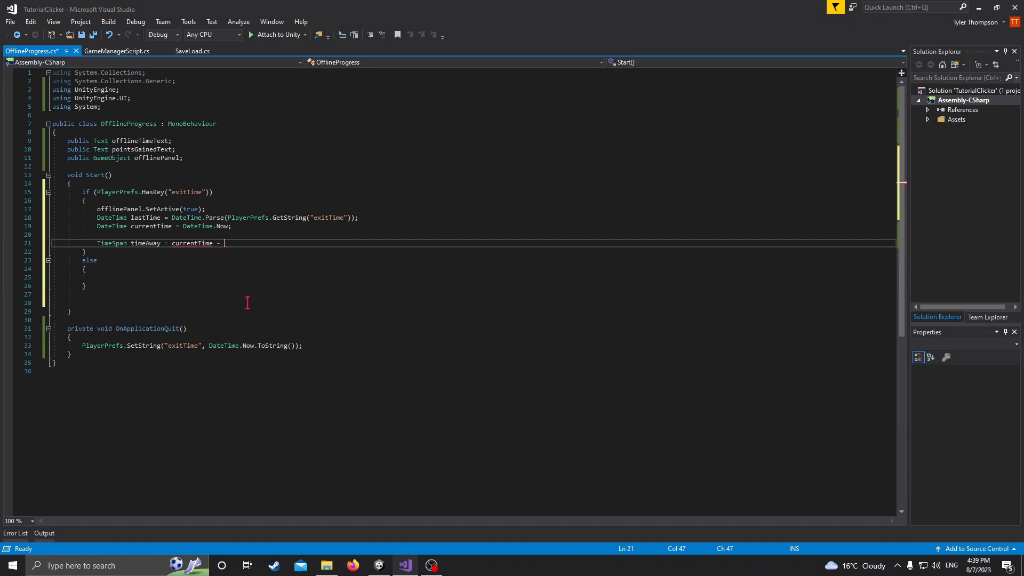
{"action": "type", "text": "lastTime;"}
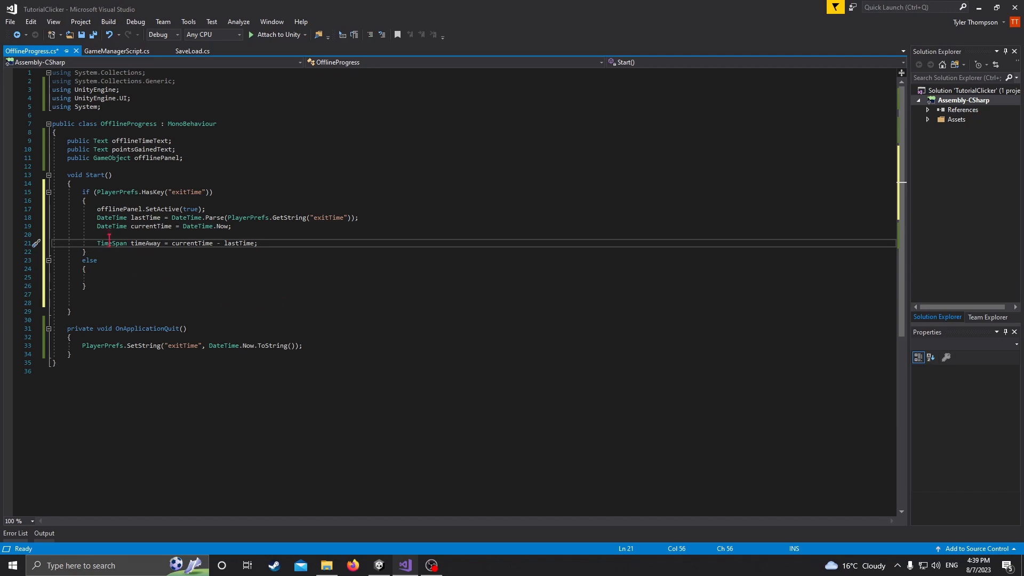
{"action": "key", "text": "enter"}
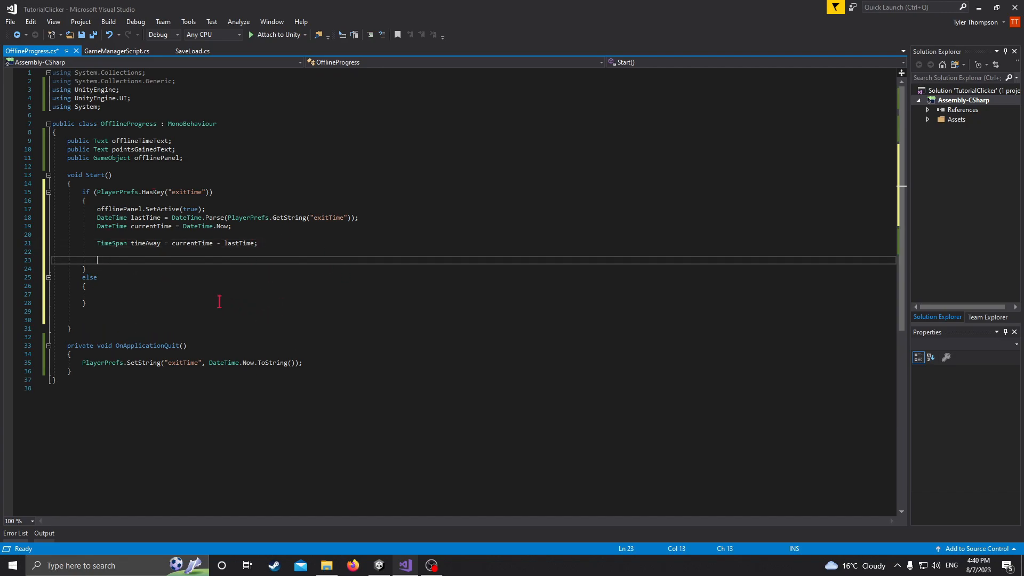
- Make the else branch call offlinePanel.SetActive(false) and save the script
{"action": "left_click", "coordinate": [98, 294]}
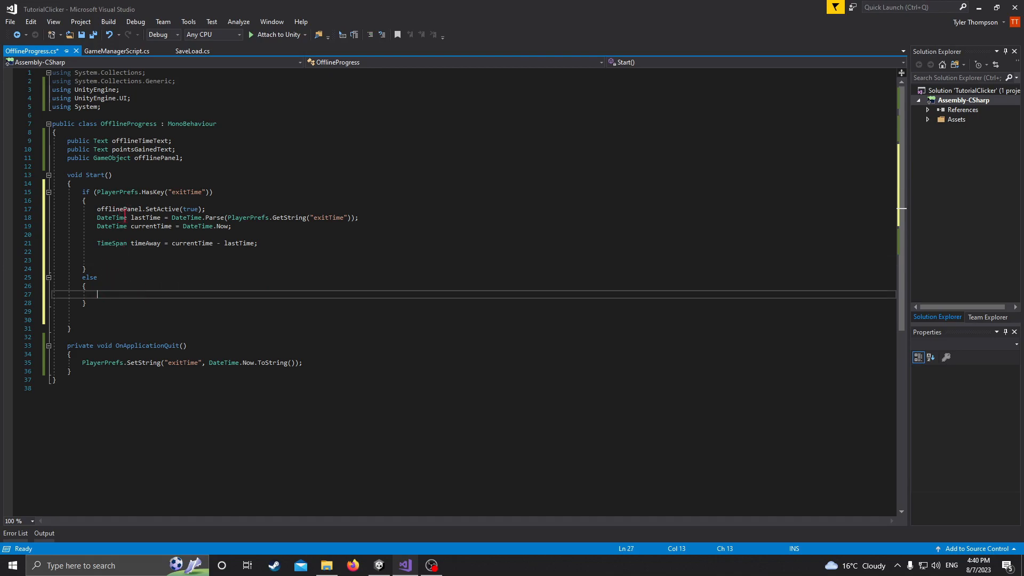
{"action": "type", "text": "offlinePanel.SetActive(true);"}
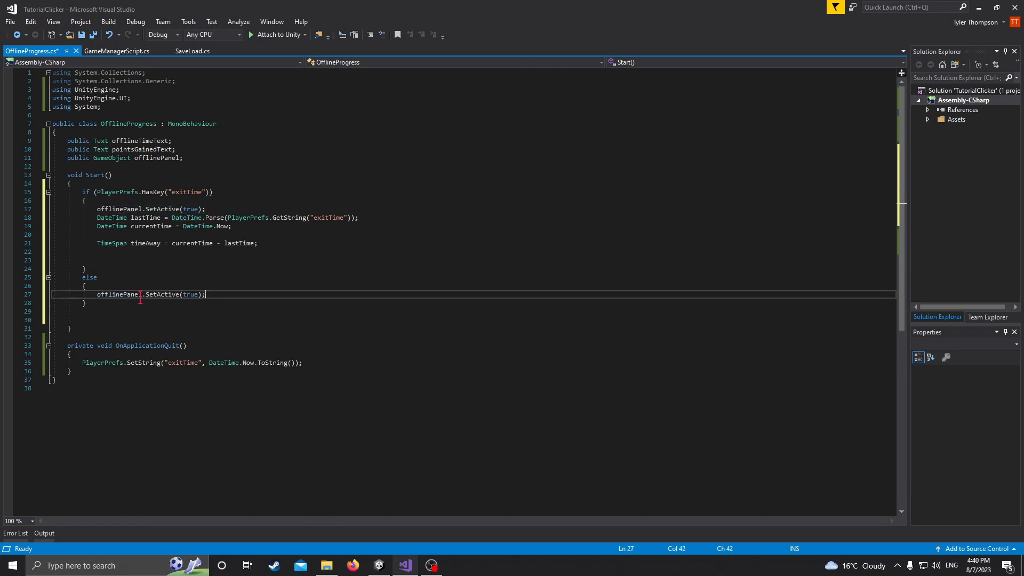
{"action": "double_click", "coordinate": [190, 294]}
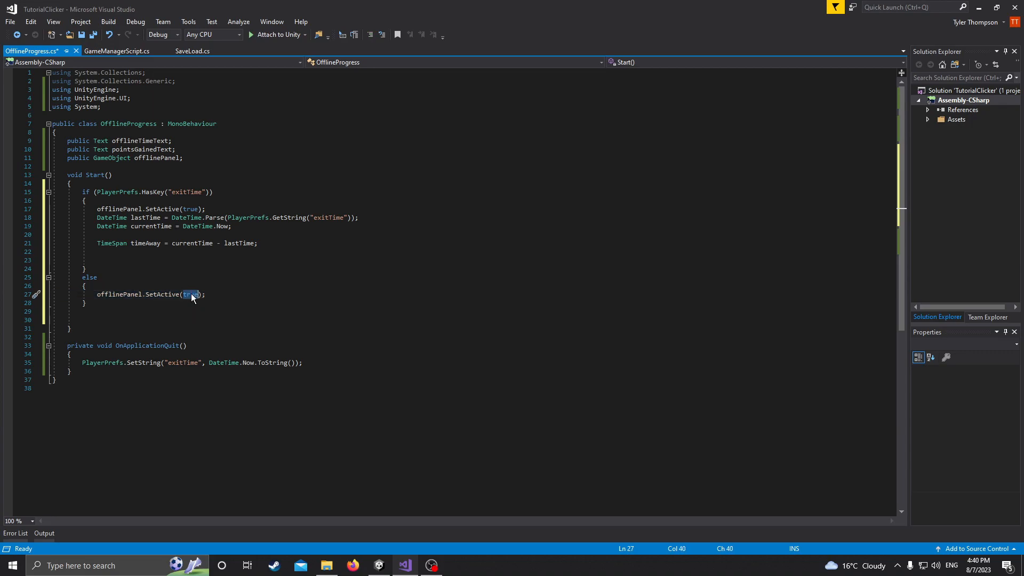
{"action": "type", "text": "false"}
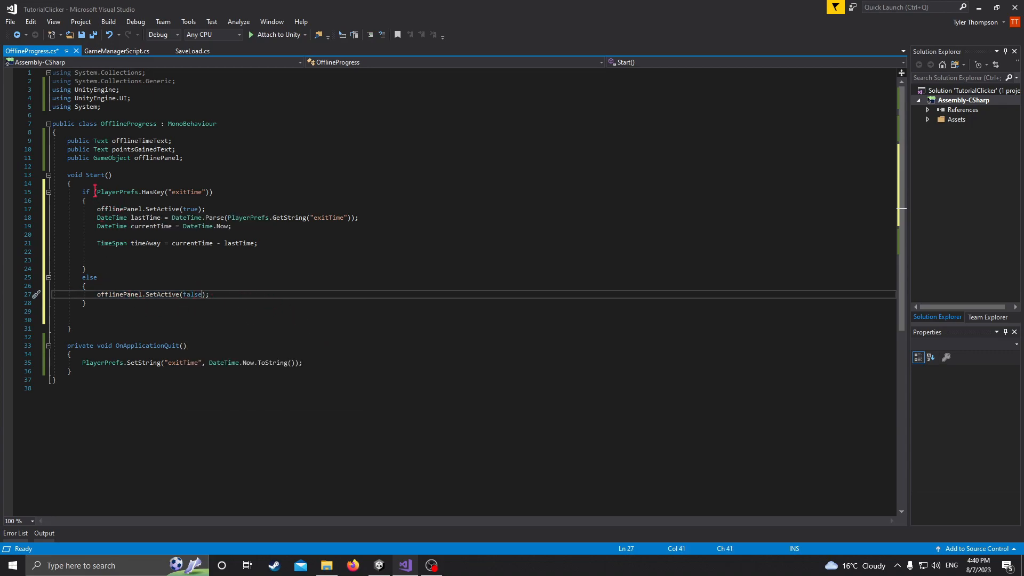
{"action": "left_click", "coordinate": [212, 191]}
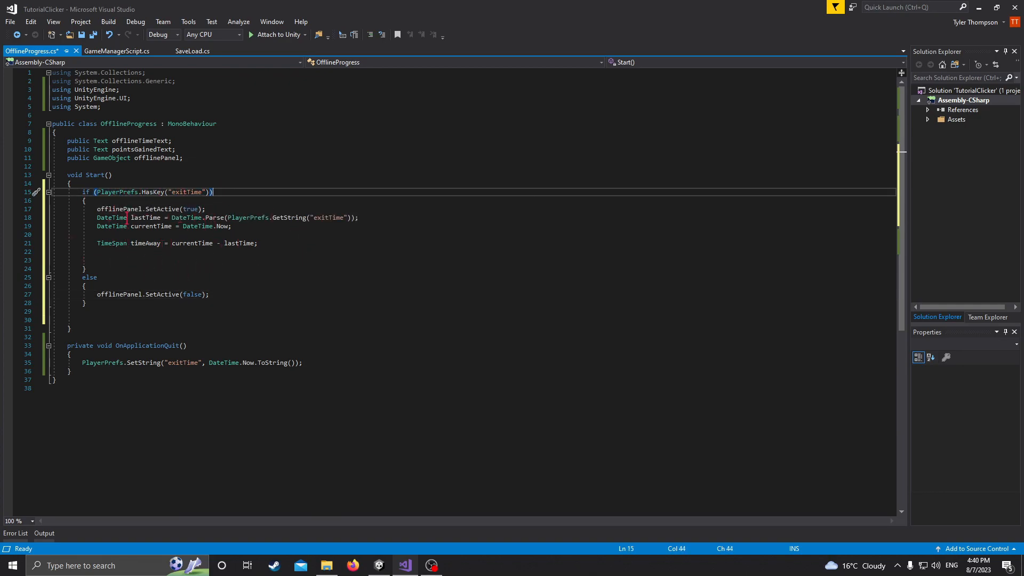
{"action": "mouse_move", "coordinate": [176, 322]}
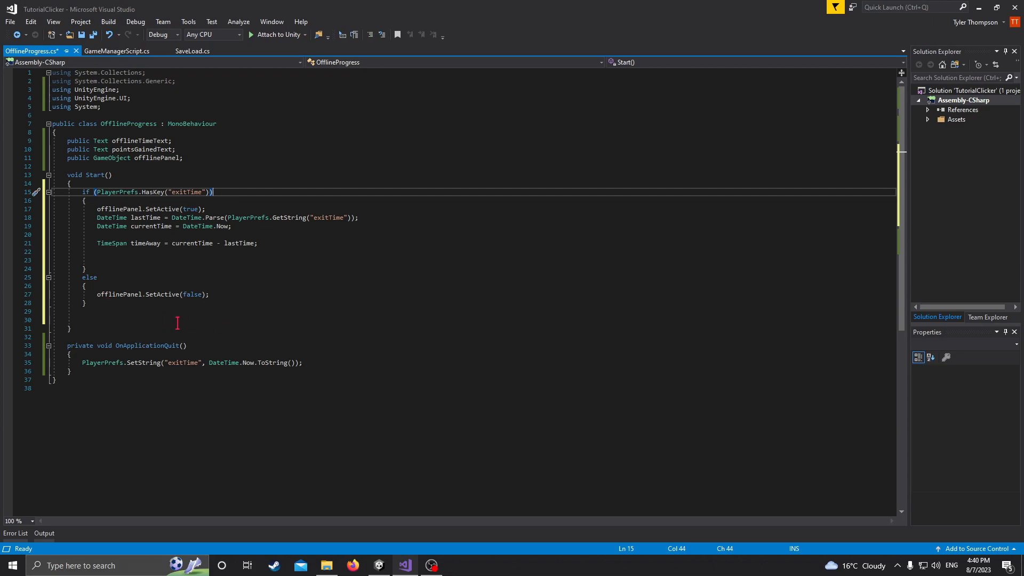
{"action": "key", "text": "ctrl+s"}
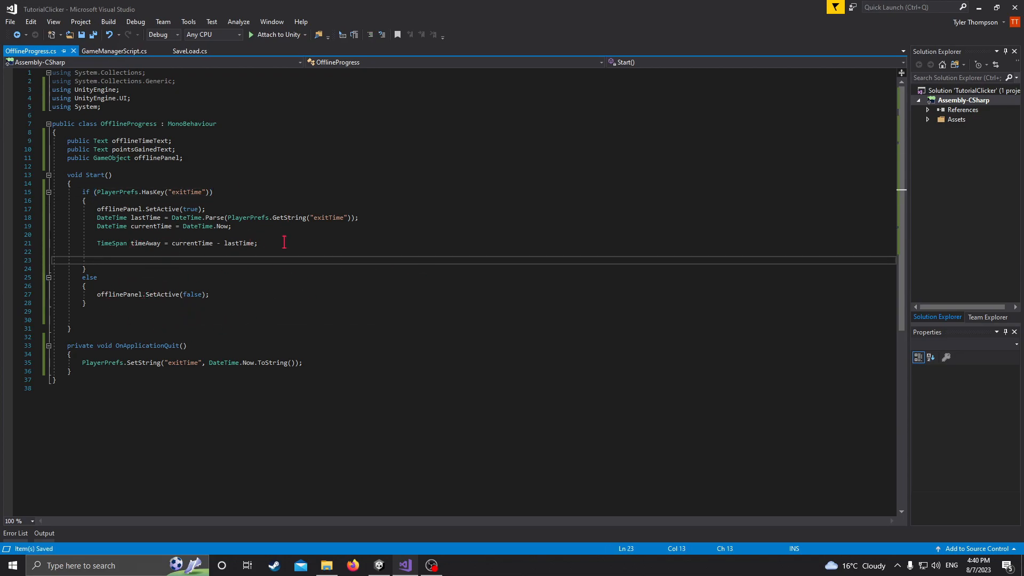
{"action": "mouse_move", "coordinate": [297, 286]}
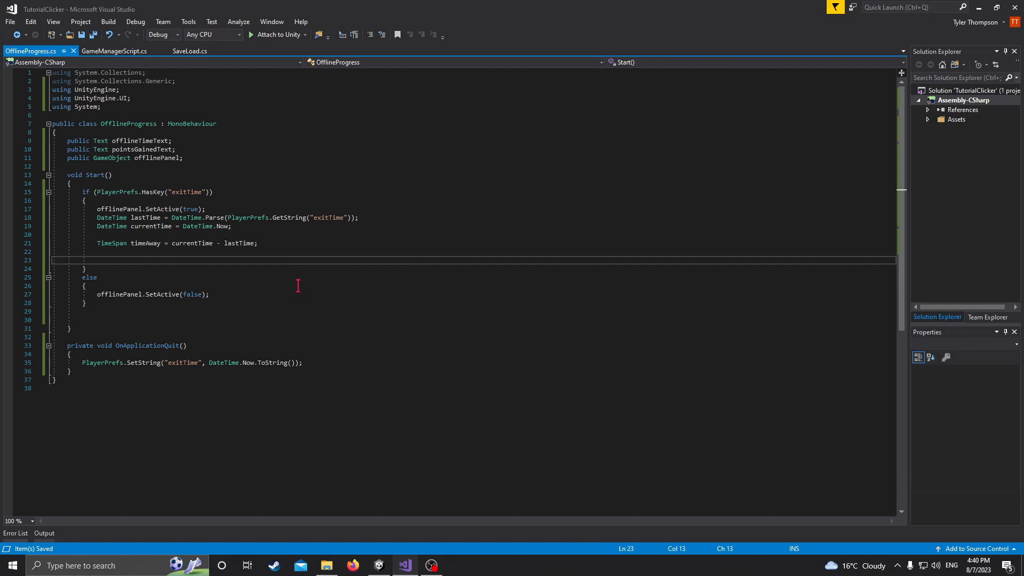
- Start assigning offlineTimeText.text from a string.Format call
{"action": "left_click", "coordinate": [98, 261]}
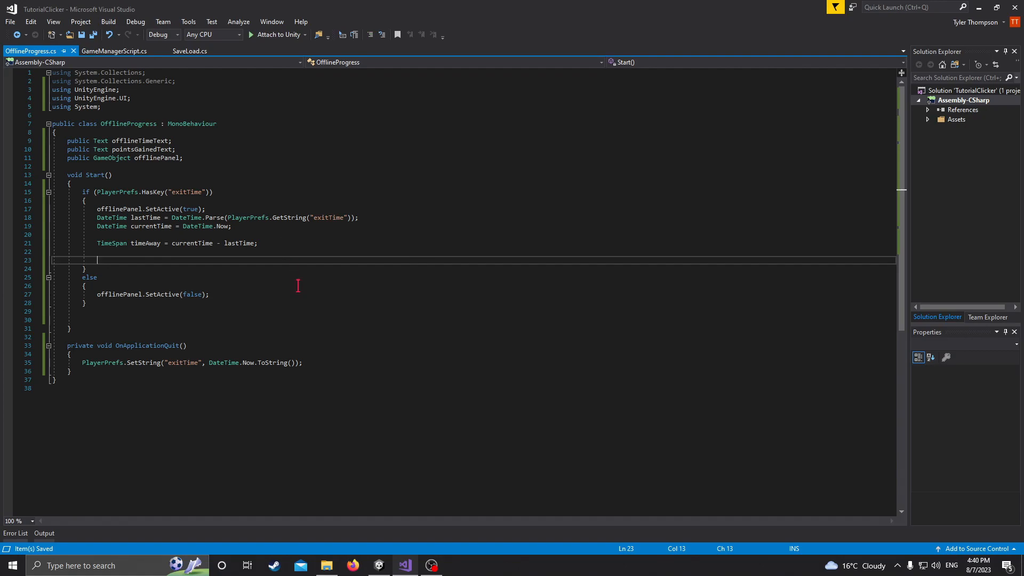
{"action": "type", "text": "s"}
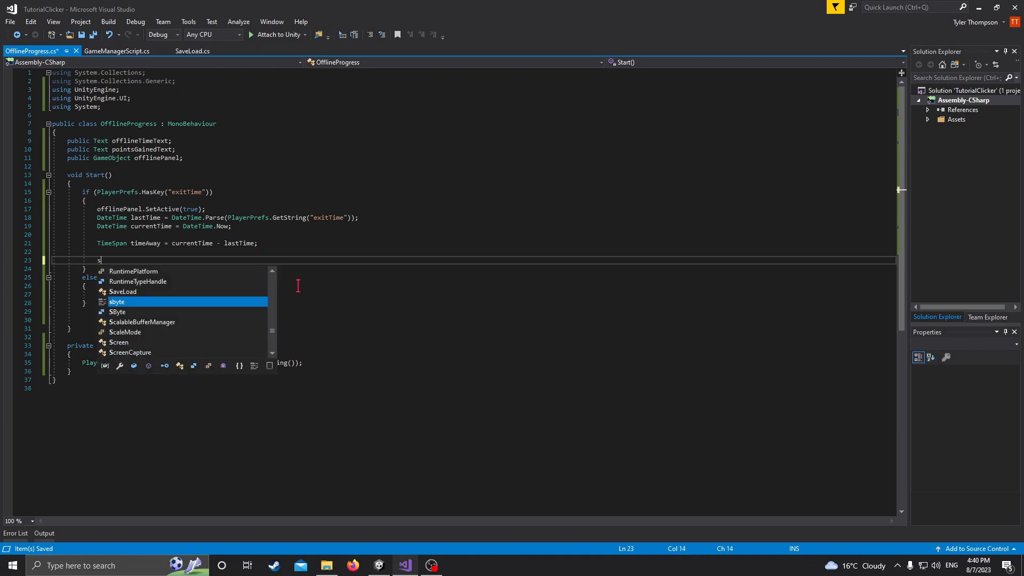
{"action": "key", "text": "backspace"}
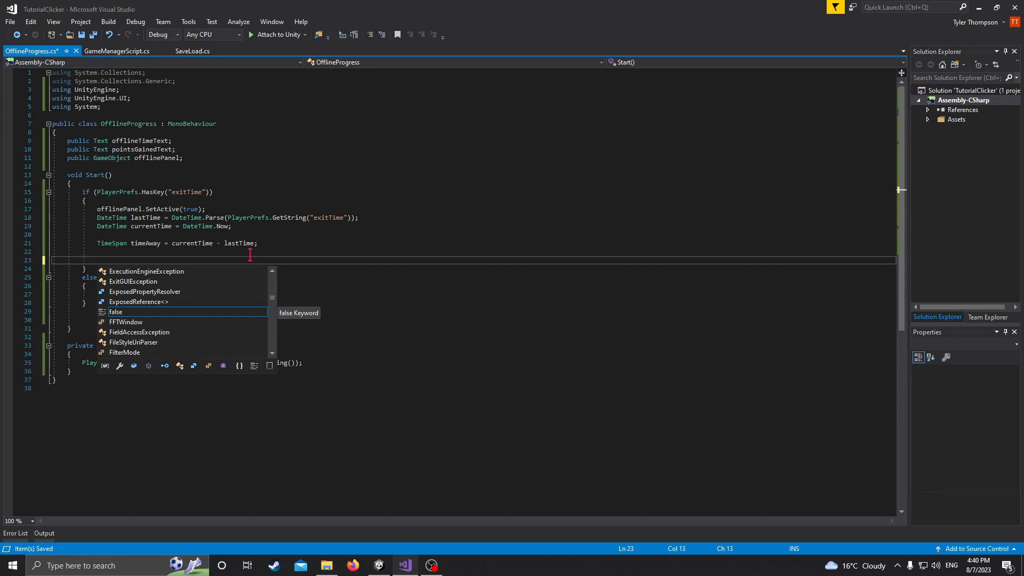
{"action": "type", "text": "o"}
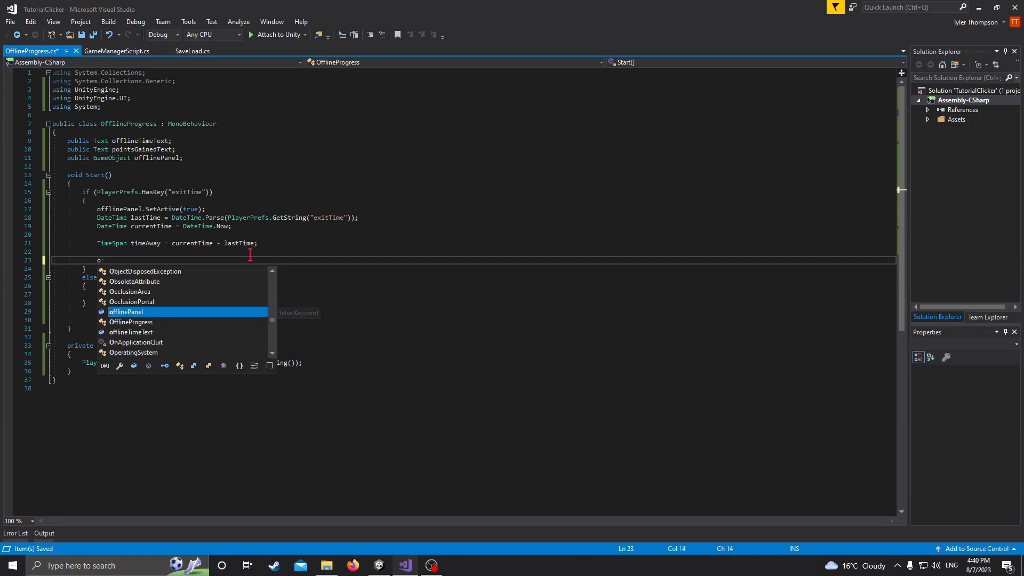
{"action": "type", "text": "offlineTimeText"}
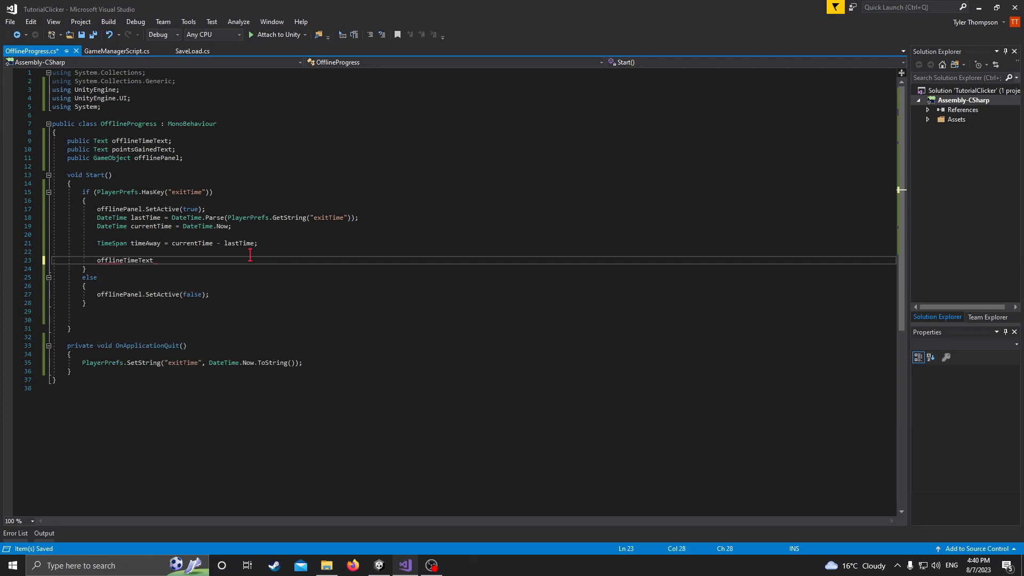
{"action": "type", "text": ".text ="}
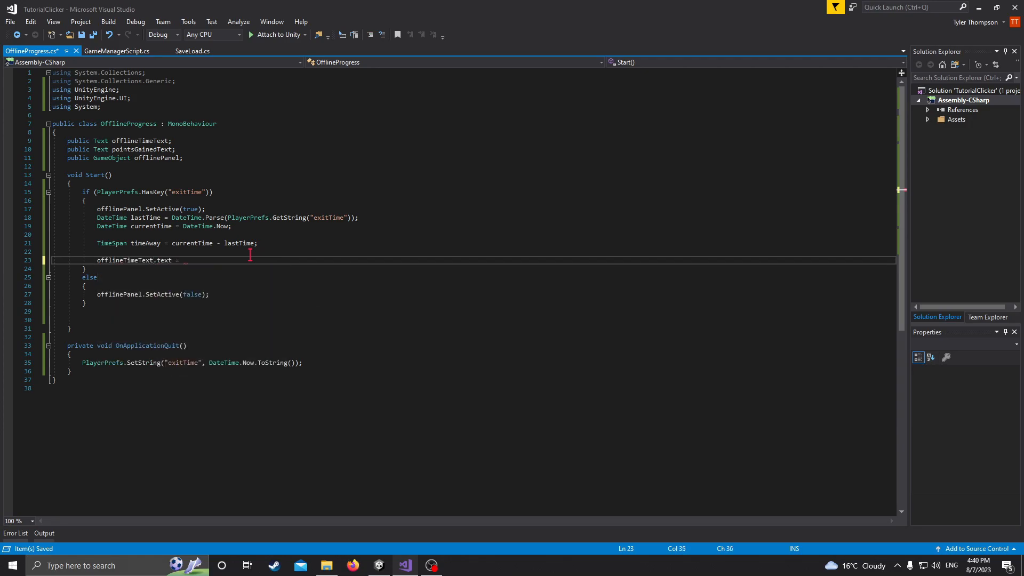
{"action": "type", "text": "\"\""}
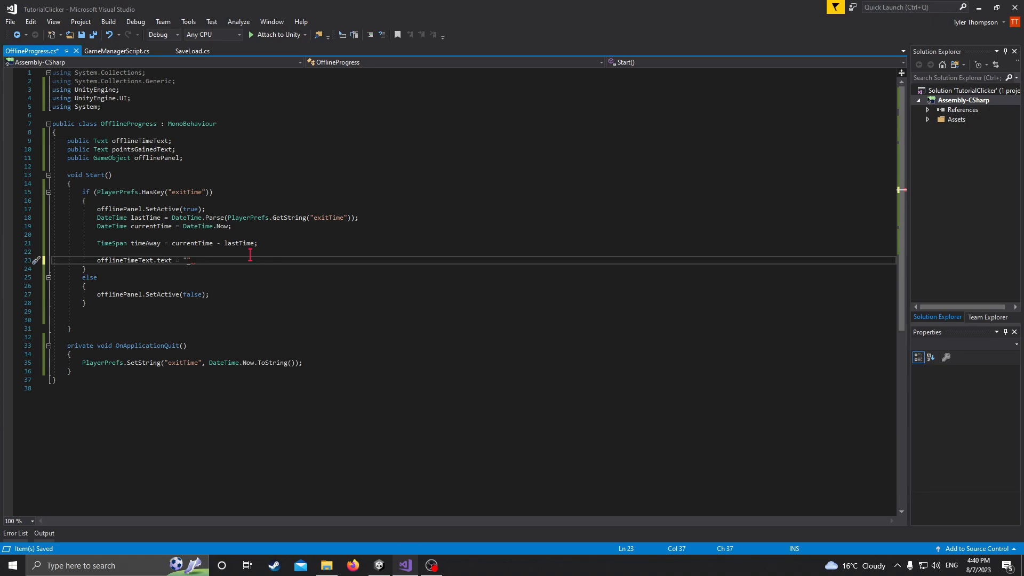
{"action": "key", "text": "BackSpace"}
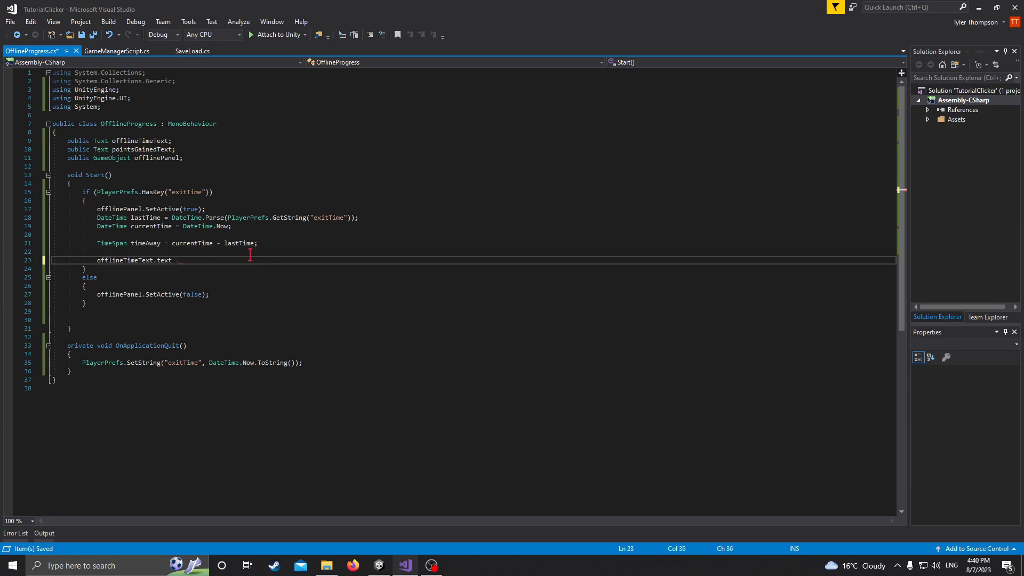
{"action": "type", "text": "string.Format"}
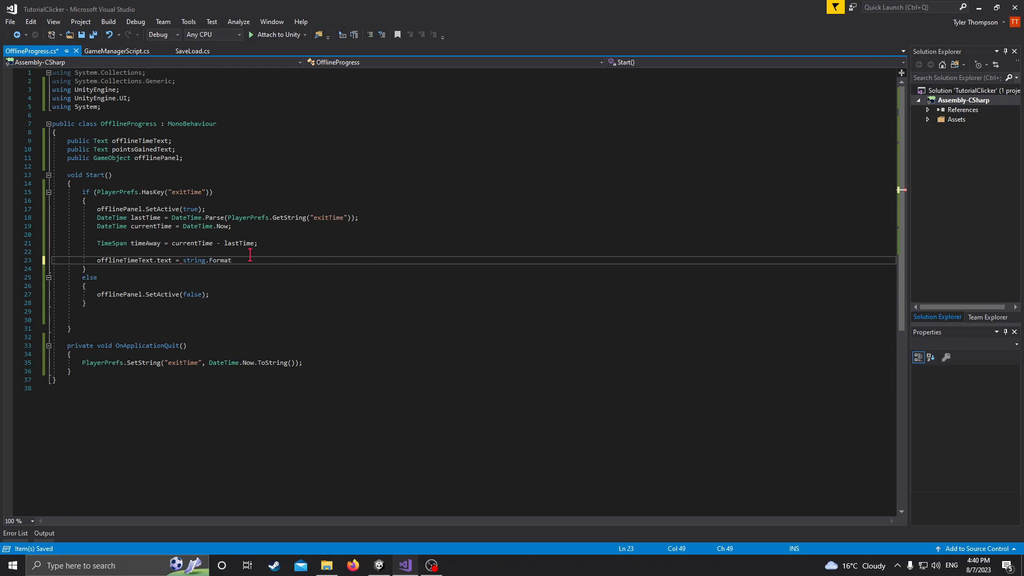
{"action": "type", "text": "(\""}
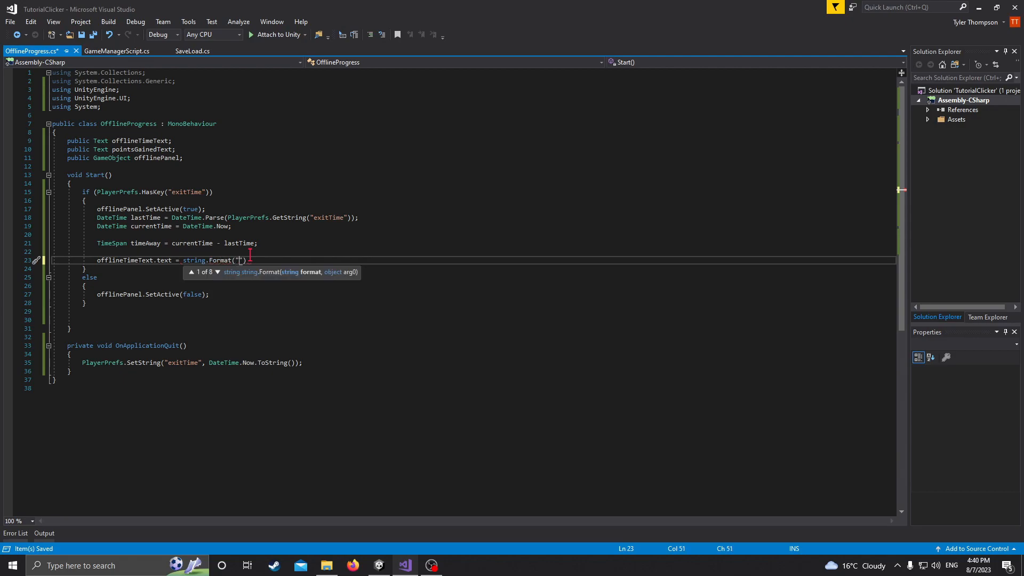
- Write the format string with Days, Hours, Mins and Secs placeholders {0}–{3}
{"action": "type", "text": "{}"}
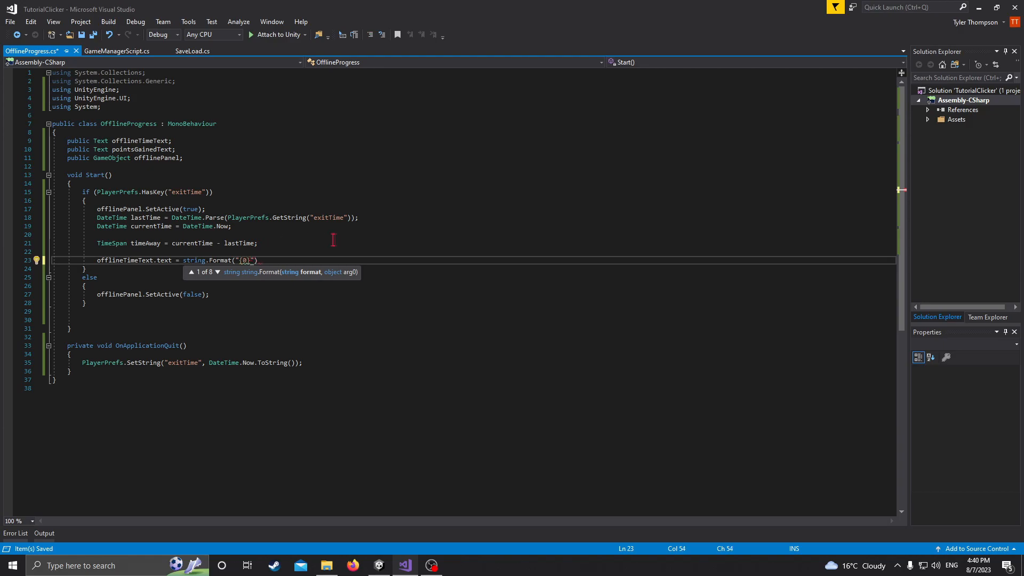
{"action": "type", "text": "\" \""}
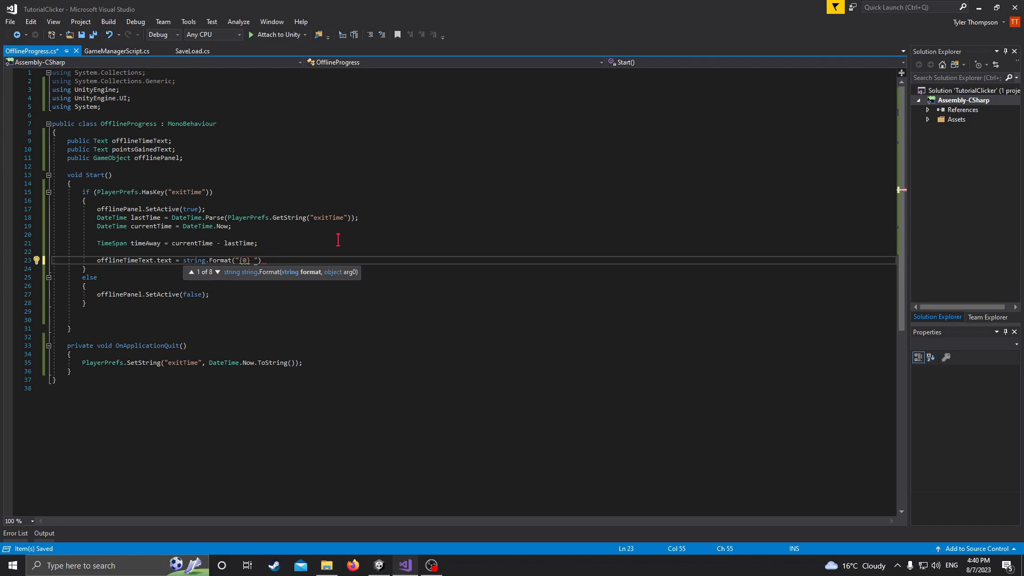
{"action": "type", "text": "Days {1"}
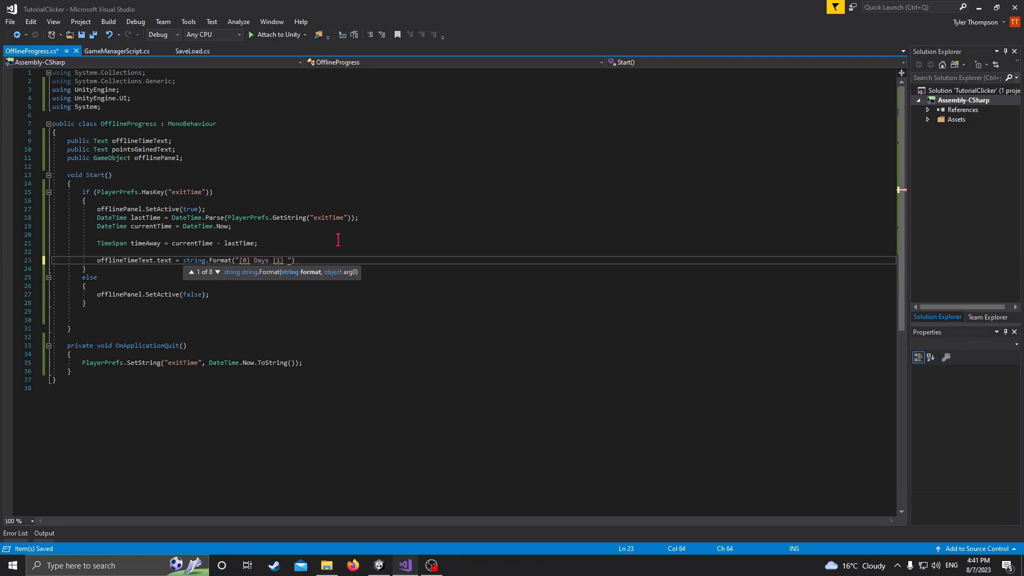
{"action": "type", "text": "Hours {"}
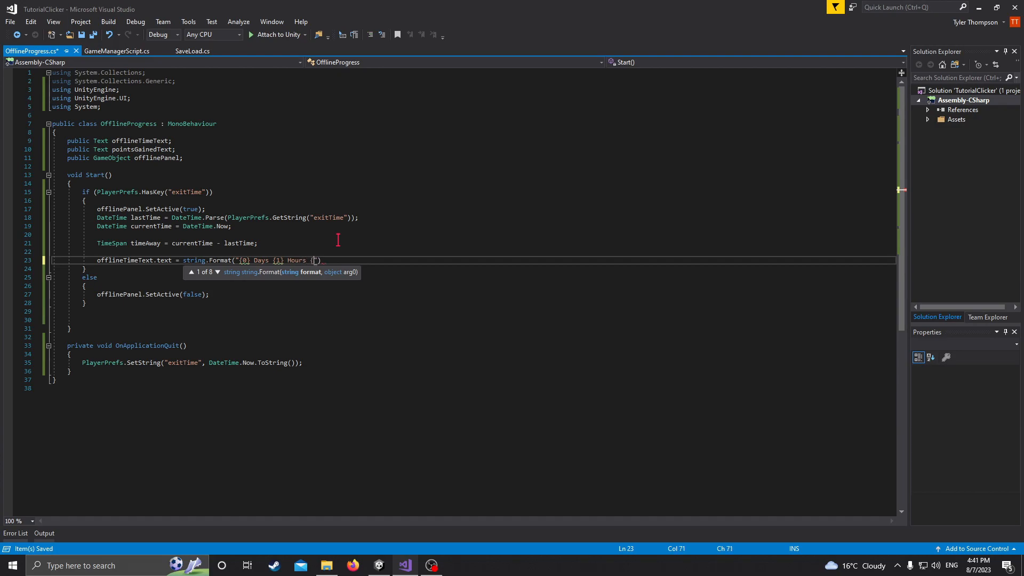
{"action": "type", "text": "2"}
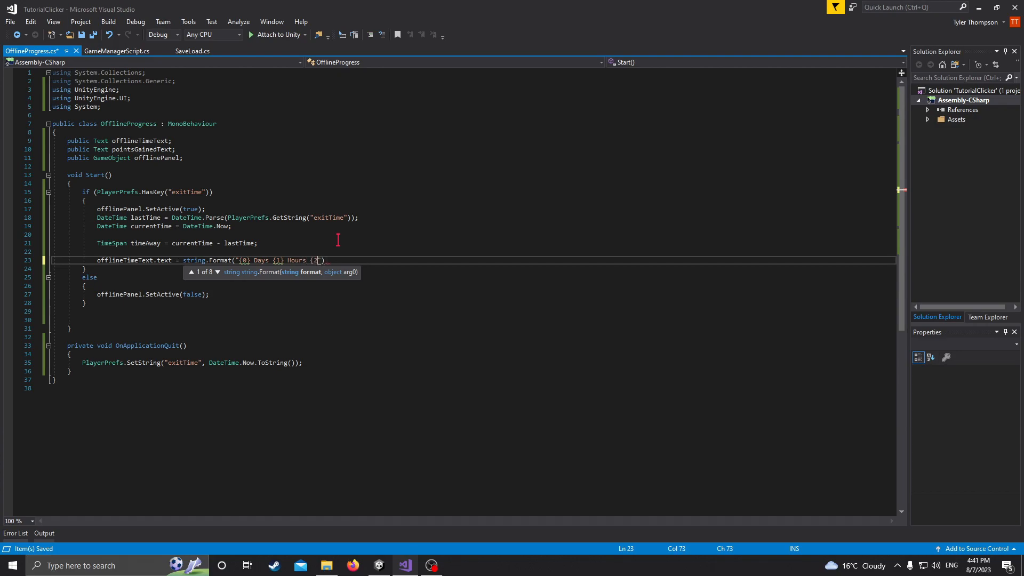
{"action": "type", "text": "mi"}
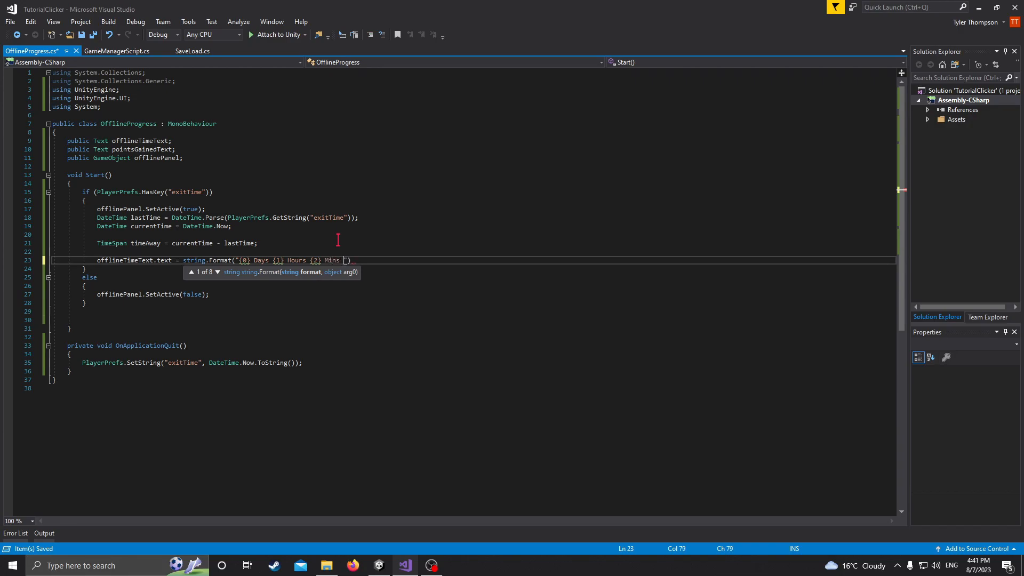
{"action": "type", "text": "{3}"}
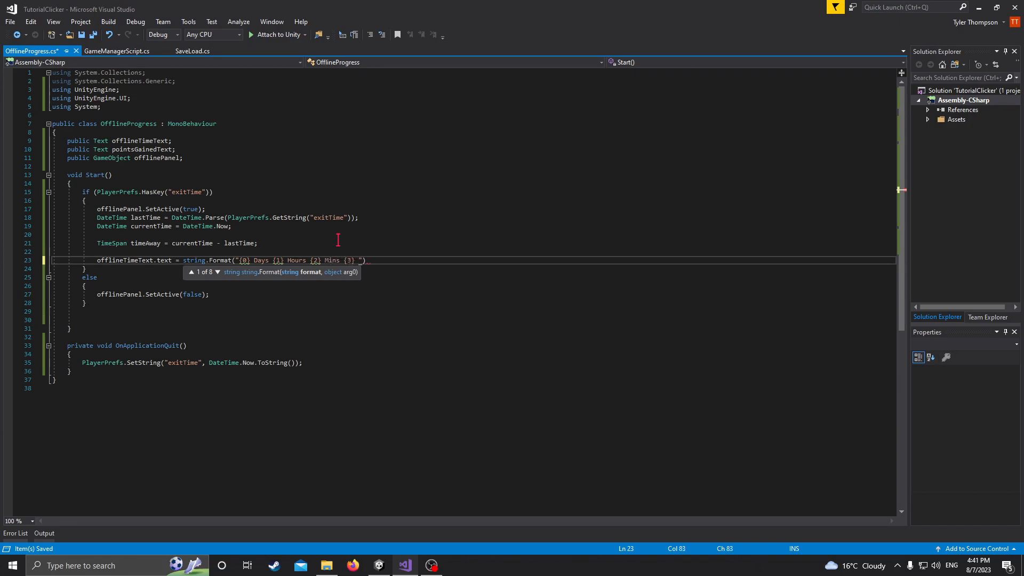
{"action": "type", "text": "Secs"}
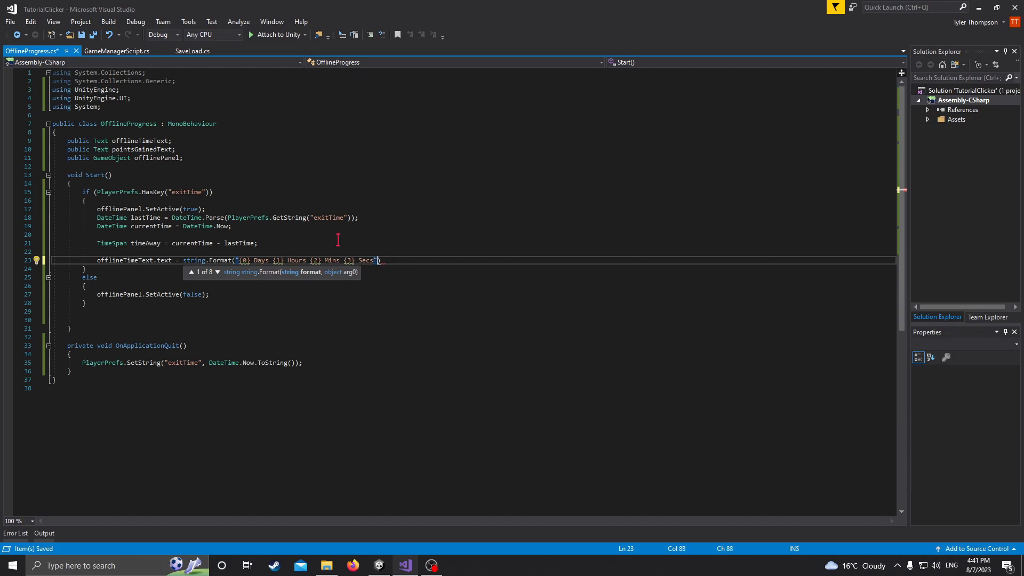
{"action": "type", "text": ","}
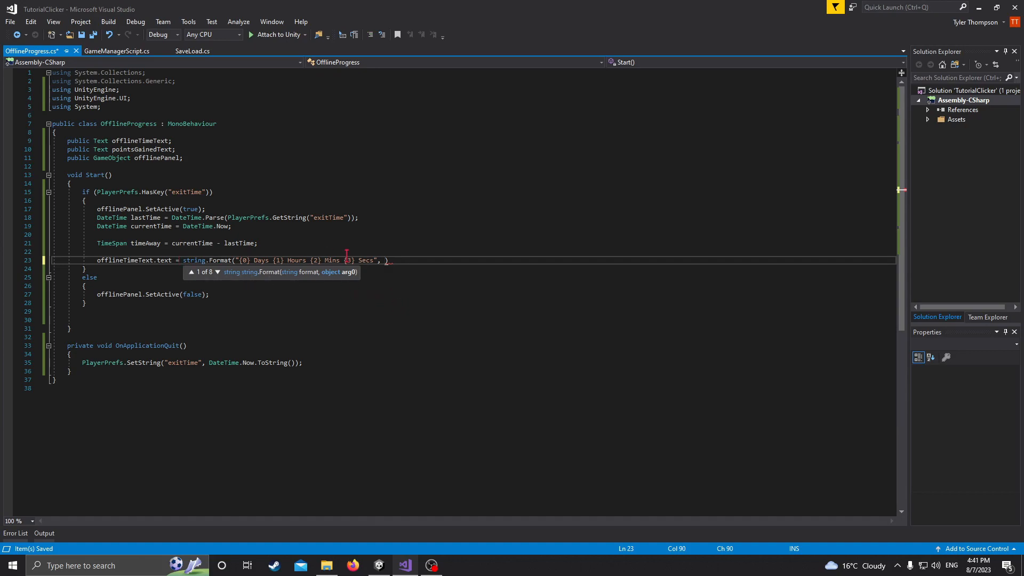
{"action": "mouse_move", "coordinate": [461, 310]}
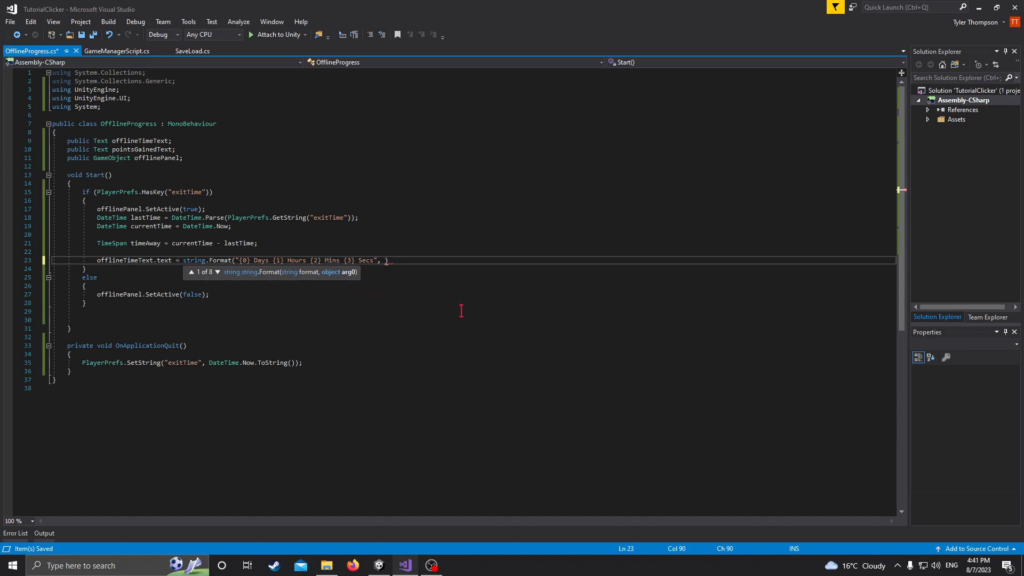
{"action": "mouse_move", "coordinate": [385, 261]}
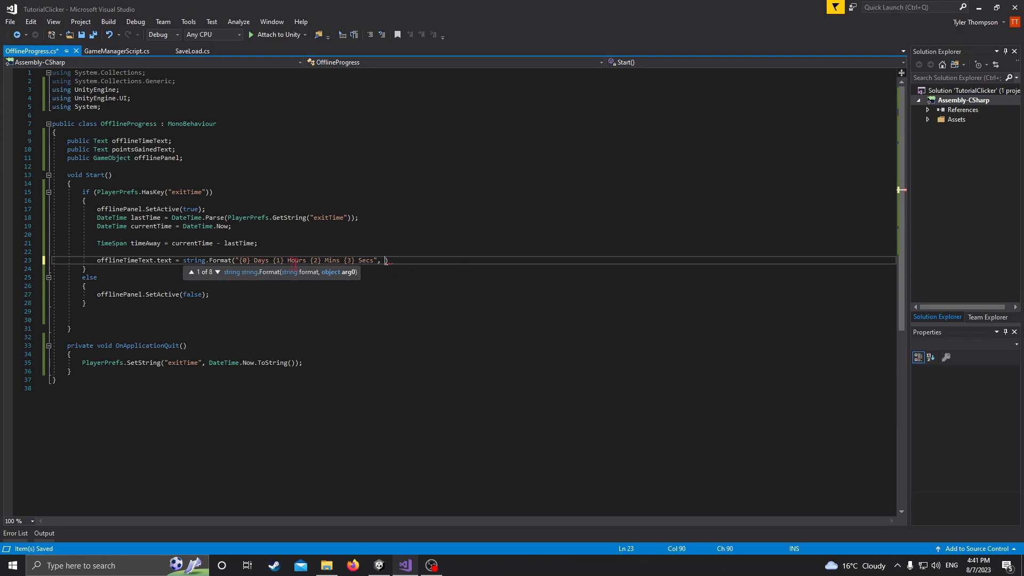
{"action": "mouse_move", "coordinate": [363, 290]}
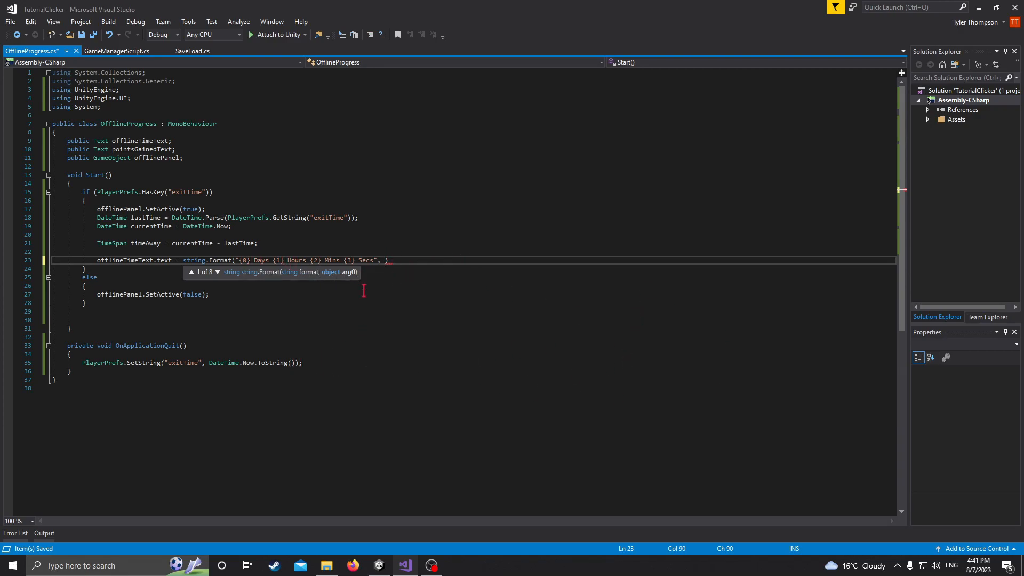
- Pass timeAway.Days, Hours, Minutes and Seconds as the format arguments
{"action": "type", "text": "timeAway."}
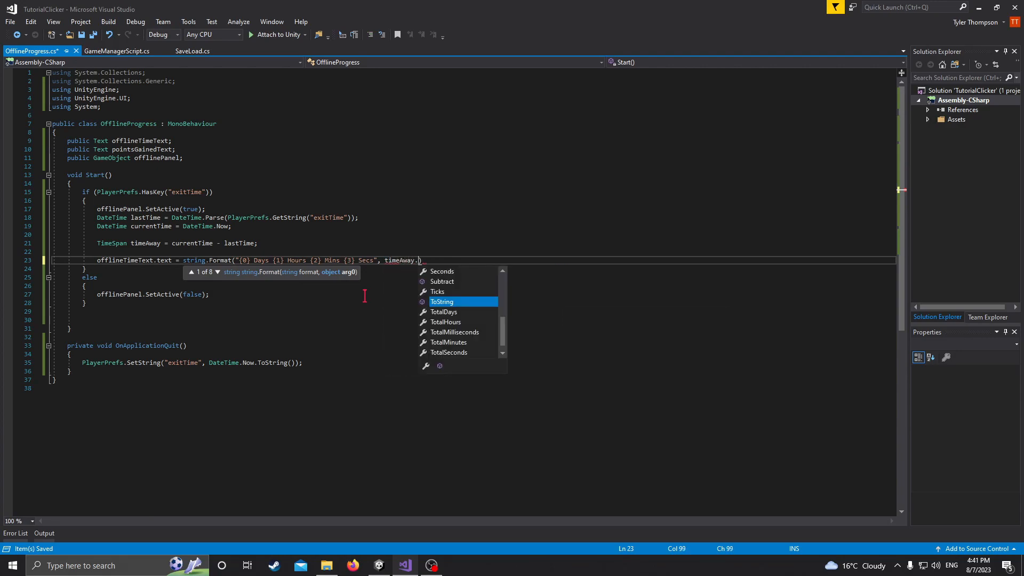
{"action": "type", "text": "Days"}
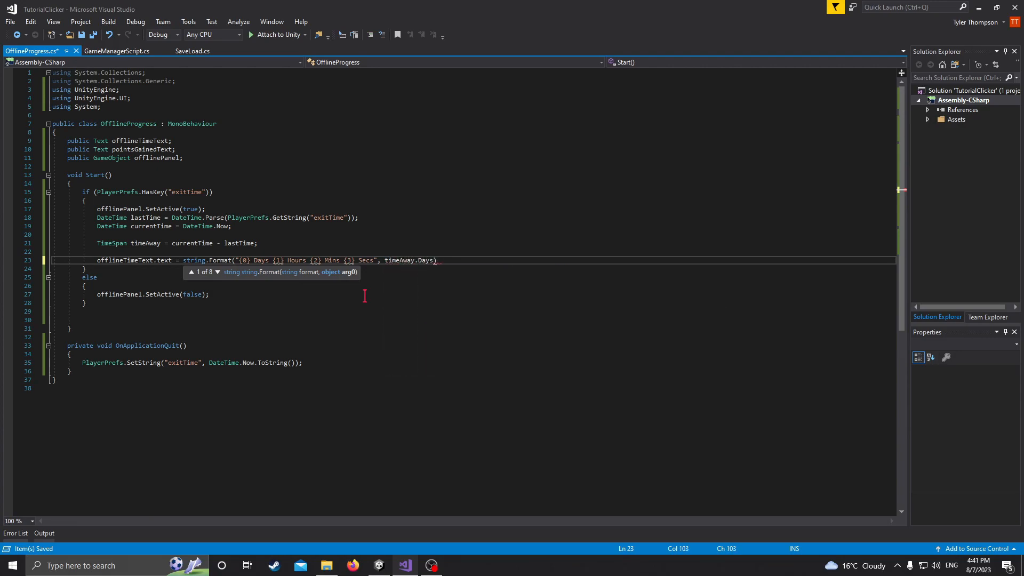
{"action": "type", "text": ", timeAway"}
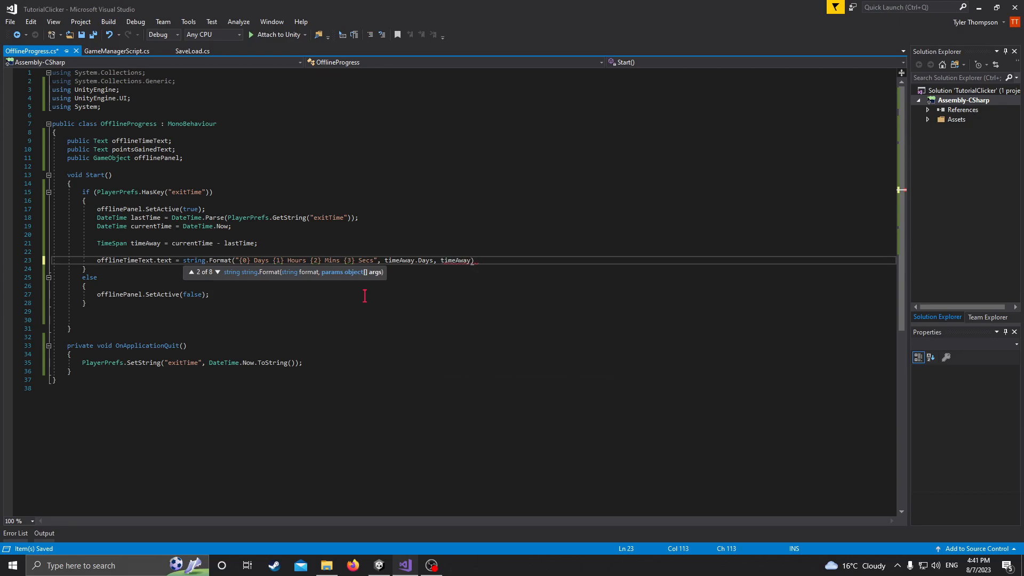
{"action": "type", "text": ".Hours,"}
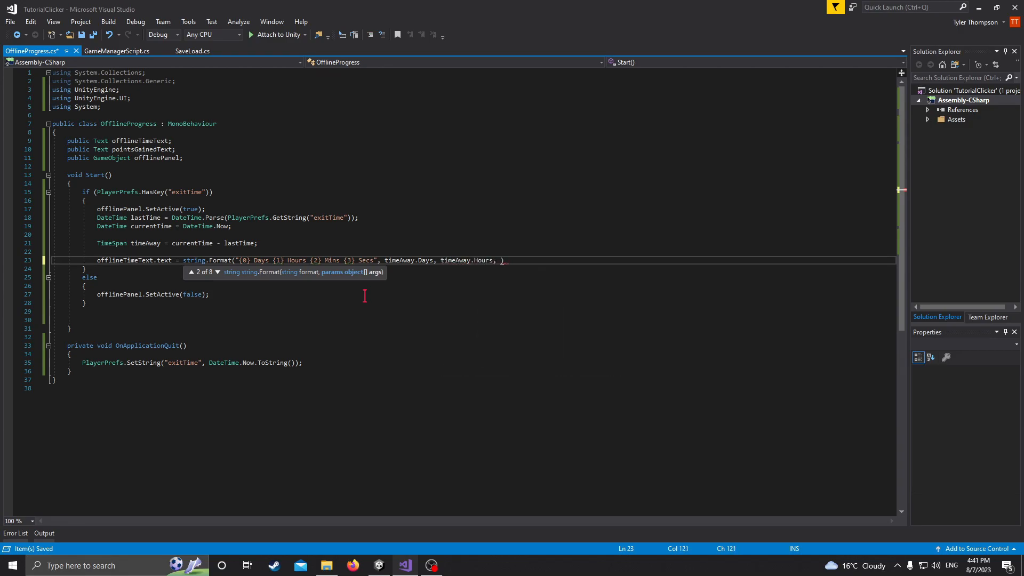
{"action": "type", "text": "Ti"}
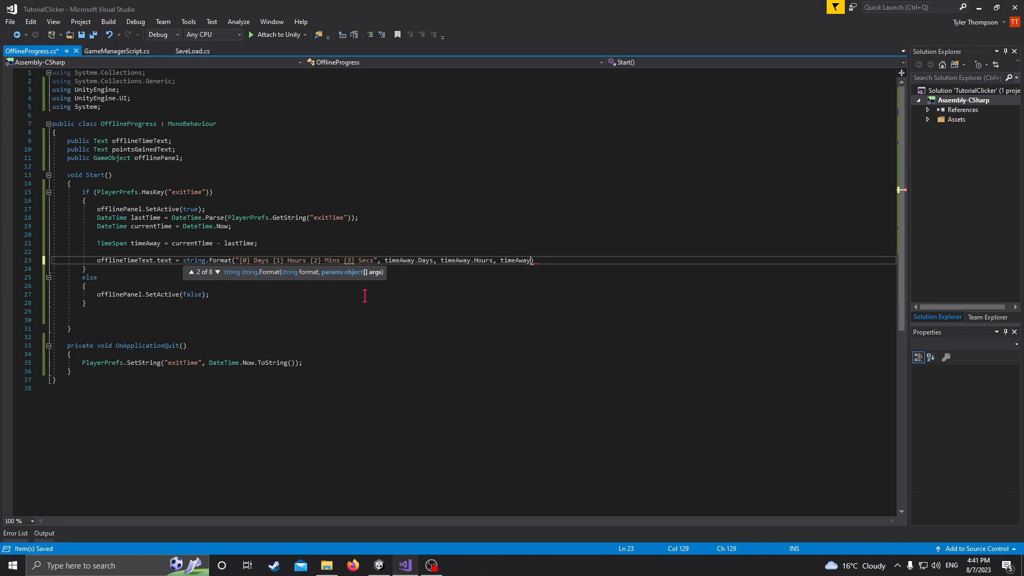
{"action": "type", "text": ".Minutes,"}
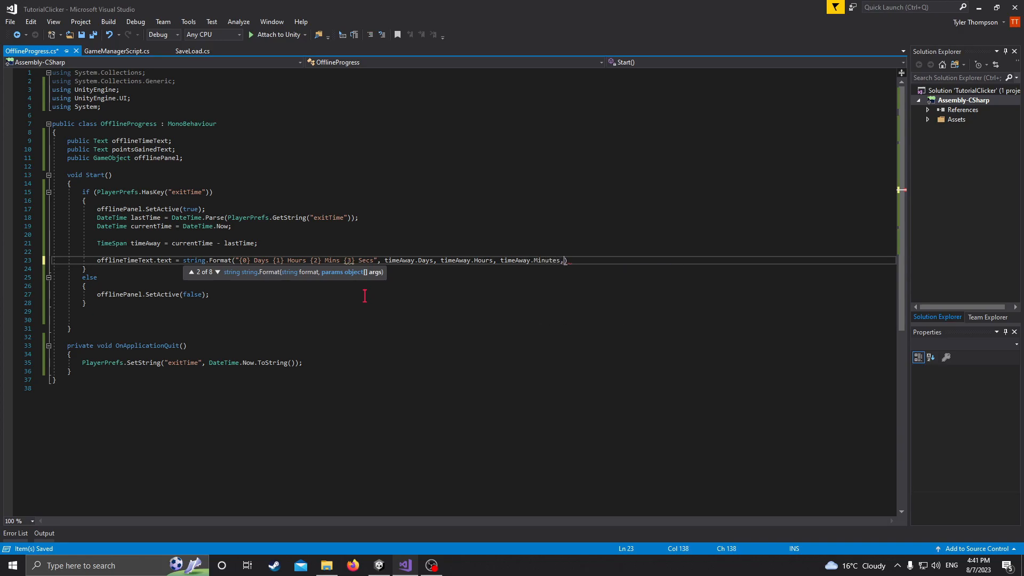
{"action": "type", "text": ", timeAway."}
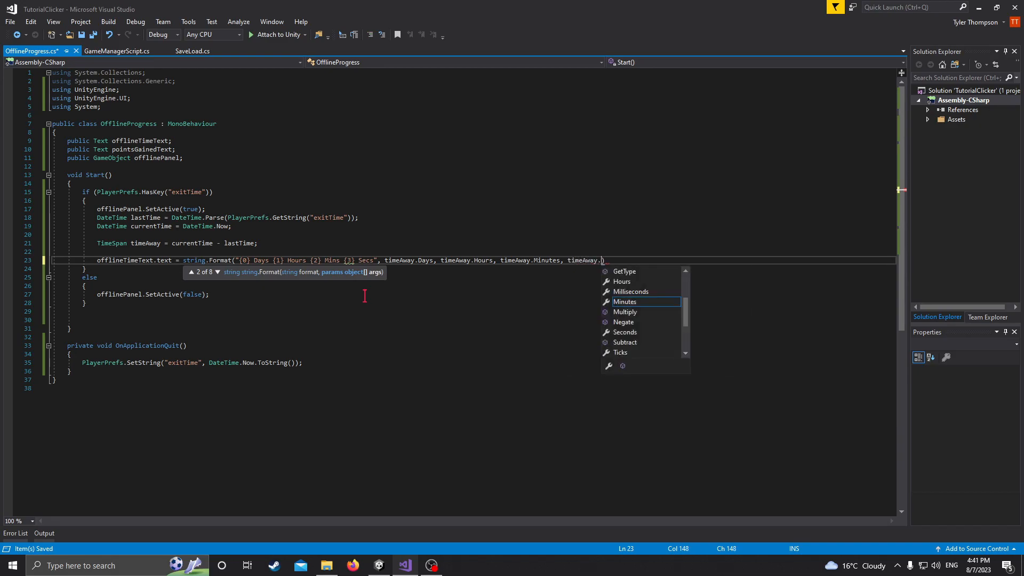
{"action": "type", "text": "Seconds)"}
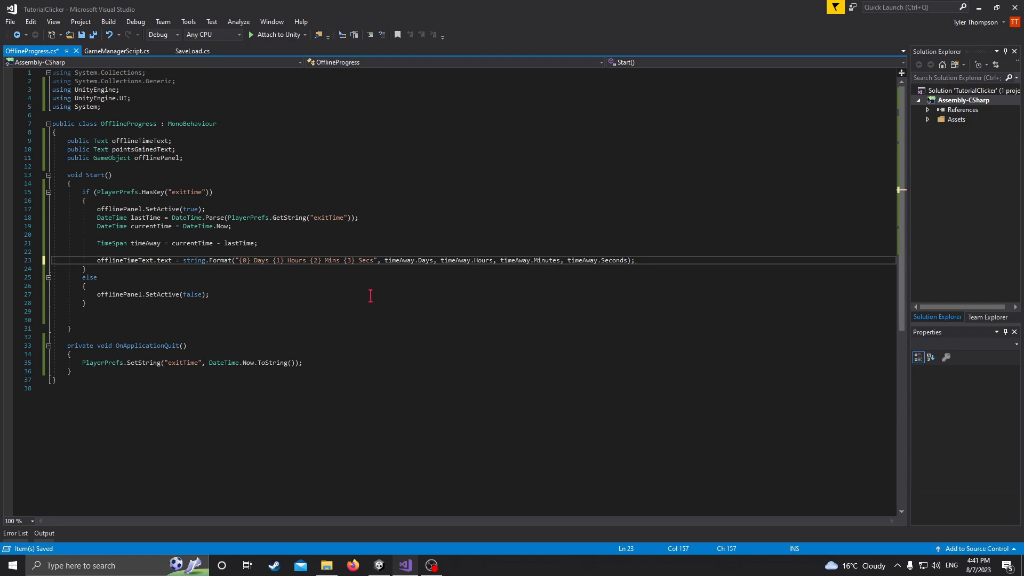
{"action": "double_click", "coordinate": [409, 260]}
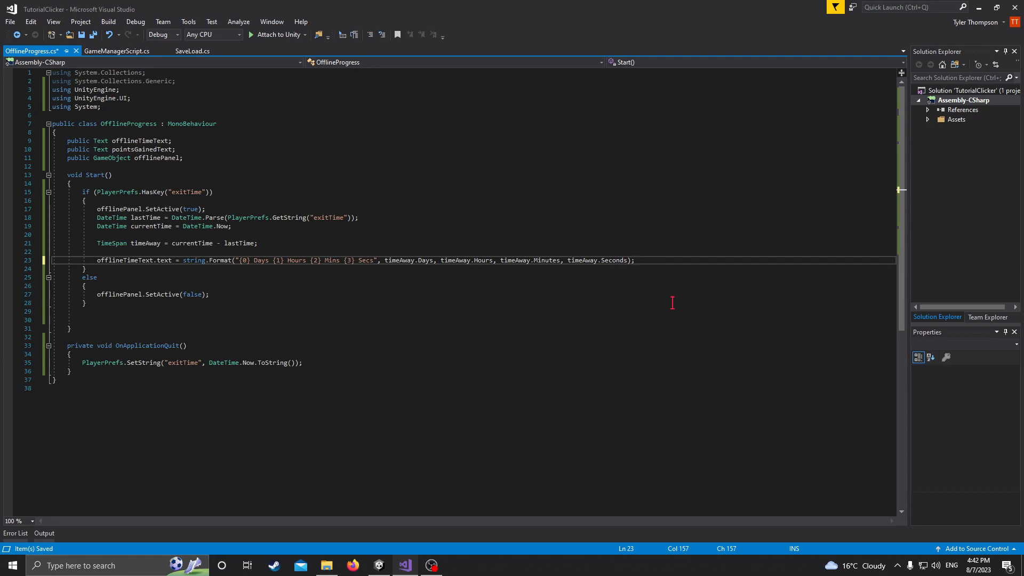
- Assign pointsGainedText.text from FindObjectOfType<GameManagerScript>().idle1UpgradeAmnt
{"action": "key", "text": "enter"}
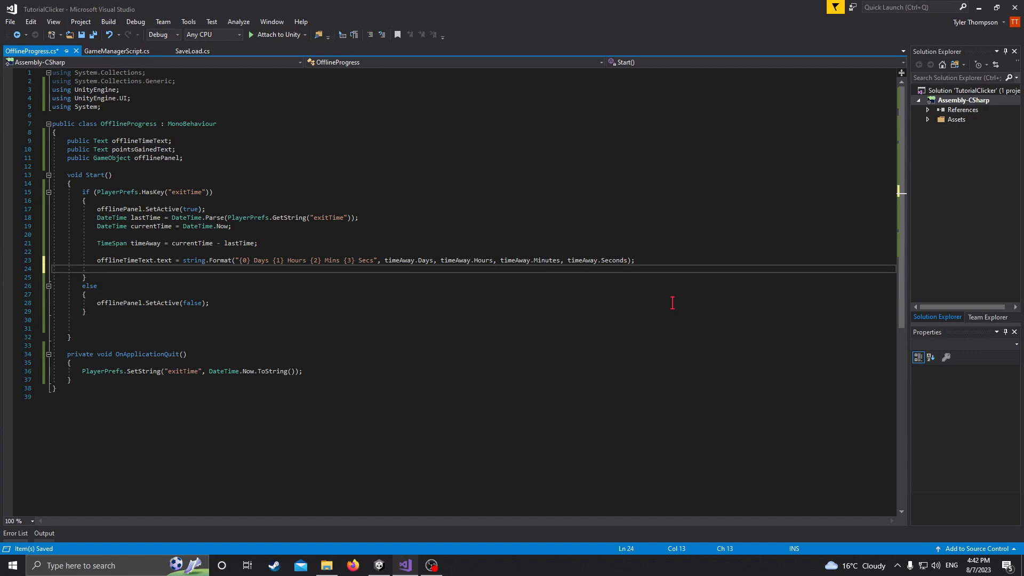
{"action": "type", "text": "pointsGainedText.text ="}
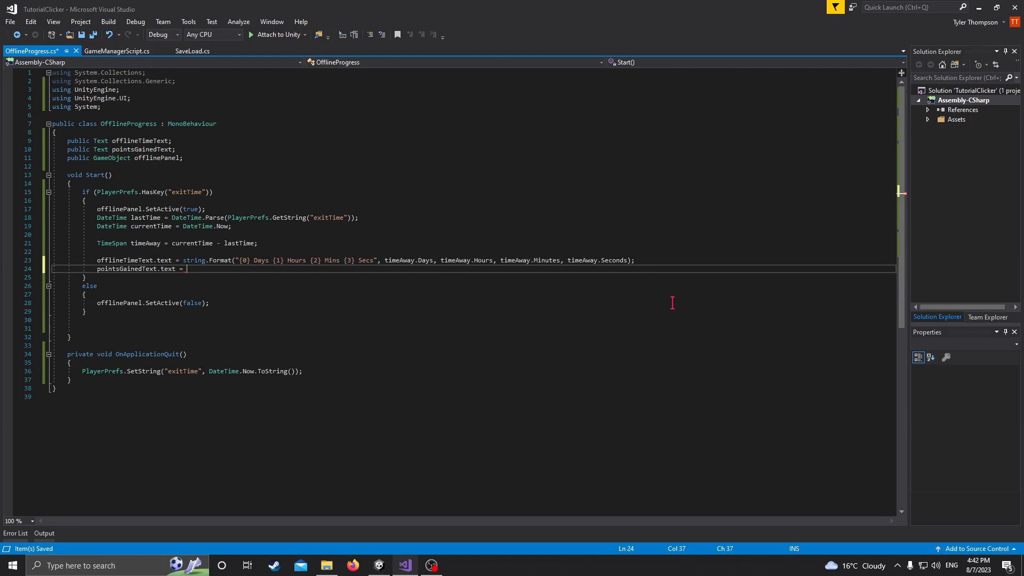
{"action": "type", "text": "GameObject."}
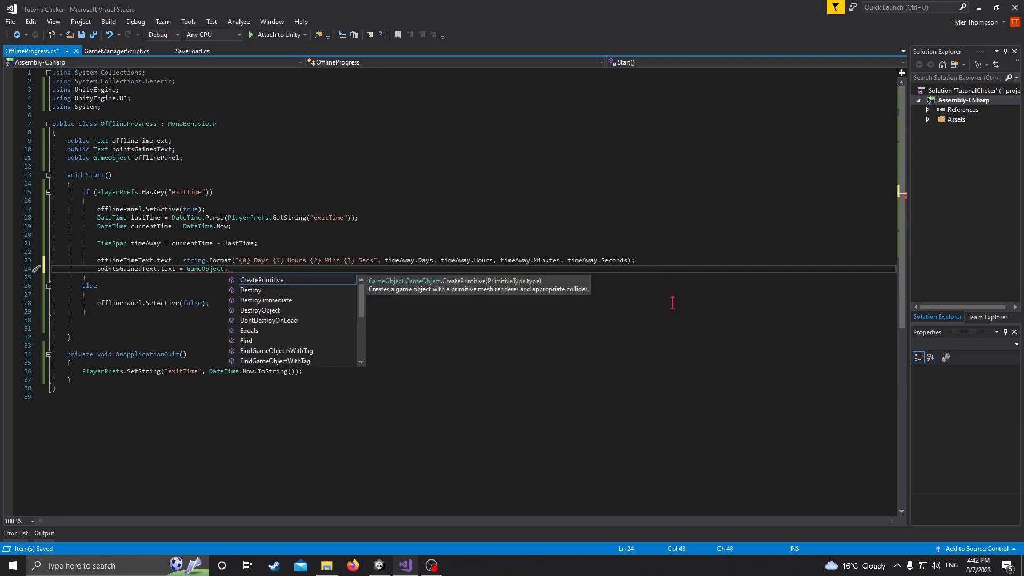
{"action": "type", "text": "FindObjectOfType"}
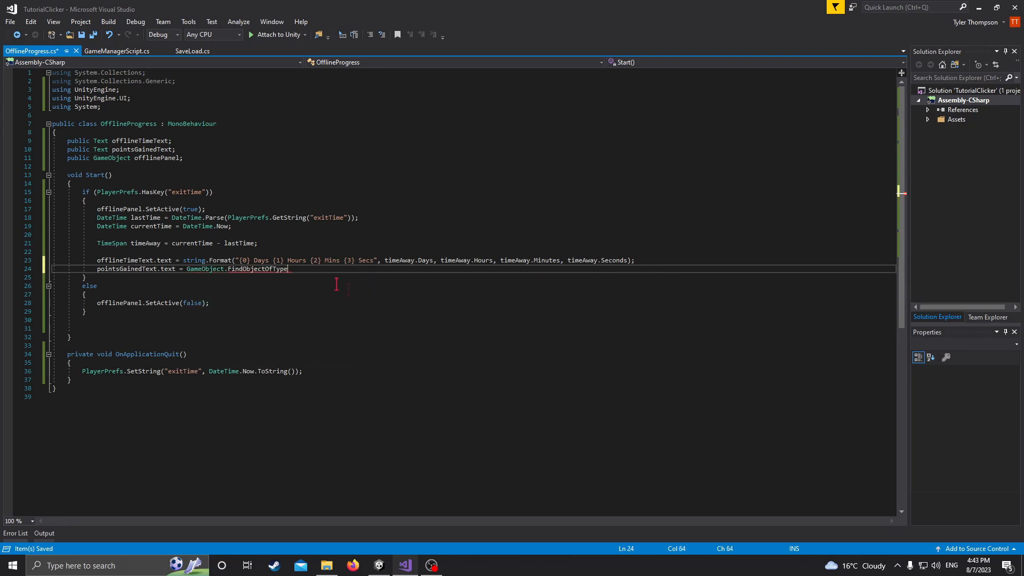
{"action": "type", "text": "<gameManagerScript>()."}
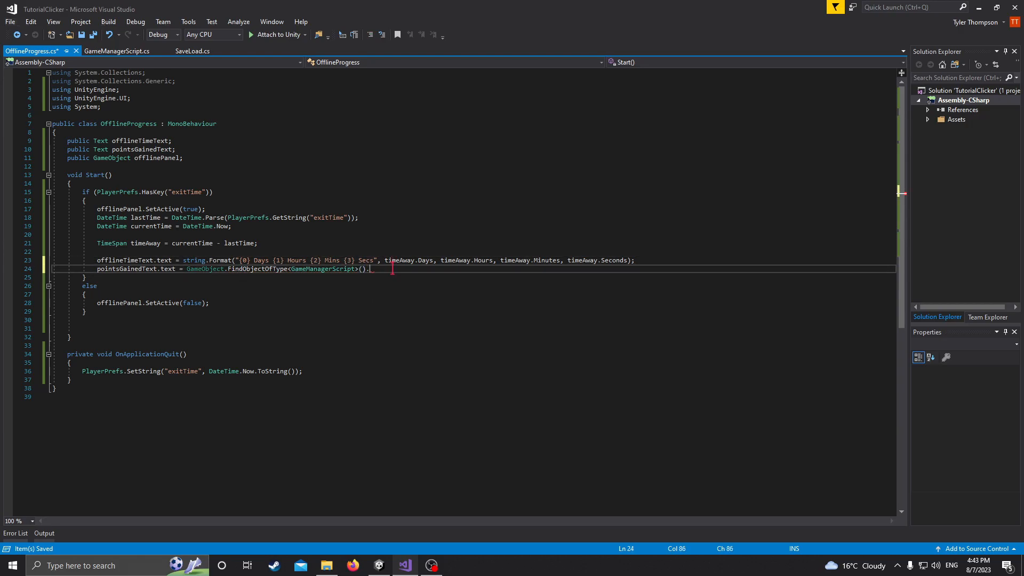
{"action": "type", "text": "idle1UpgradeAmnt * T"}
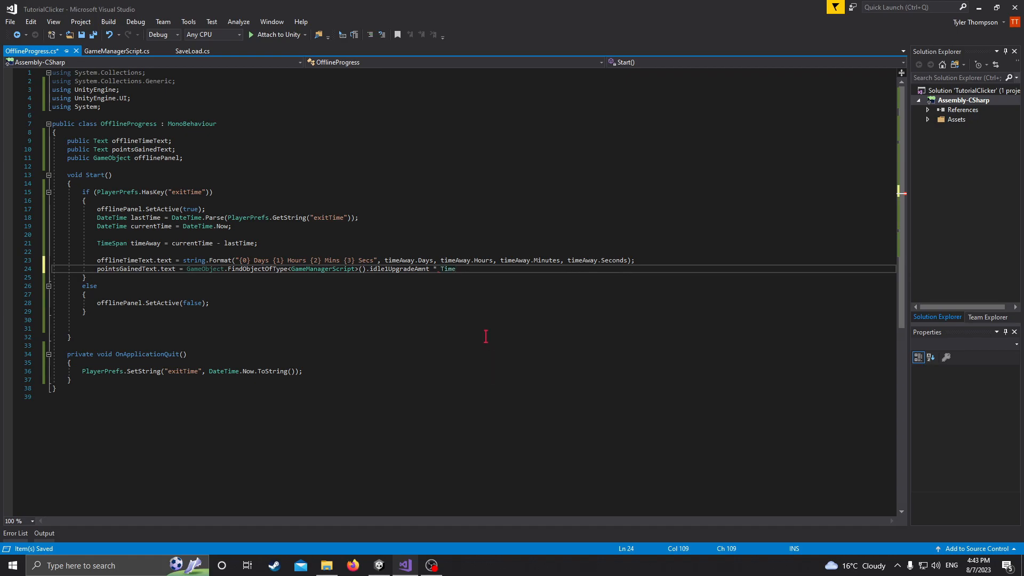
- Multiply by timeAway.TotalSeconds and format the result with ToString("0.00")
{"action": "type", "text": "imeAway"}
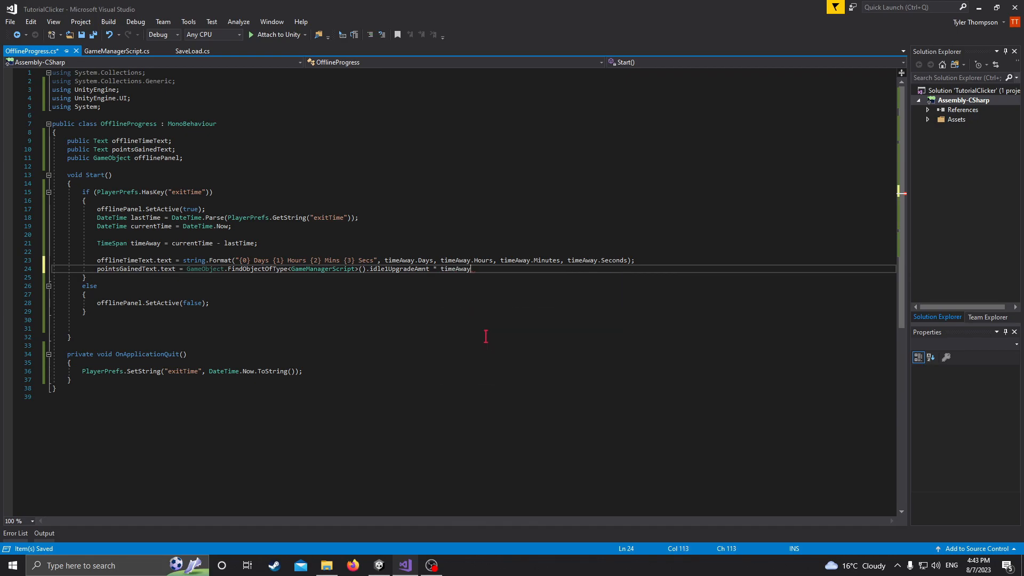
{"action": "type", "text": ".totalSeconds;"}
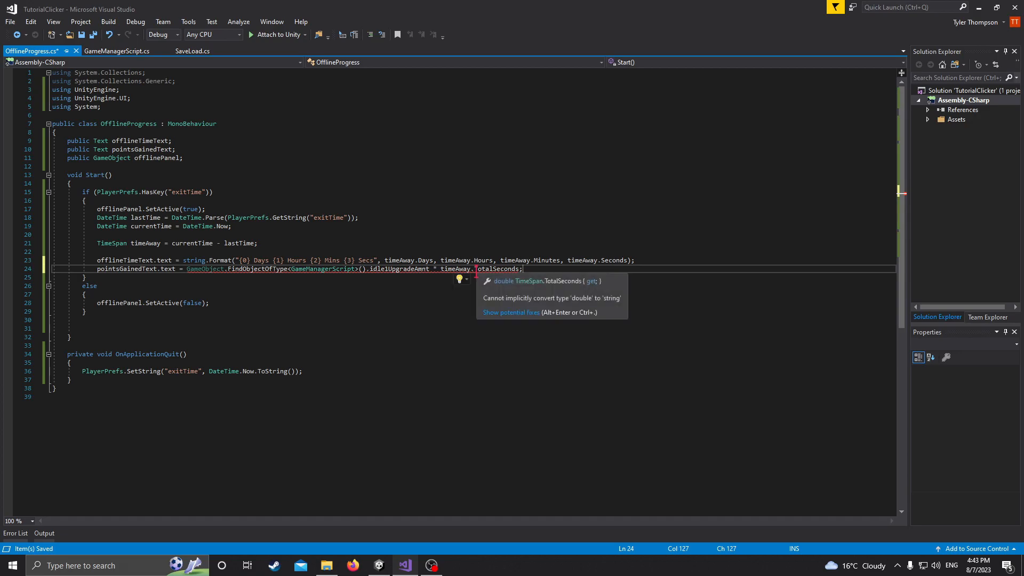
{"action": "type", "text": ".to"}
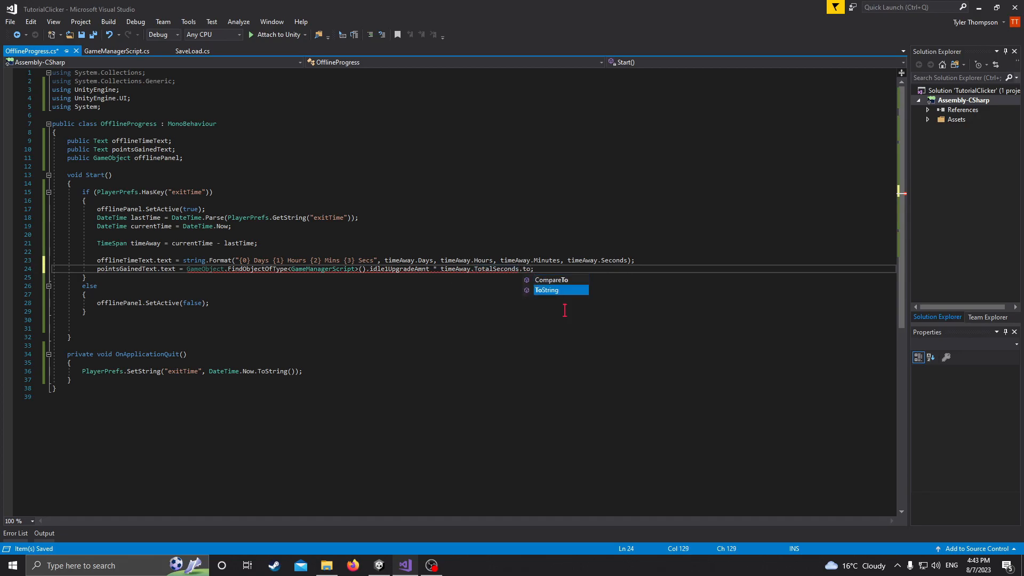
{"action": "key", "text": "Tab"}
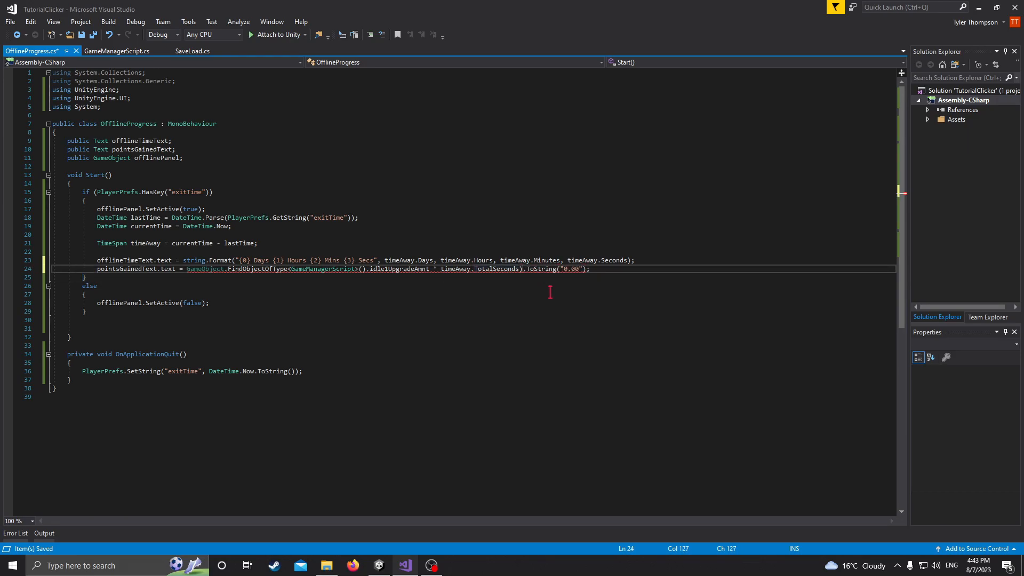
{"action": "double_click", "coordinate": [204, 269]}
{"action": "type", "text": "("}
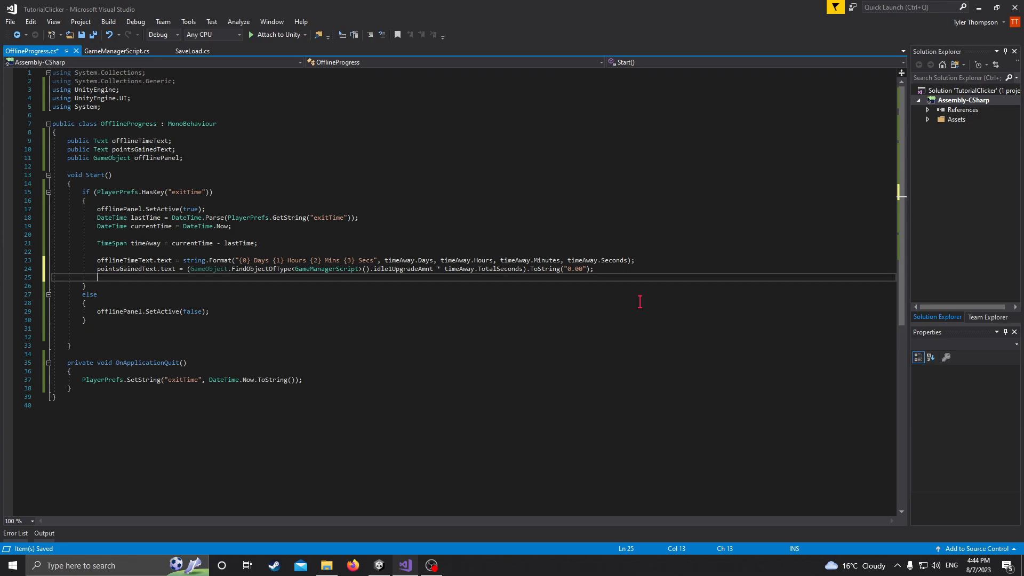
- Start a line adding to FindObjectOfType<GameManagerScript>().score with +=
{"action": "key", "text": "enter"}
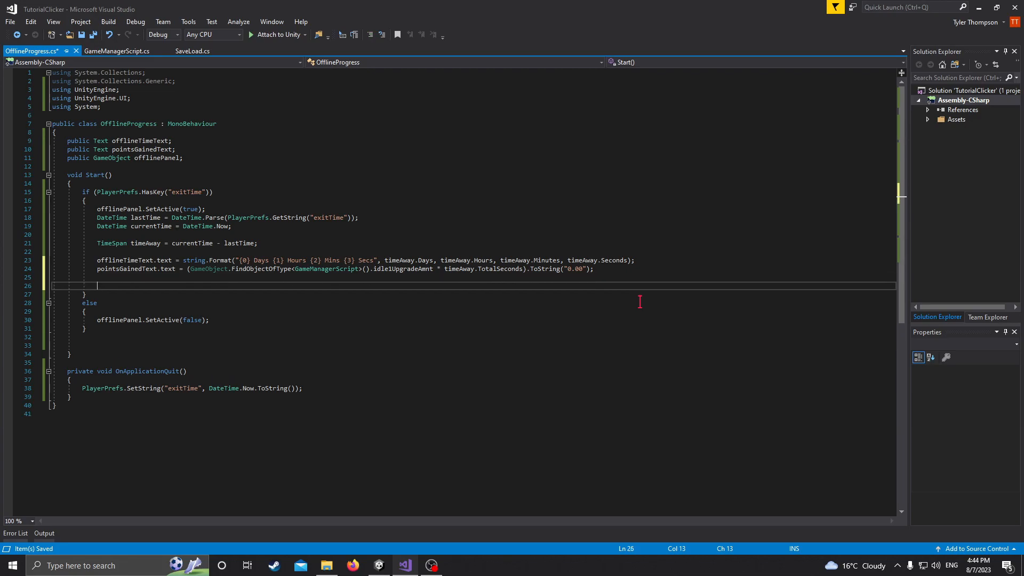
{"action": "type", "text": "Game"}
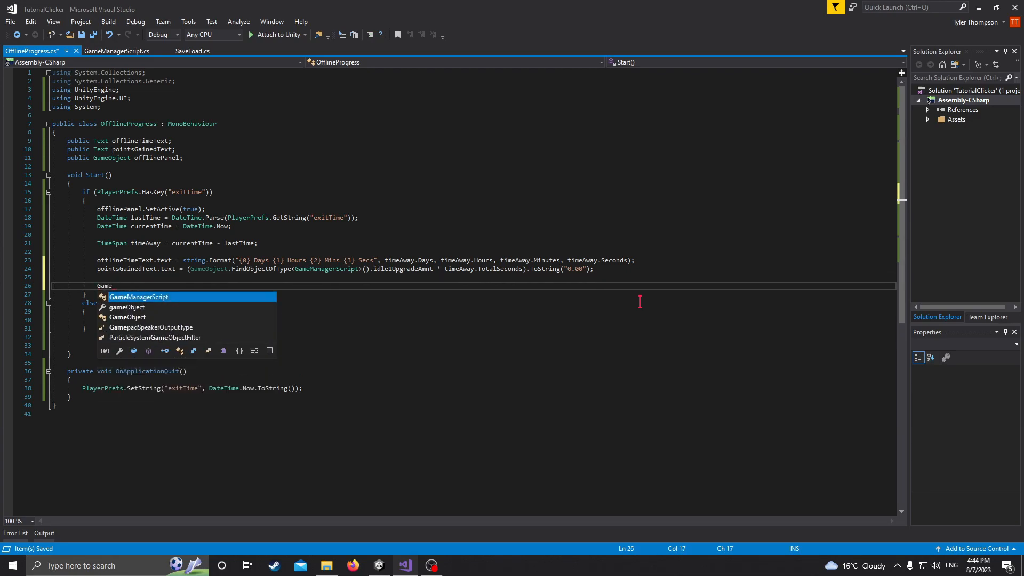
{"action": "type", "text": "Object"}
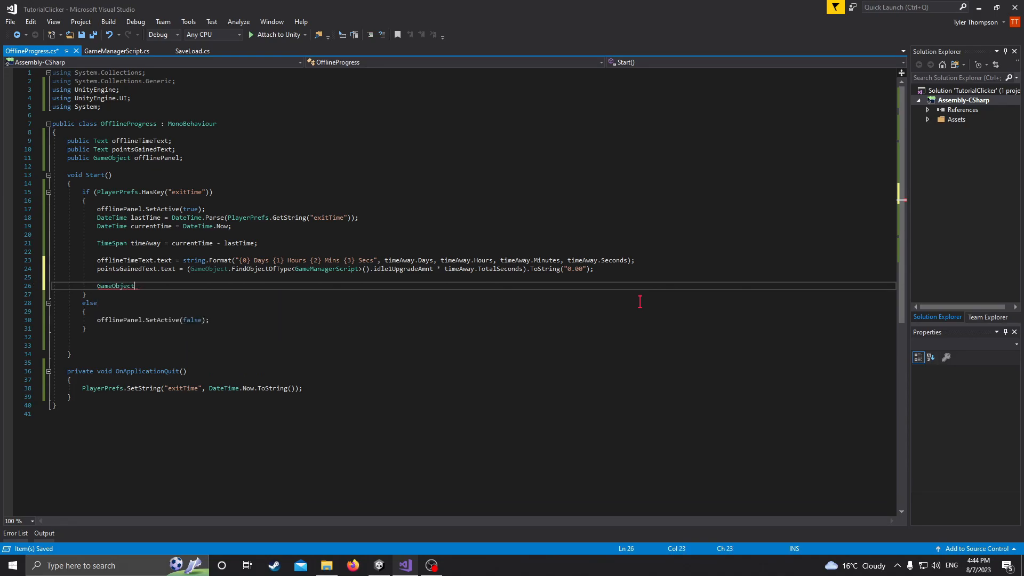
{"action": "type", "text": ".FindObjectOfType"}
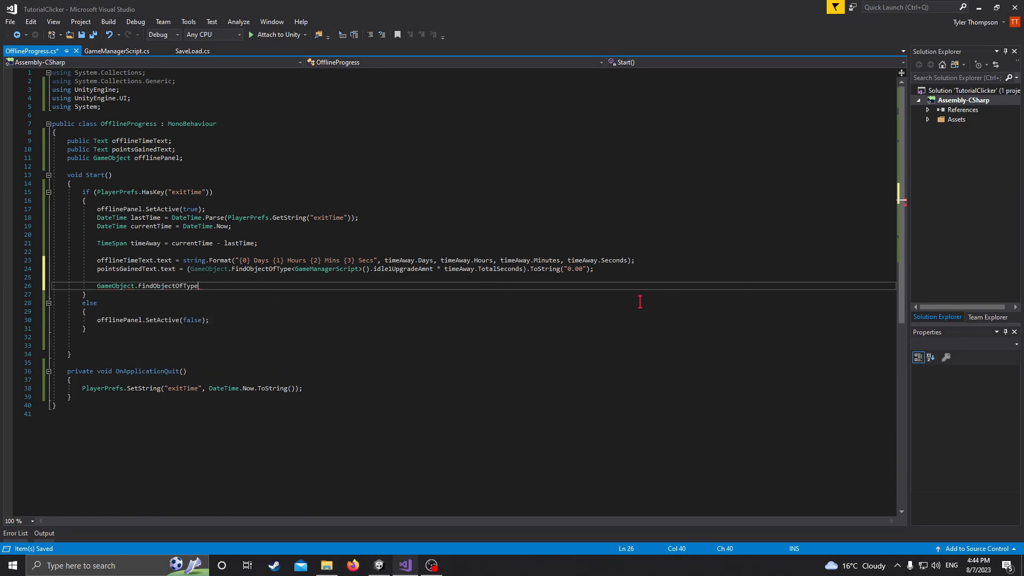
{"action": "type", "text": "<GameObject>"}
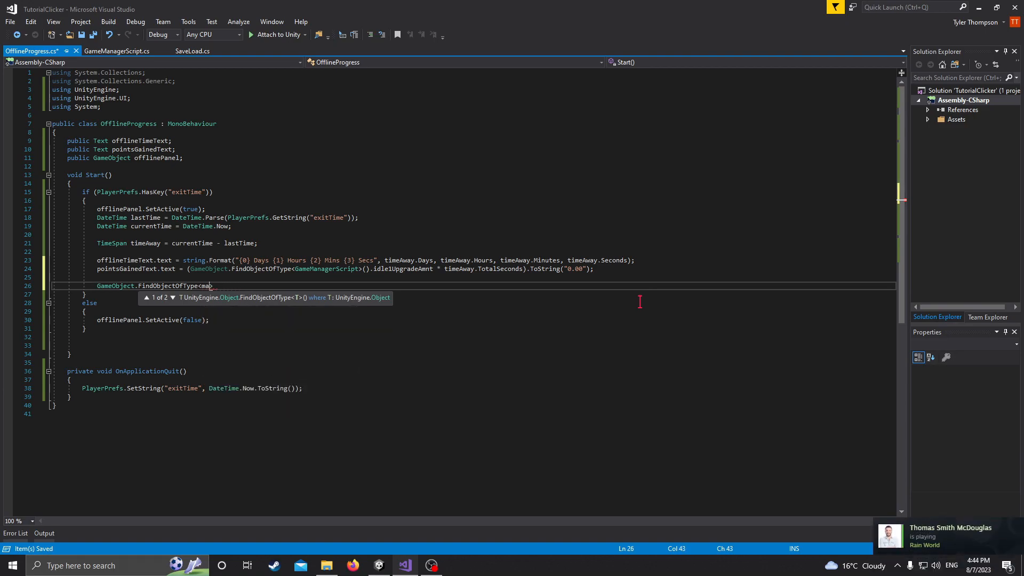
{"action": "type", "text": "GameManagerScript>()"}
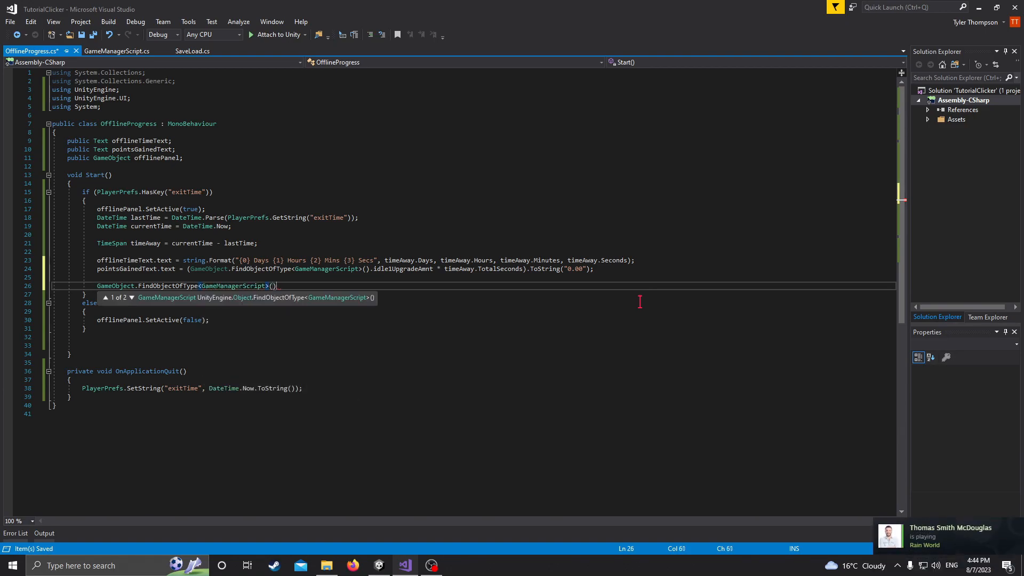
{"action": "type", "text": ".score"}
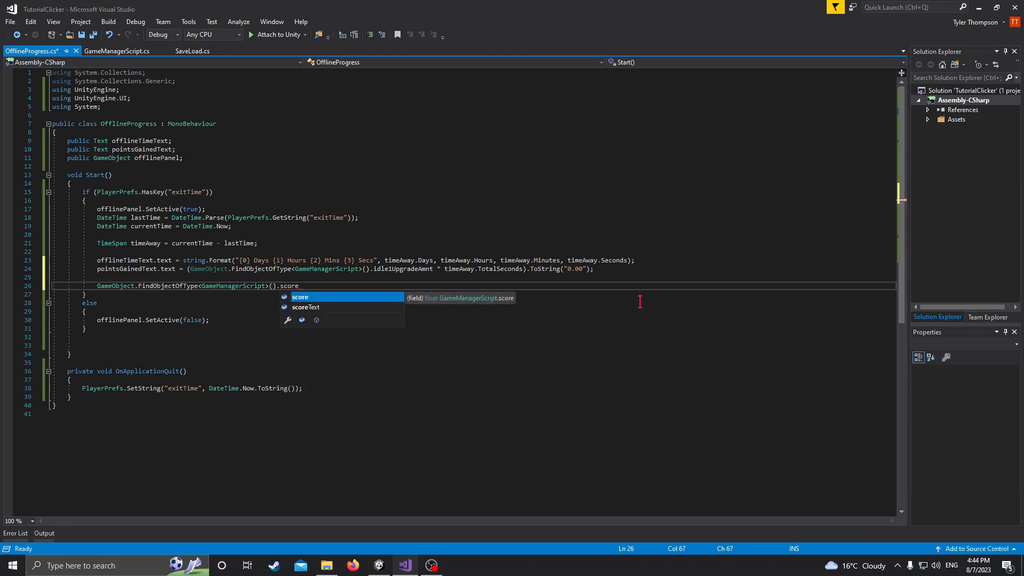
{"action": "type", "text": "+="}
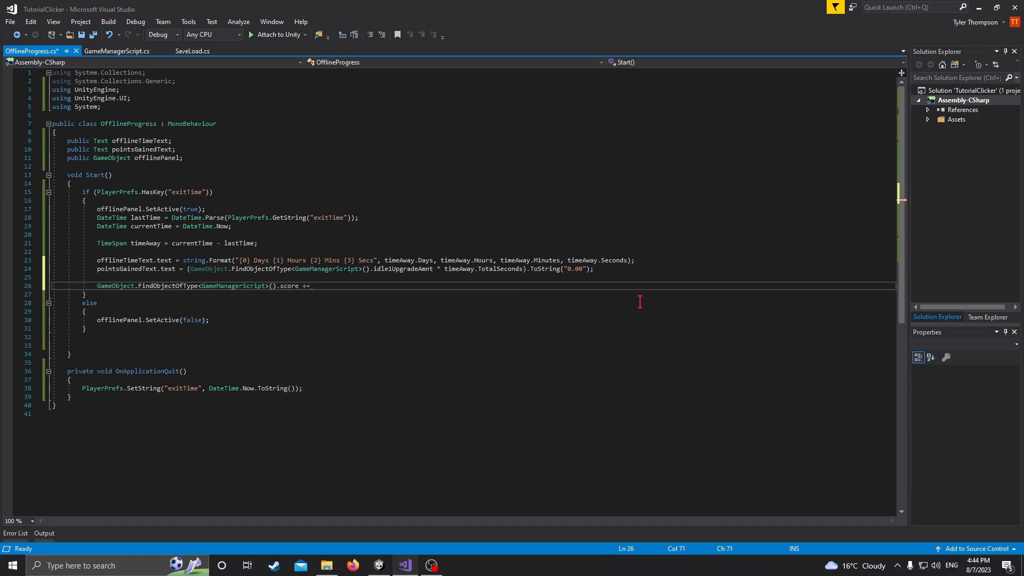
- Add idle1UpgradeAmnt times timeAway.TotalSeconds as the amount
{"action": "type", "text": "GameObject.FindObjectOfType"}
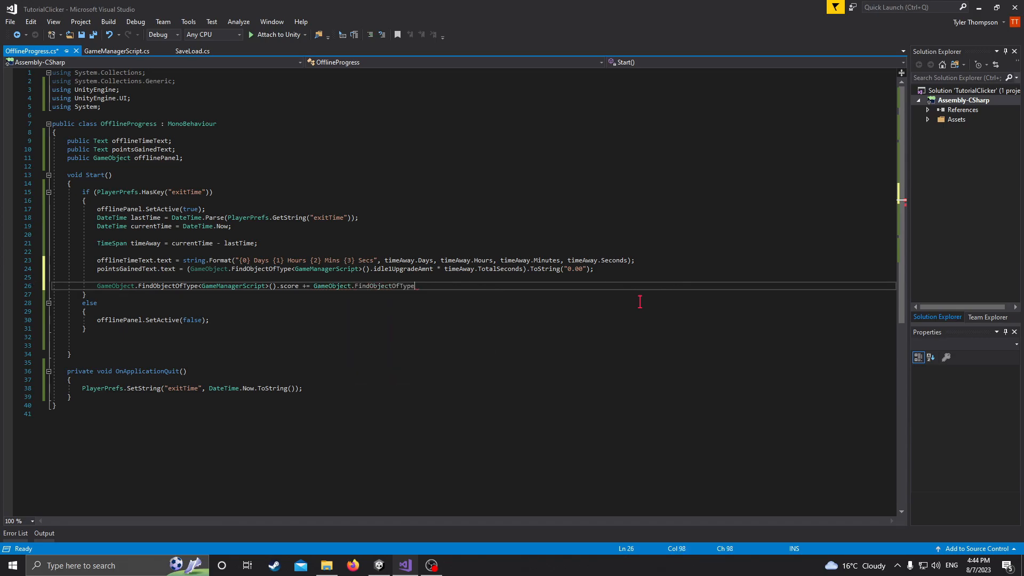
{"action": "type", "text": "<GameManagerScript>"}
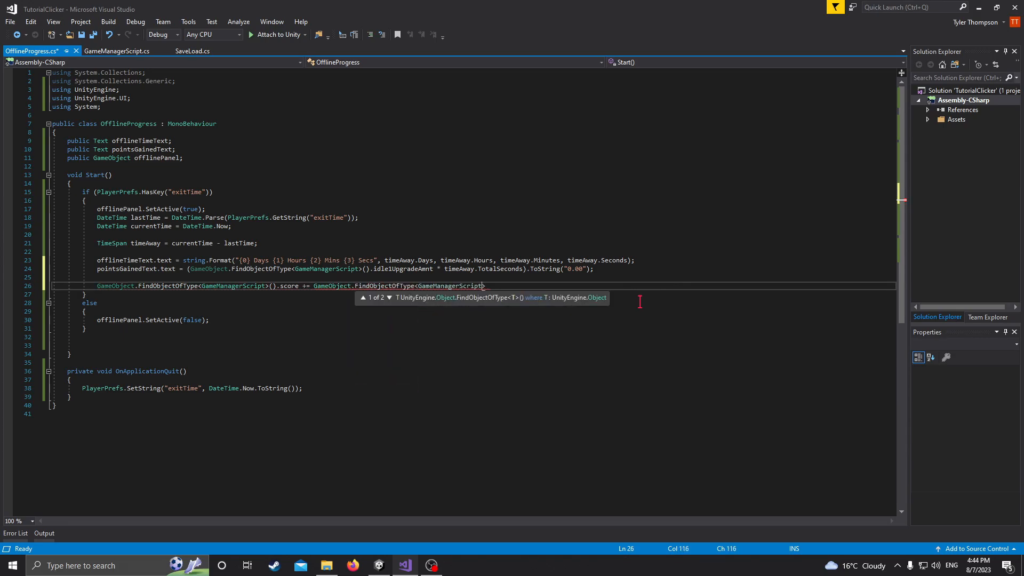
{"action": "type", "text": ".idle1UpgradeAmnt *"}
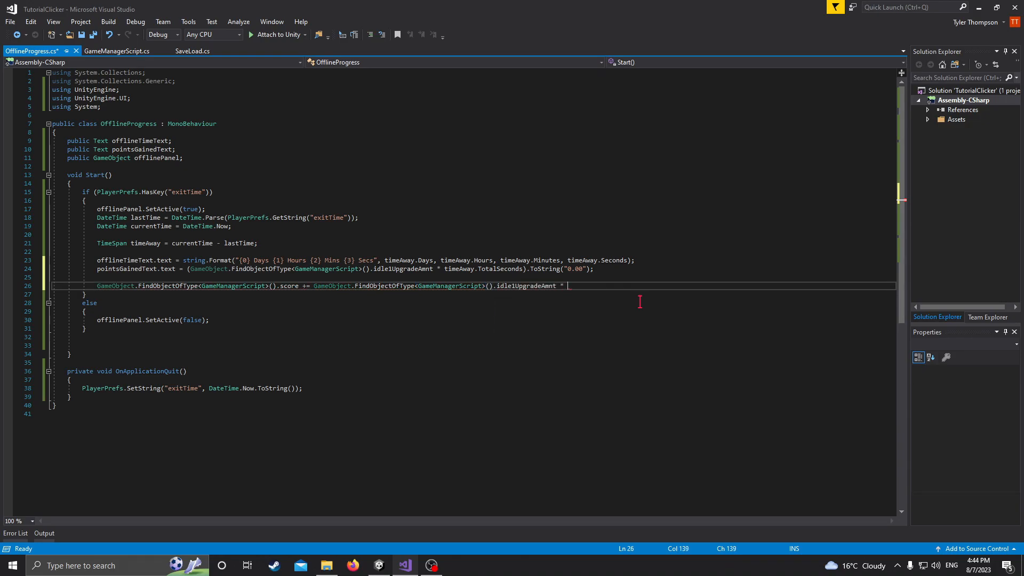
{"action": "type", "text": "timeAway"}
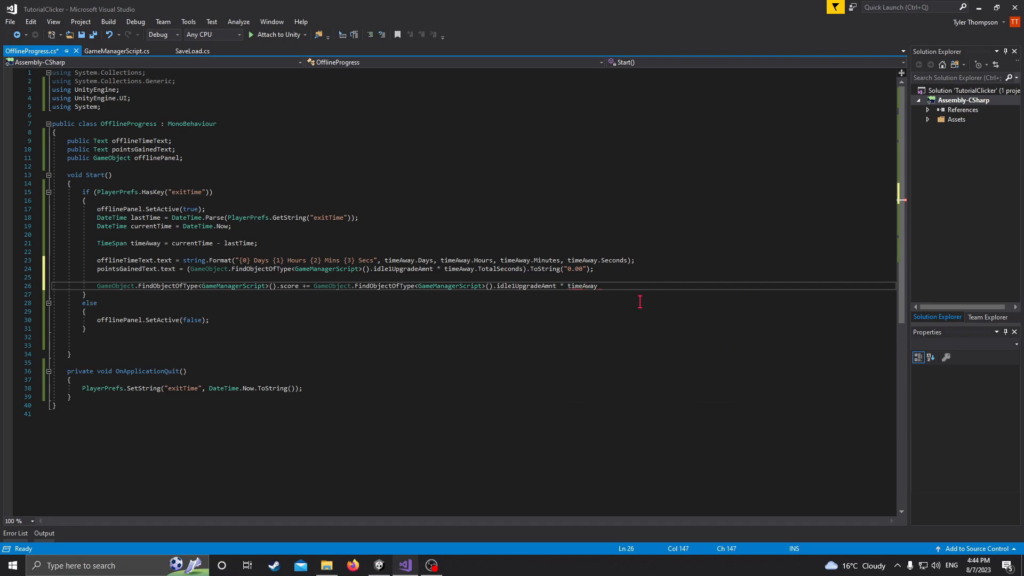
{"action": "type", "text": ".TotalSeconds"}
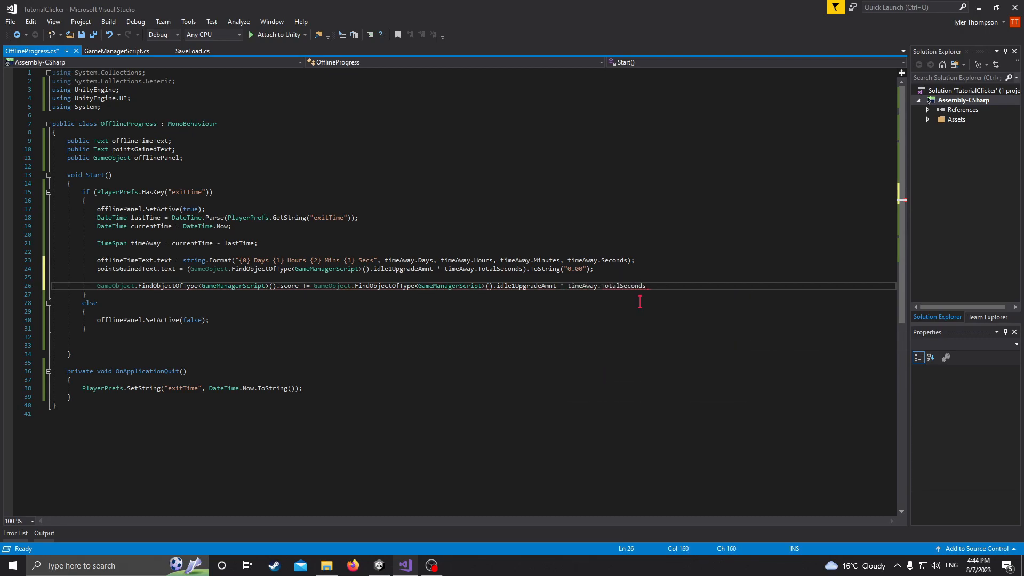
{"action": "type", "text": ";"}
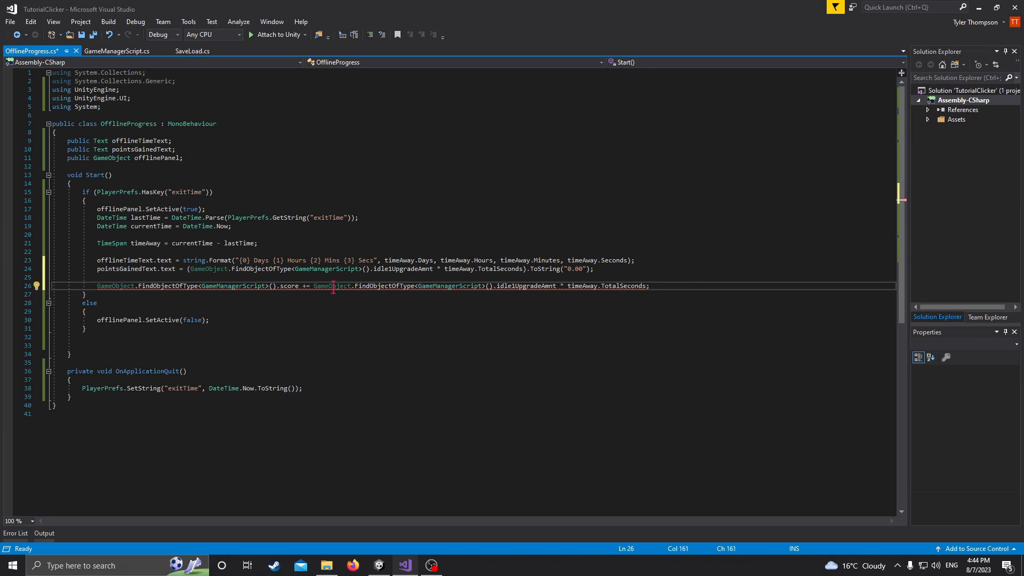
{"action": "mouse_move", "coordinate": [216, 285]}
{"action": "type", "text": "("}
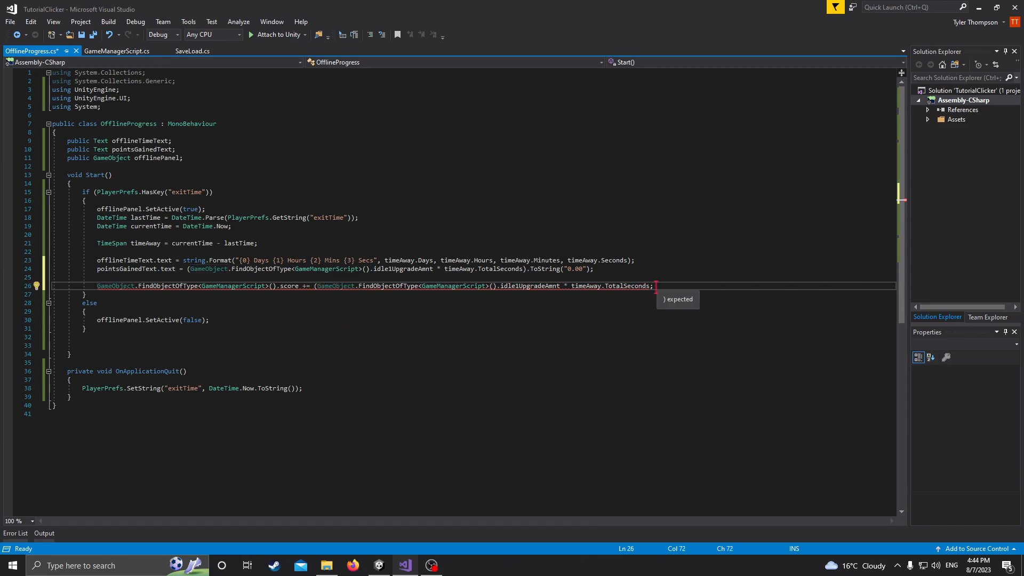
- Wrap the product in parentheses with a (float) cast and save the script
{"action": "type", "text": ");"}
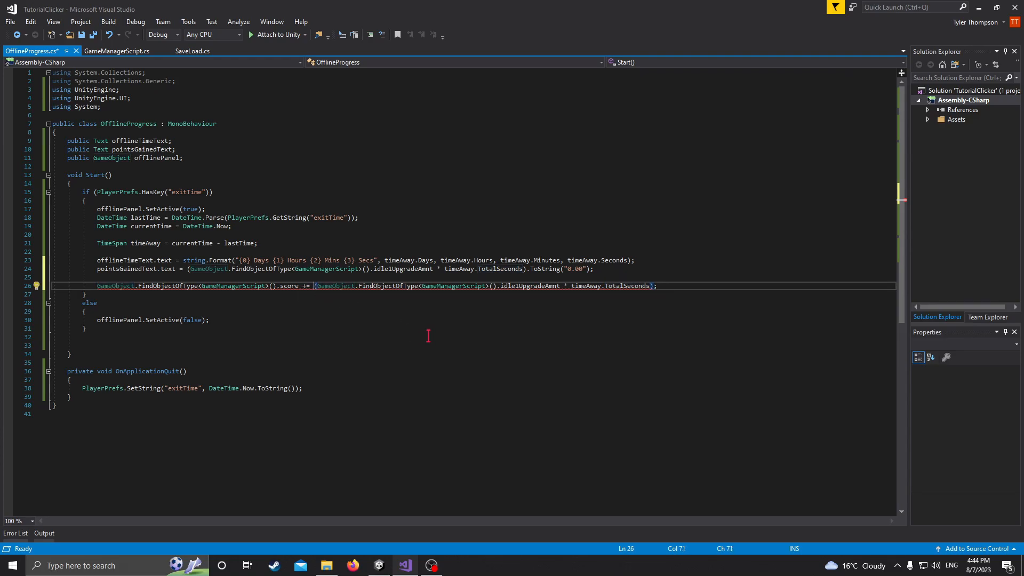
{"action": "type", "text": "(float)"}
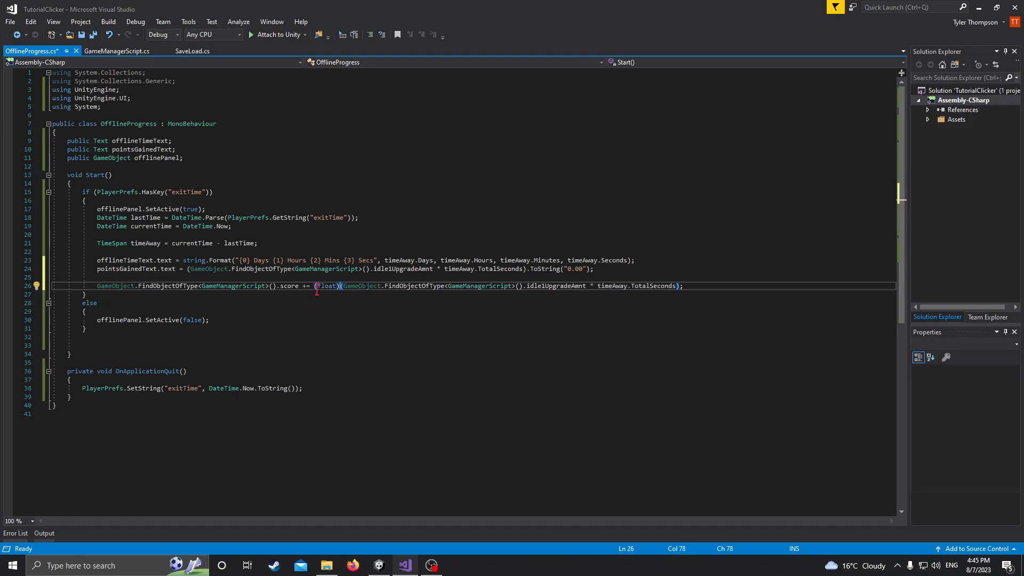
{"action": "double_click", "coordinate": [326, 286]}
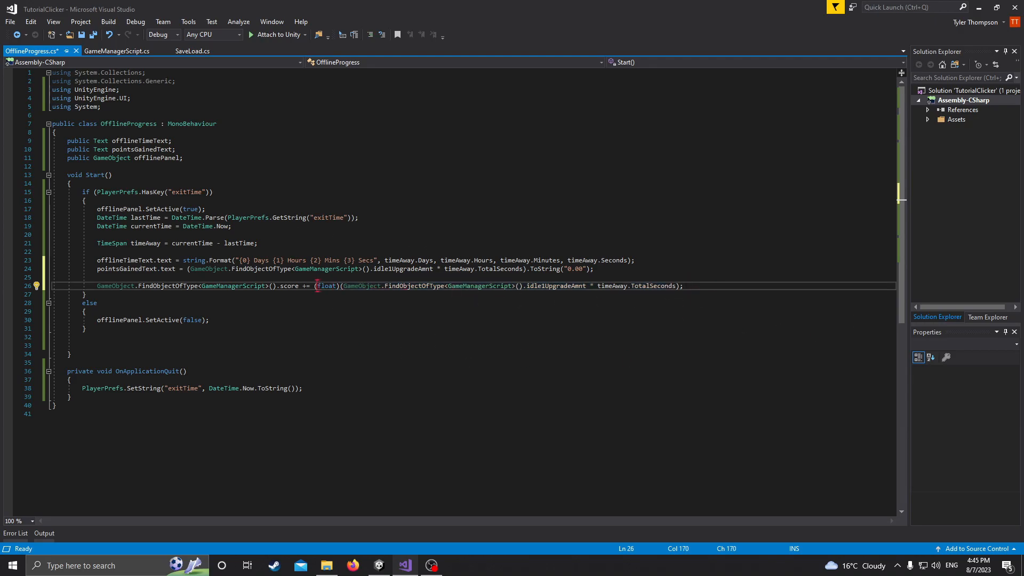
{"action": "left_click", "coordinate": [117, 51]}
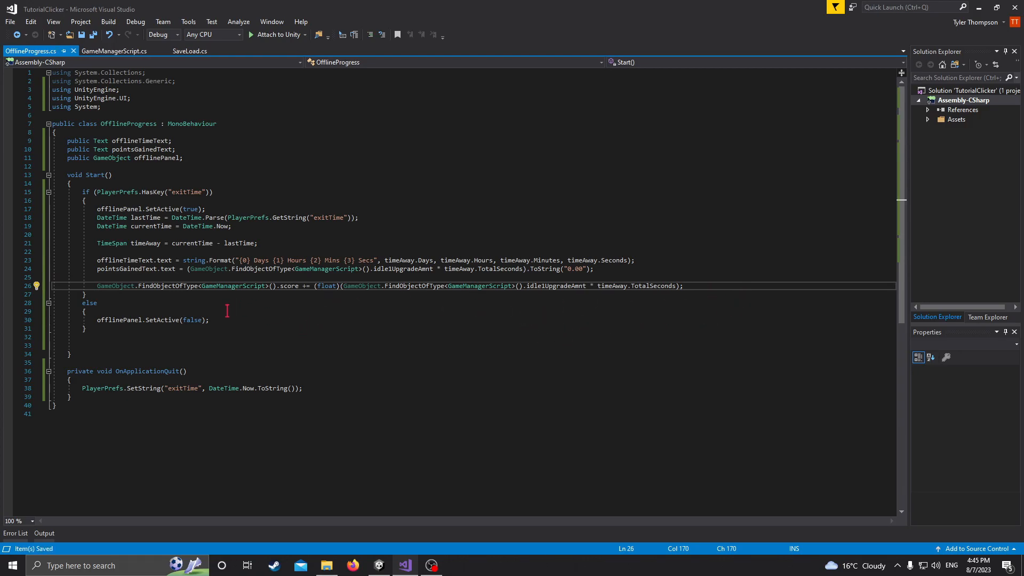
{"action": "mouse_move", "coordinate": [83, 90]}
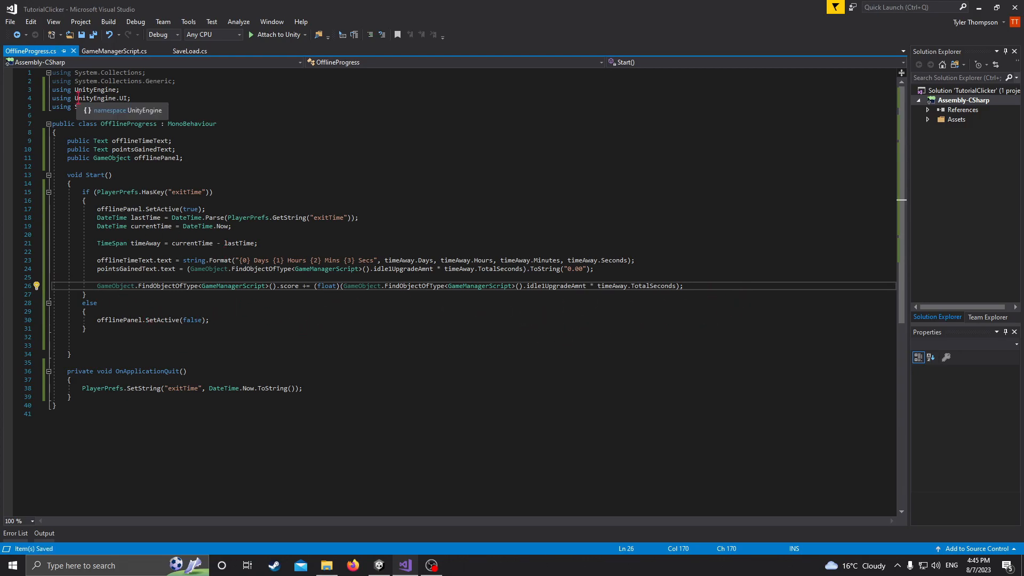
- Assign the timeOffline and offlinePoints texts and the earnings panel to the OfflineProgressHandler script fields
{"action": "left_click", "coordinate": [406, 566]}
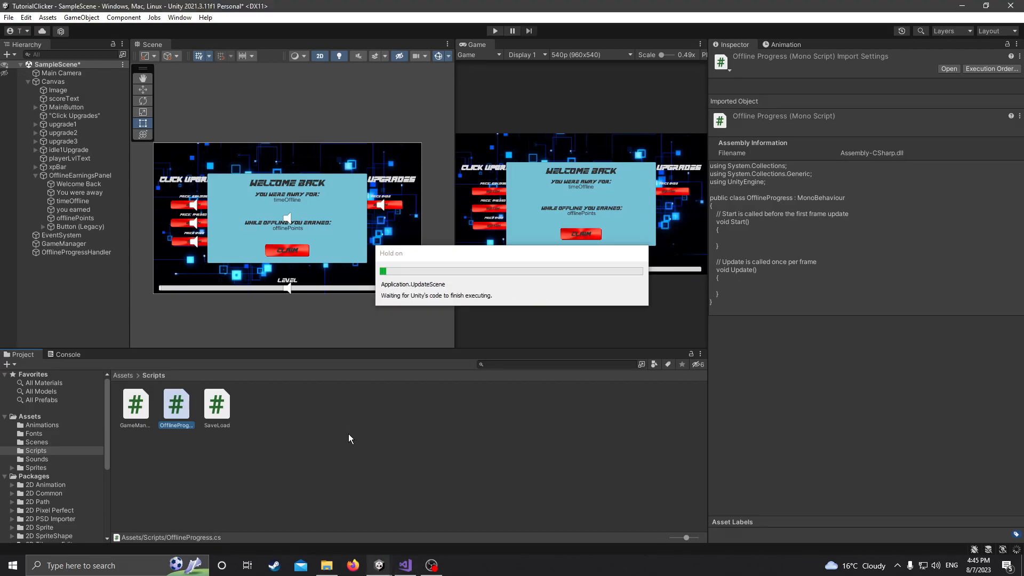
{"action": "left_click", "coordinate": [76, 252]}
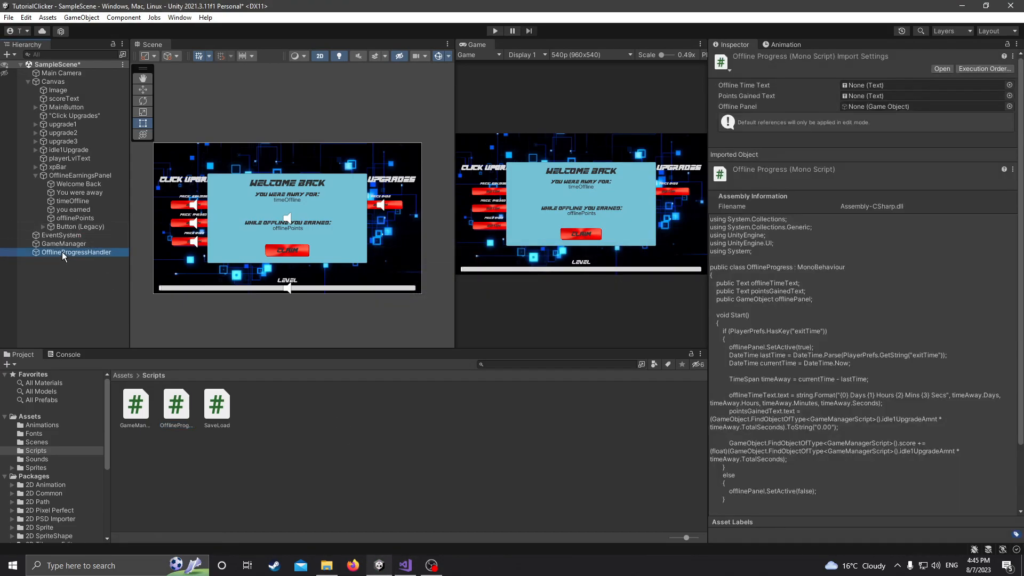
{"action": "left_click", "coordinate": [75, 252]}
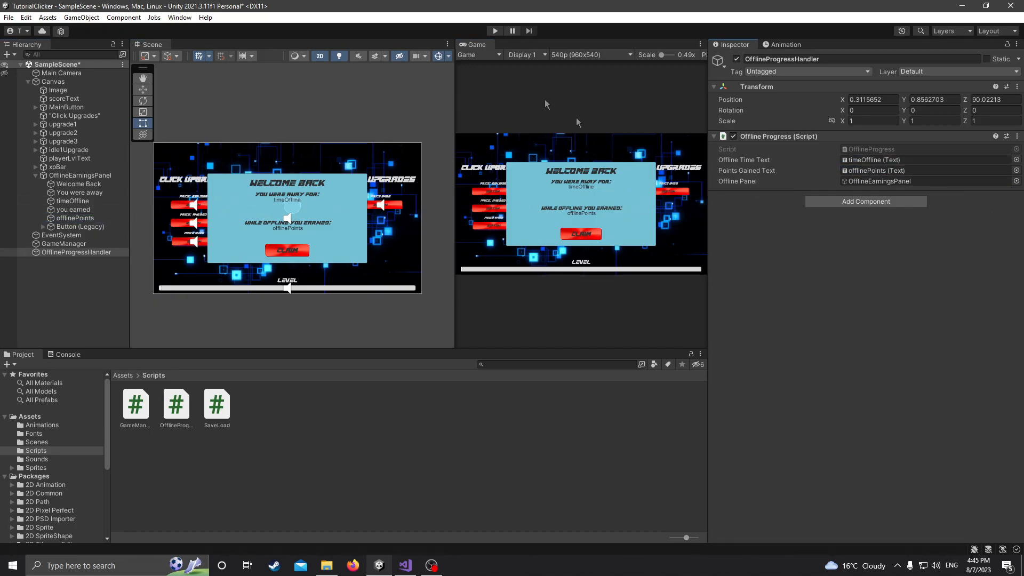
- Deactivate the OfflineEarningsPanel object and start a test run of the game
{"action": "left_click", "coordinate": [81, 175]}
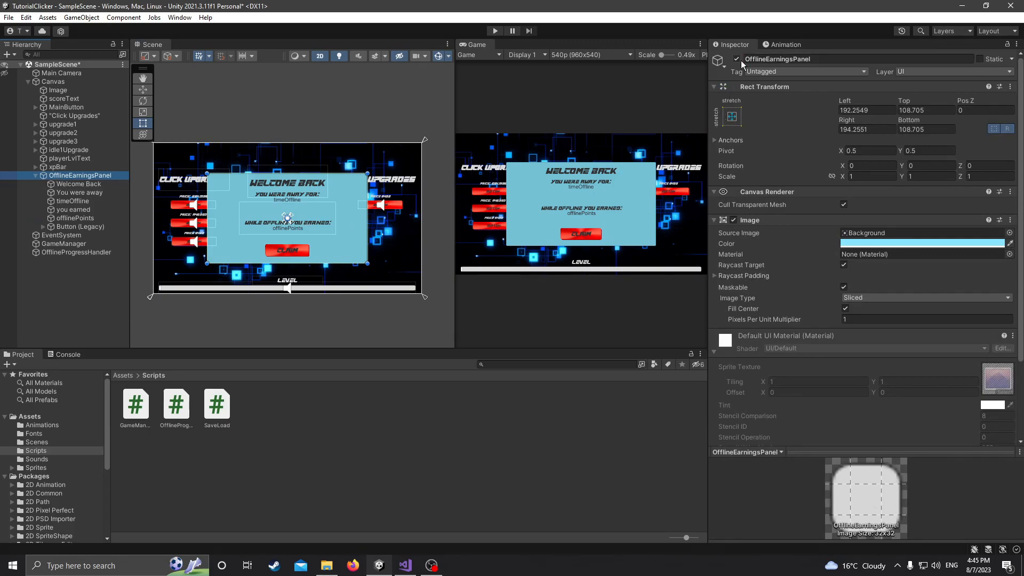
{"action": "left_click", "coordinate": [737, 59]}
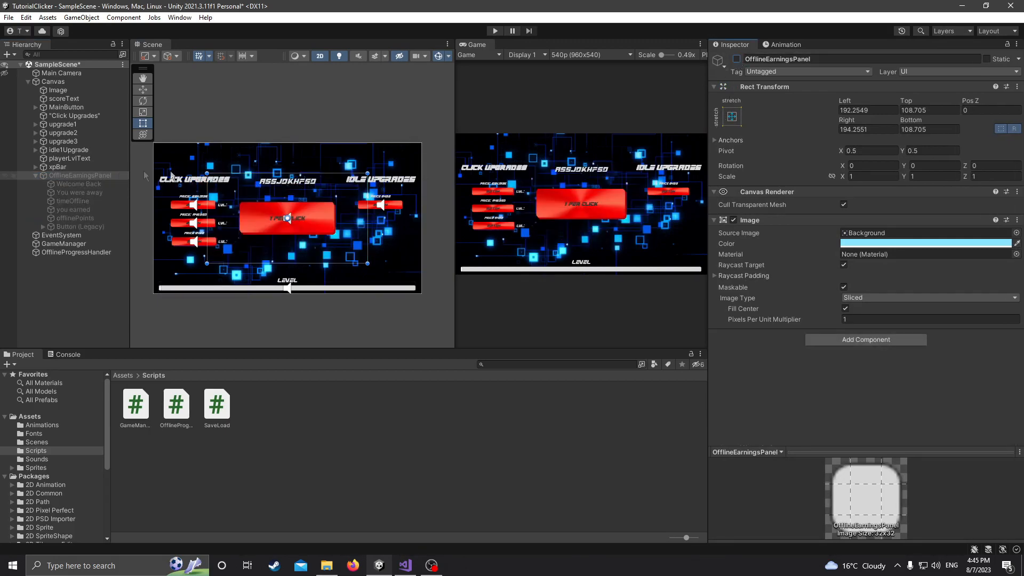
{"action": "left_click", "coordinate": [76, 252]}
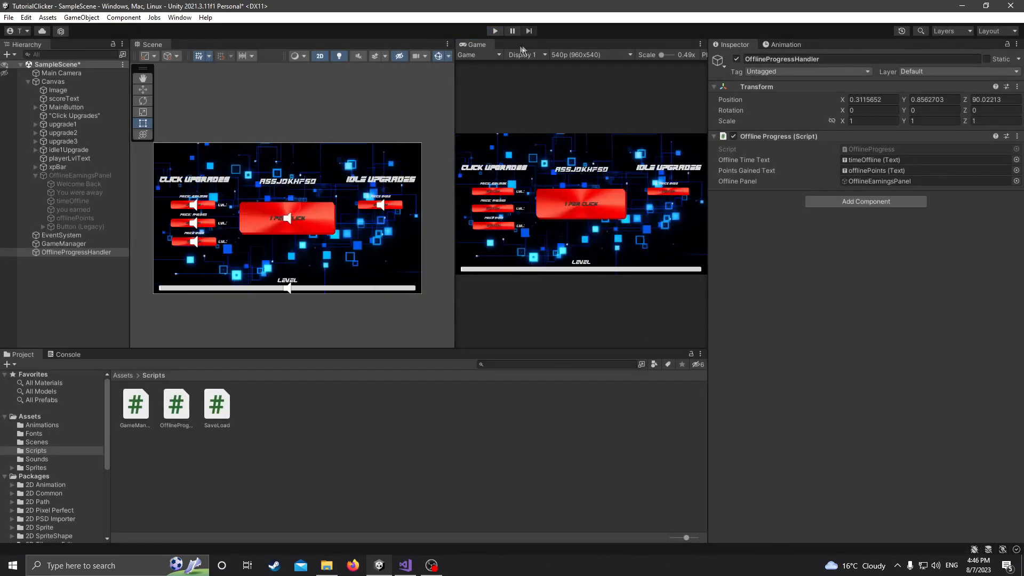
{"action": "left_click", "coordinate": [494, 31]}
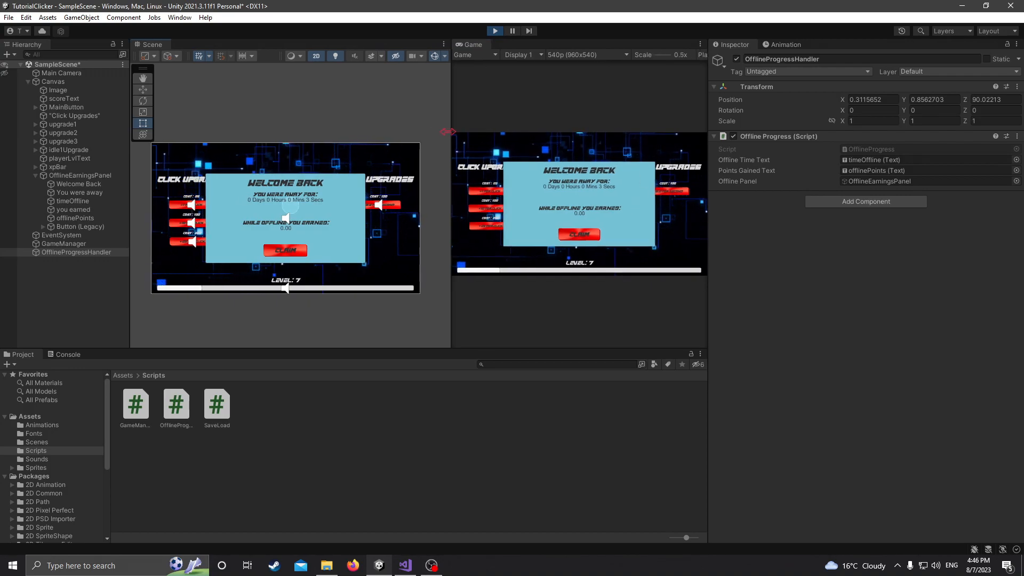
- Read the maximized Game view showing 4 seconds away and 0.00 earned, then return to the script
{"action": "left_click", "coordinate": [494, 31]}
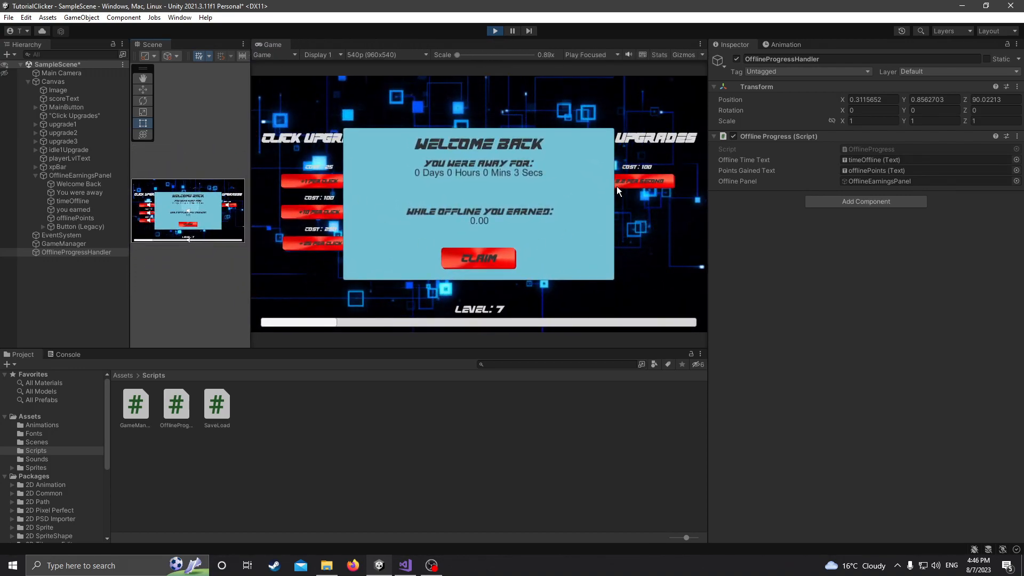
{"action": "mouse_move", "coordinate": [630, 223]}
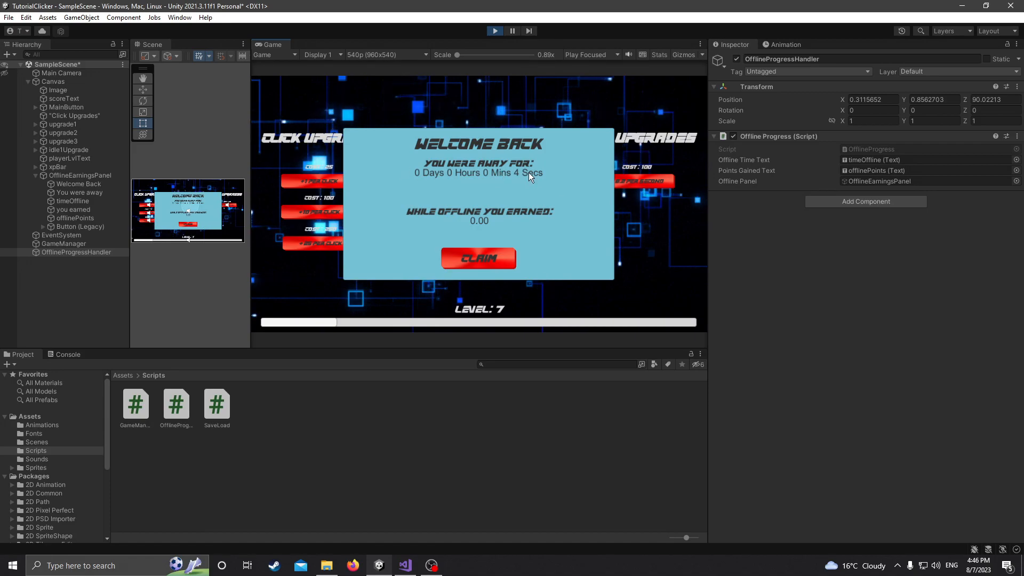
{"action": "left_click", "coordinate": [478, 259]}
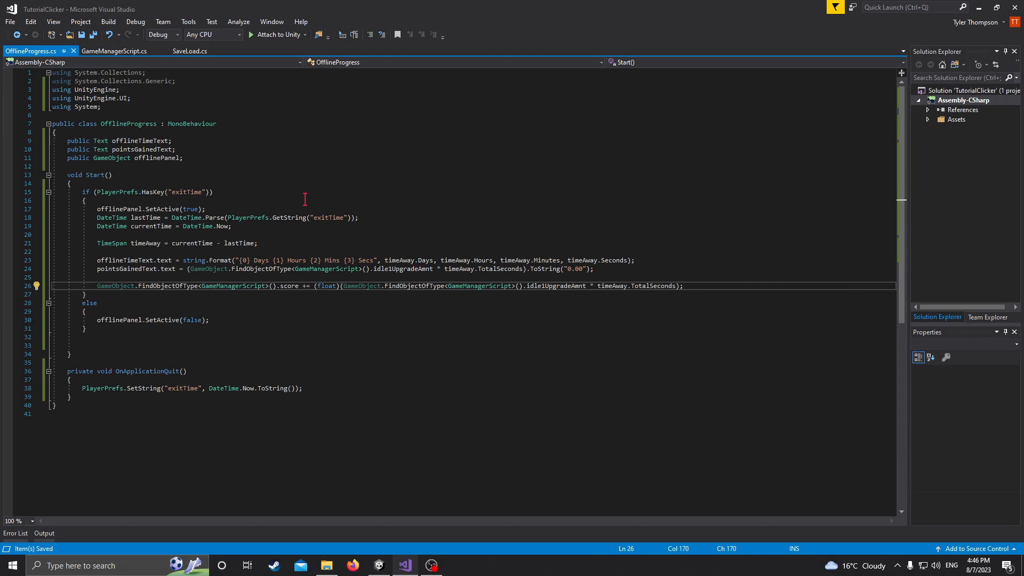
- Rename the SaveLoad script's Start method to Awake so data loads before other scripts
{"action": "left_click", "coordinate": [378, 566]}
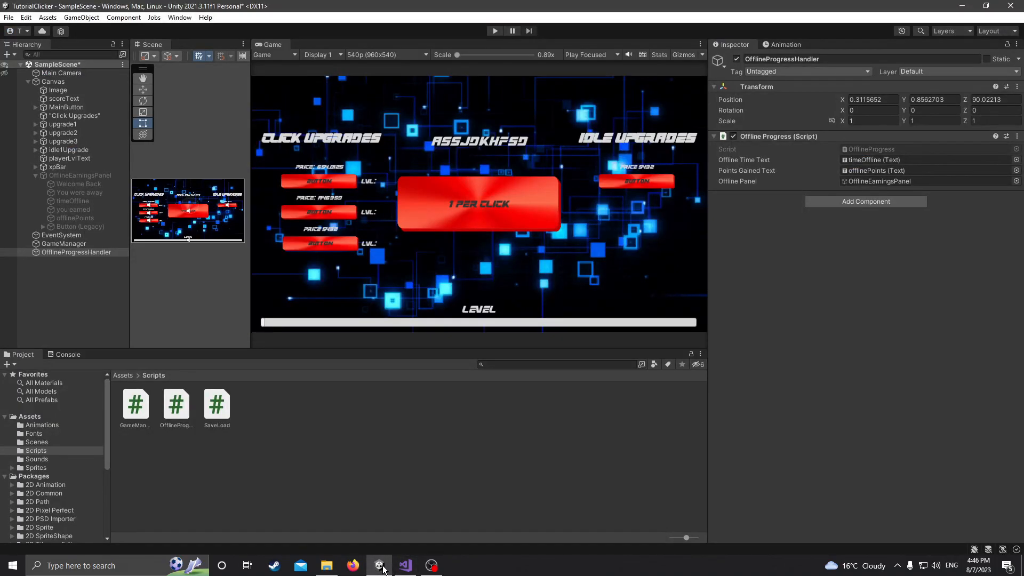
{"action": "left_click", "coordinate": [405, 565]}
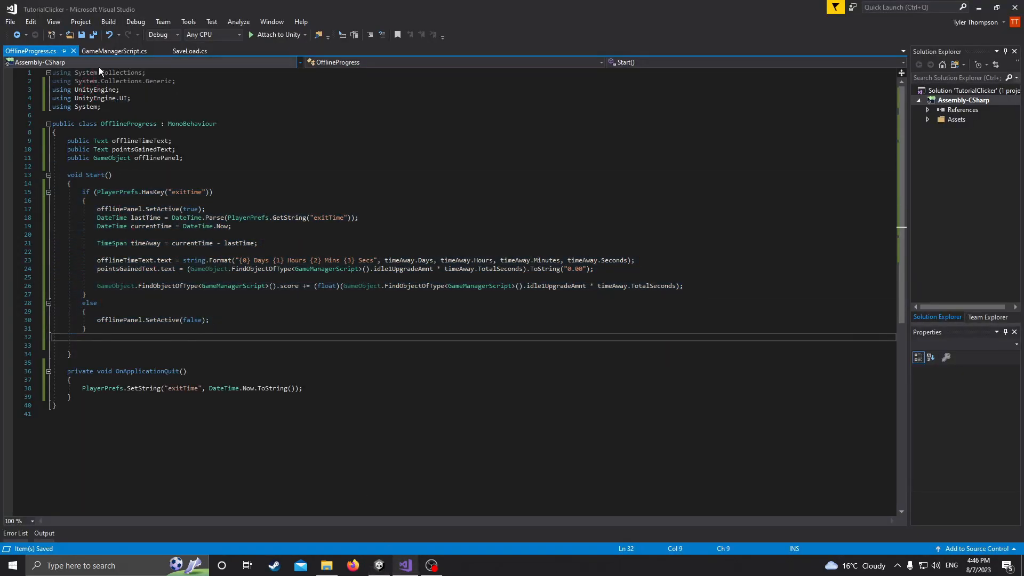
{"action": "left_click", "coordinate": [190, 51]}
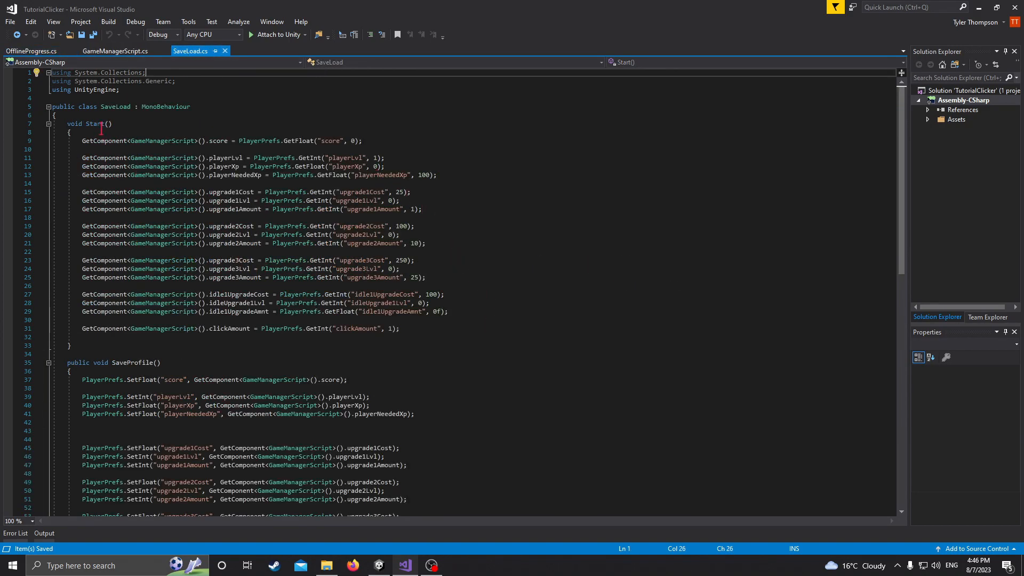
{"action": "left_click", "coordinate": [115, 51]}
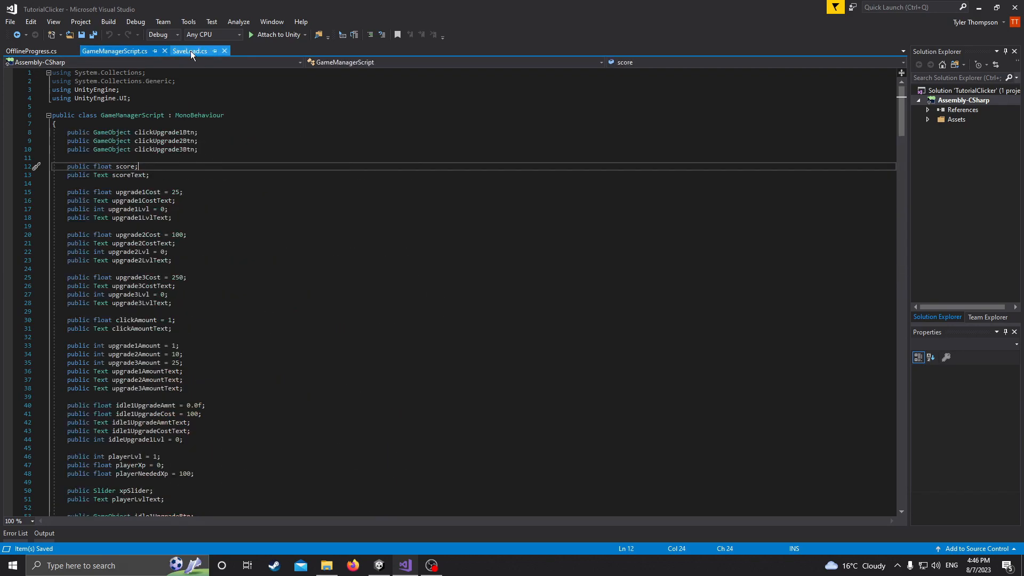
{"action": "left_click", "coordinate": [190, 51]}
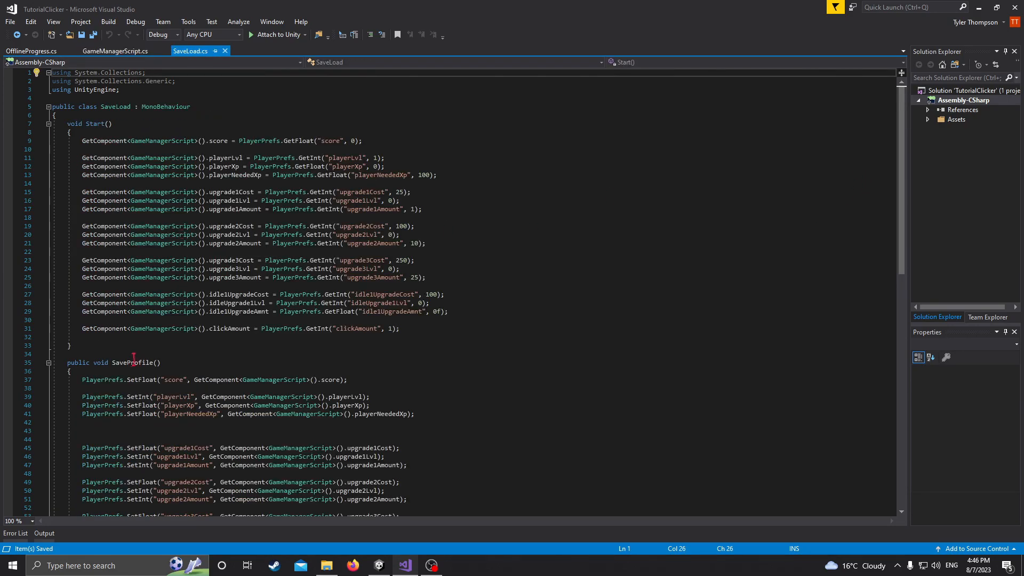
{"action": "double_click", "coordinate": [95, 124]}
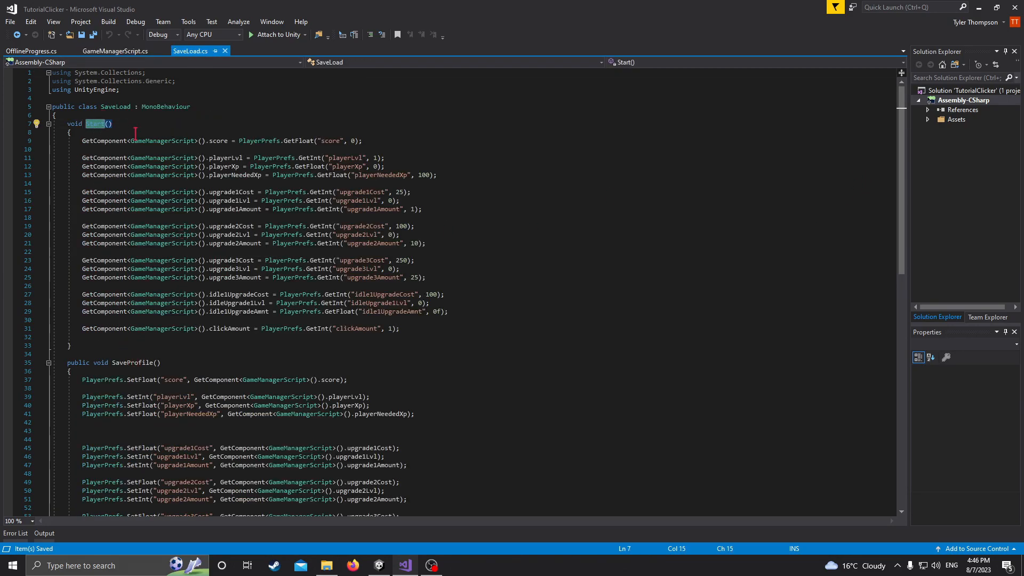
{"action": "type", "text": "Awake"}
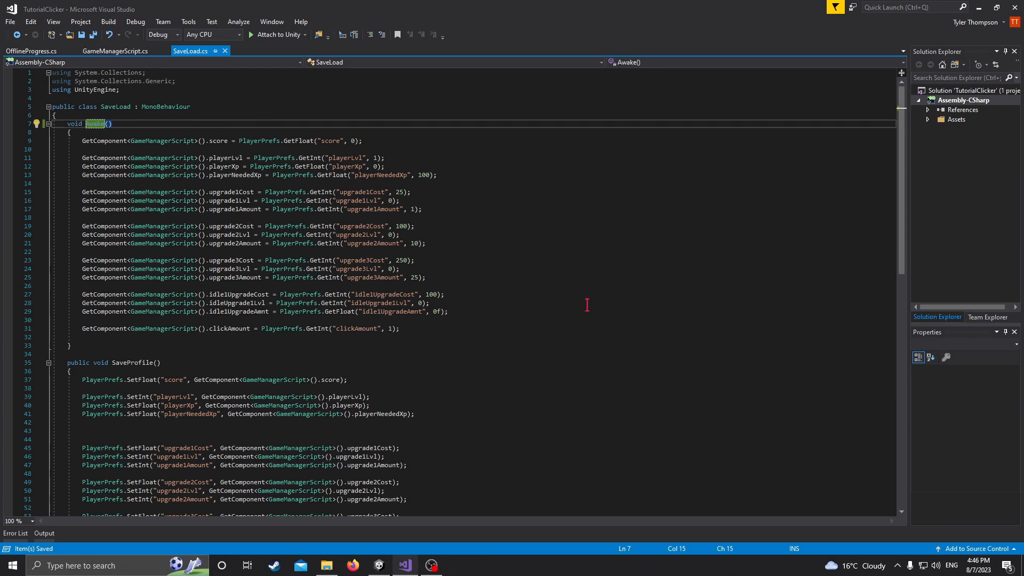
- Make the GameManagerScript score field public and save the scripts for a new test
{"action": "left_click", "coordinate": [30, 52]}
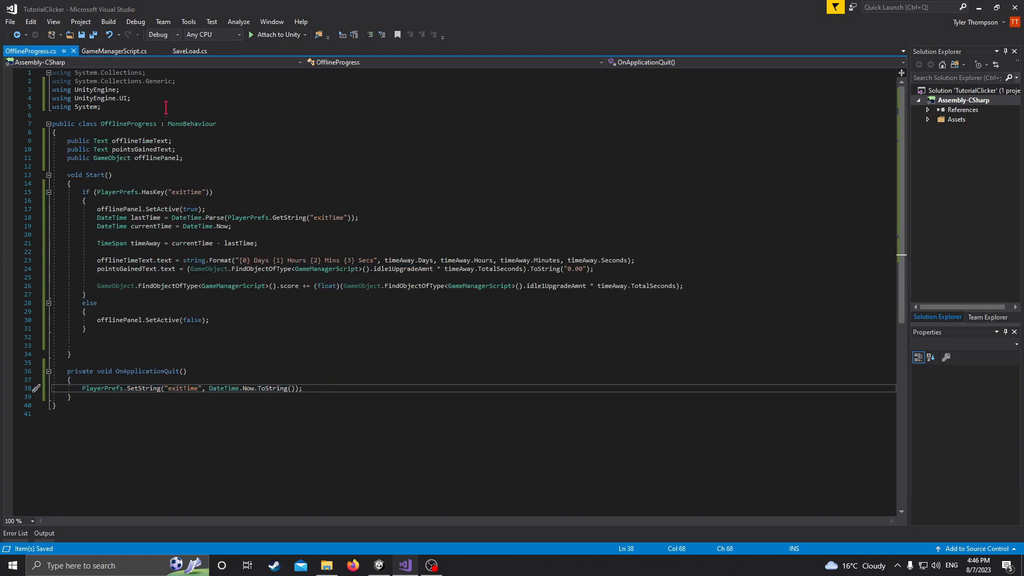
{"action": "left_click_drag", "start_coordinate": [97, 209], "coordinate": [147, 226]}
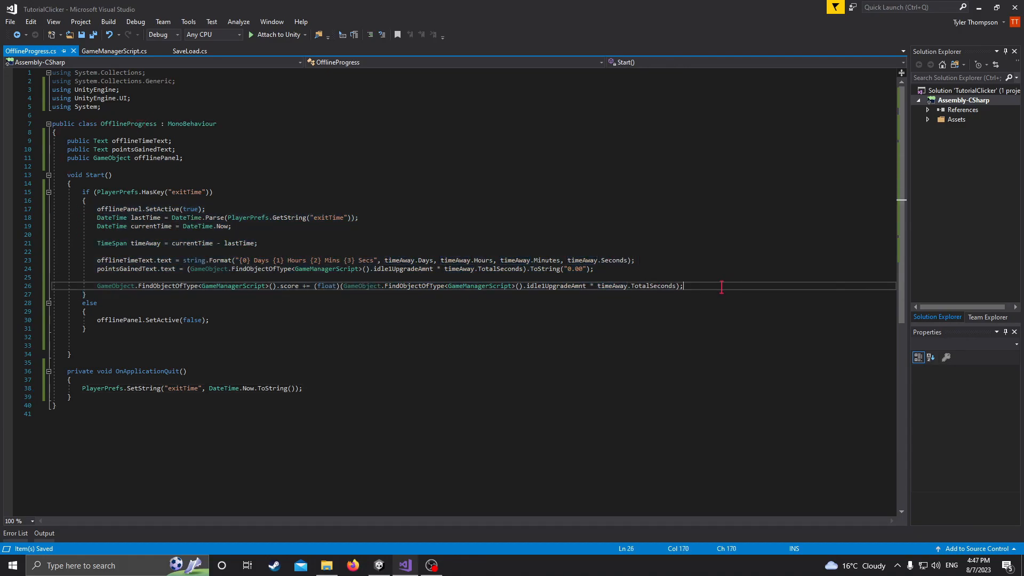
{"action": "left_click", "coordinate": [190, 52]}
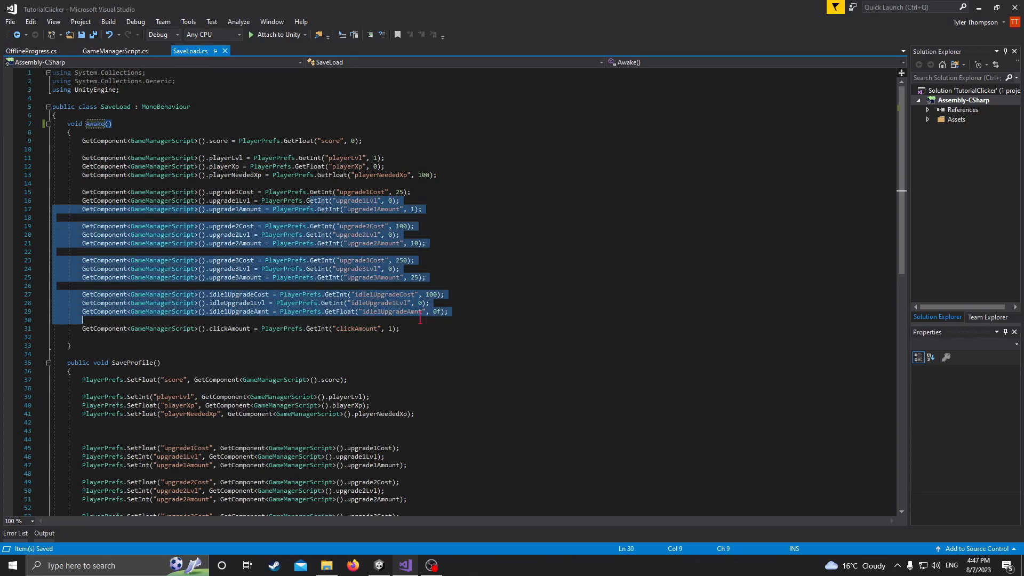
{"action": "left_click", "coordinate": [30, 51]}
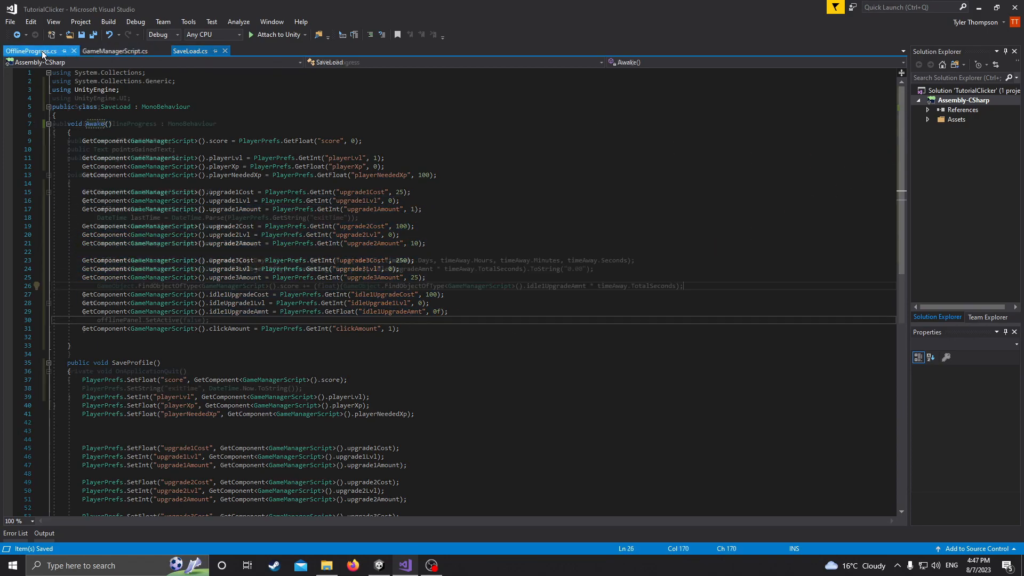
{"action": "left_click", "coordinate": [30, 51]}
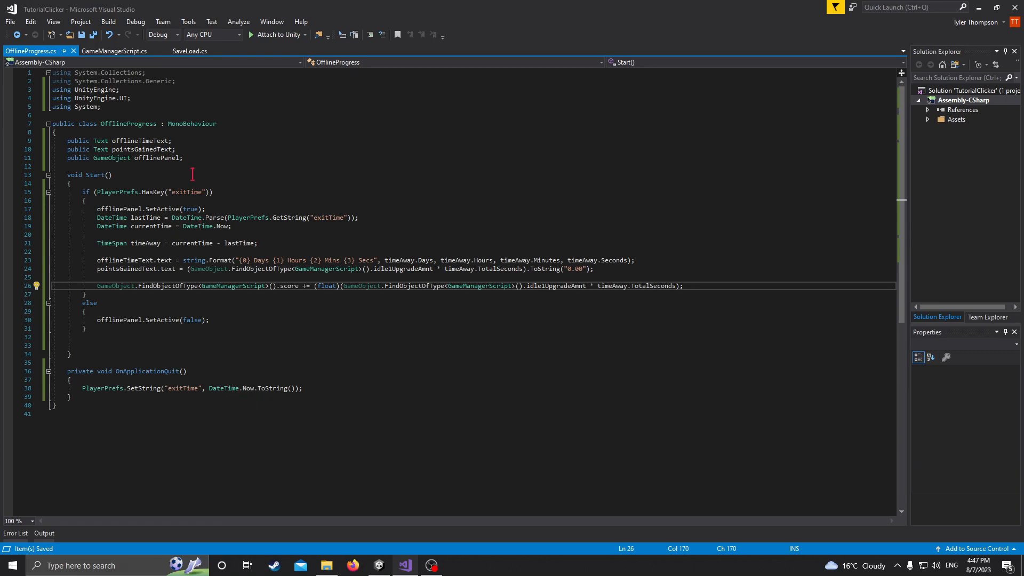
{"action": "left_click", "coordinate": [114, 50]}
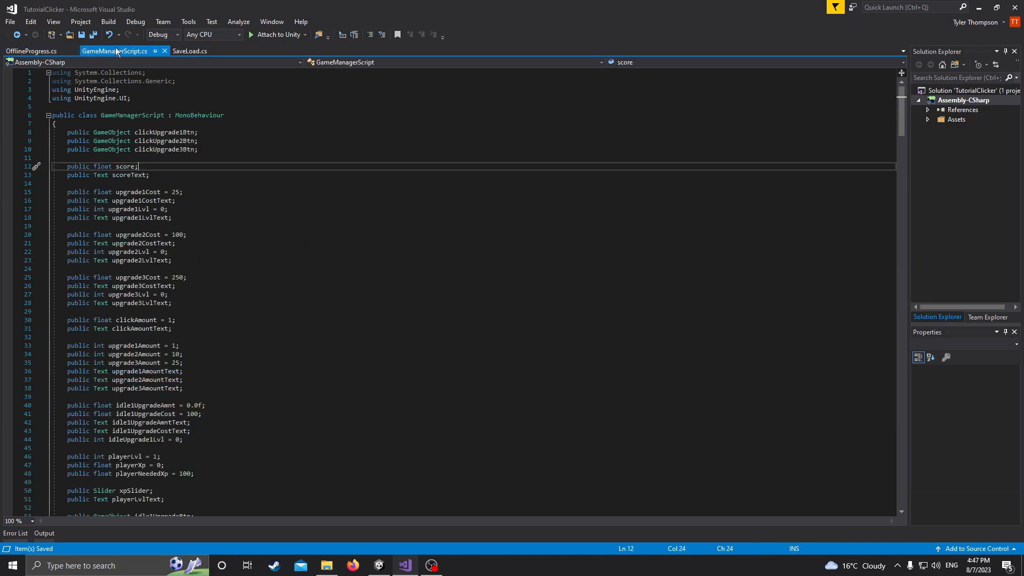
{"action": "left_click", "coordinate": [190, 51]}
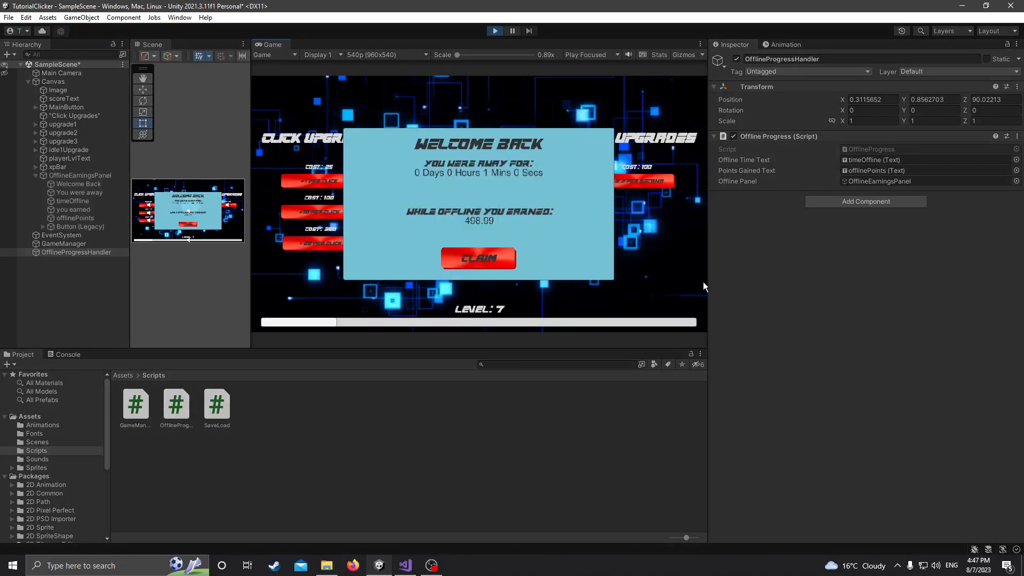
{"action": "mouse_move", "coordinate": [619, 196]}
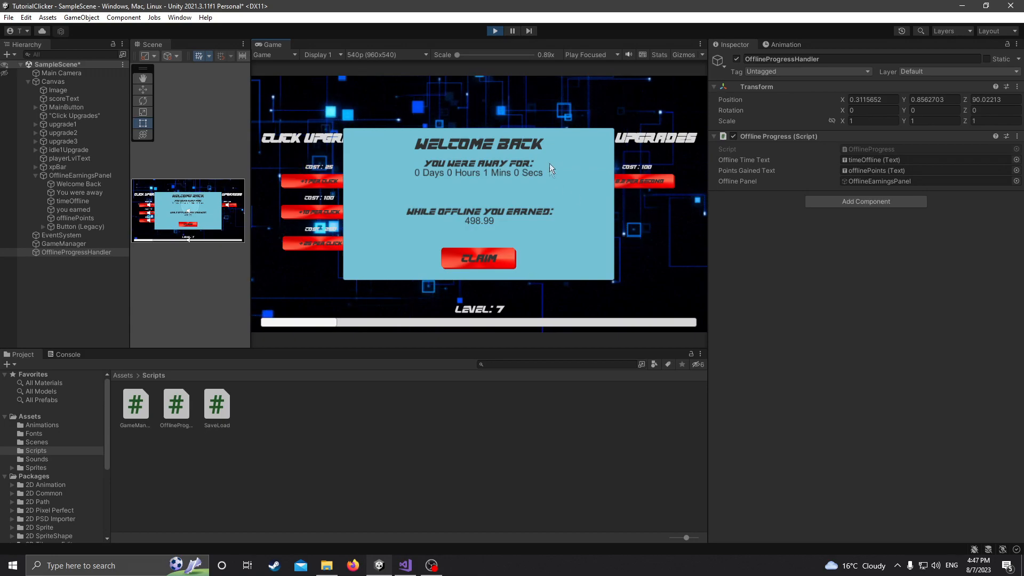
{"action": "mouse_move", "coordinate": [522, 181]}
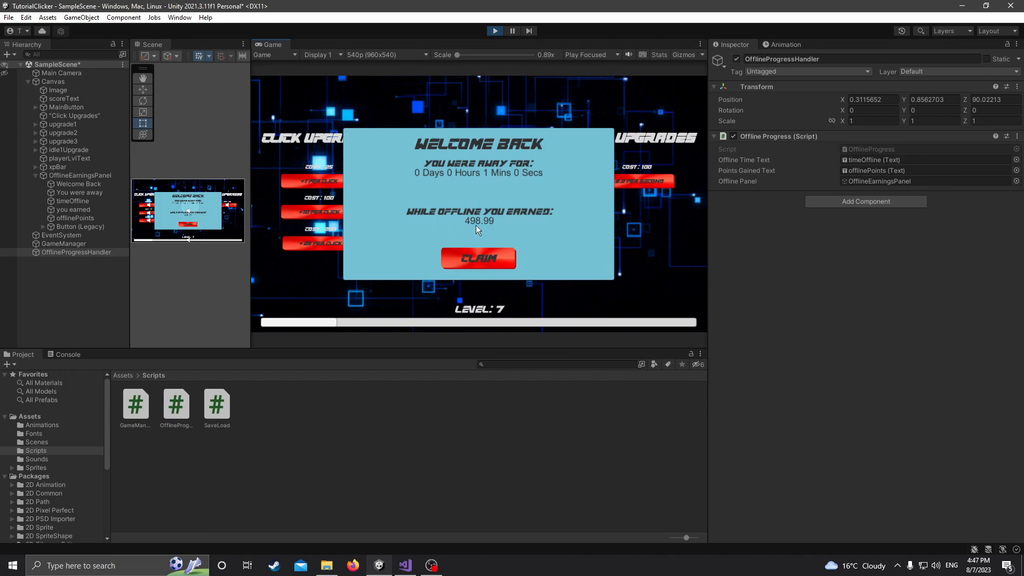
- Check the 498.99 earned figure against 8.2 × 60 in Calculator, stop the game and return to the code
{"action": "left_click", "coordinate": [80, 565]}
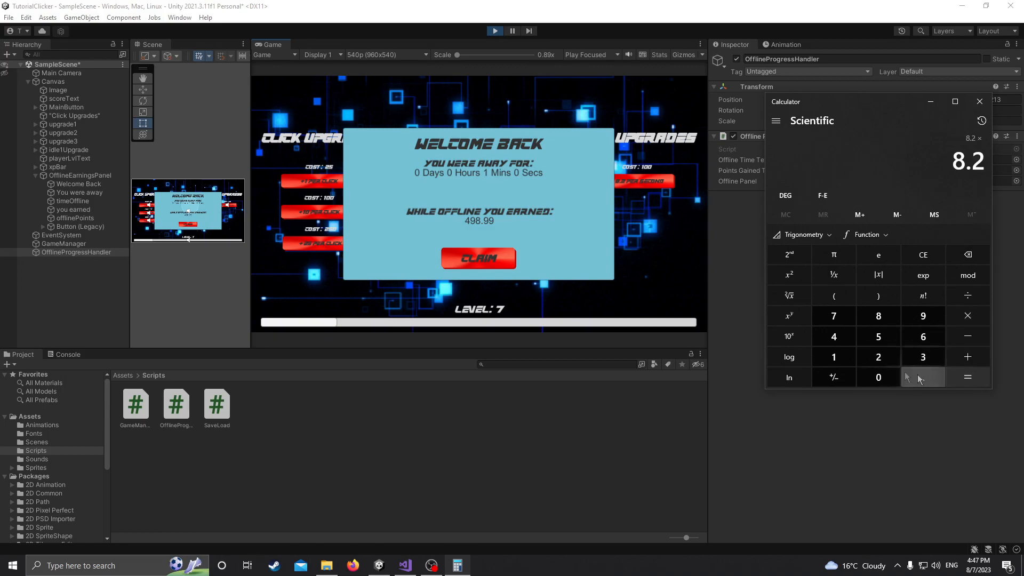
{"action": "left_click", "coordinate": [968, 378]}
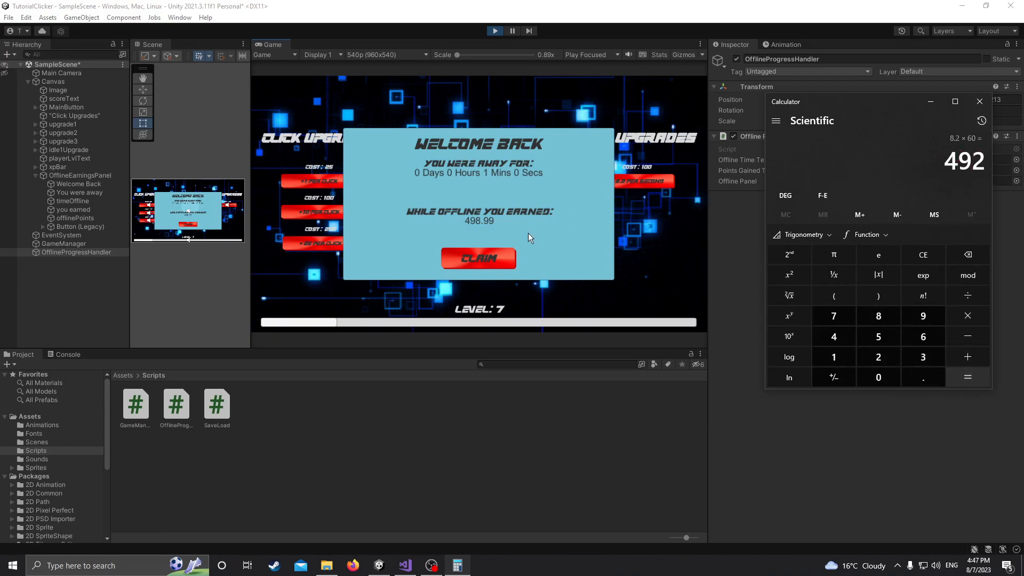
{"action": "mouse_move", "coordinate": [502, 233]}
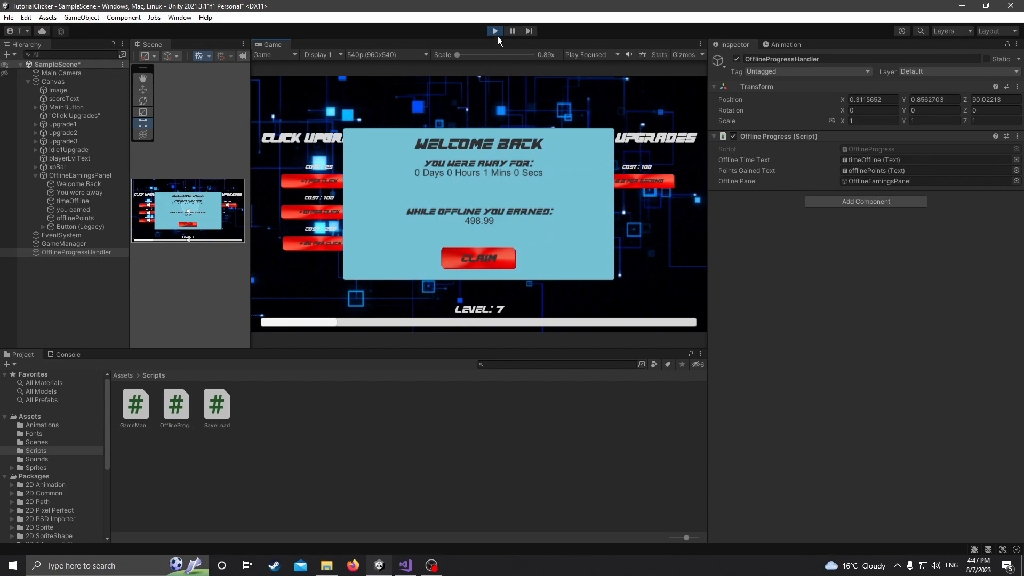
{"action": "left_click", "coordinate": [478, 258]}
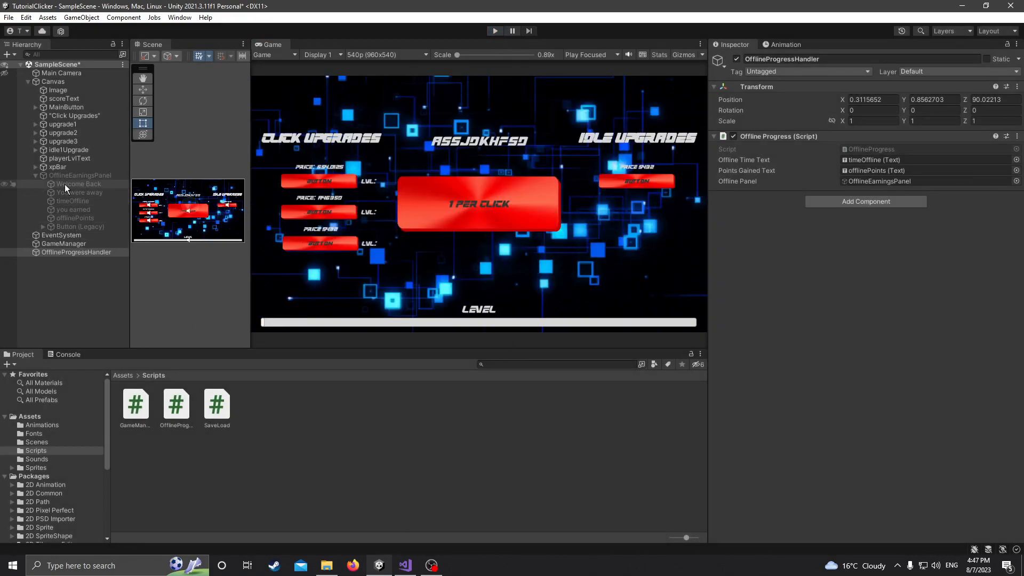
{"action": "left_click", "coordinate": [406, 565]}
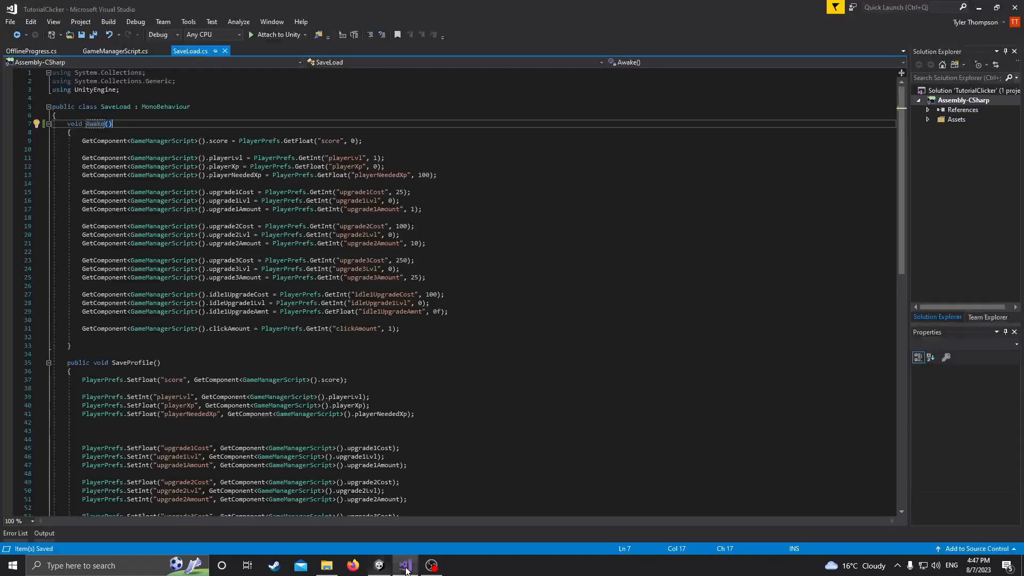
- Begin a 'public void CloseOfflinePanel()' method below Start in OfflineProgress.cs
{"action": "left_click", "coordinate": [31, 51]}
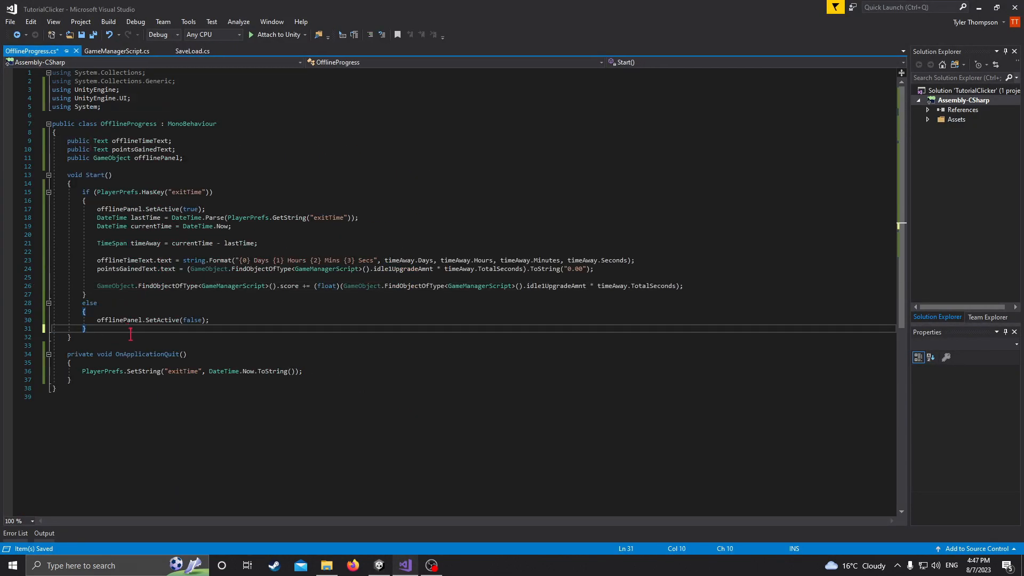
{"action": "type", "text": "public void"}
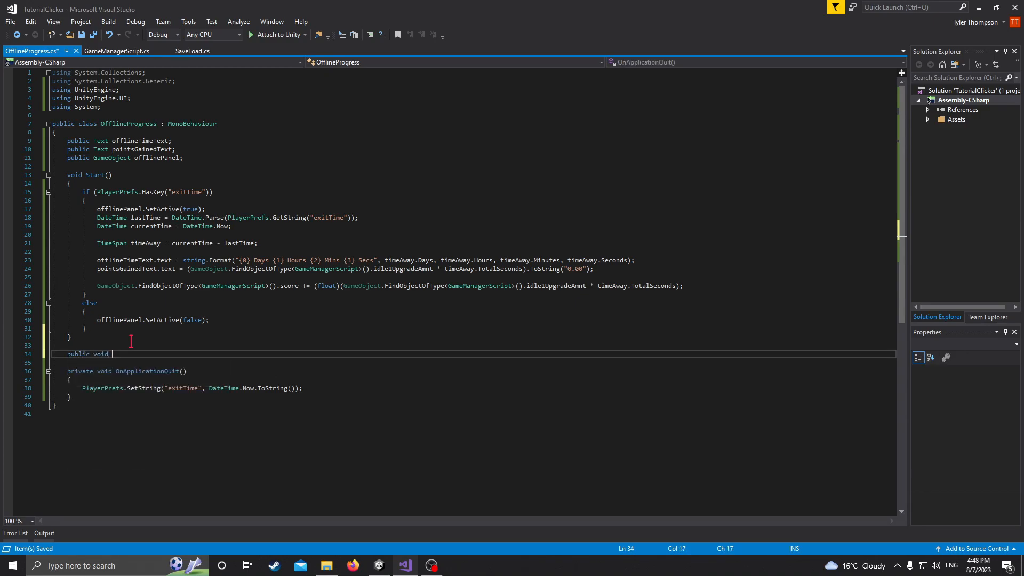
{"action": "type", "text": "CloseOfflineP"}
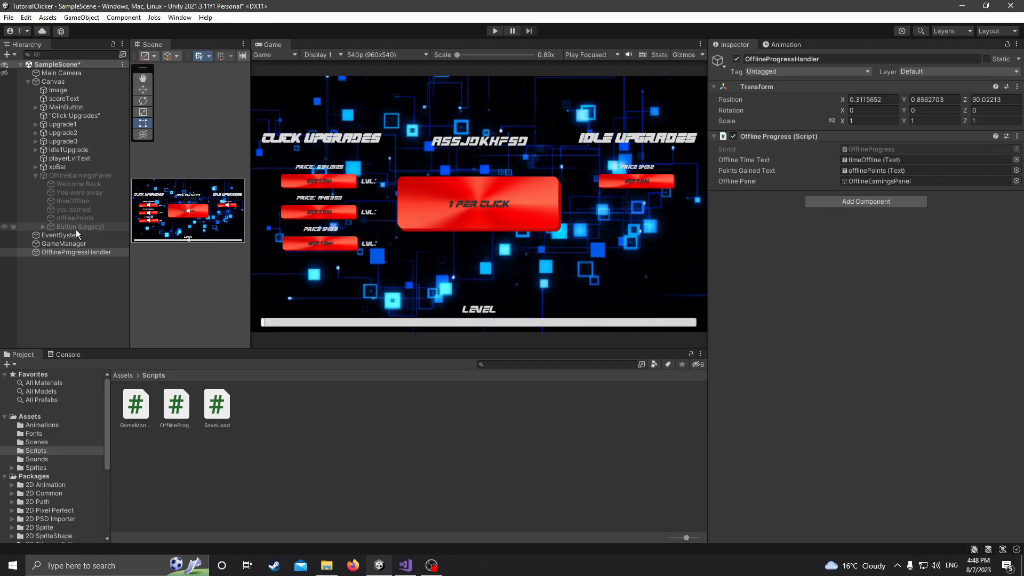
- Set the Claim button's On Click event to OfflineProgress.CloseOfflinePanel on the handler and start the game
{"action": "left_click", "coordinate": [81, 226]}
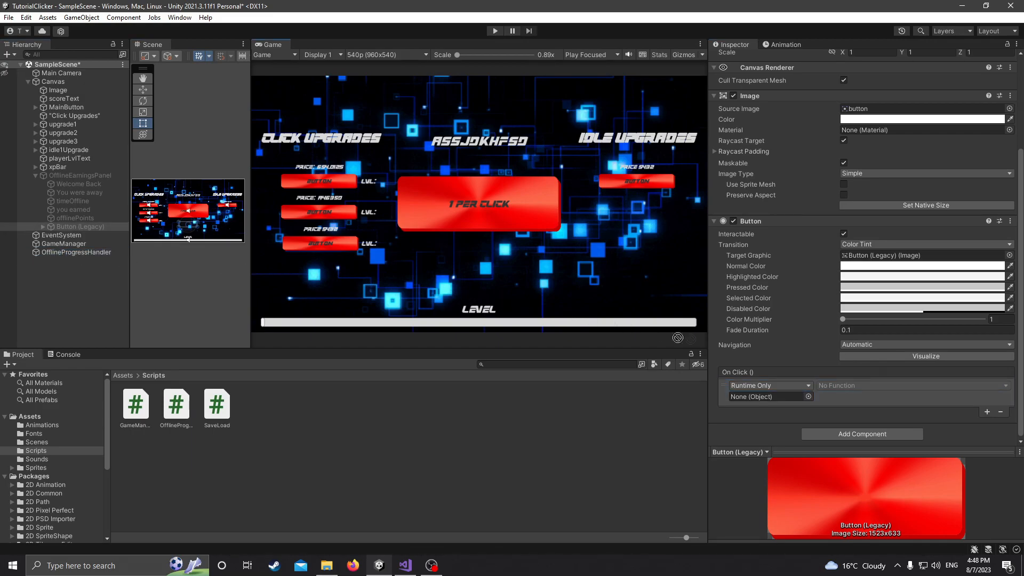
{"action": "left_click", "coordinate": [911, 385]}
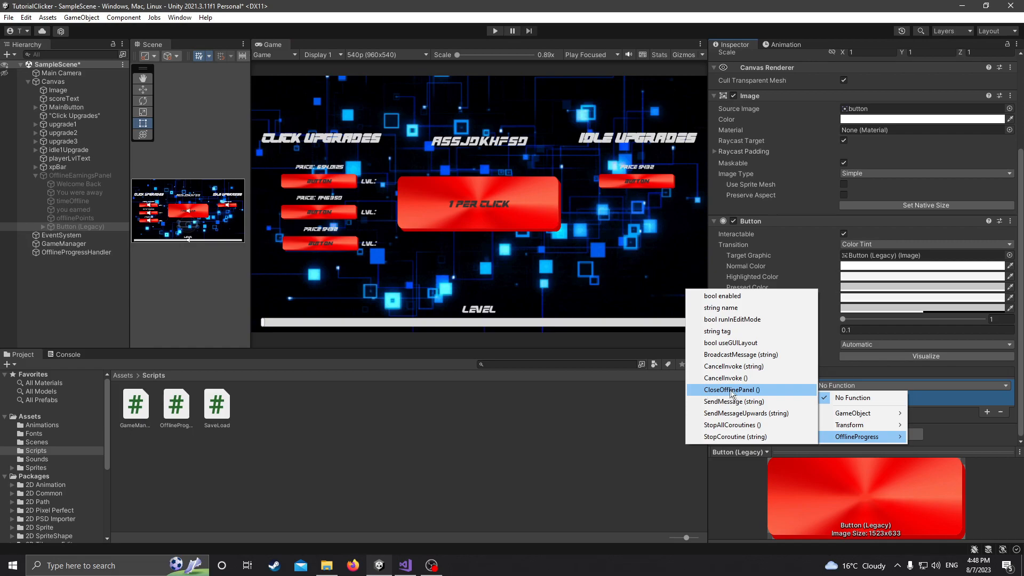
{"action": "left_click", "coordinate": [730, 390]}
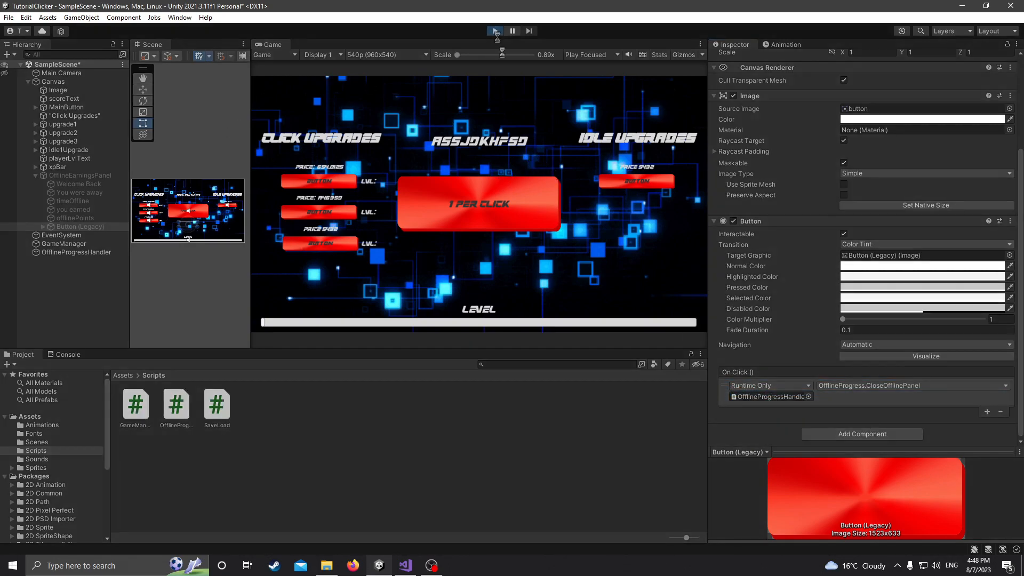
{"action": "left_click", "coordinate": [494, 31]}
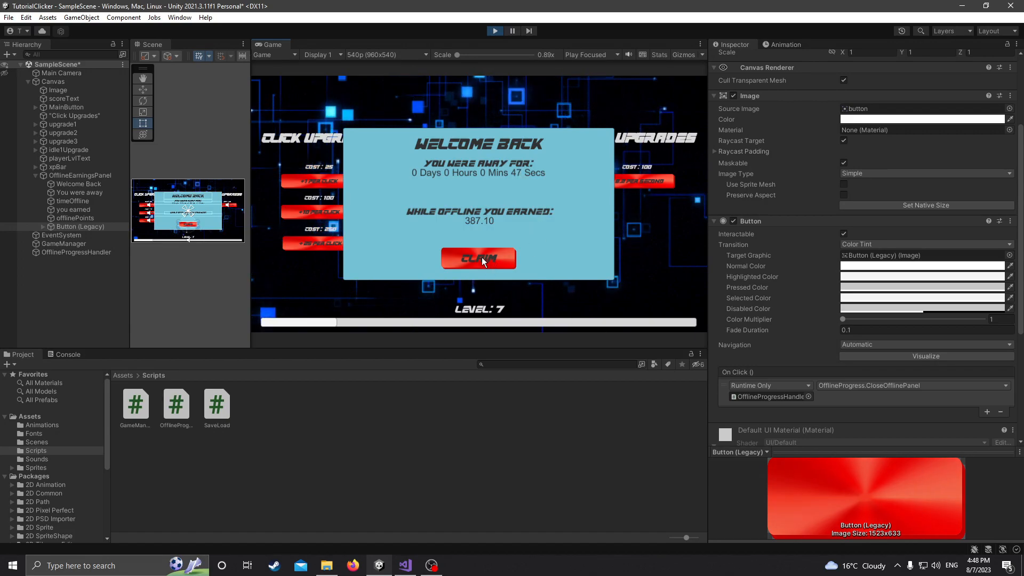
- Claim the offline earnings to close the panel, click once in the revealed game, then stop playing
{"action": "left_click", "coordinate": [478, 258]}
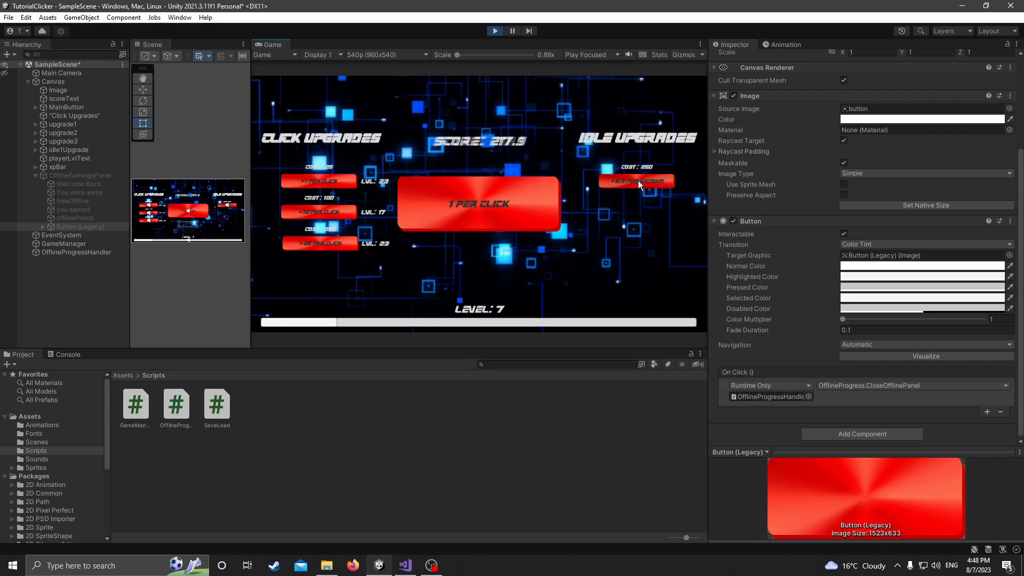
{"action": "left_click", "coordinate": [479, 203]}
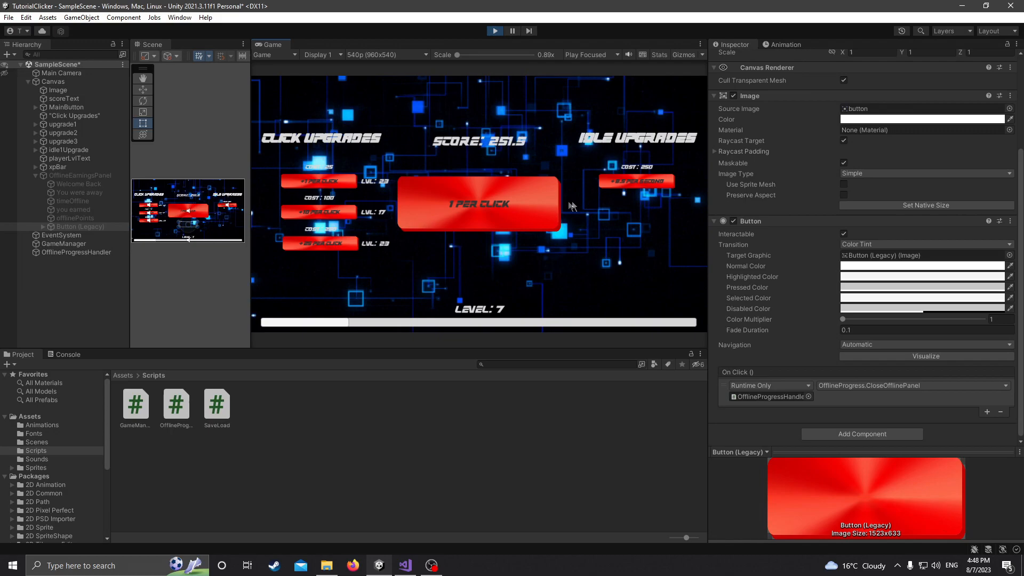
{"action": "left_click", "coordinate": [494, 31]}
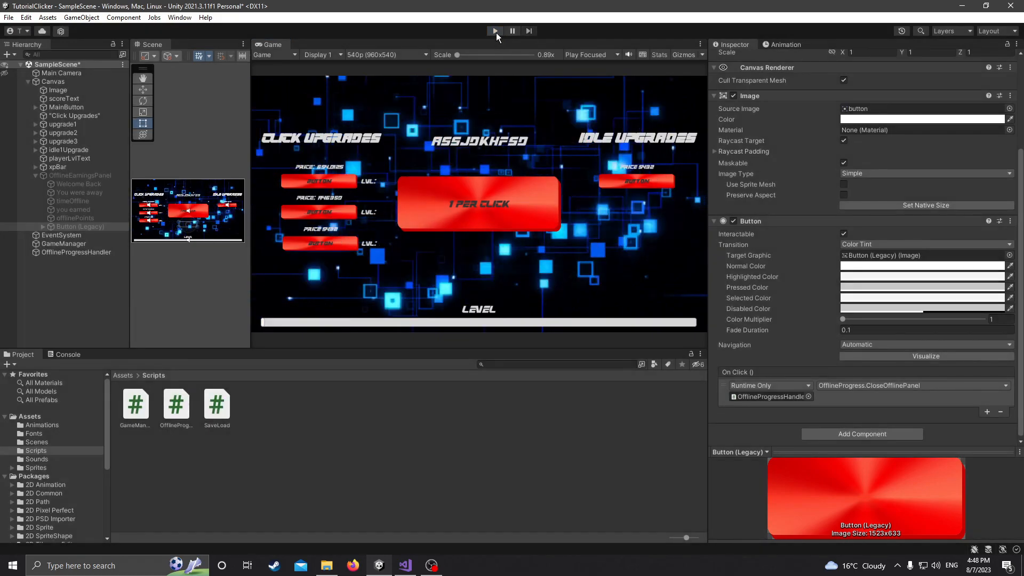
- Replay, claim the 0.00 earnings, and click the 1 PER CLICK button to raise the score to 8
{"action": "left_click", "coordinate": [494, 31]}
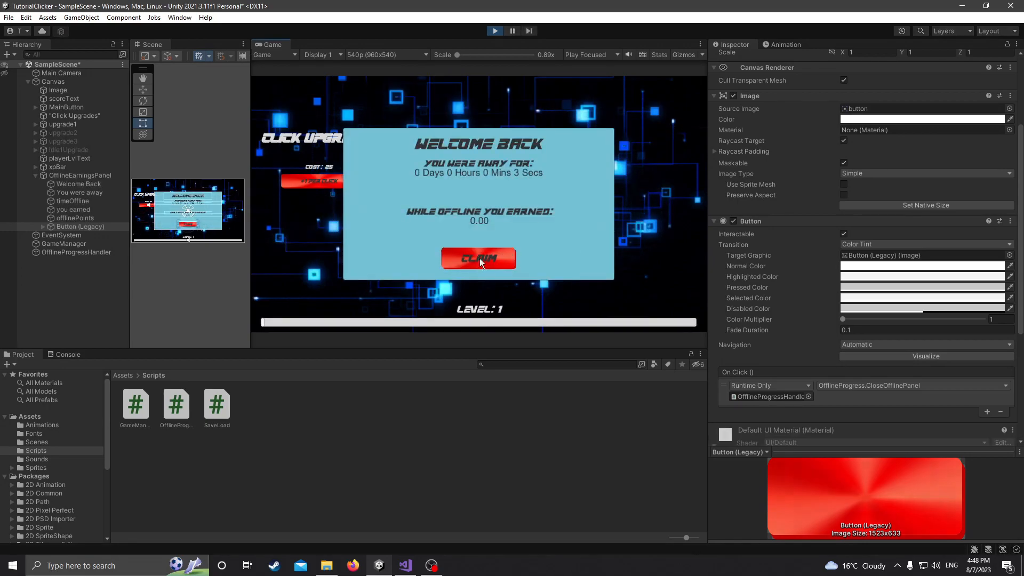
{"action": "left_click", "coordinate": [479, 259]}
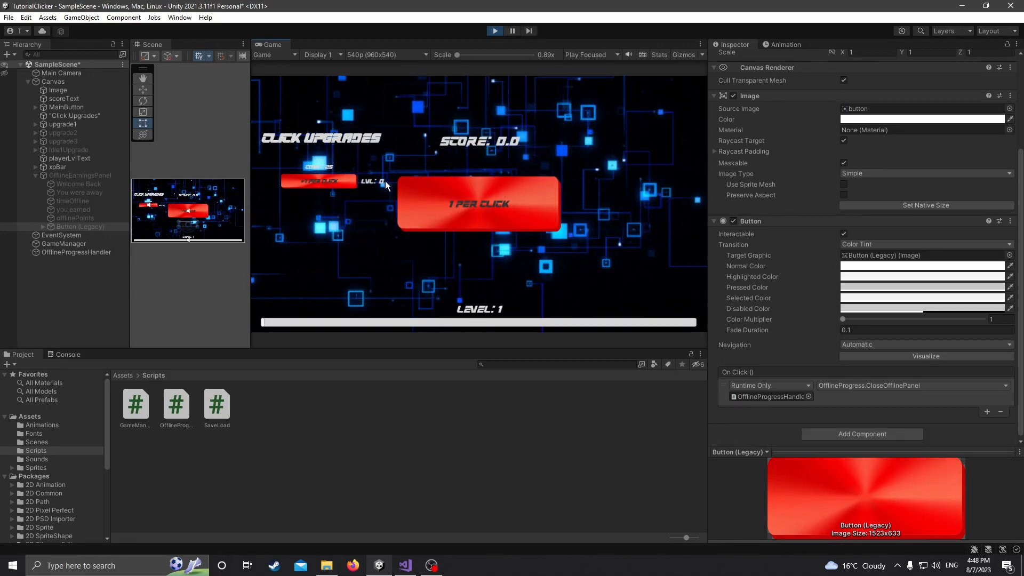
{"action": "left_click", "coordinate": [479, 203]}
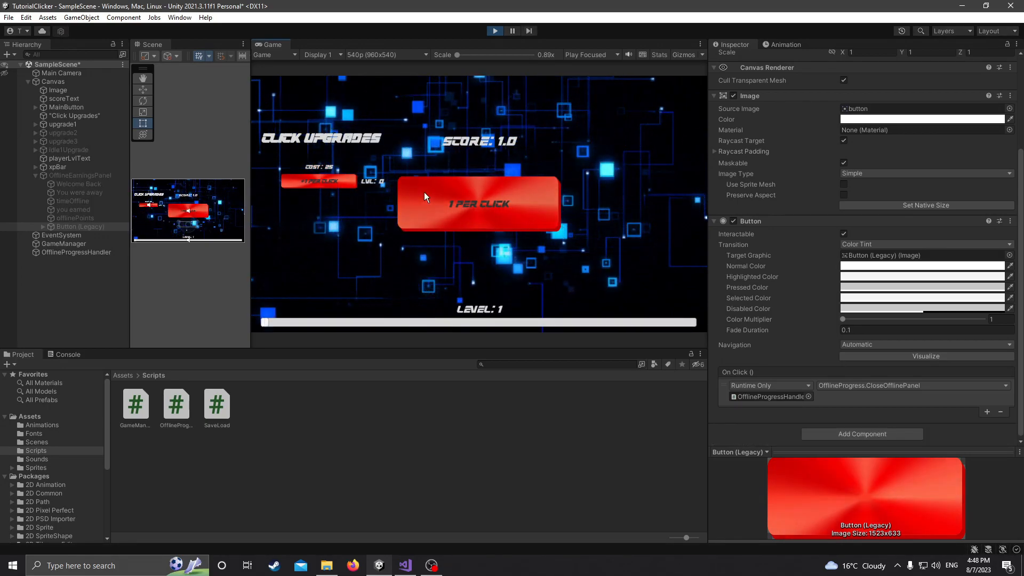
{"action": "left_click", "coordinate": [479, 202]}
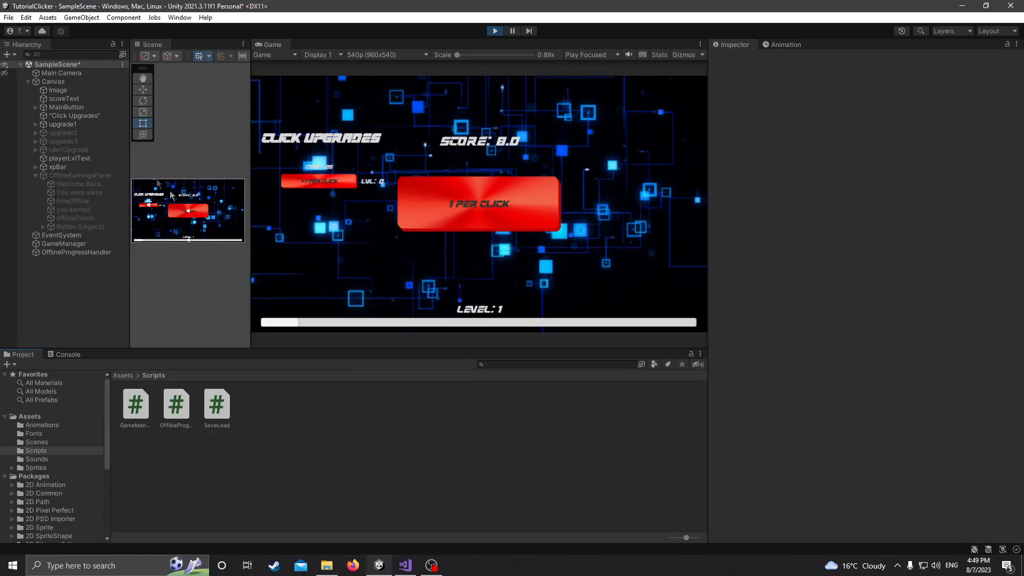
{"action": "left_click", "coordinate": [75, 115]}
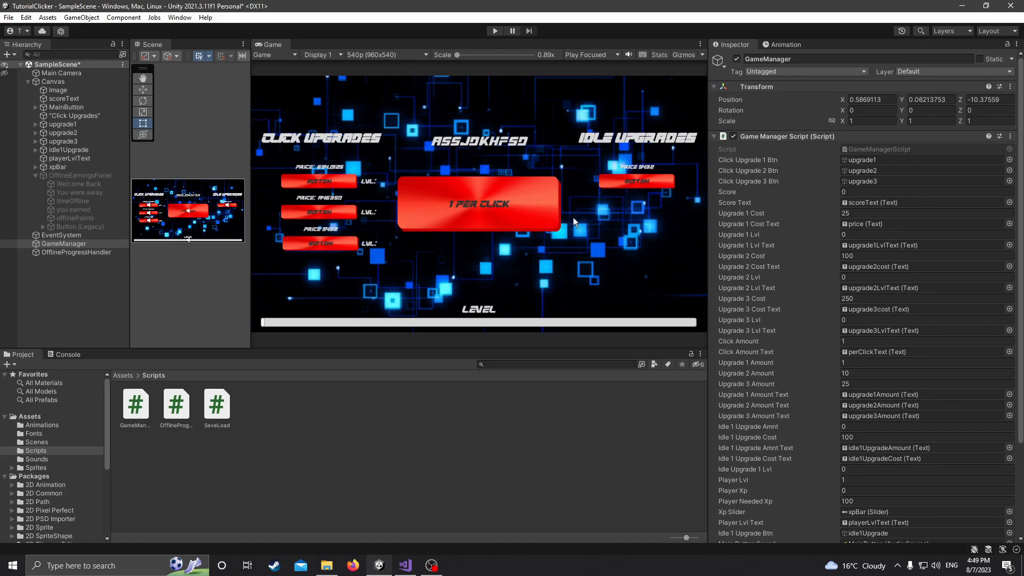
{"action": "mouse_move", "coordinate": [601, 280]}
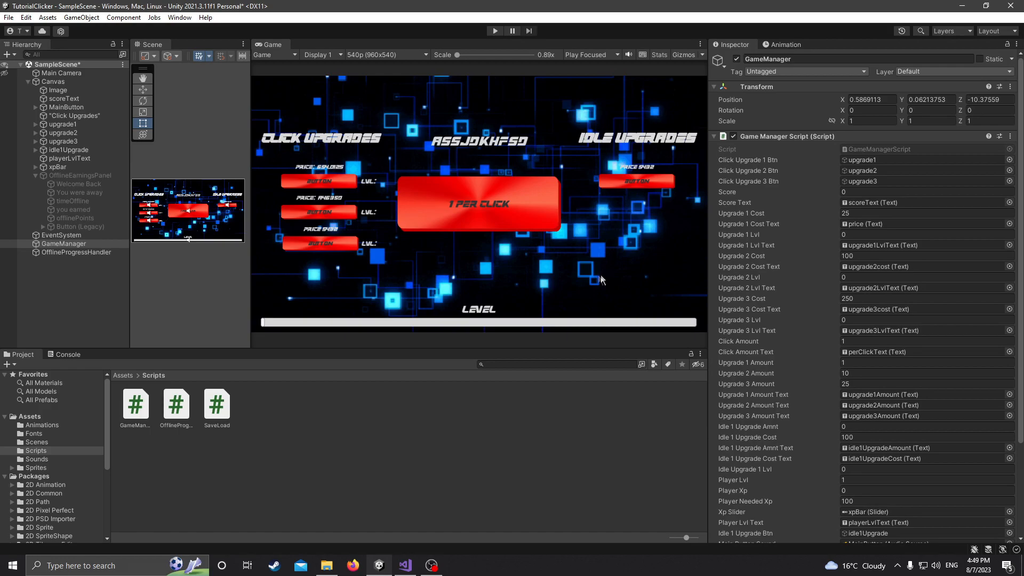
{"action": "mouse_move", "coordinate": [430, 146]}
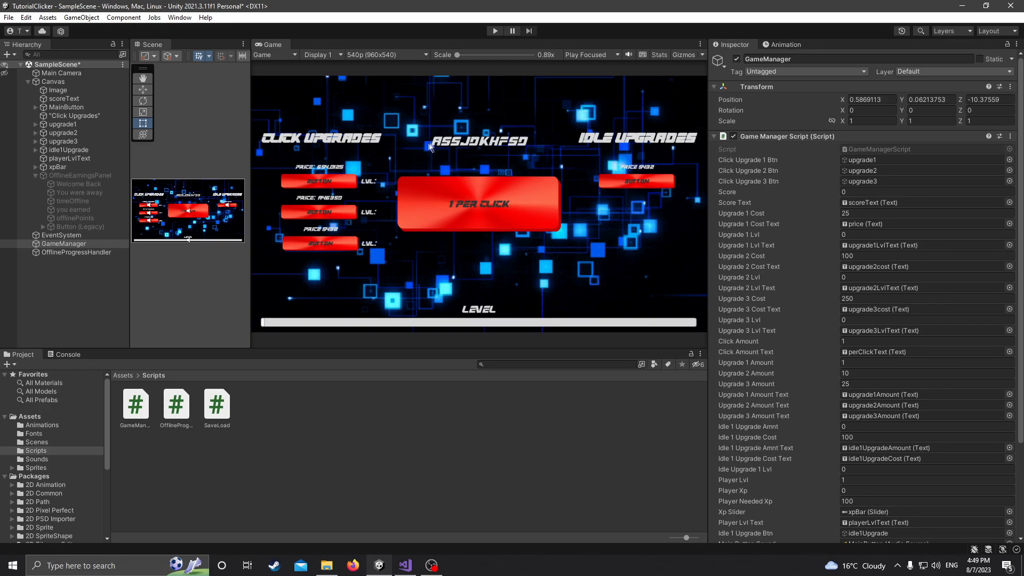
{"action": "mouse_move", "coordinate": [537, 303]}
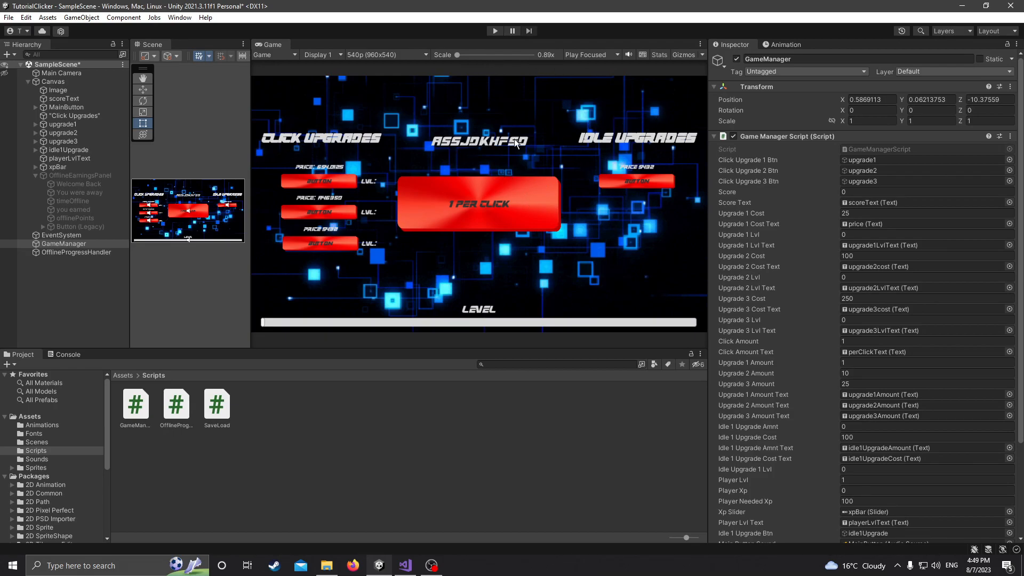
{"action": "left_click", "coordinate": [494, 31]}
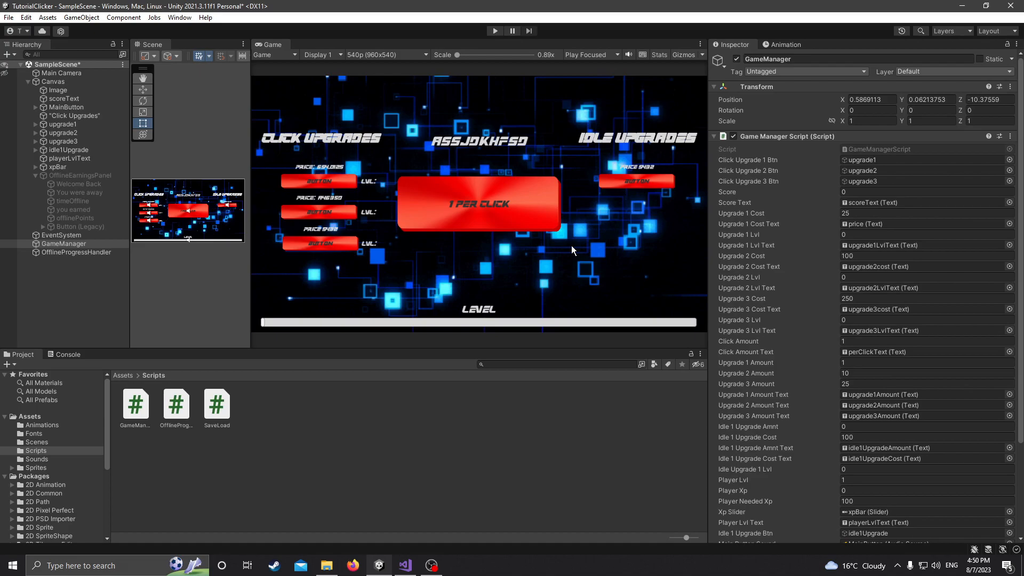
{"action": "mouse_move", "coordinate": [577, 172]}
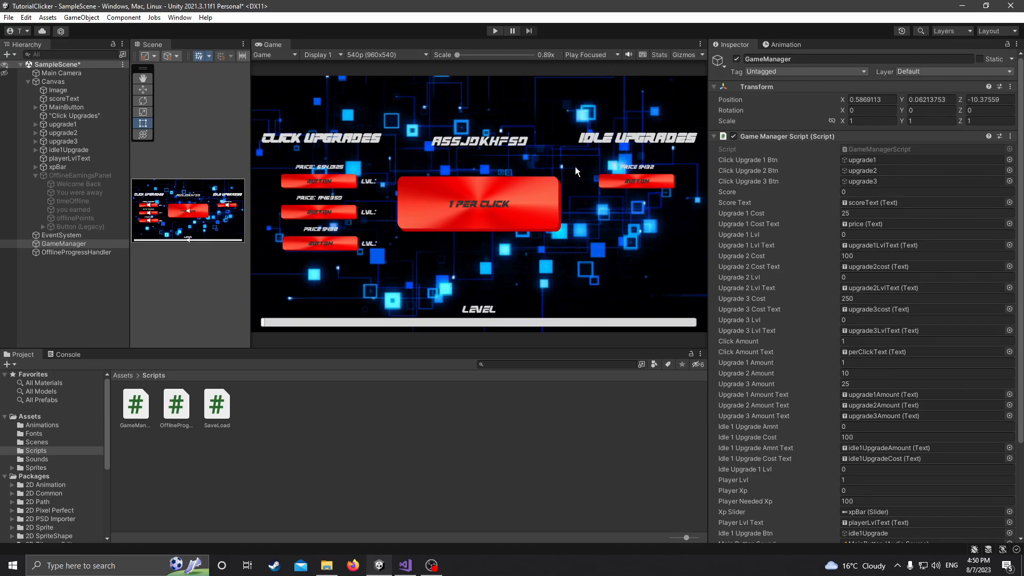